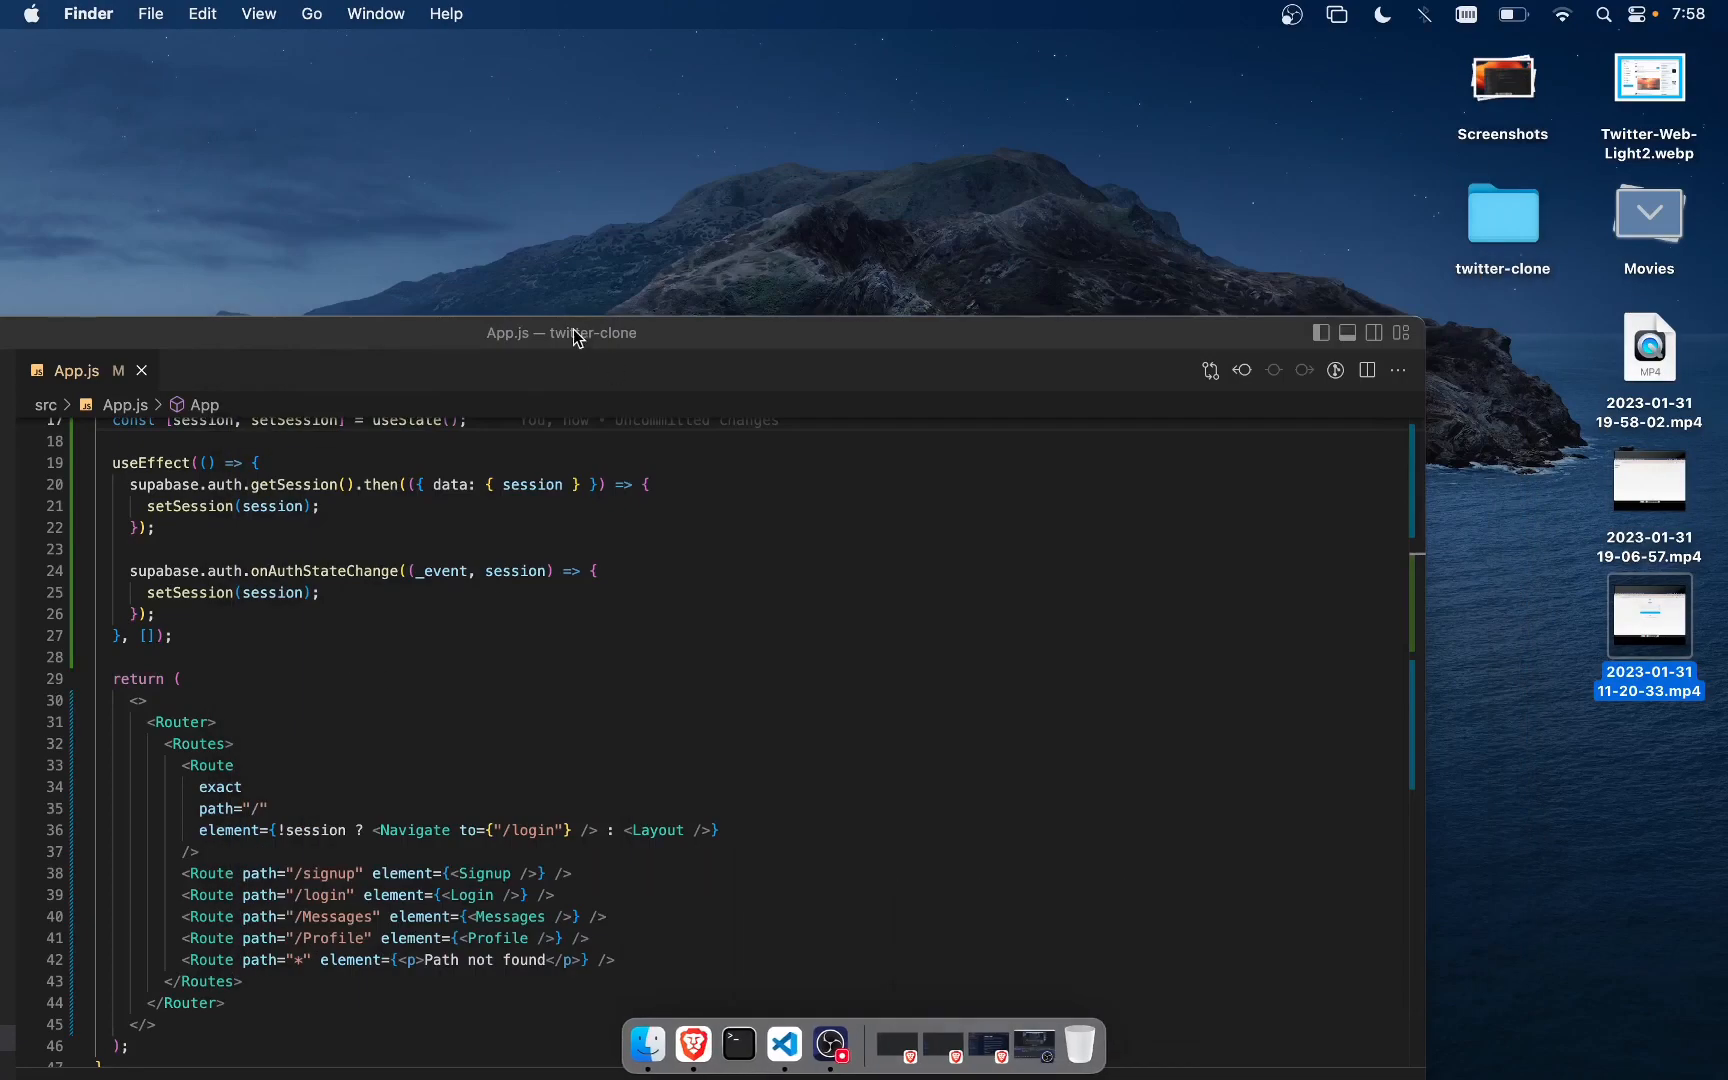
Step: Sign in to the Twitter clone in Brave with the email and password
{"action": "left_click", "coordinate": [782, 1042]}
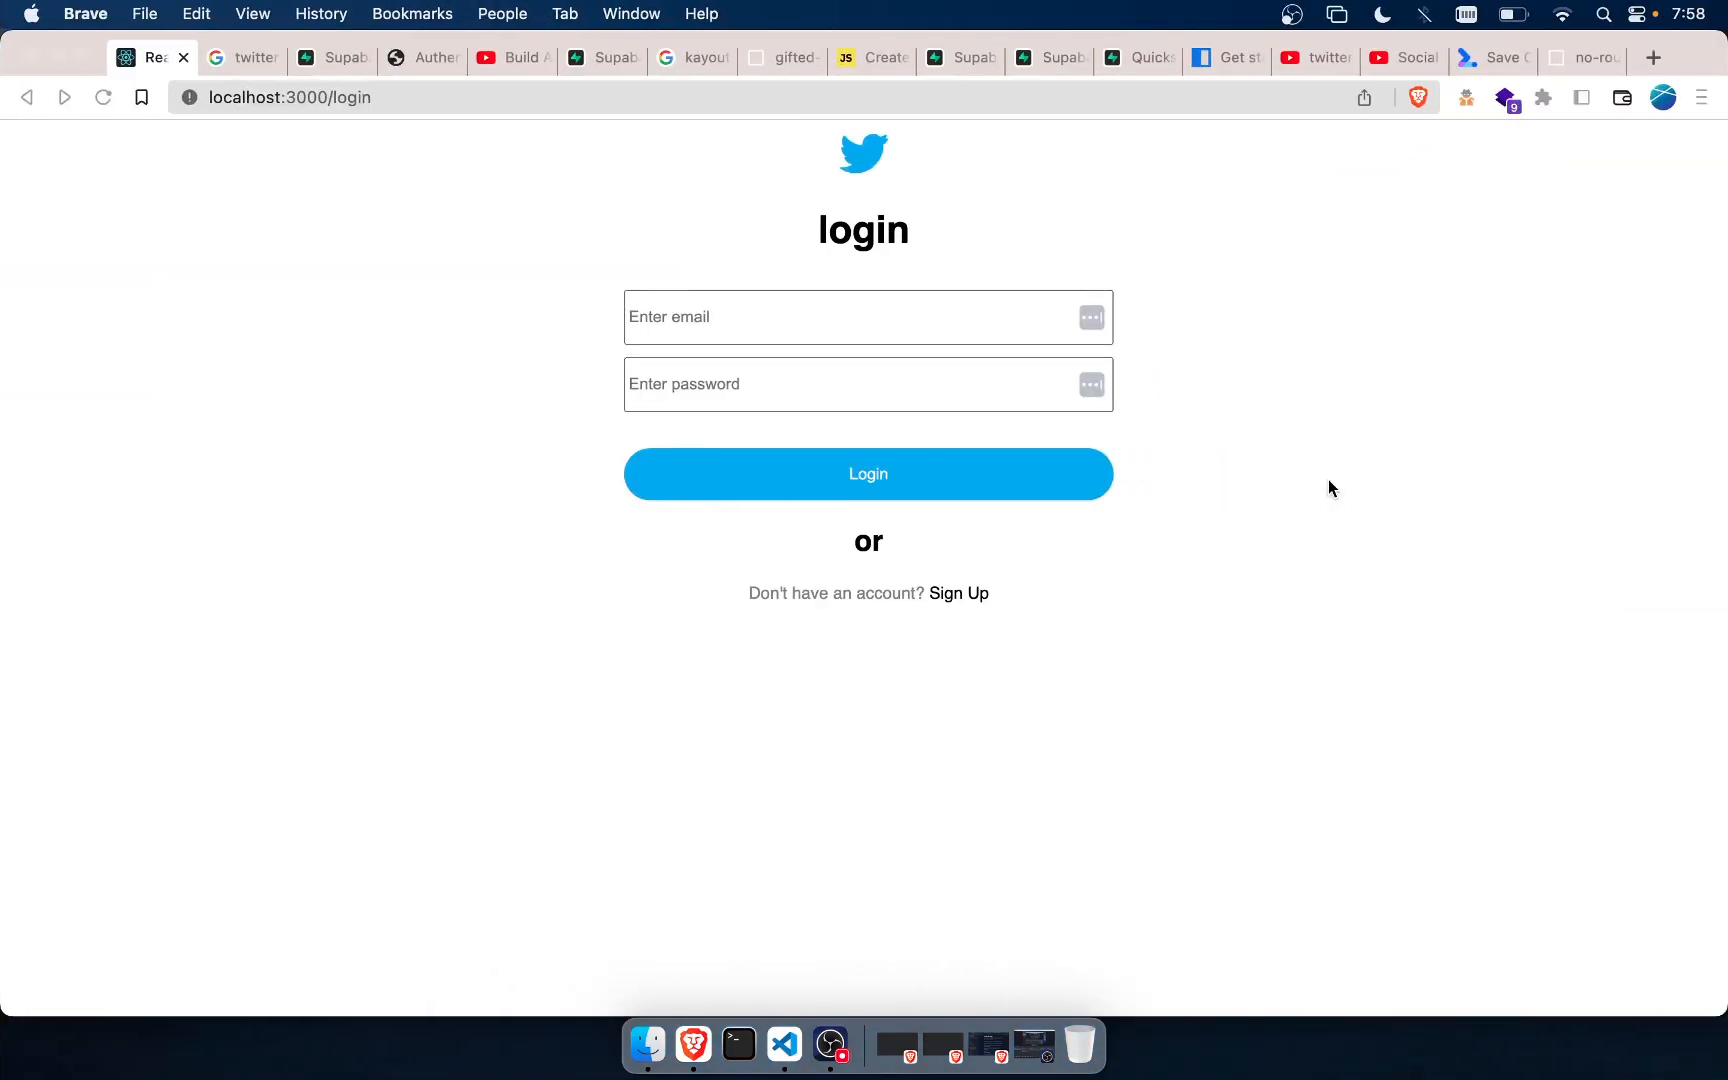
{"action": "left_click", "coordinate": [866, 318]}
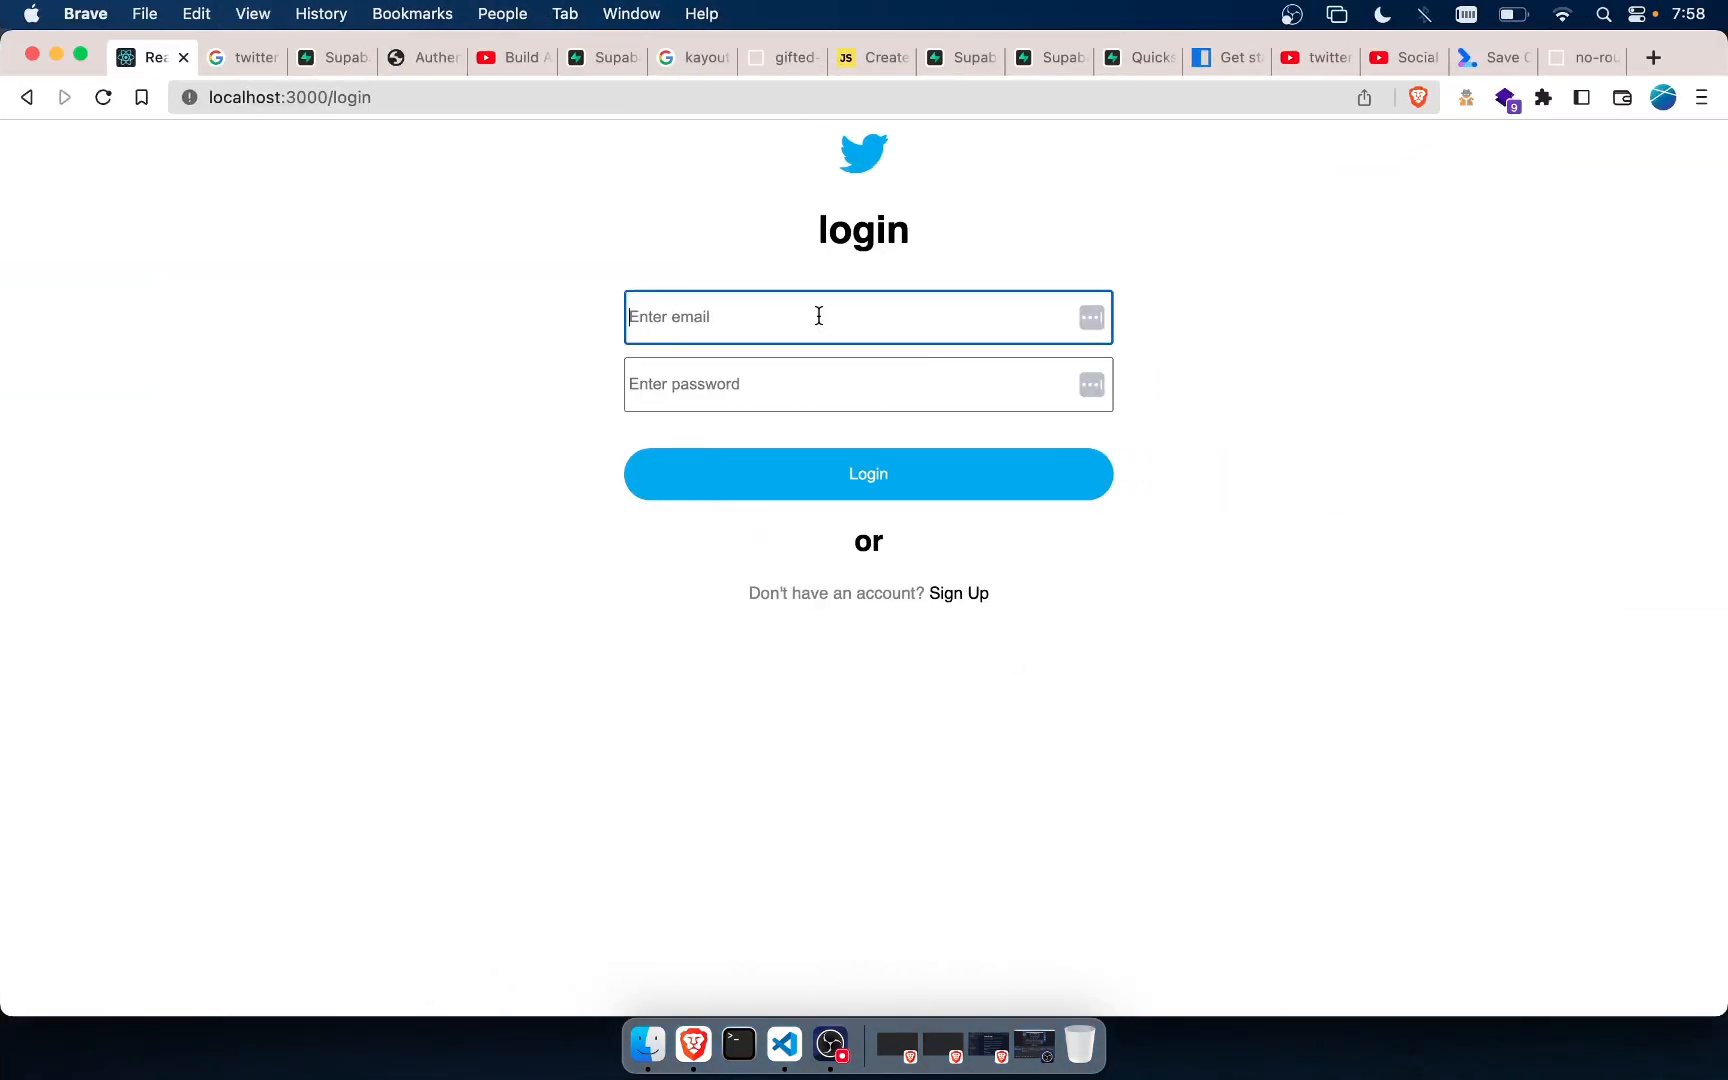
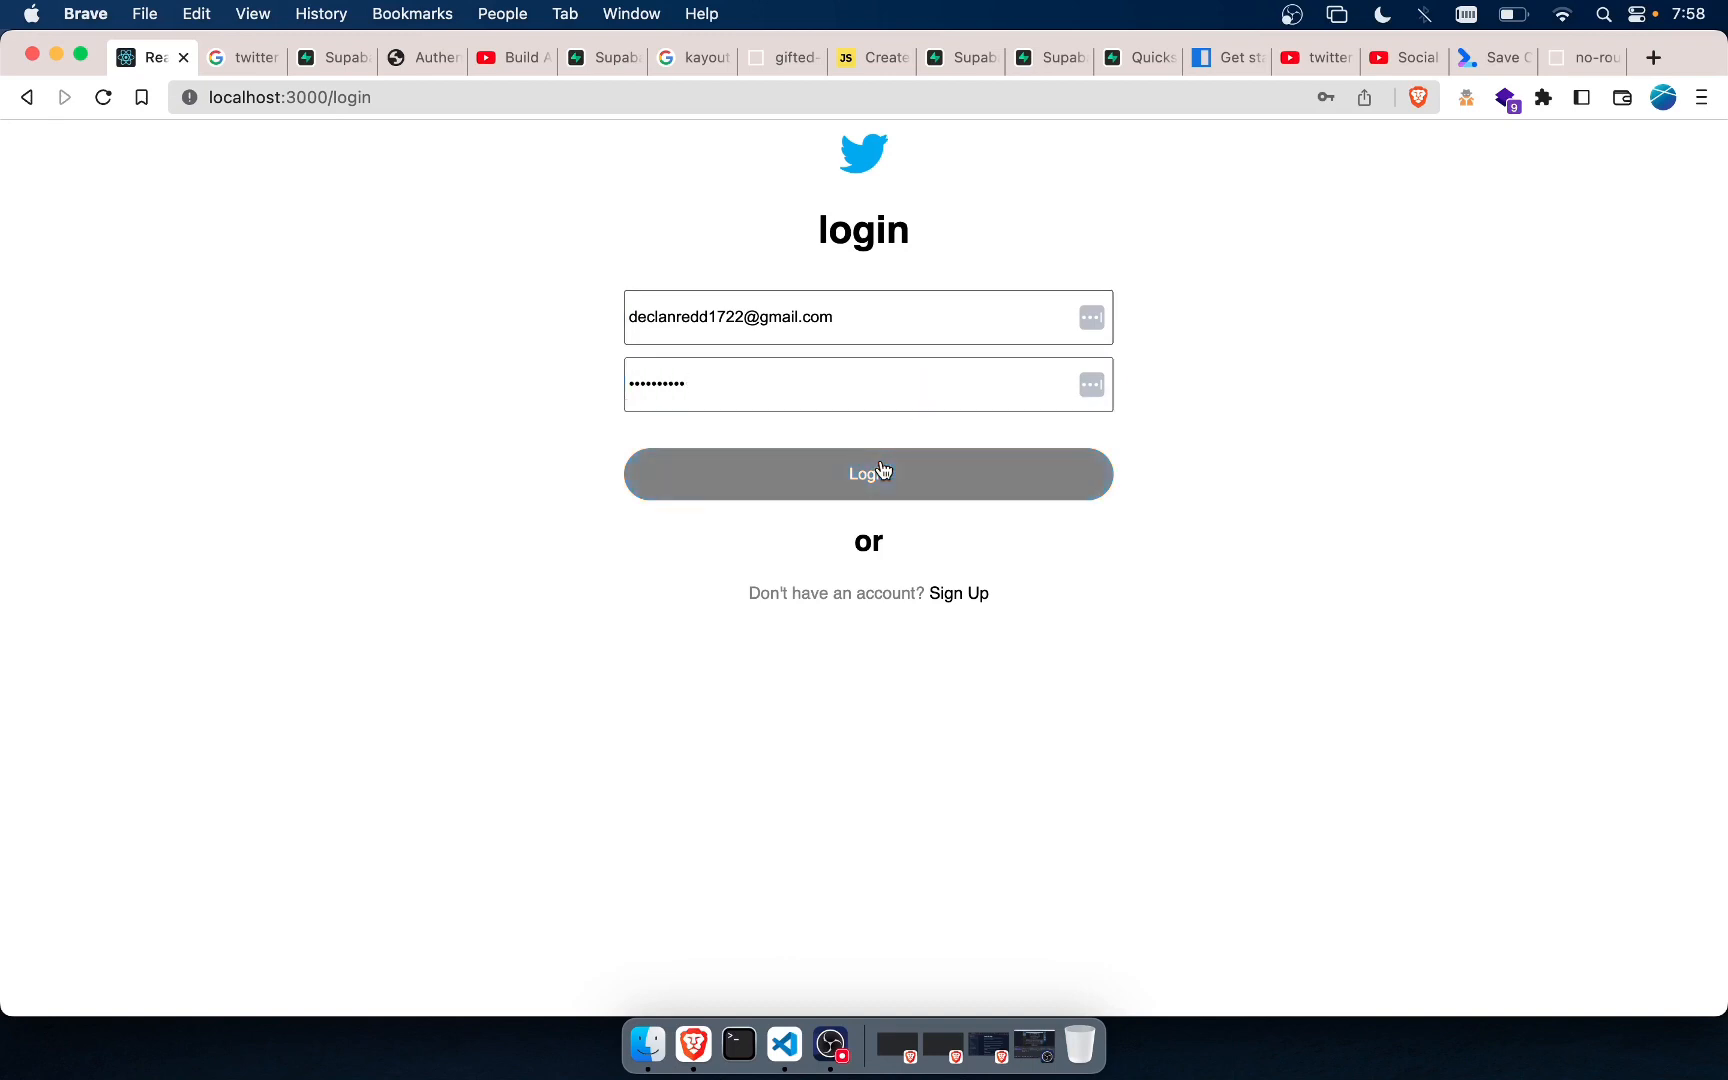
{"action": "left_click", "coordinate": [868, 472]}
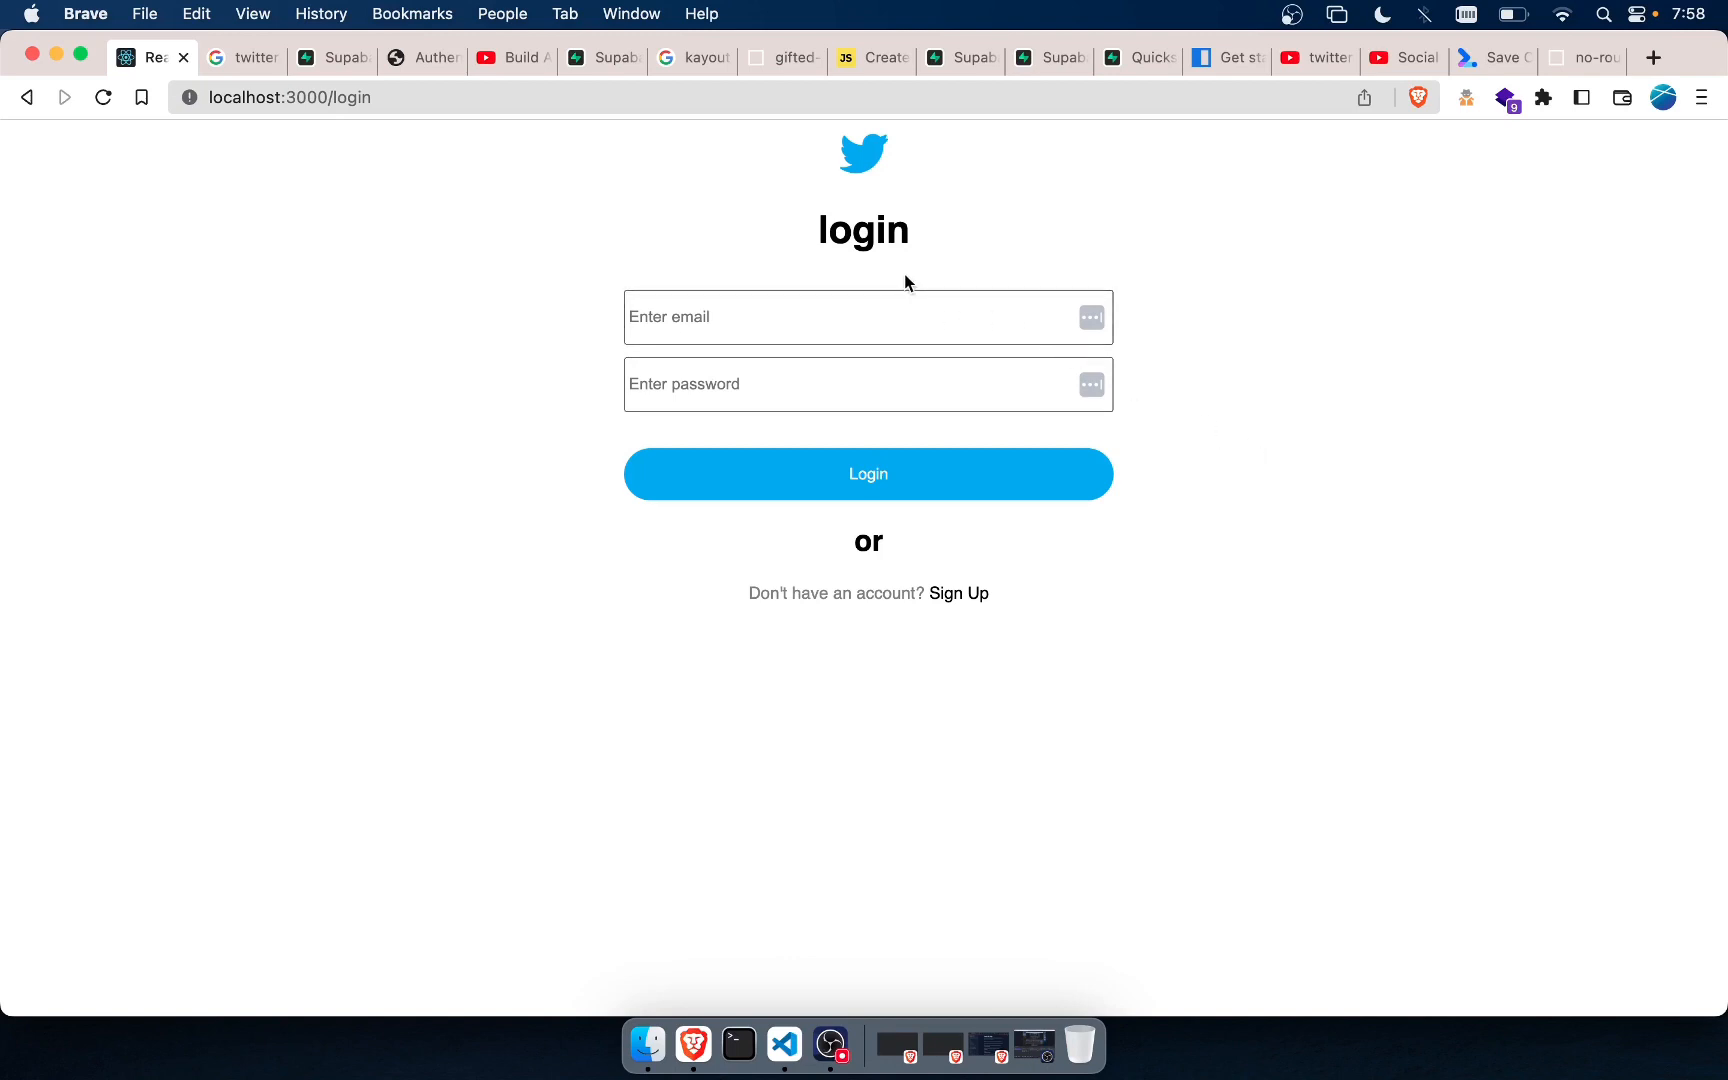
Step: Visit the Sign Up page and return to the now-empty Login page
{"action": "left_click", "coordinate": [956, 592]}
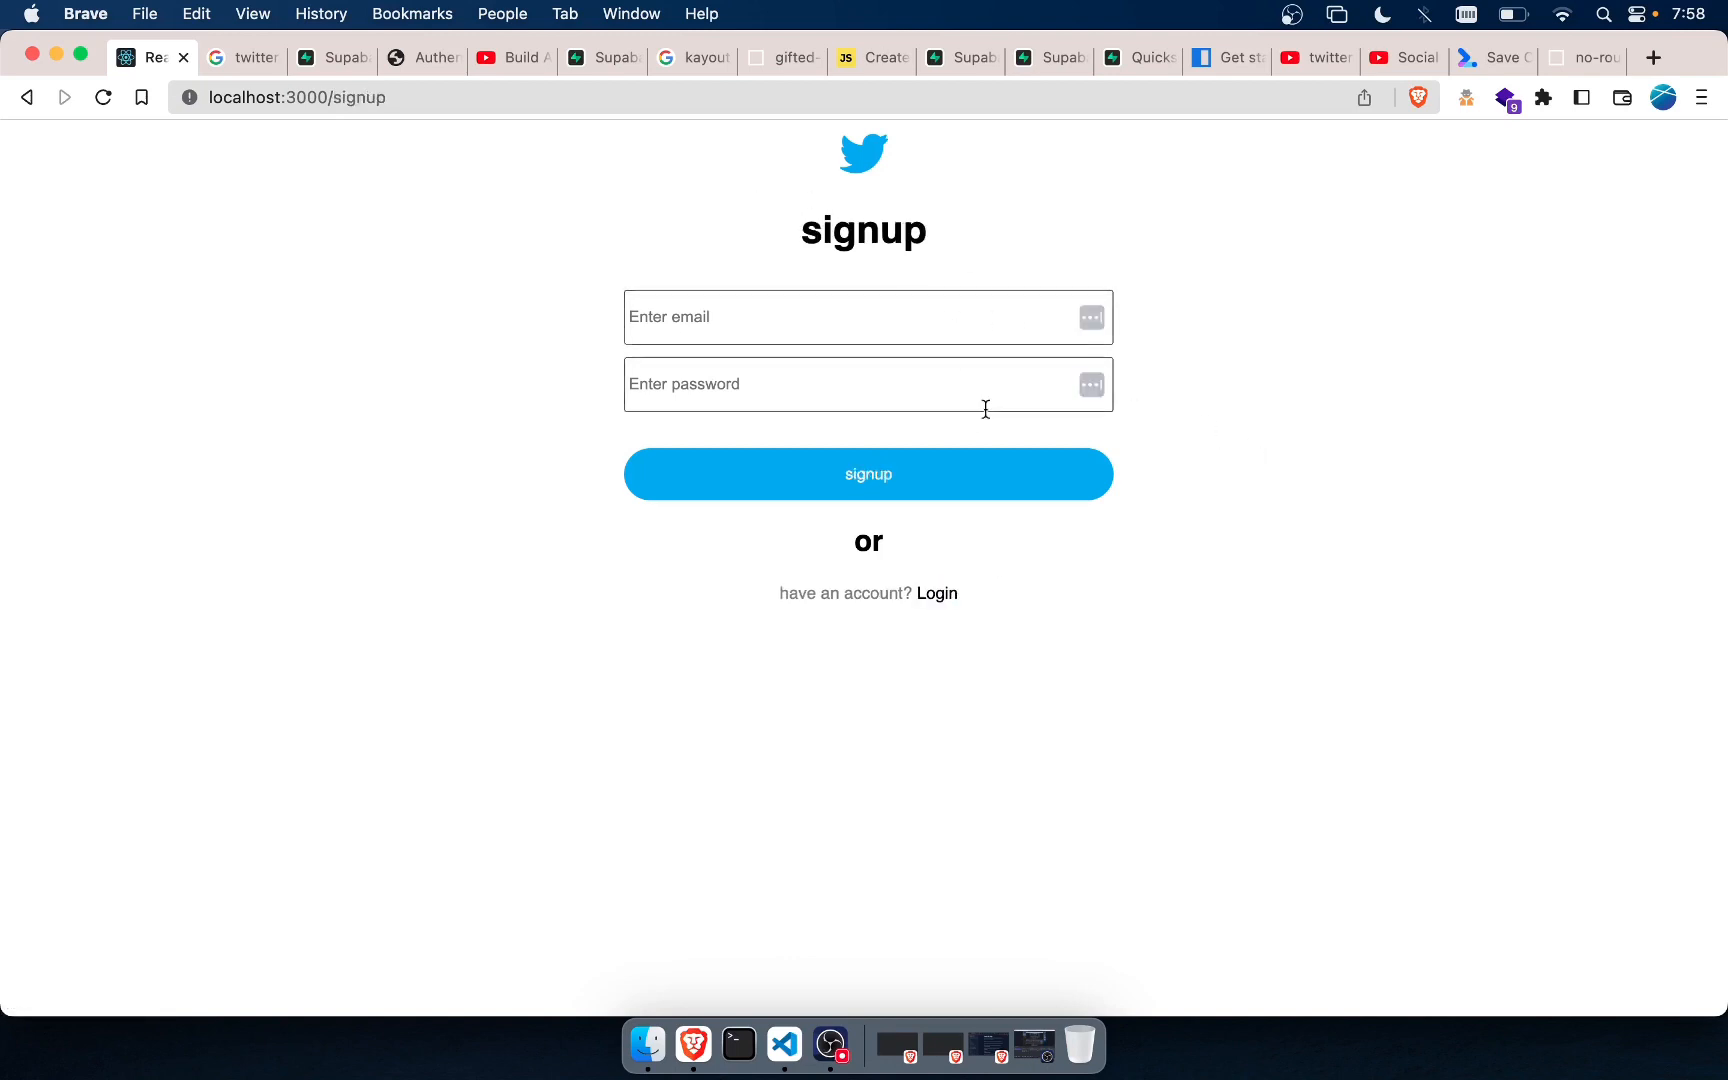
{"action": "left_click", "coordinate": [936, 592]}
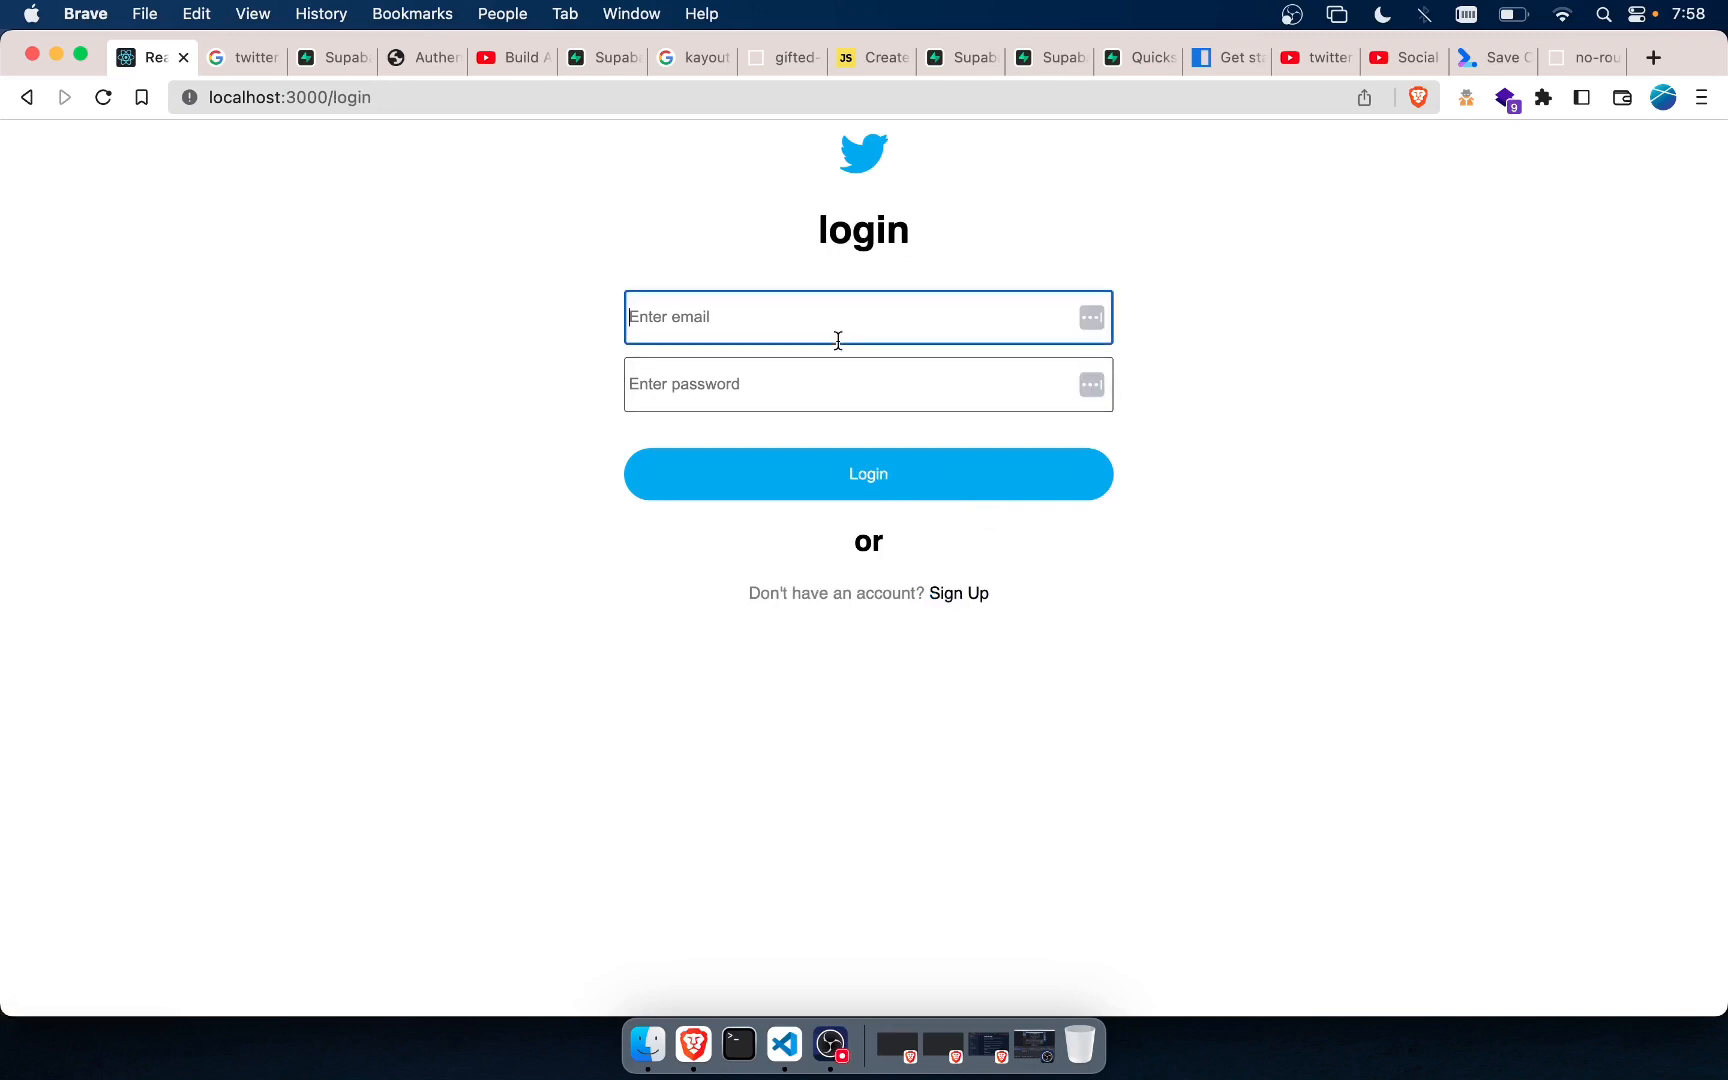
{"action": "mouse_move", "coordinate": [1438, 384]}
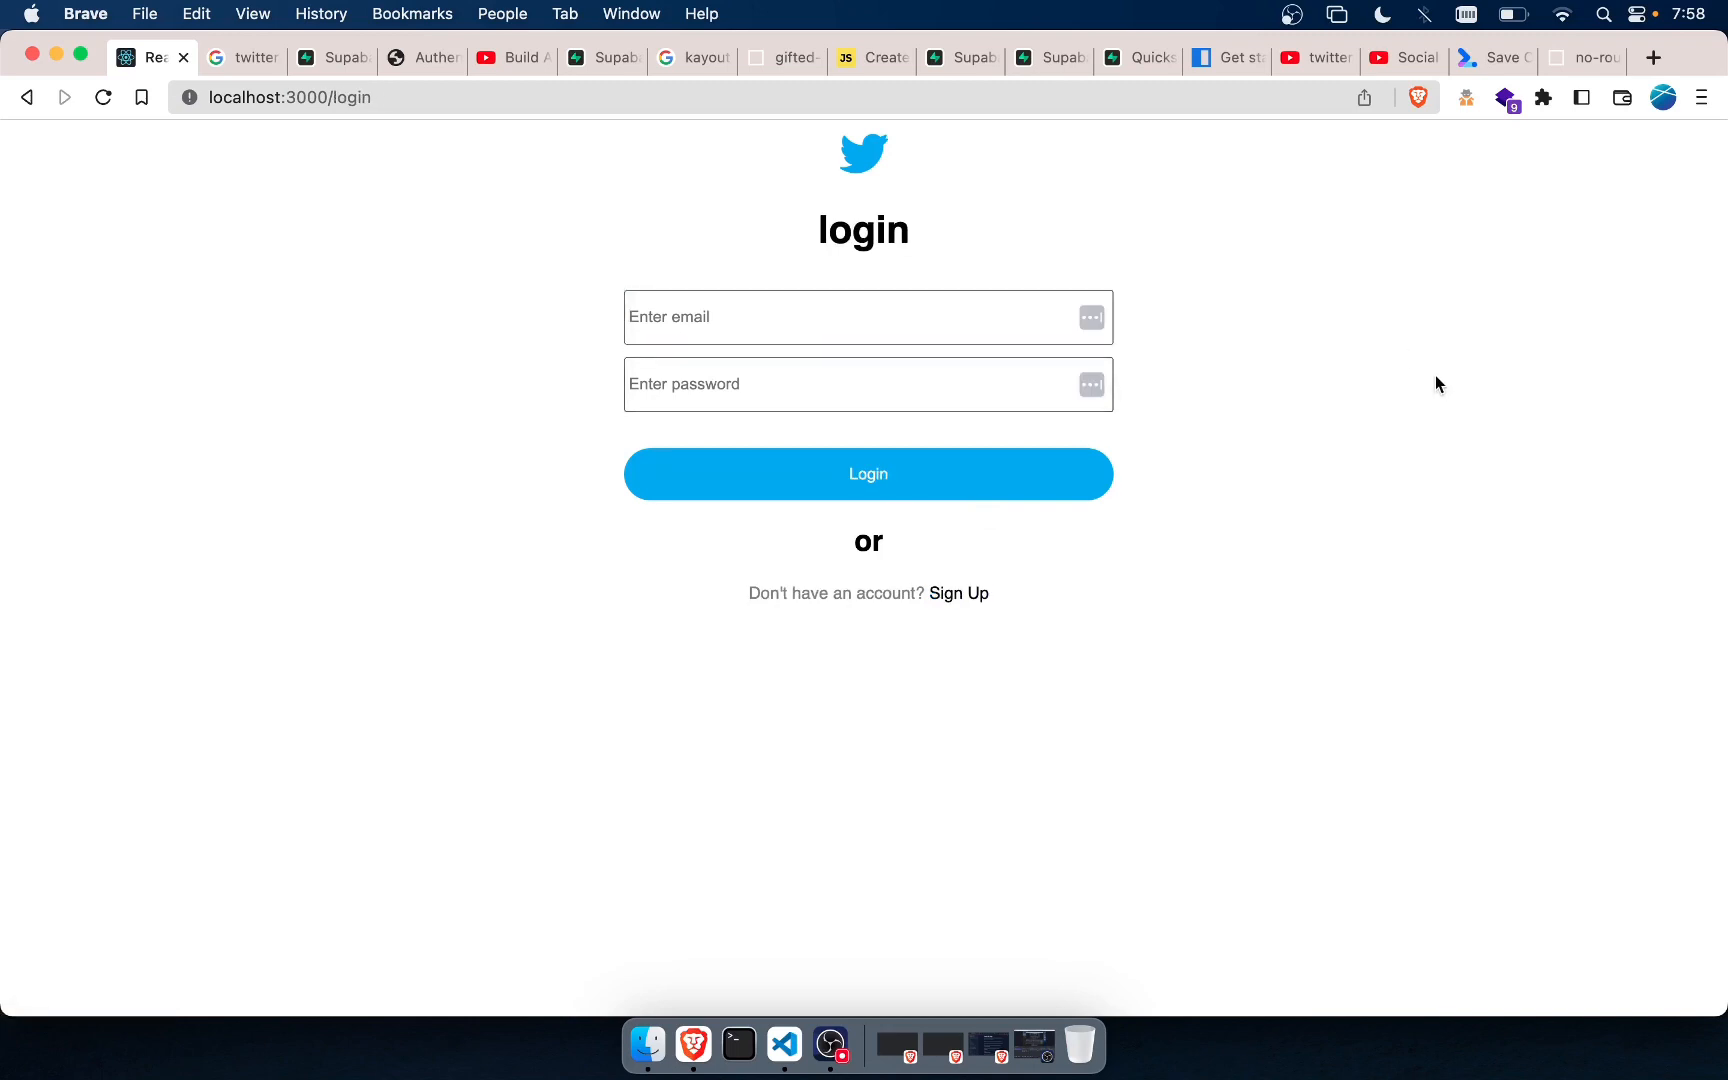
{"action": "mouse_move", "coordinate": [1352, 996]}
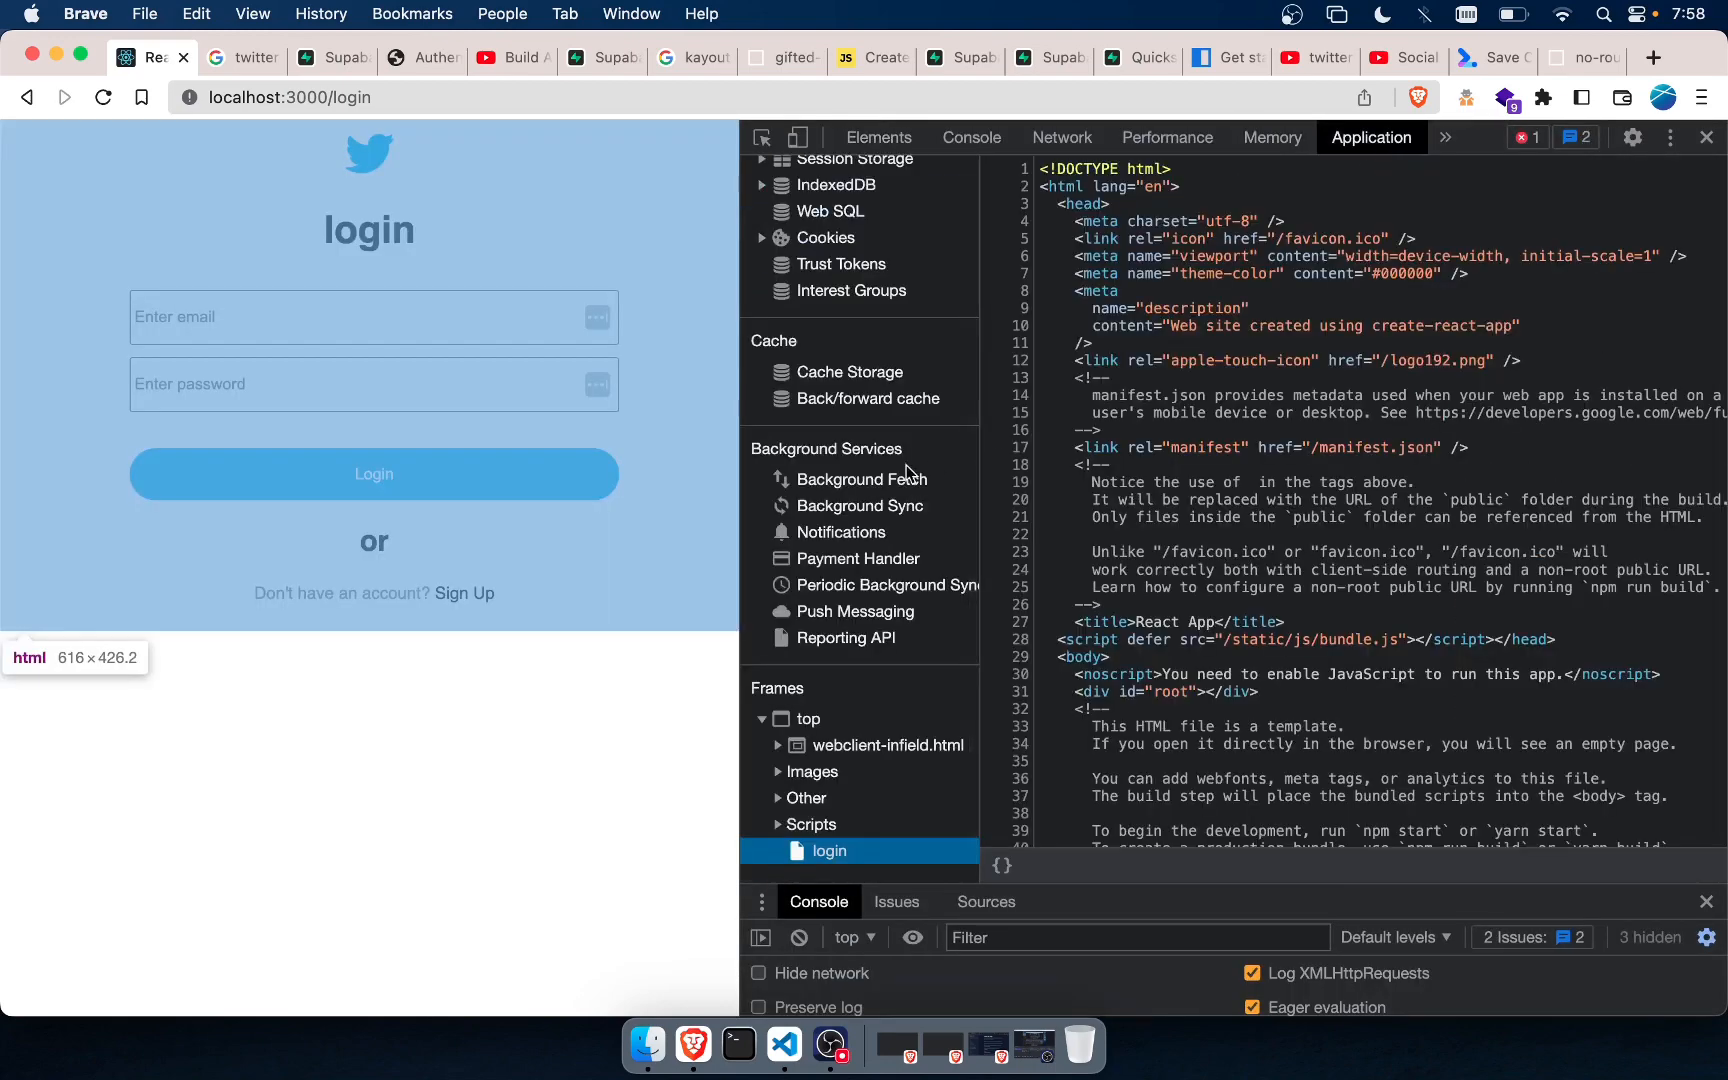
Step: Browse the cookies, session storage and local storage for localhost:3000 in DevTools
{"action": "left_click", "coordinate": [824, 448]}
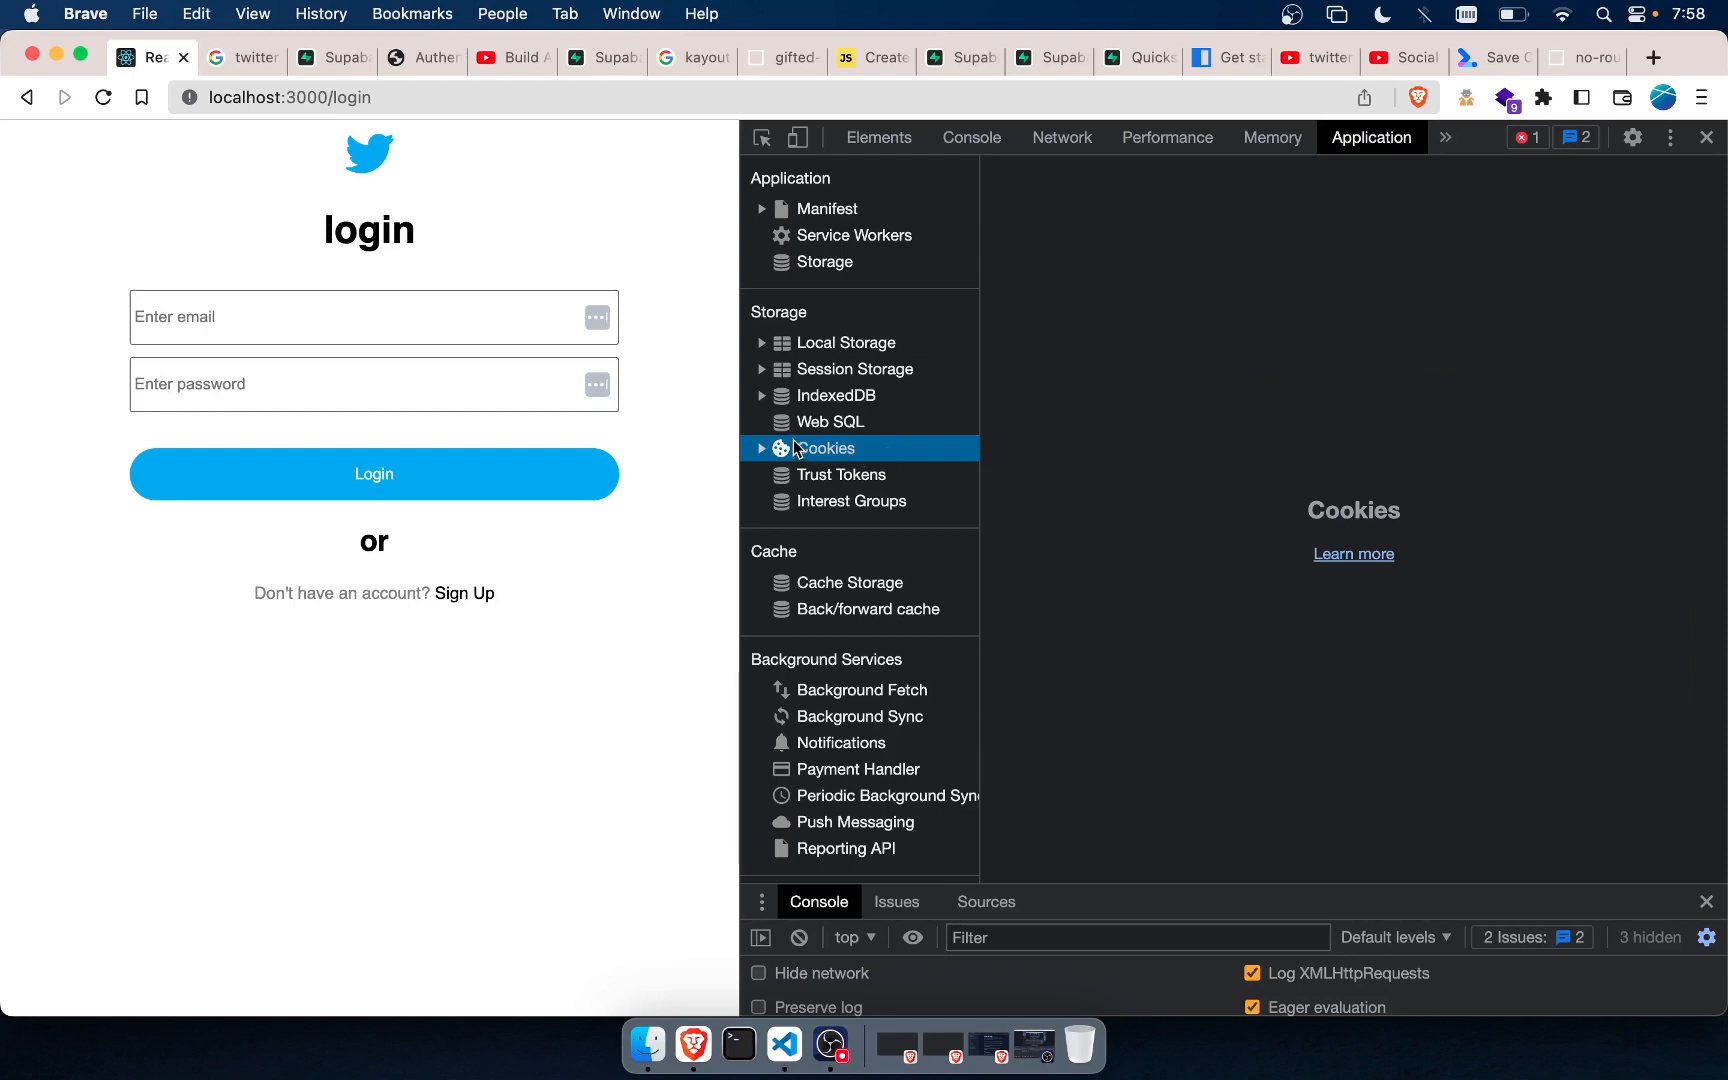
{"action": "left_click", "coordinate": [858, 370]}
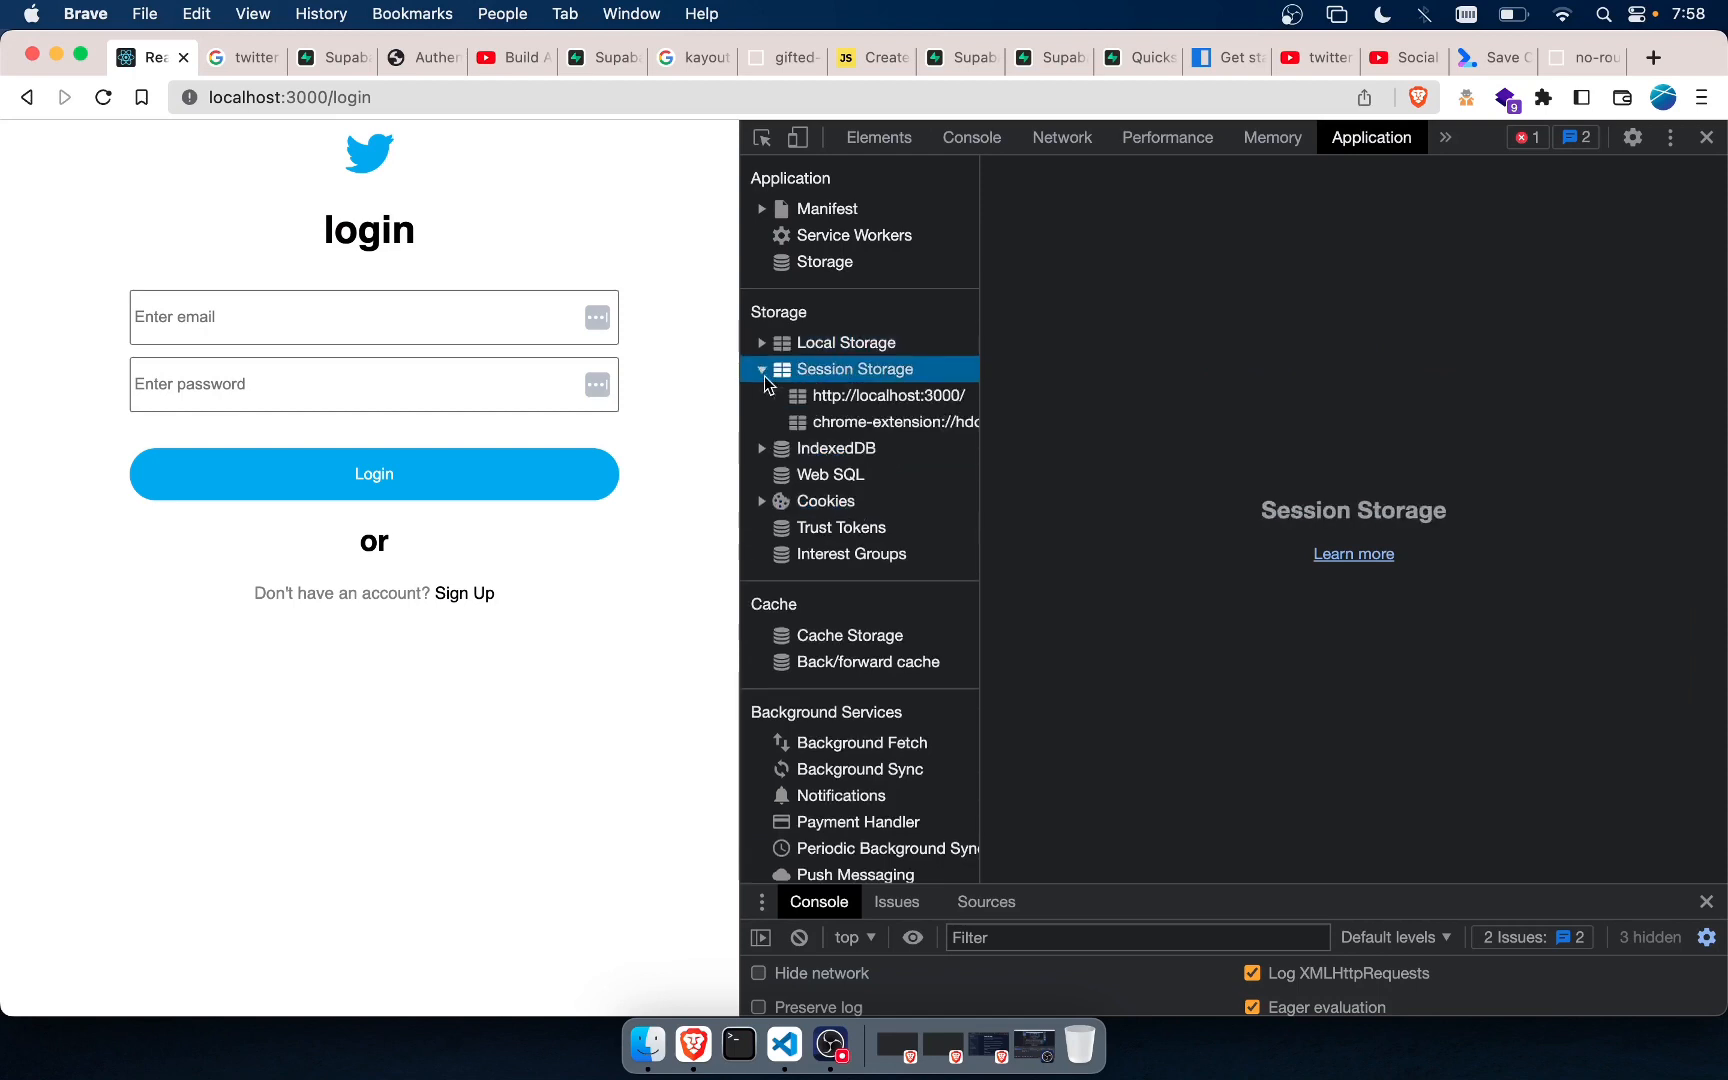
{"action": "left_click", "coordinate": [884, 396]}
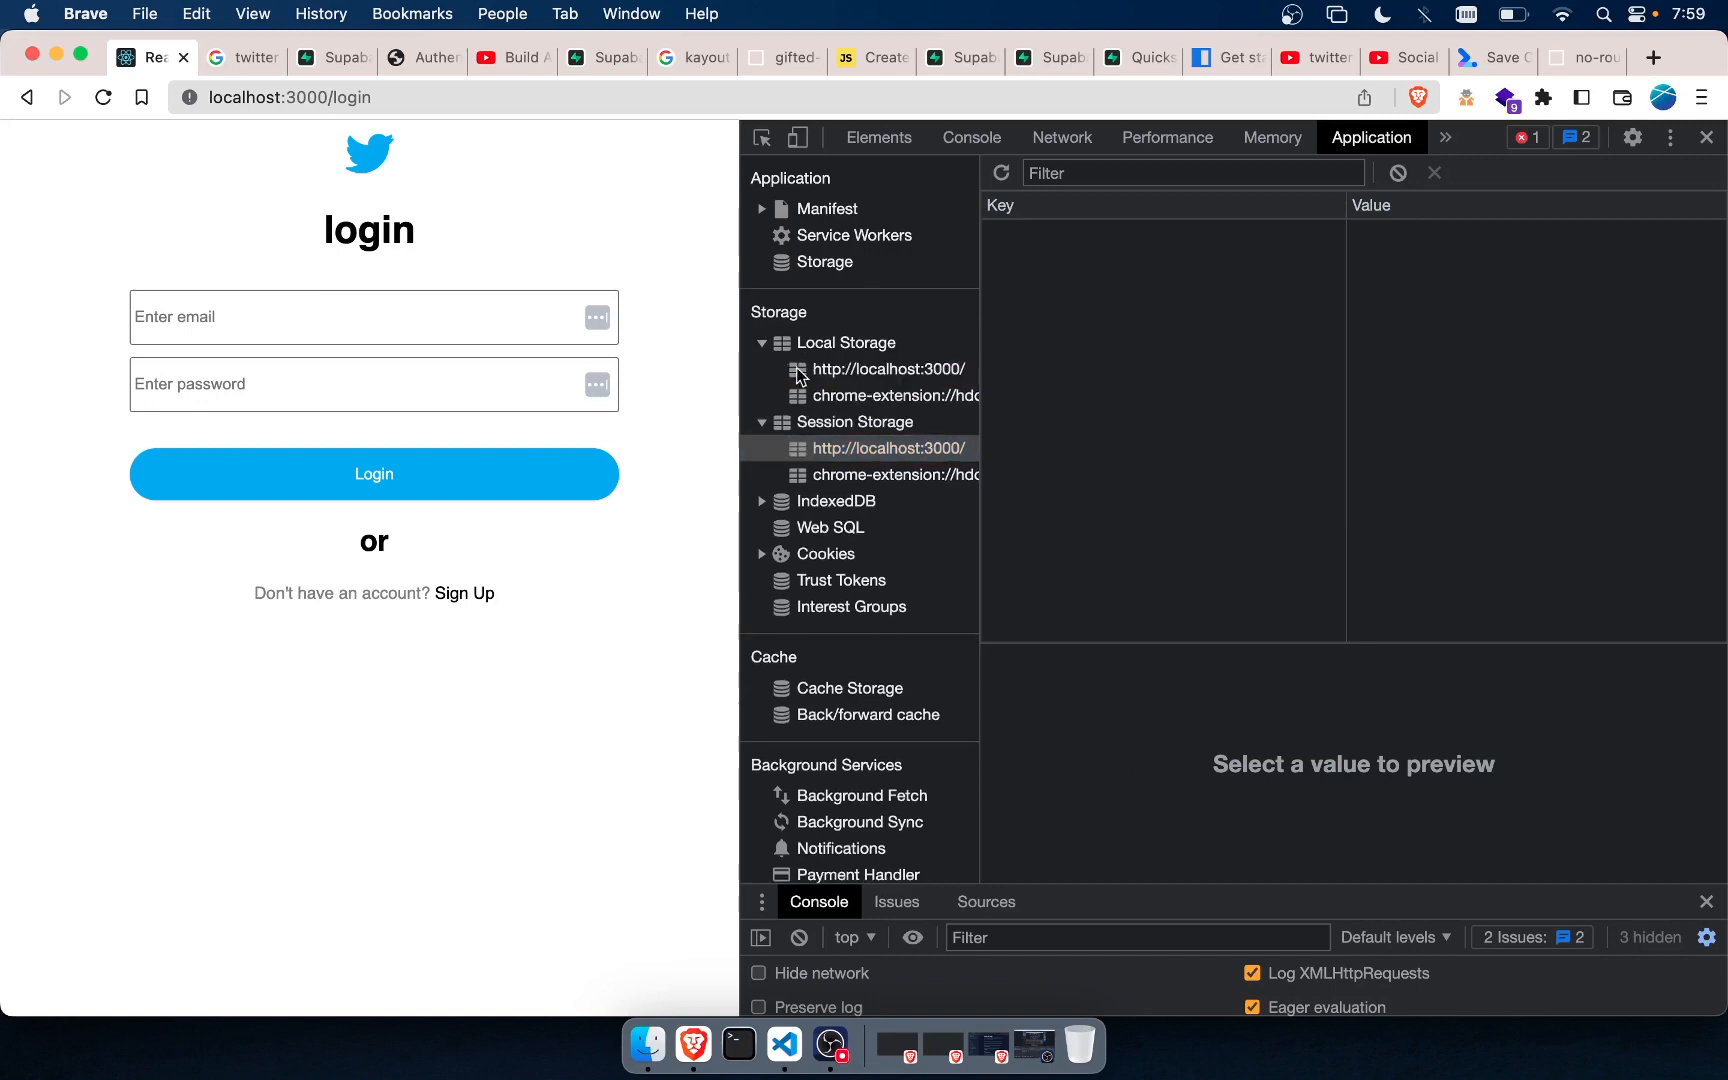
{"action": "left_click", "coordinate": [888, 368]}
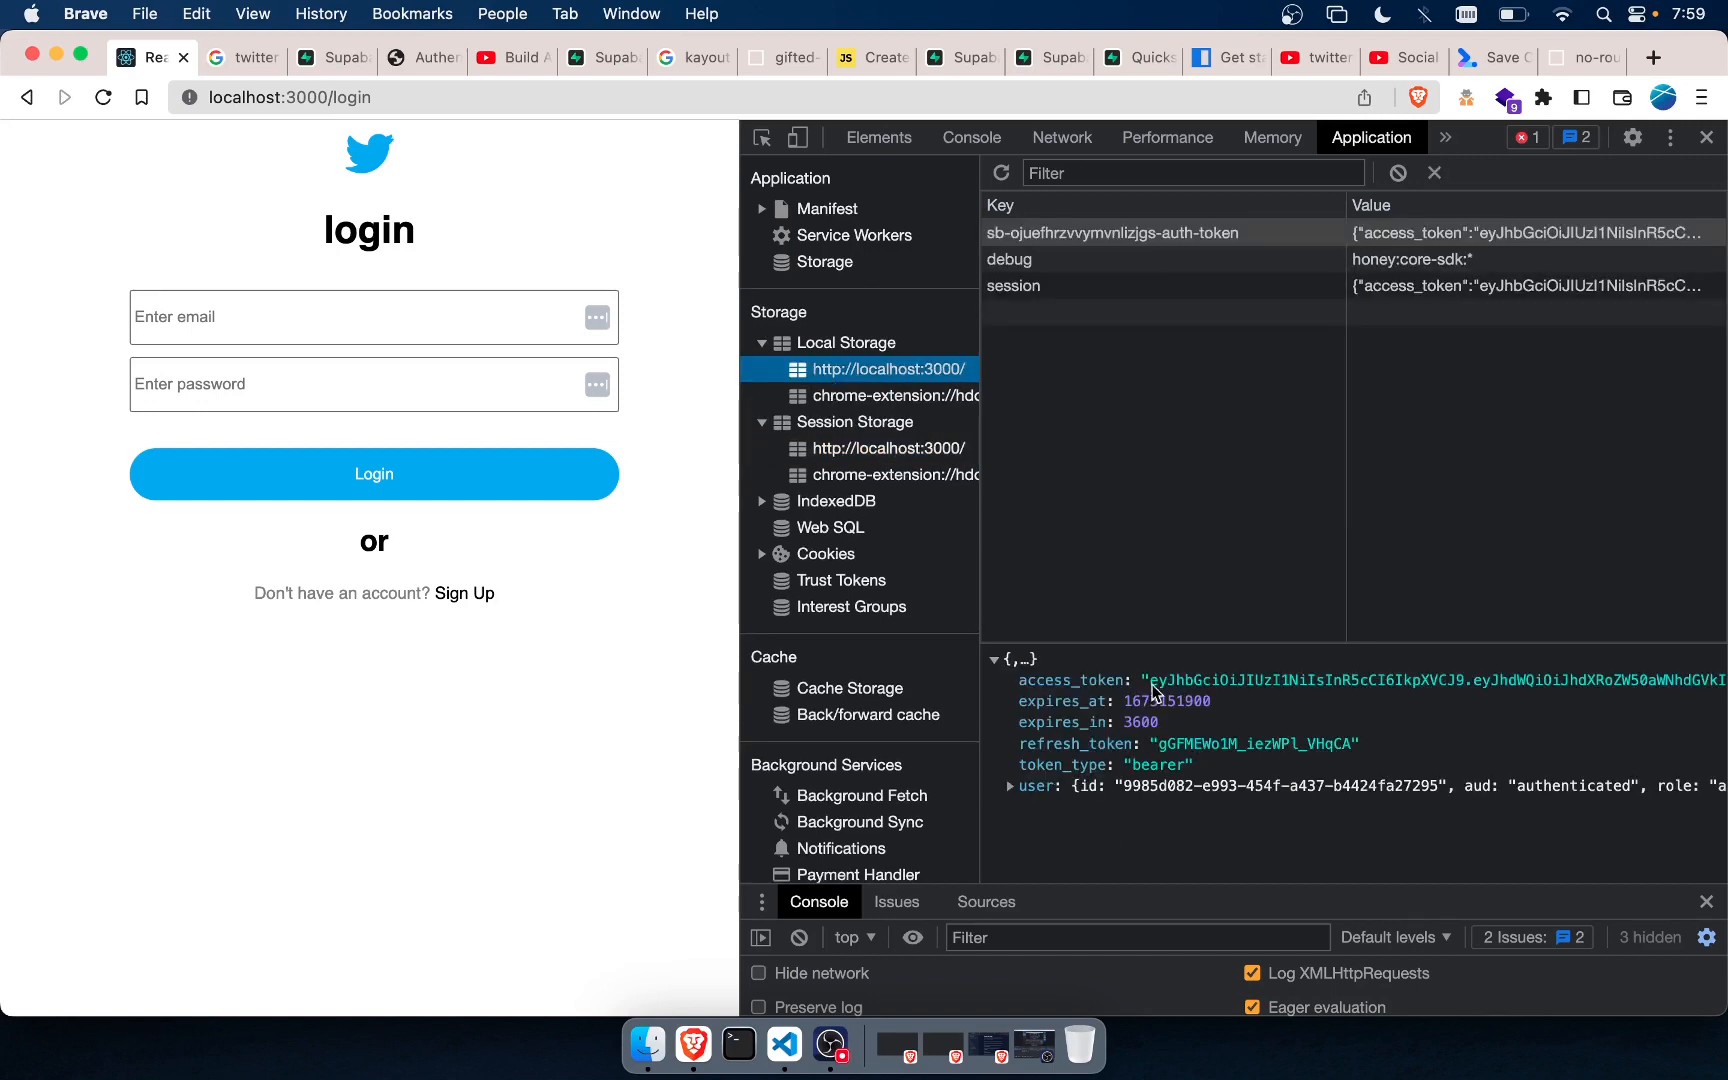
{"action": "left_click", "coordinate": [854, 422]}
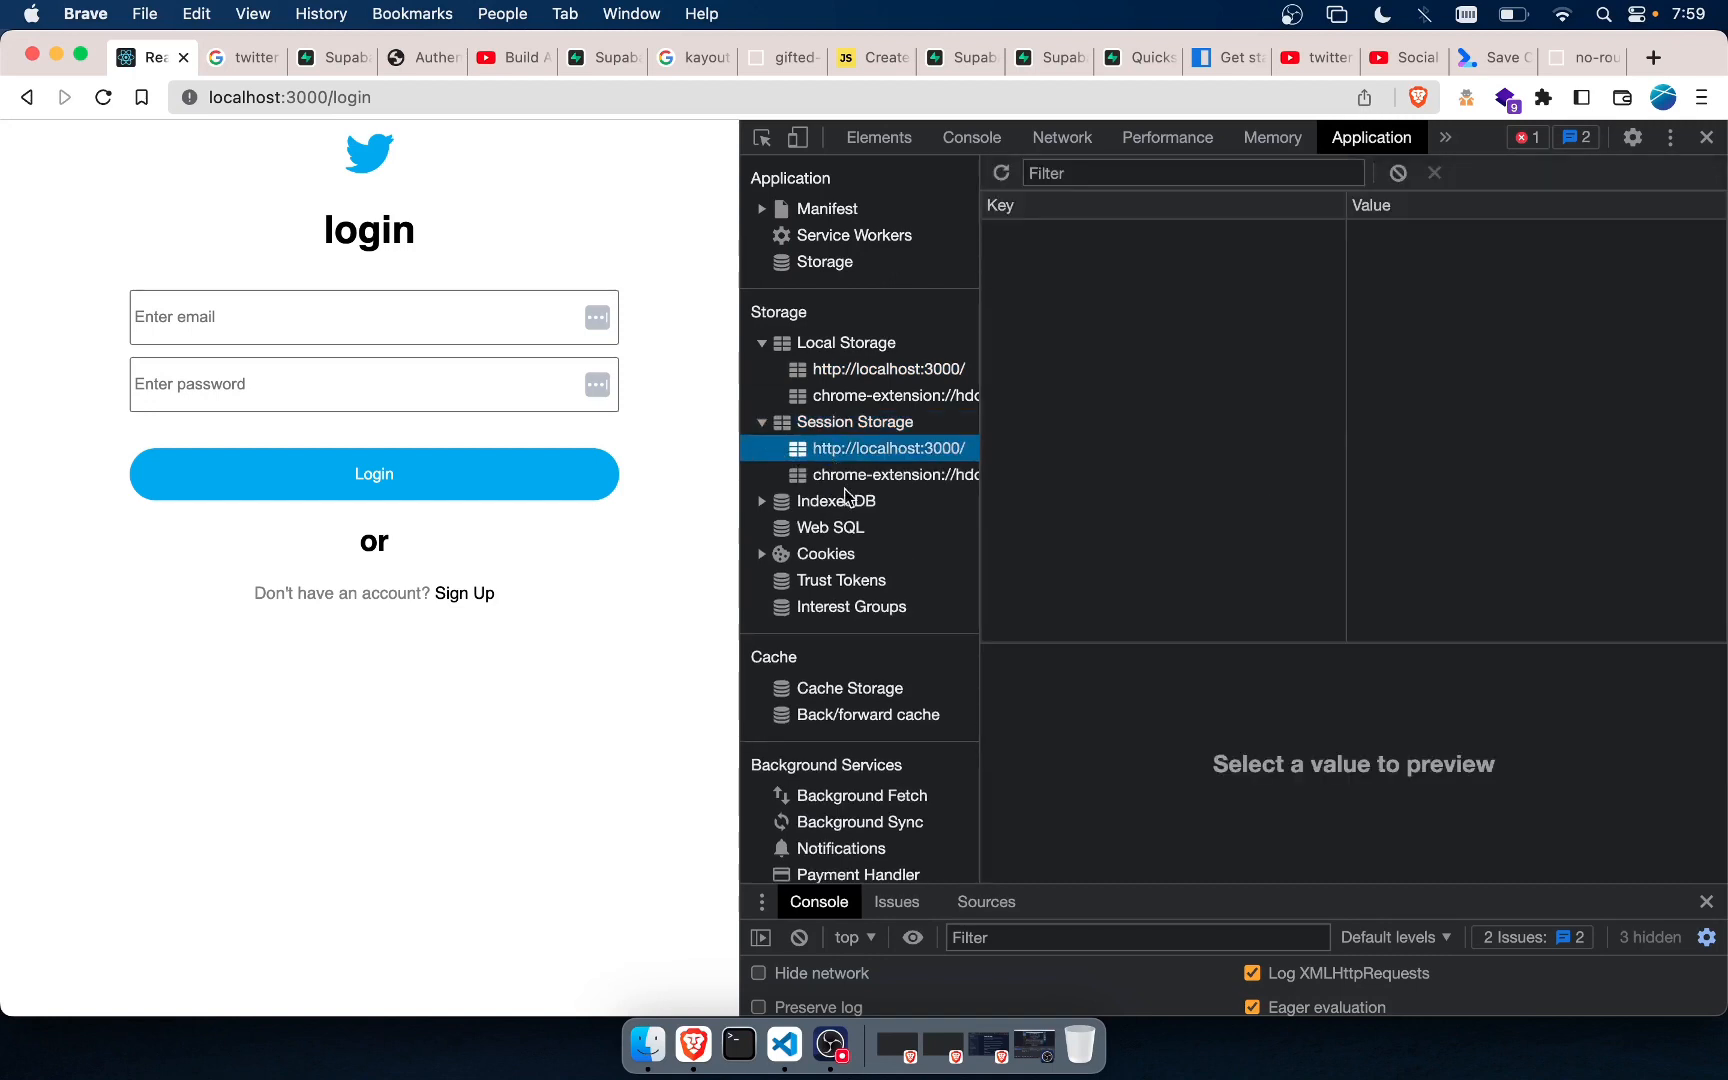
{"action": "left_click", "coordinate": [882, 368]}
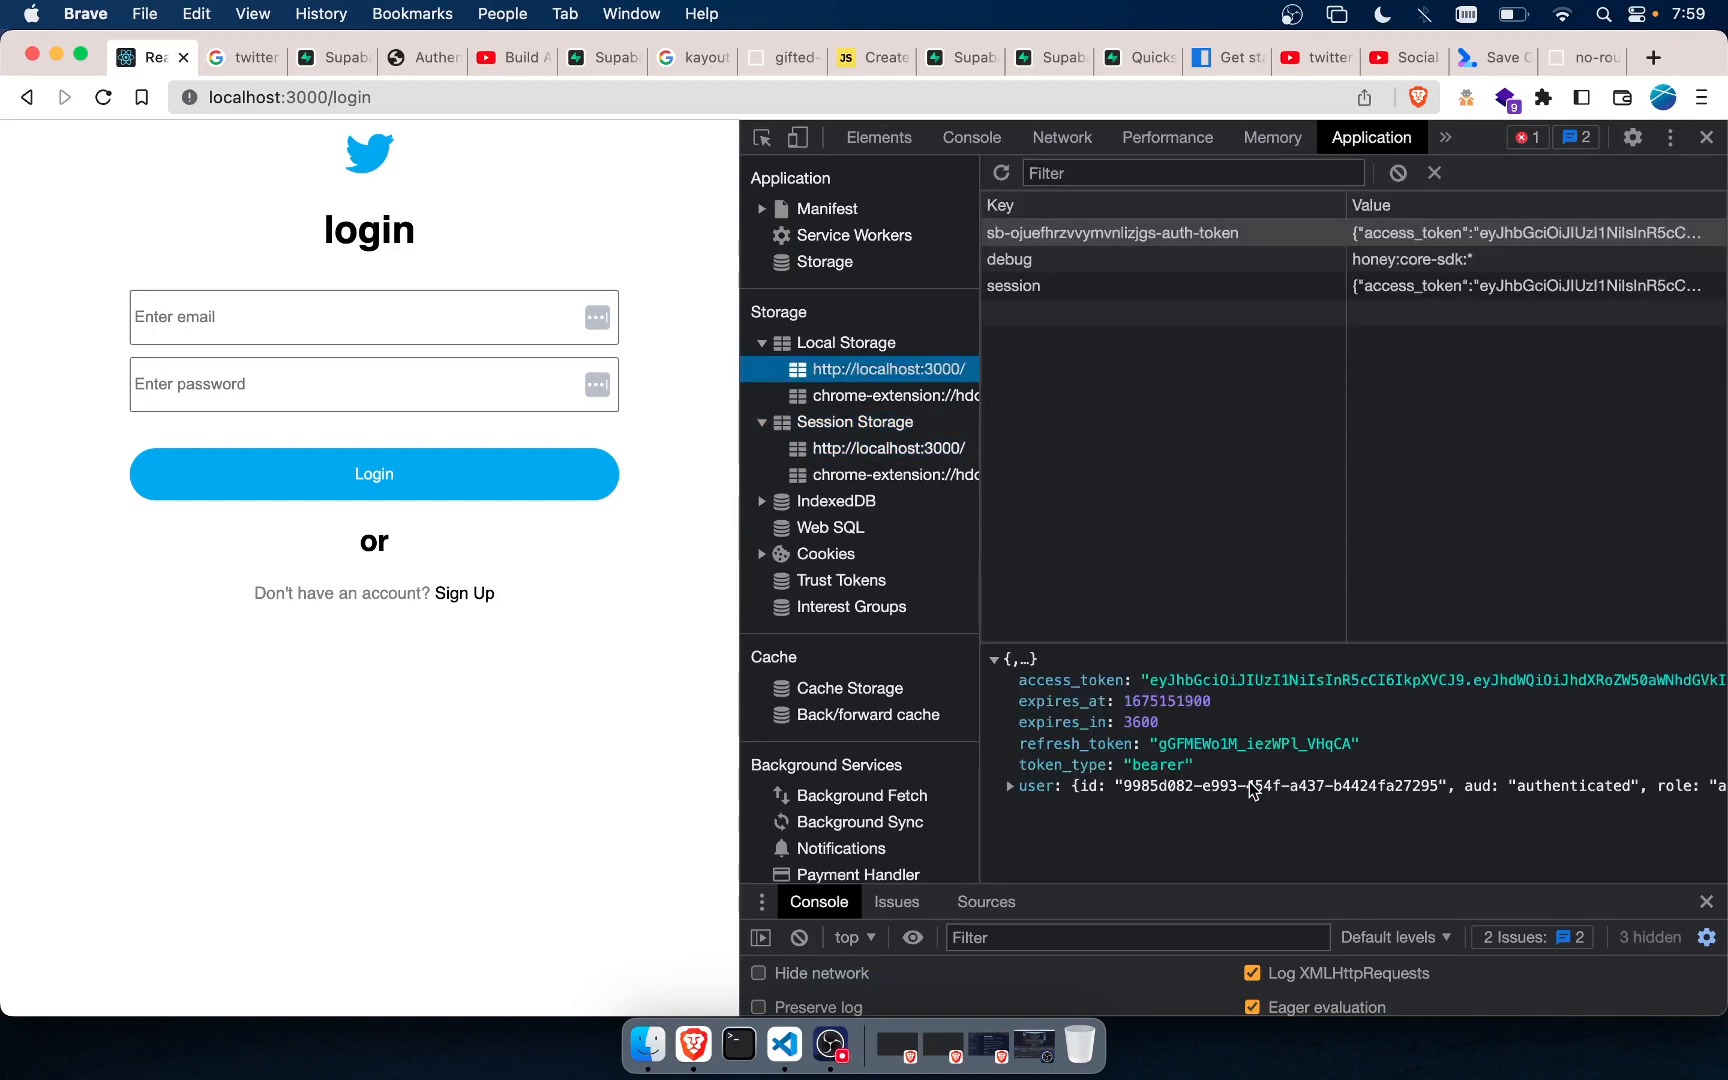
Step: Expand the stored Supabase auth token's user details, then clear the site data from the Storage overview
{"action": "left_click", "coordinate": [824, 262]}
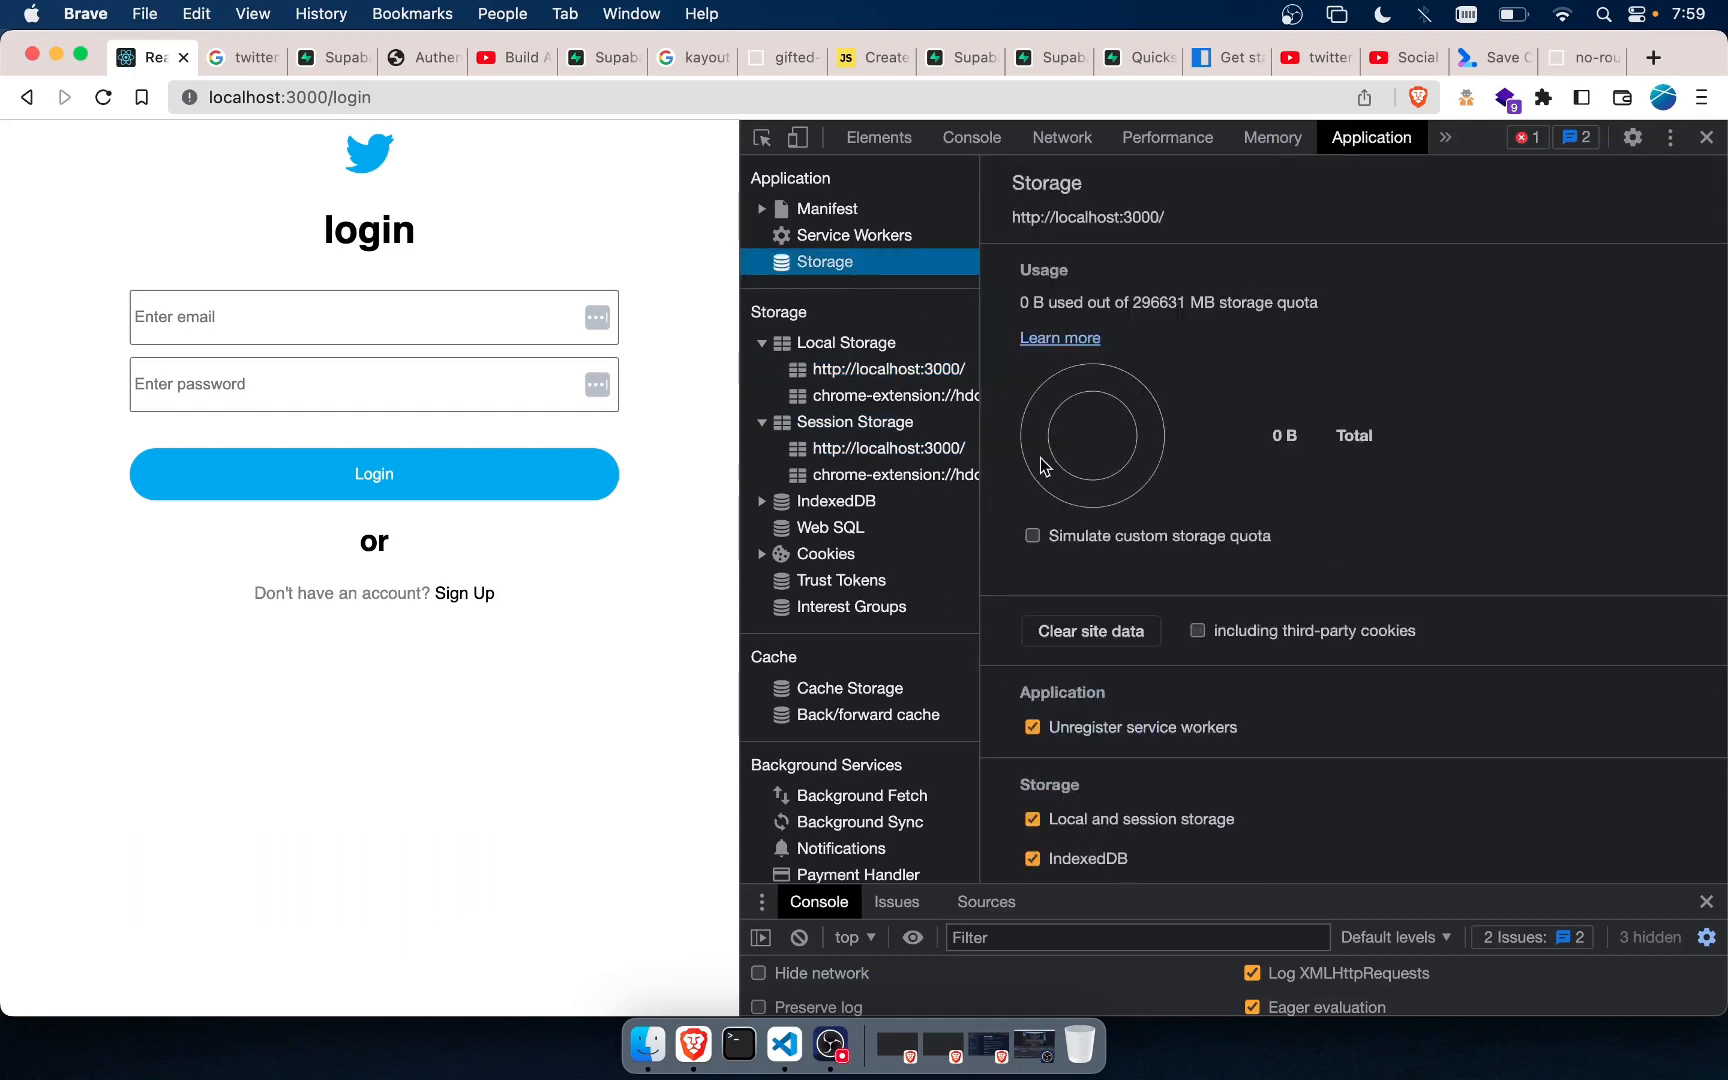
{"action": "left_click", "coordinate": [888, 370]}
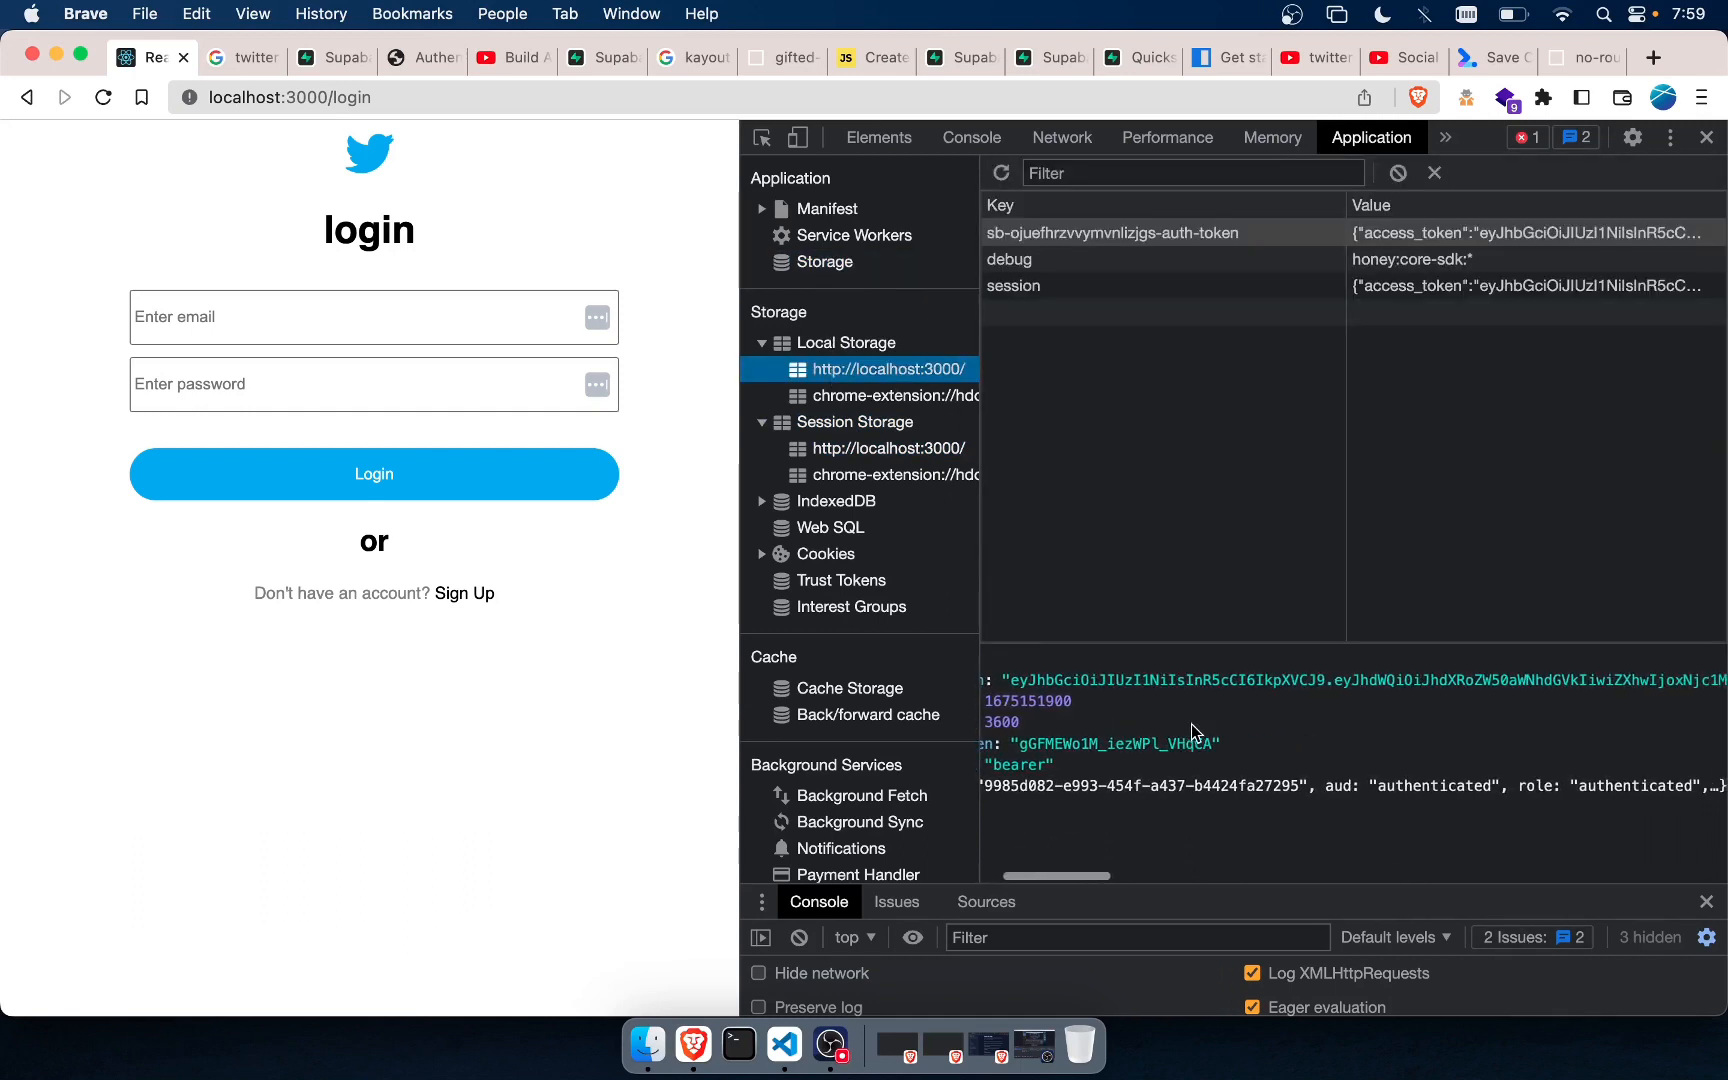
{"action": "left_click", "coordinate": [996, 660]}
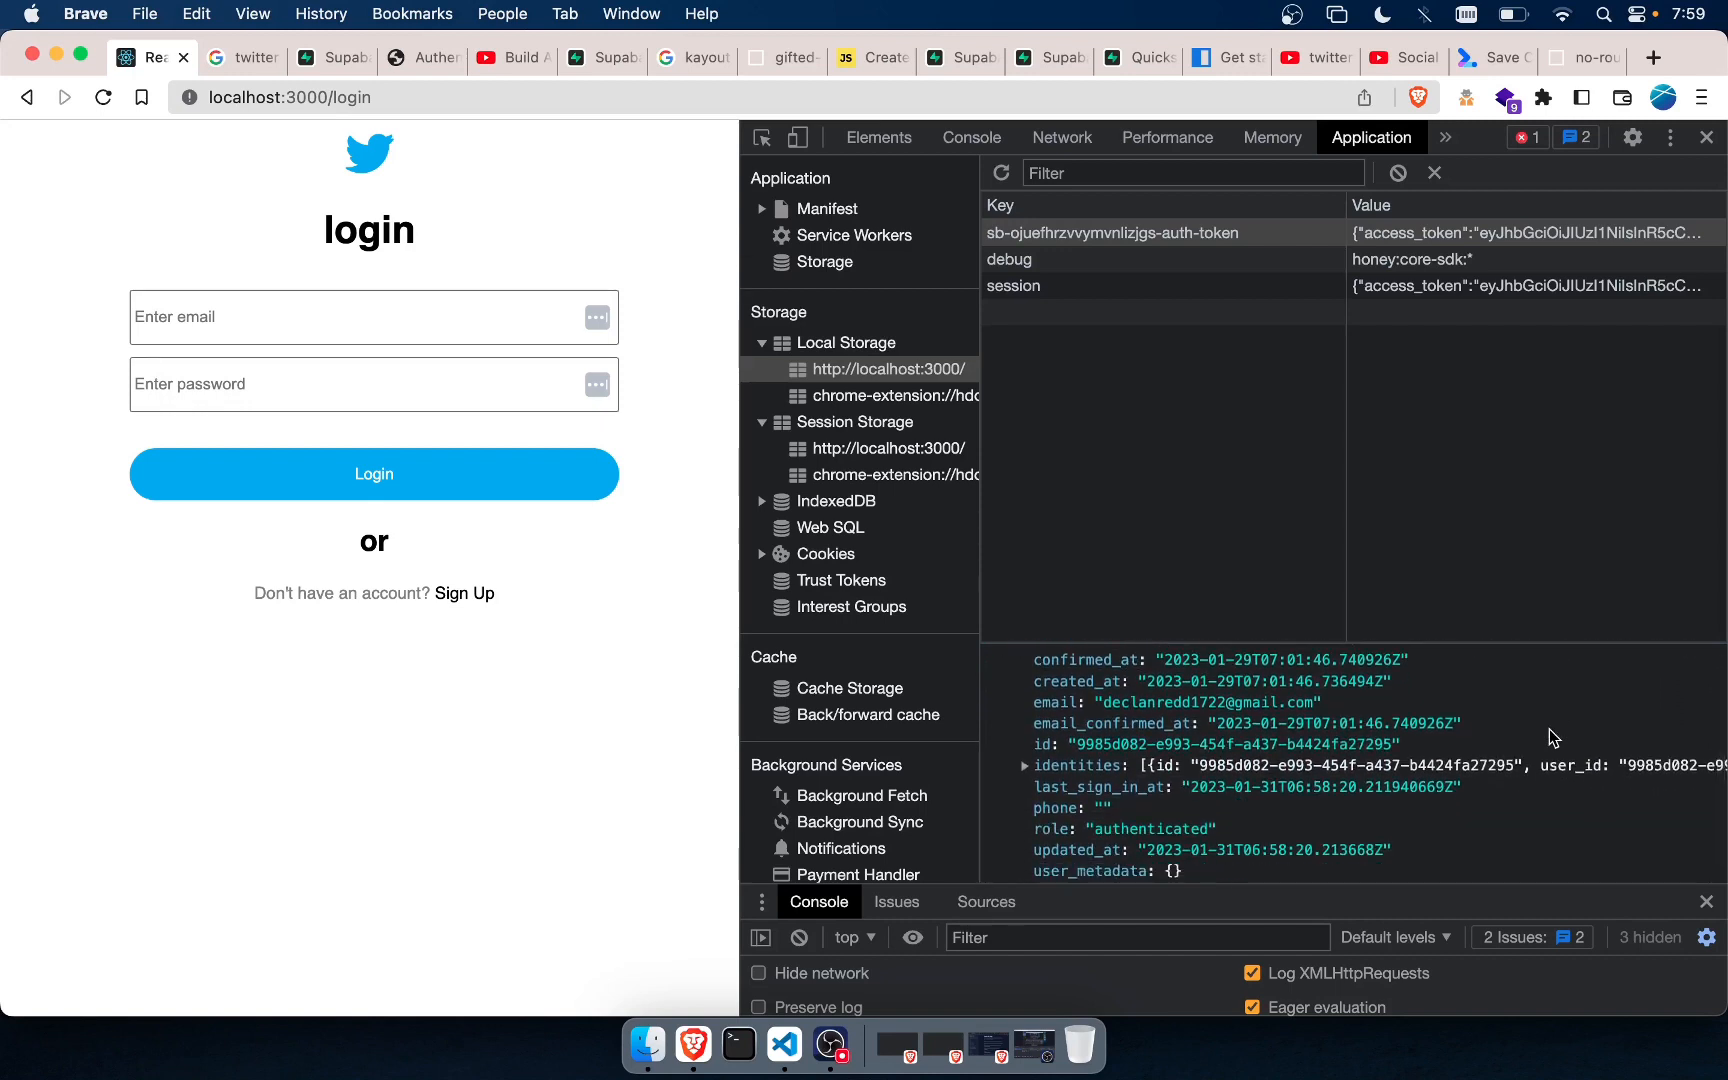
{"action": "mouse_move", "coordinate": [1312, 816]}
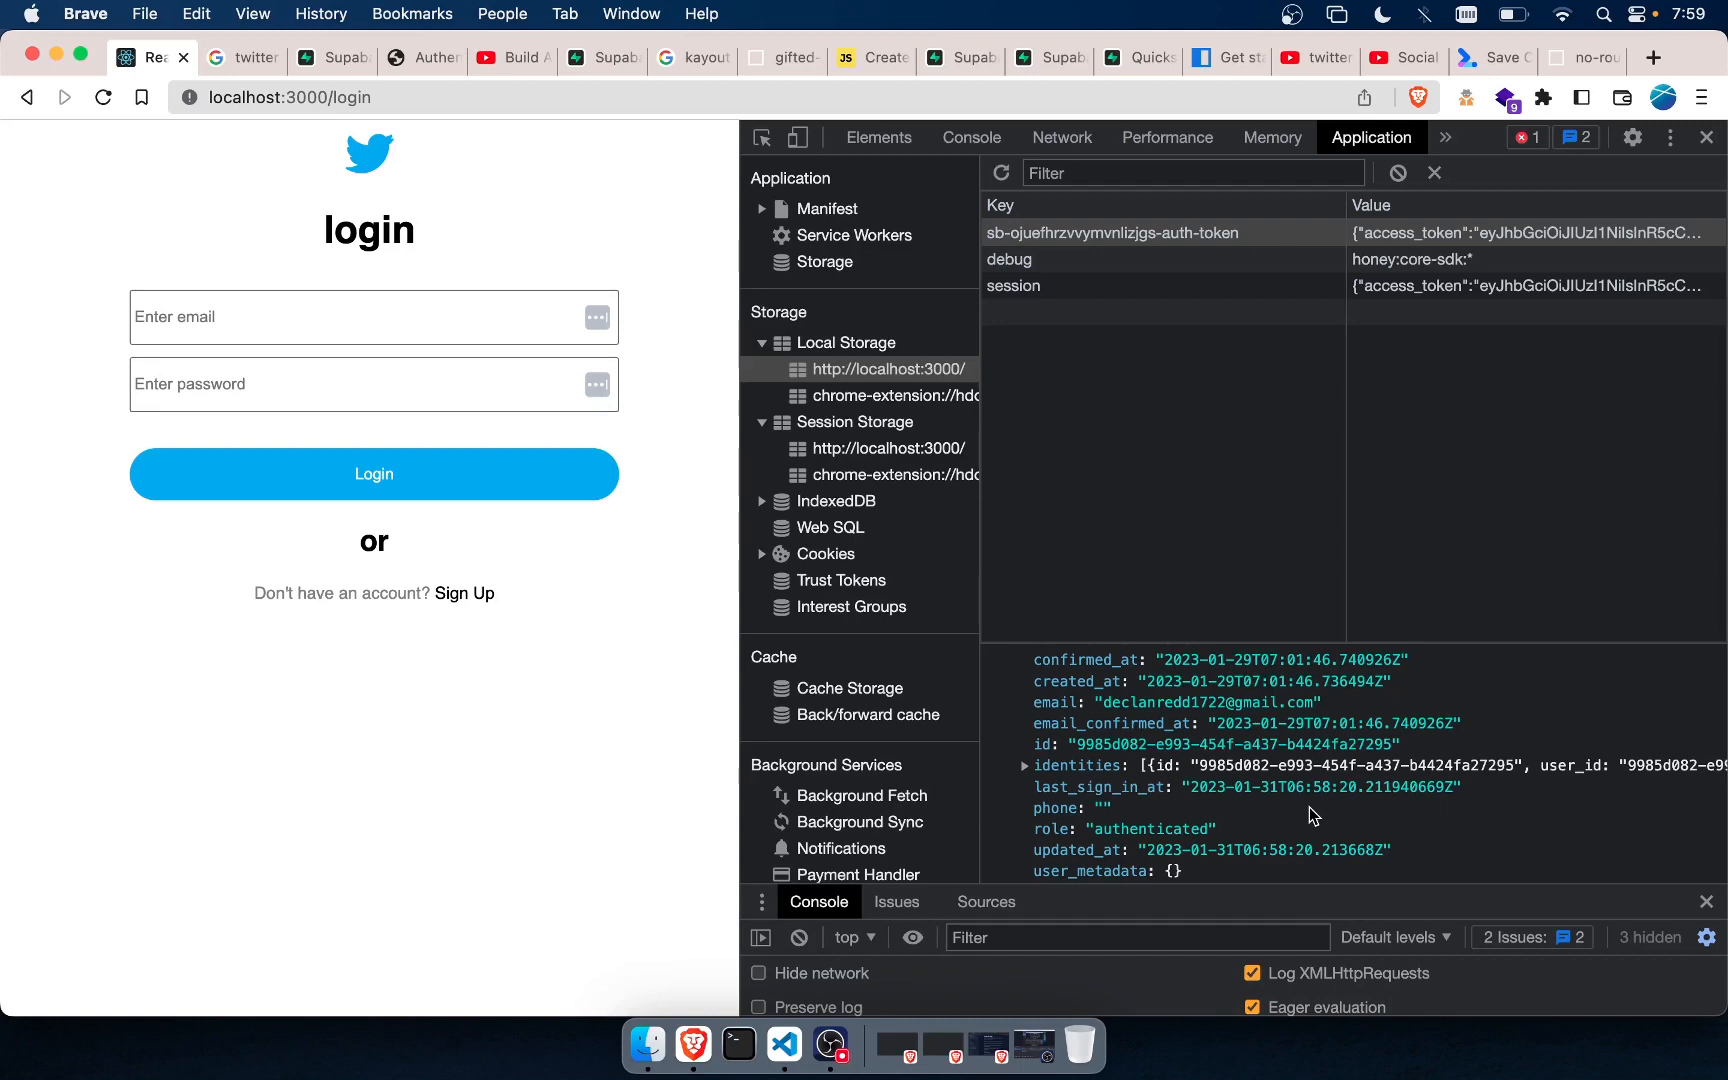
{"action": "mouse_move", "coordinate": [882, 448]}
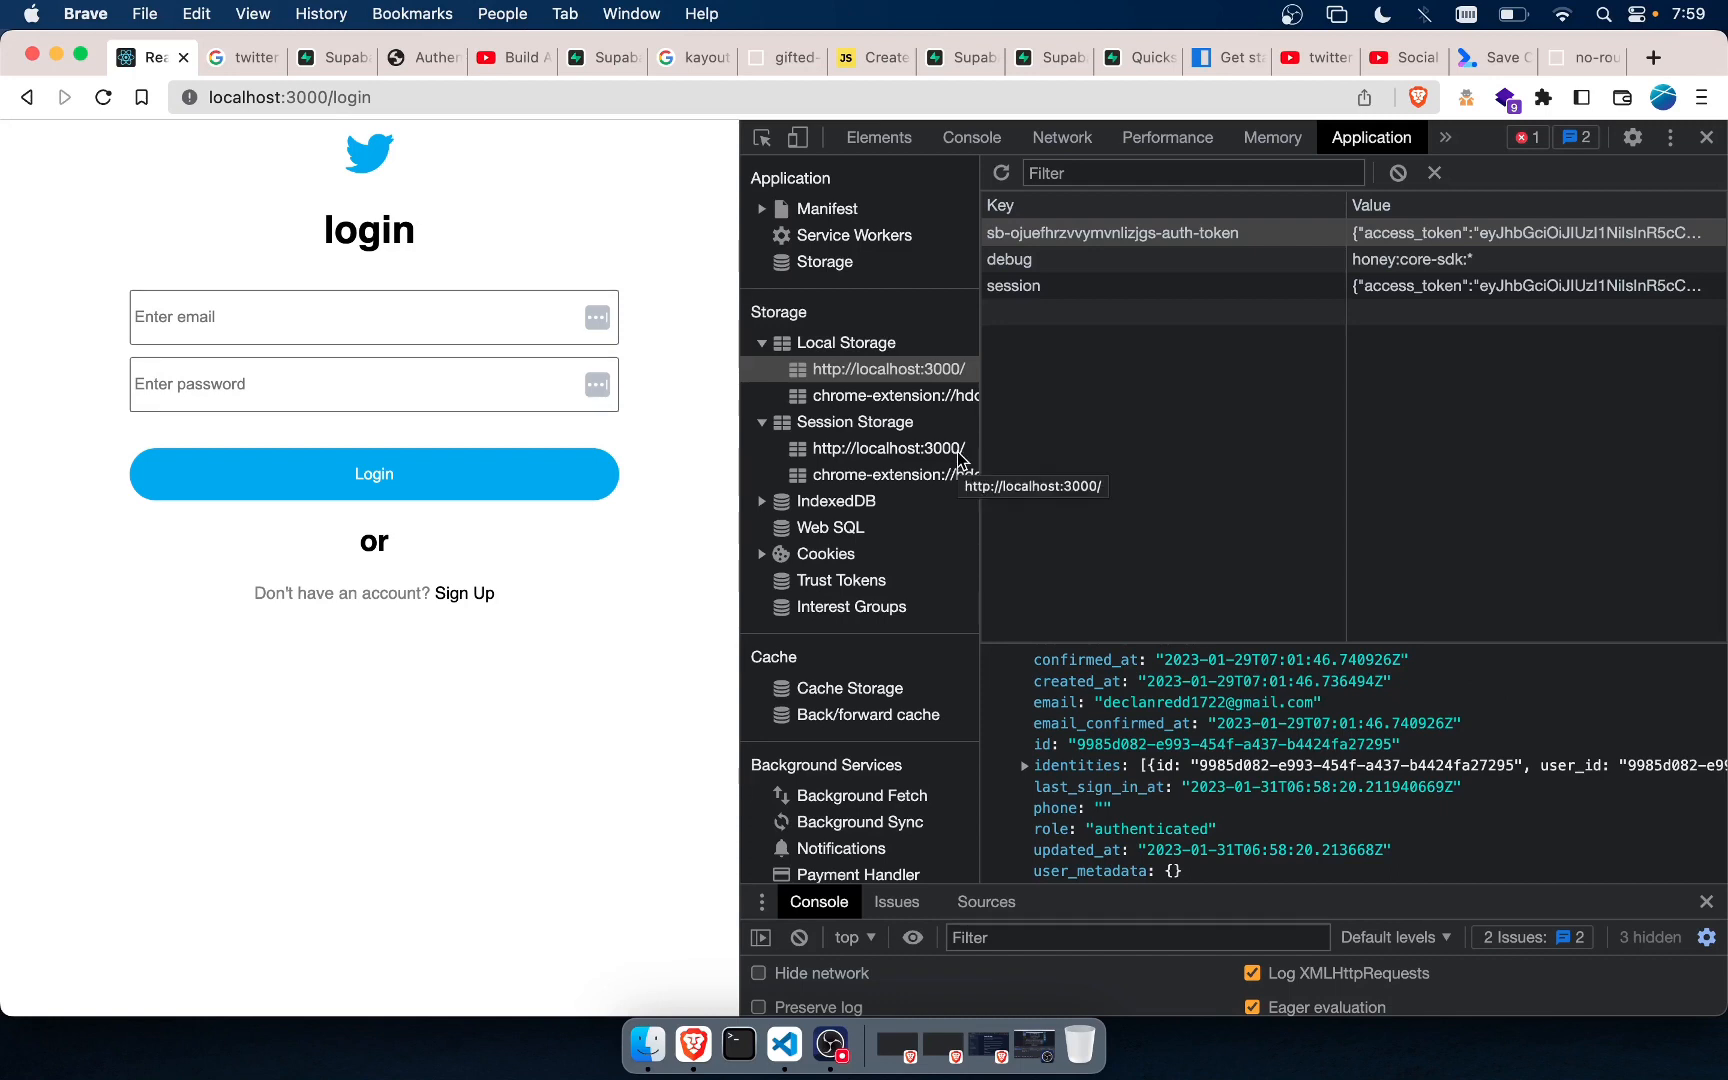
{"action": "mouse_move", "coordinate": [904, 394]}
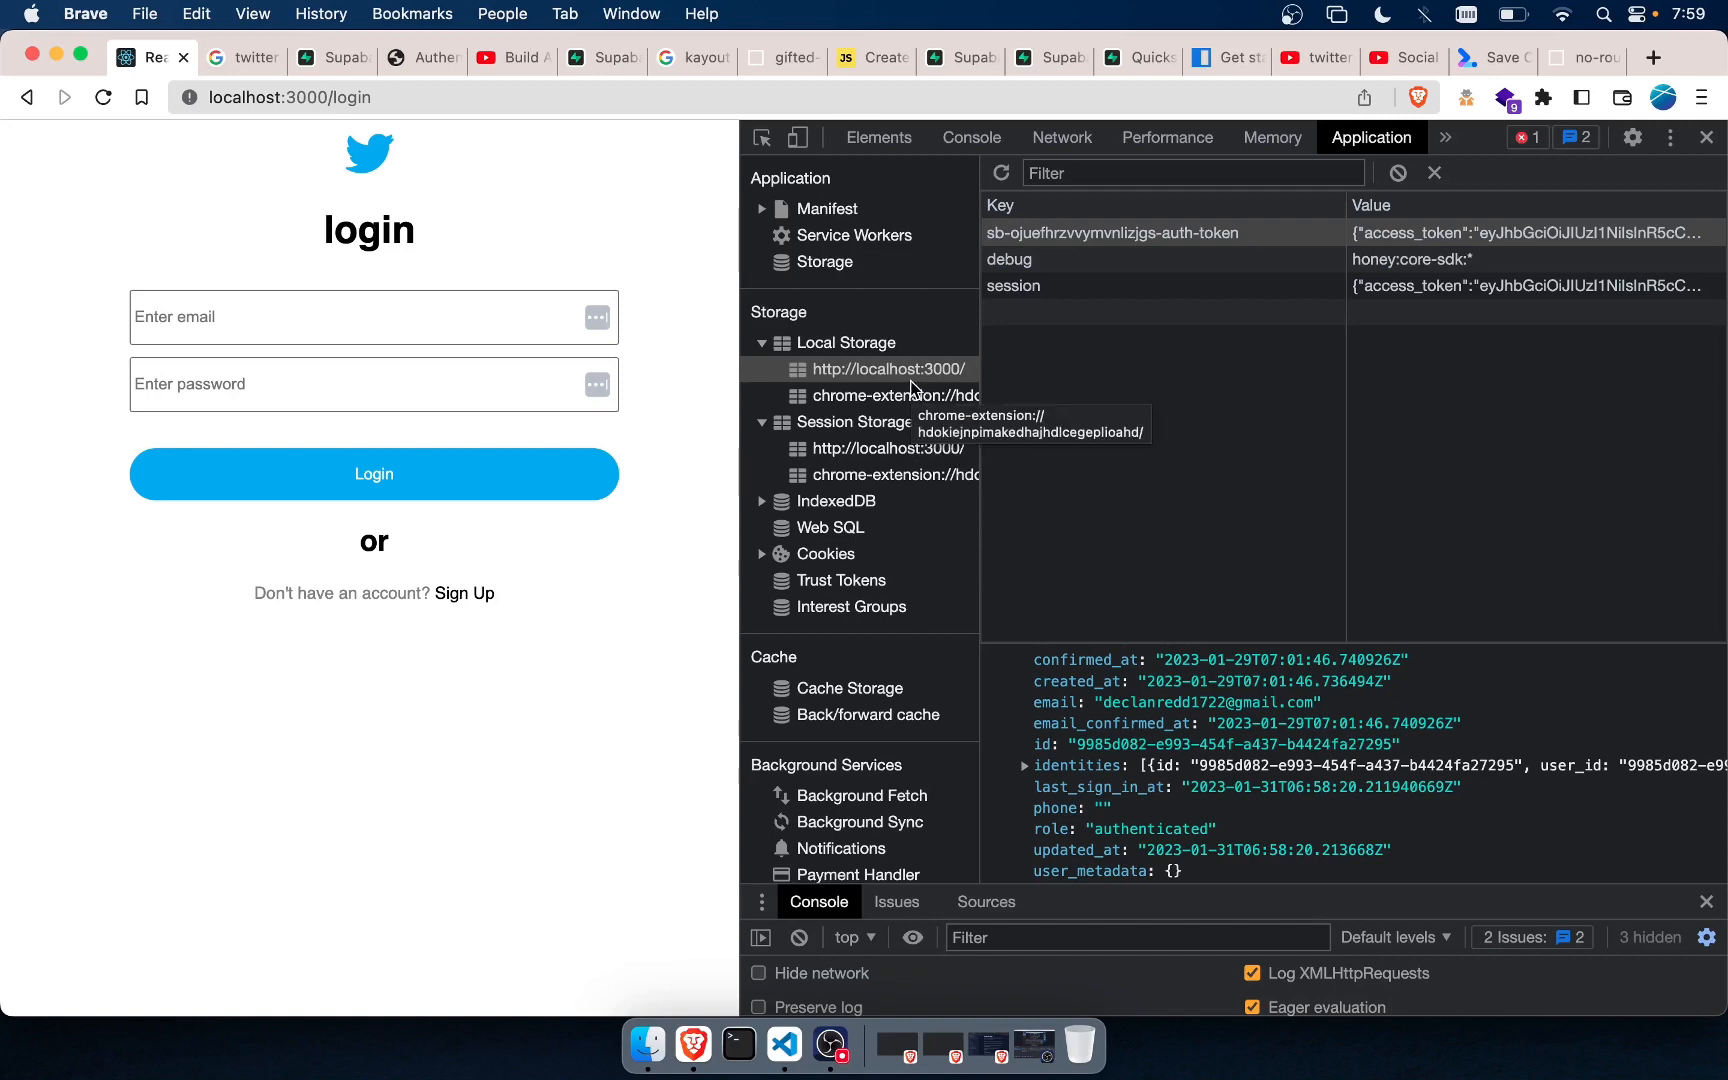
{"action": "left_click", "coordinate": [826, 262]}
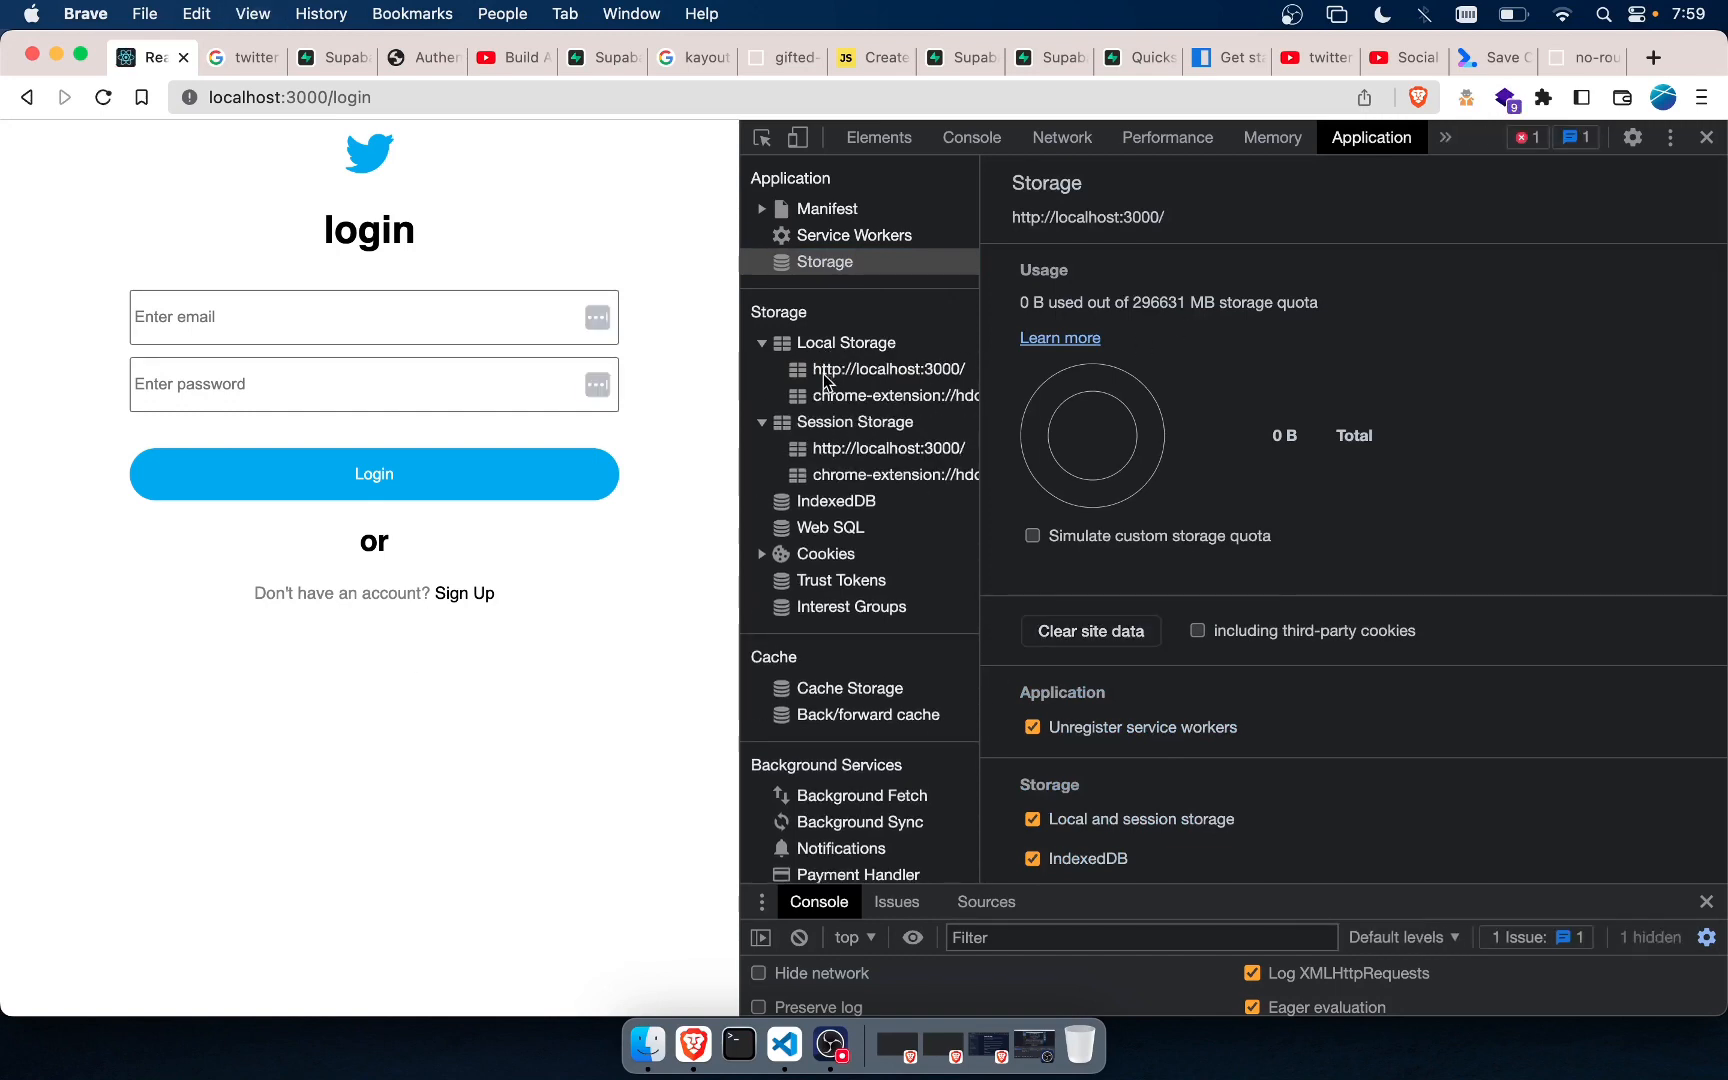
{"action": "left_click", "coordinate": [886, 368]}
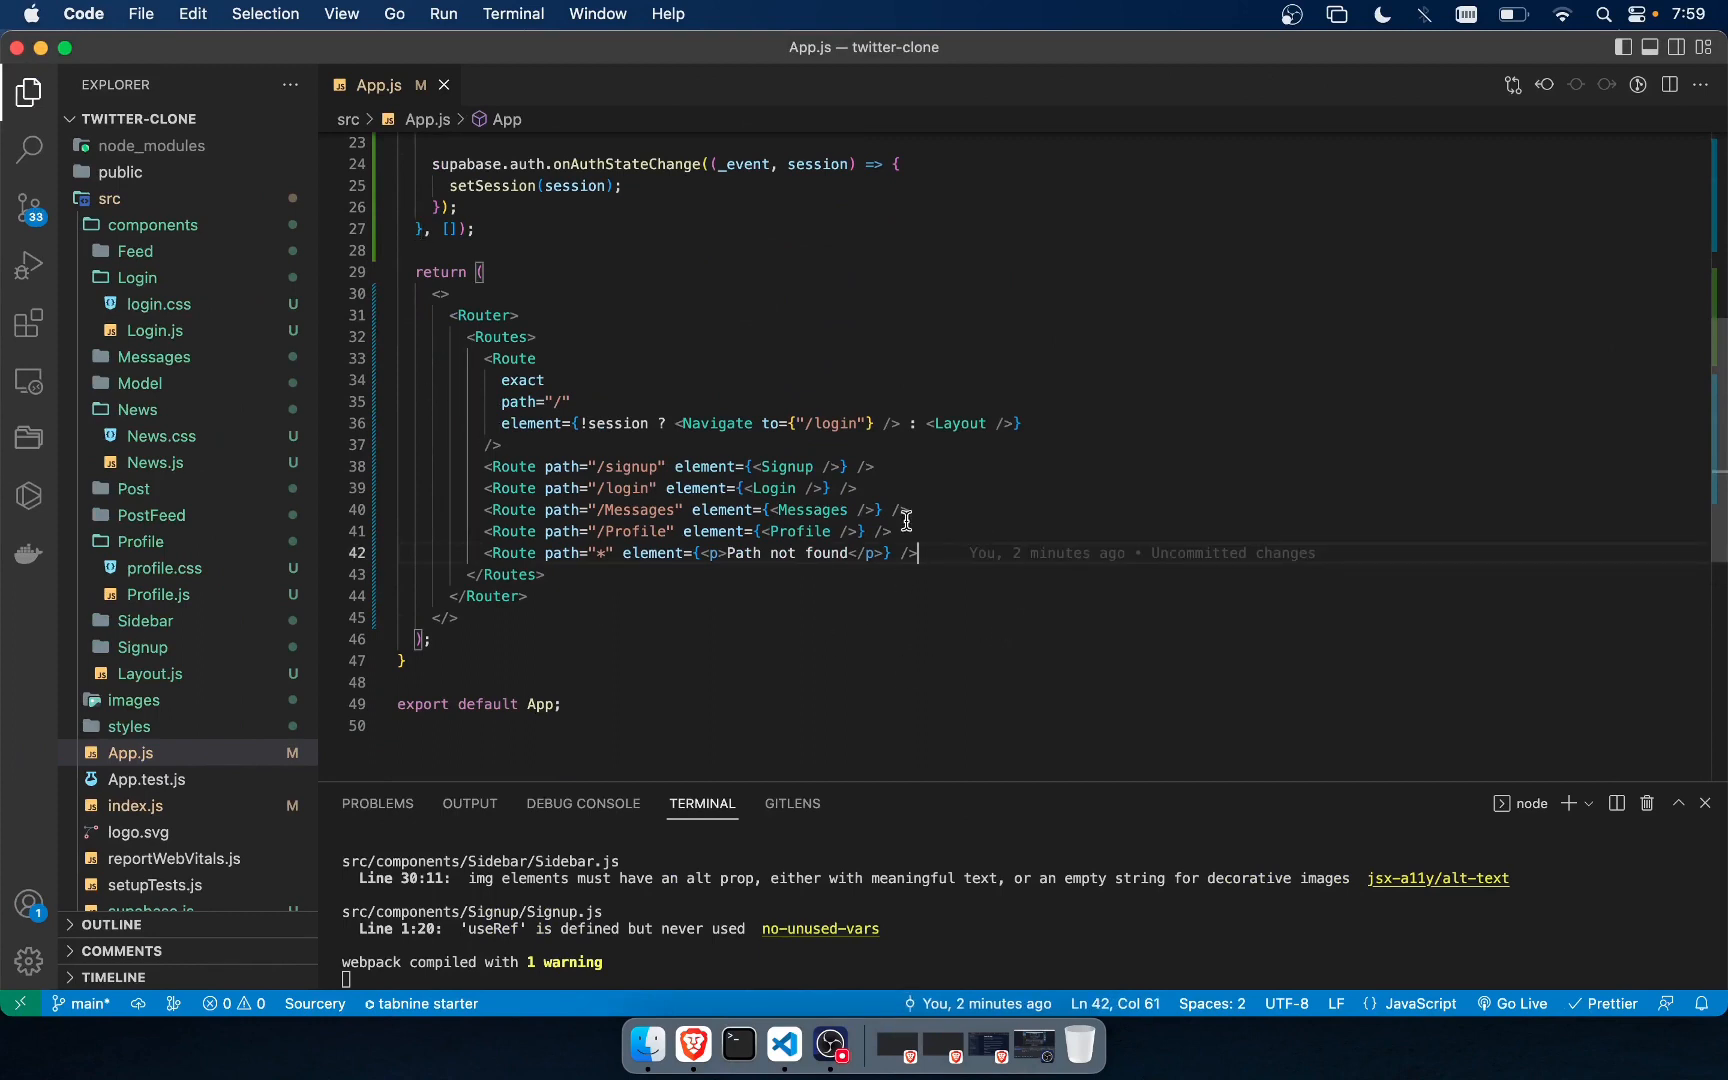
Step: Comment out the /Messages and /Profile Route lines in App.js
{"action": "key", "text": "Cmd+/"}
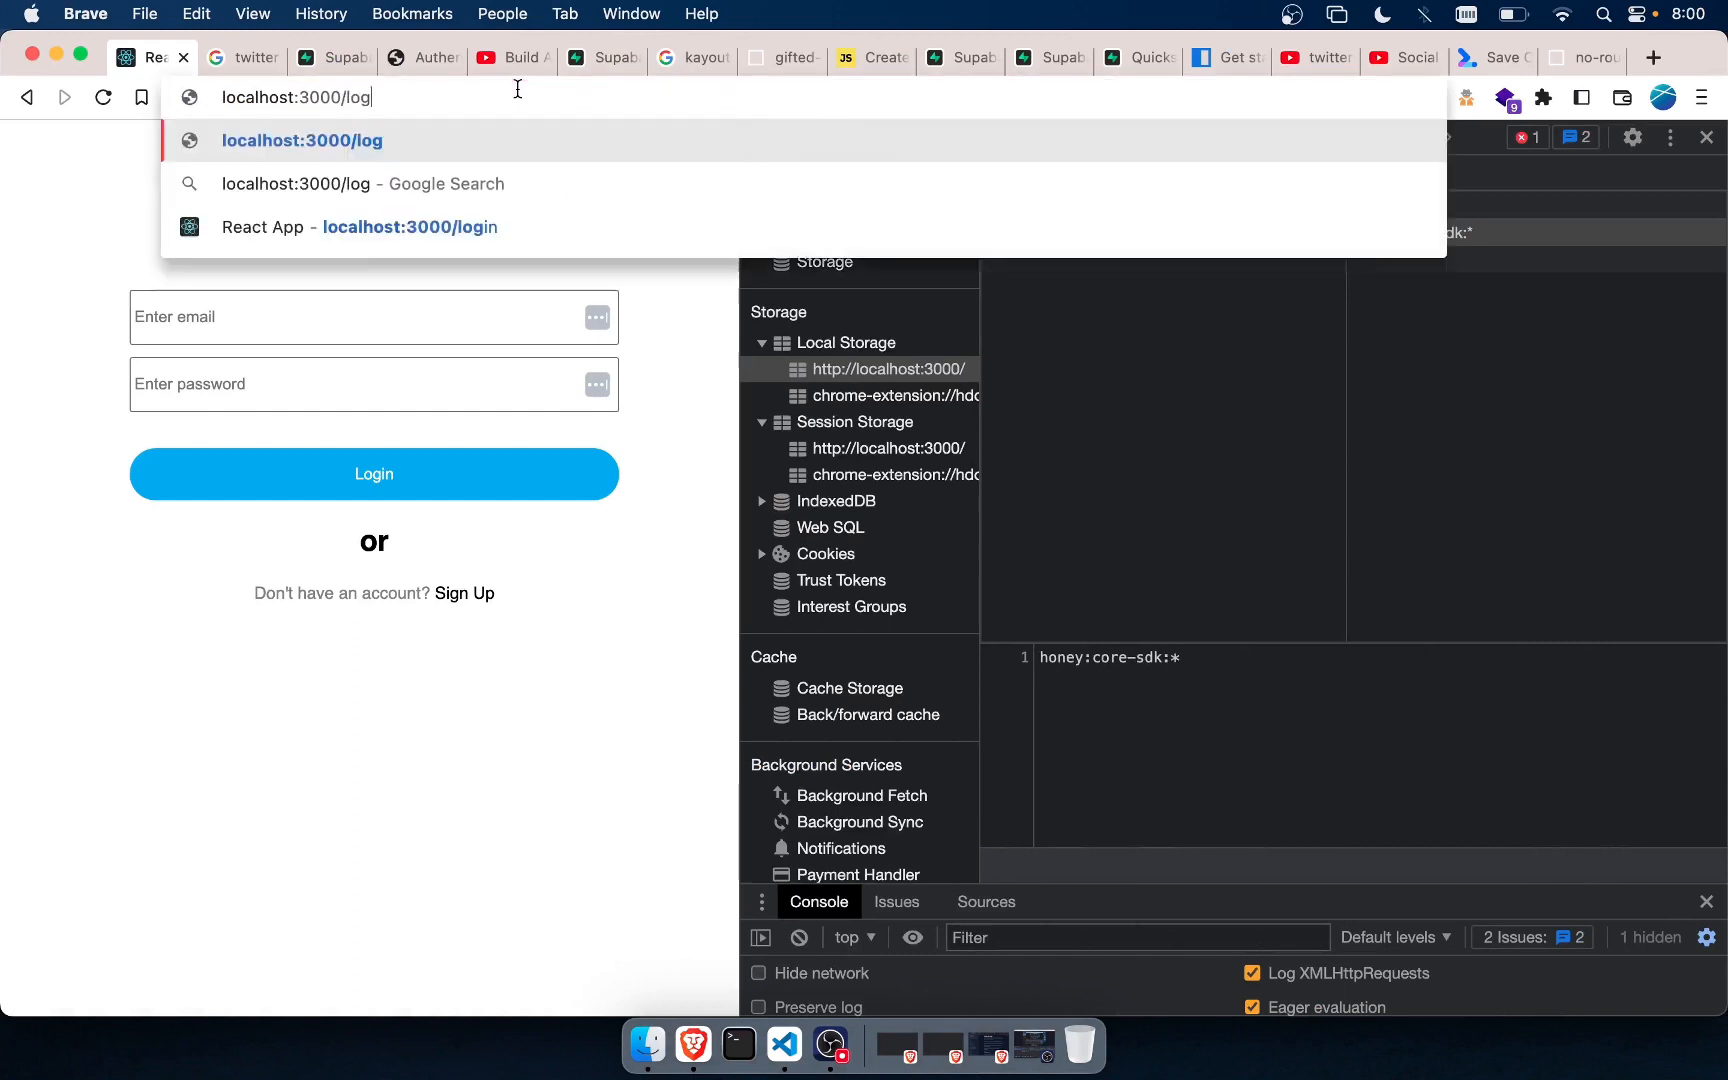
Step: Visit the unknown address localhost:3000/test to see the Path not found fallback
{"action": "type", "text": "testing"}
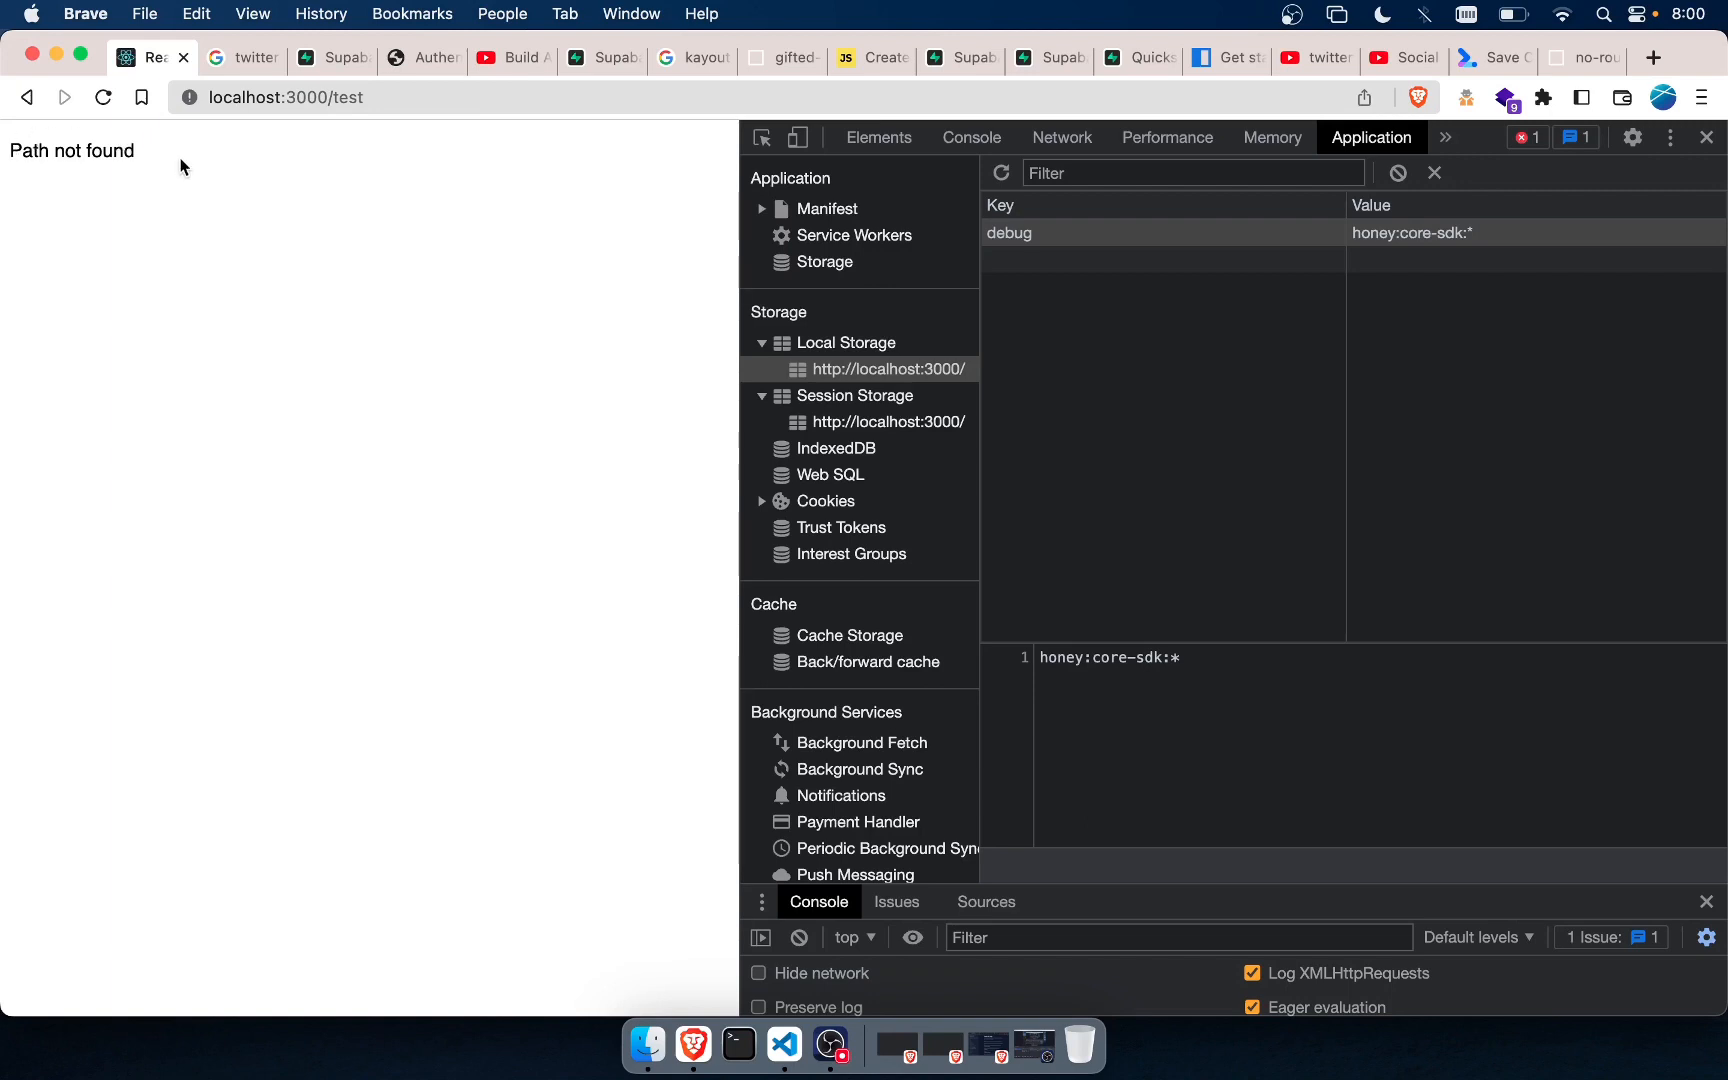
{"action": "key", "text": "Backspace"}
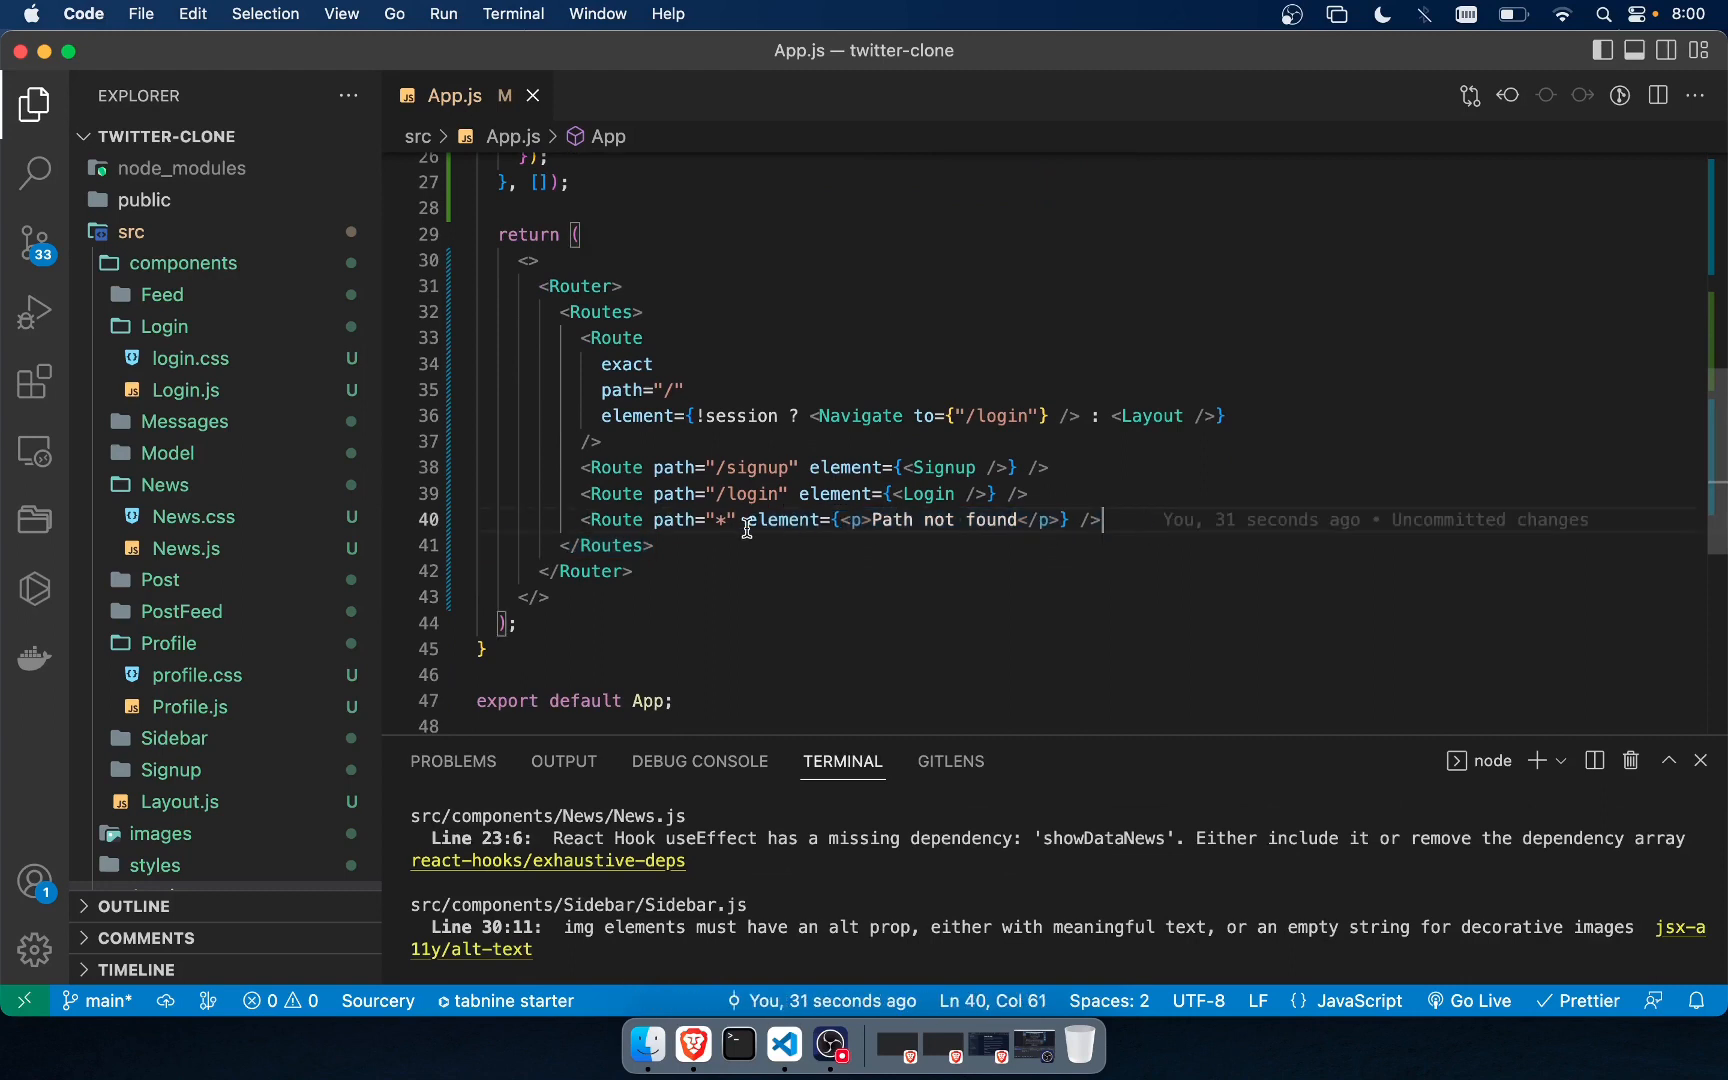
{"action": "left_click", "coordinate": [866, 520]}
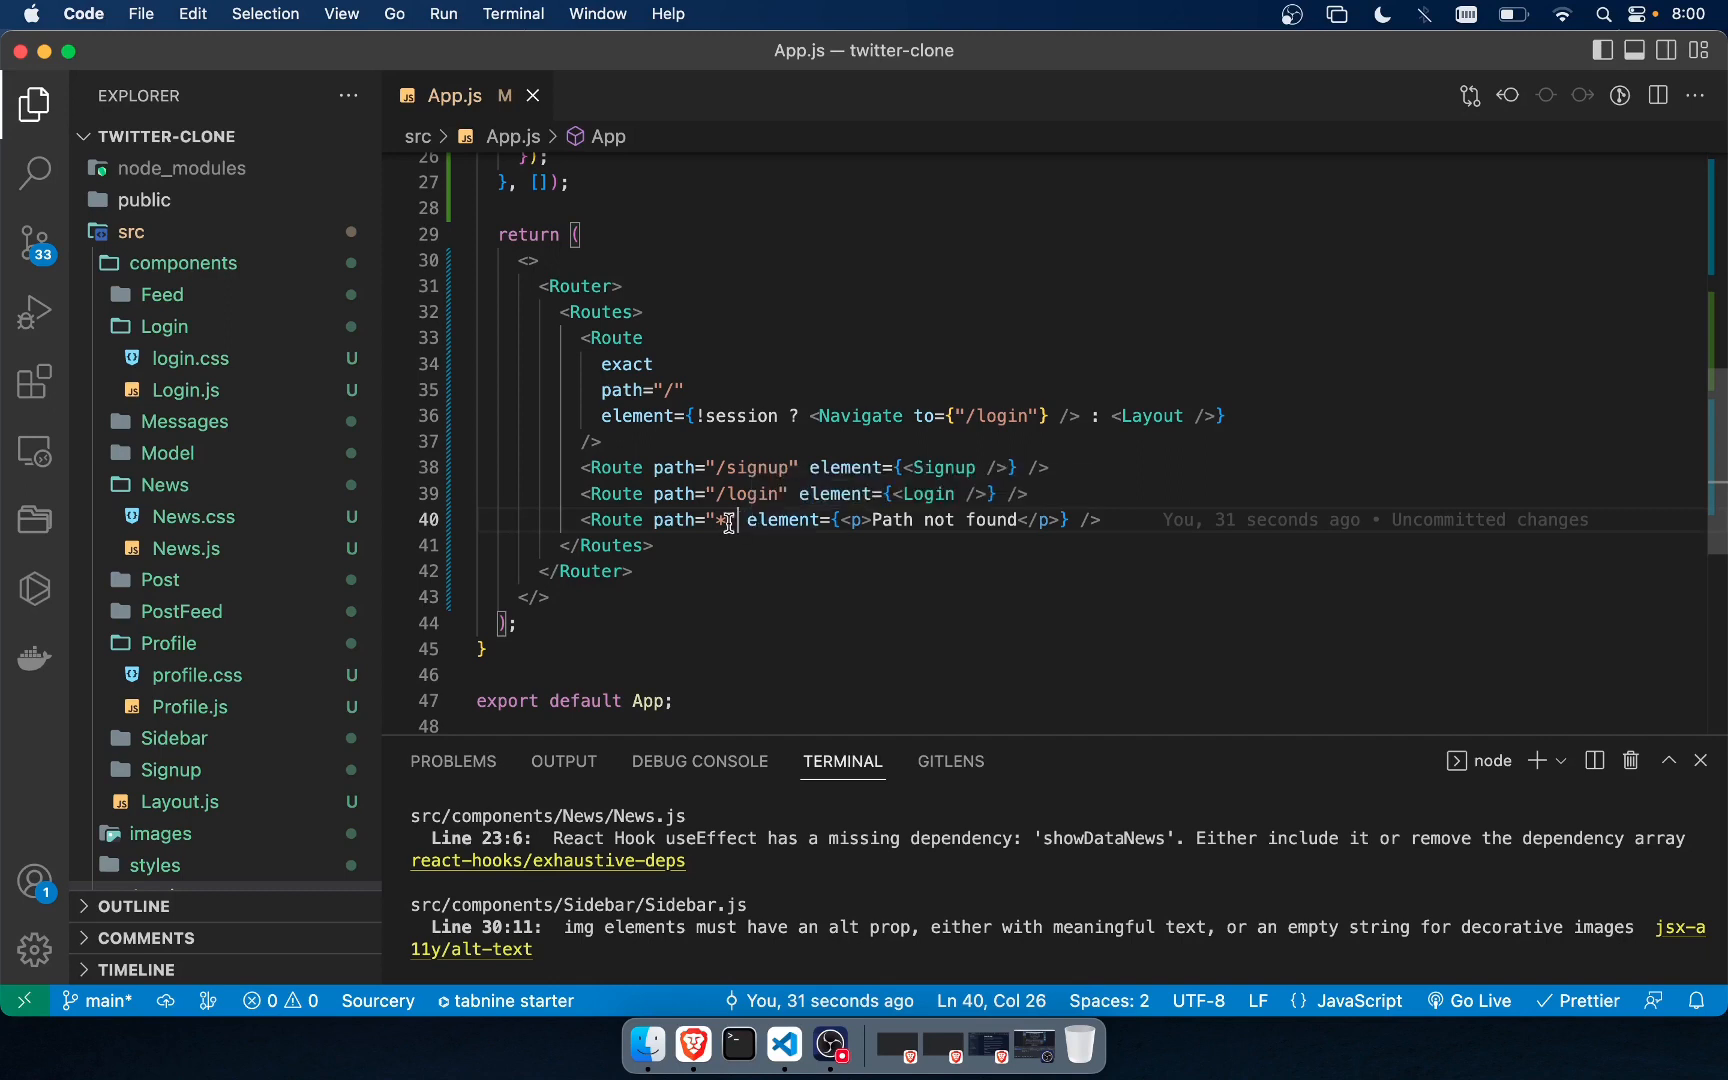
{"action": "left_click", "coordinate": [1102, 520]}
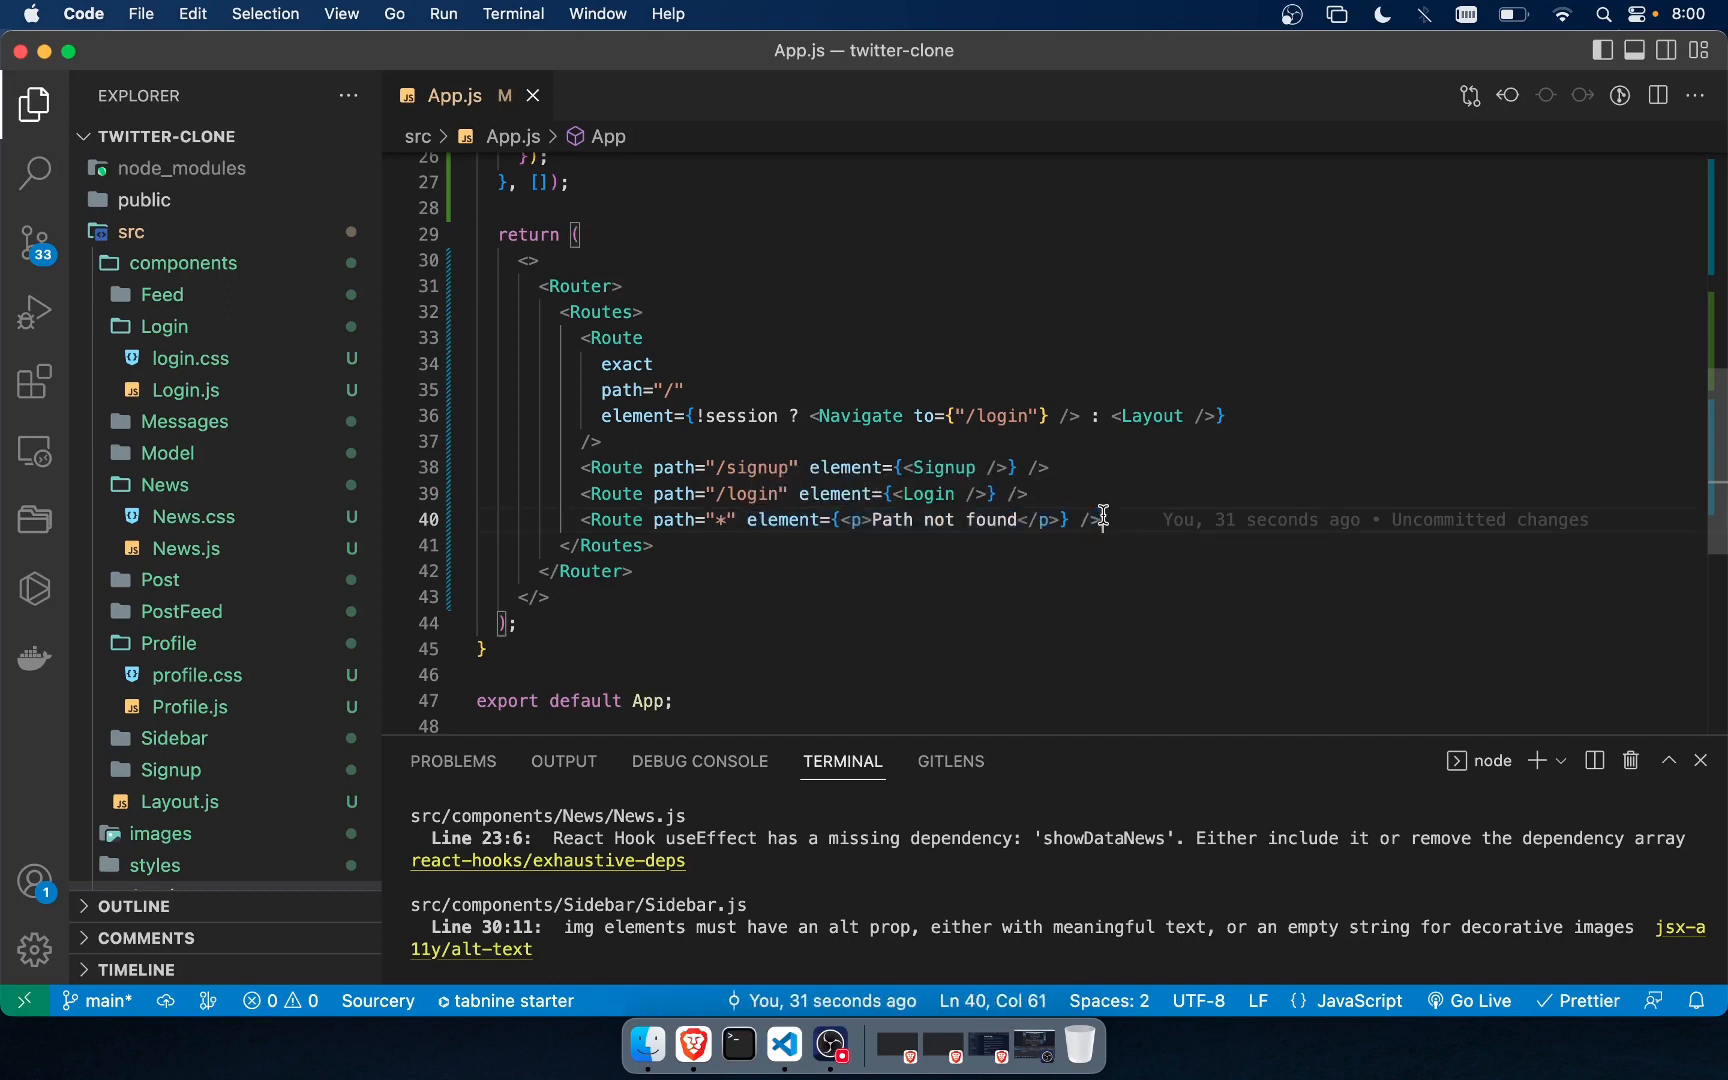
{"action": "left_click_drag", "start_coordinate": [844, 520], "coordinate": [1064, 520]}
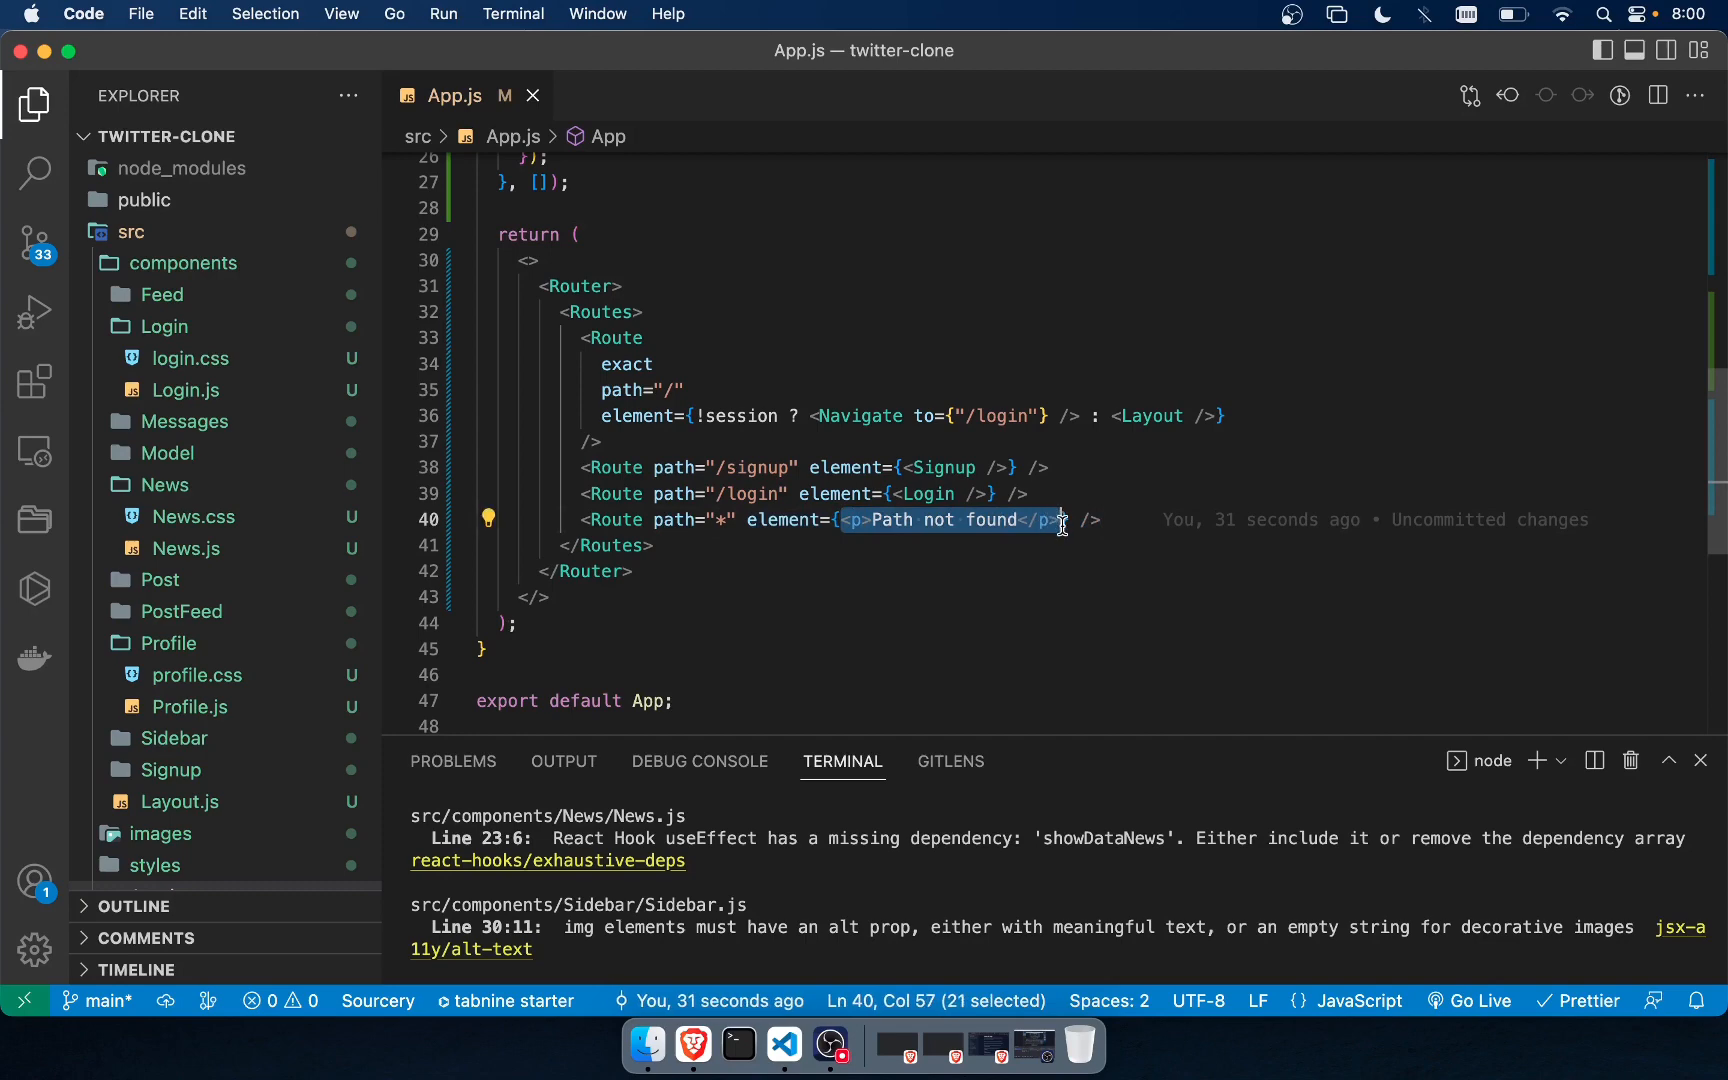
{"action": "left_click", "coordinate": [1030, 492]}
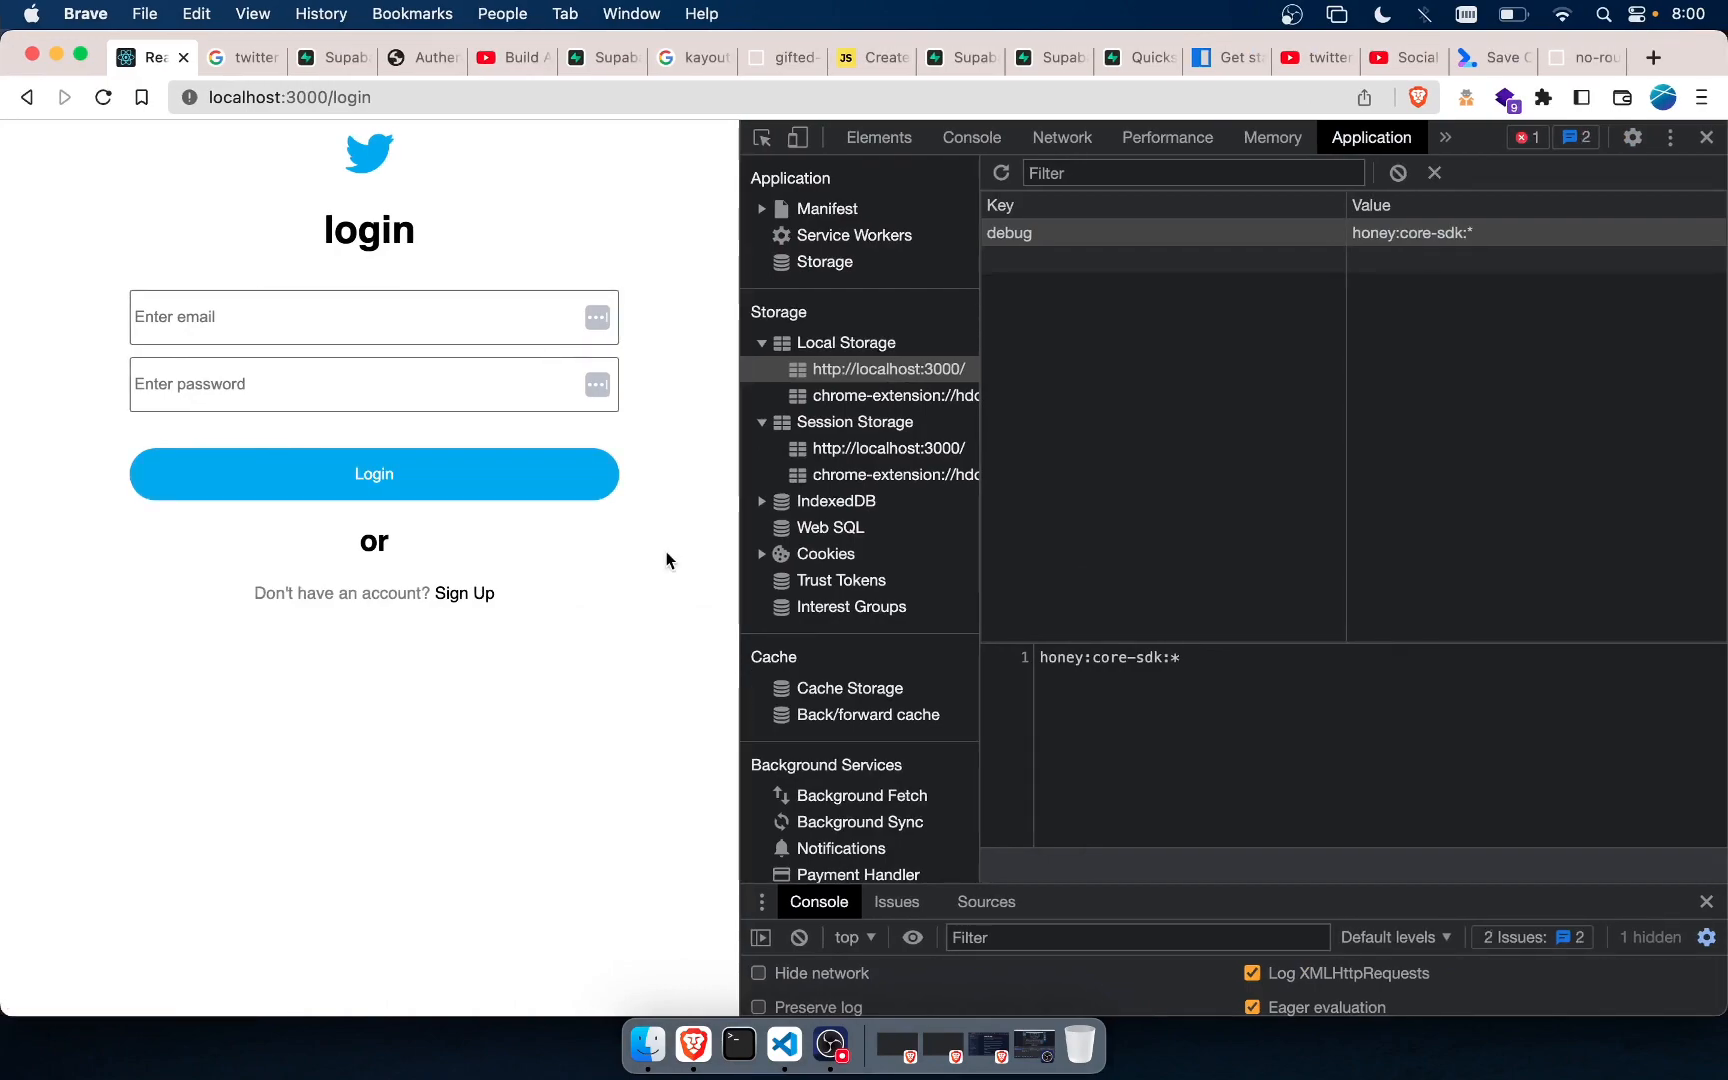
{"action": "left_click", "coordinate": [782, 1044]}
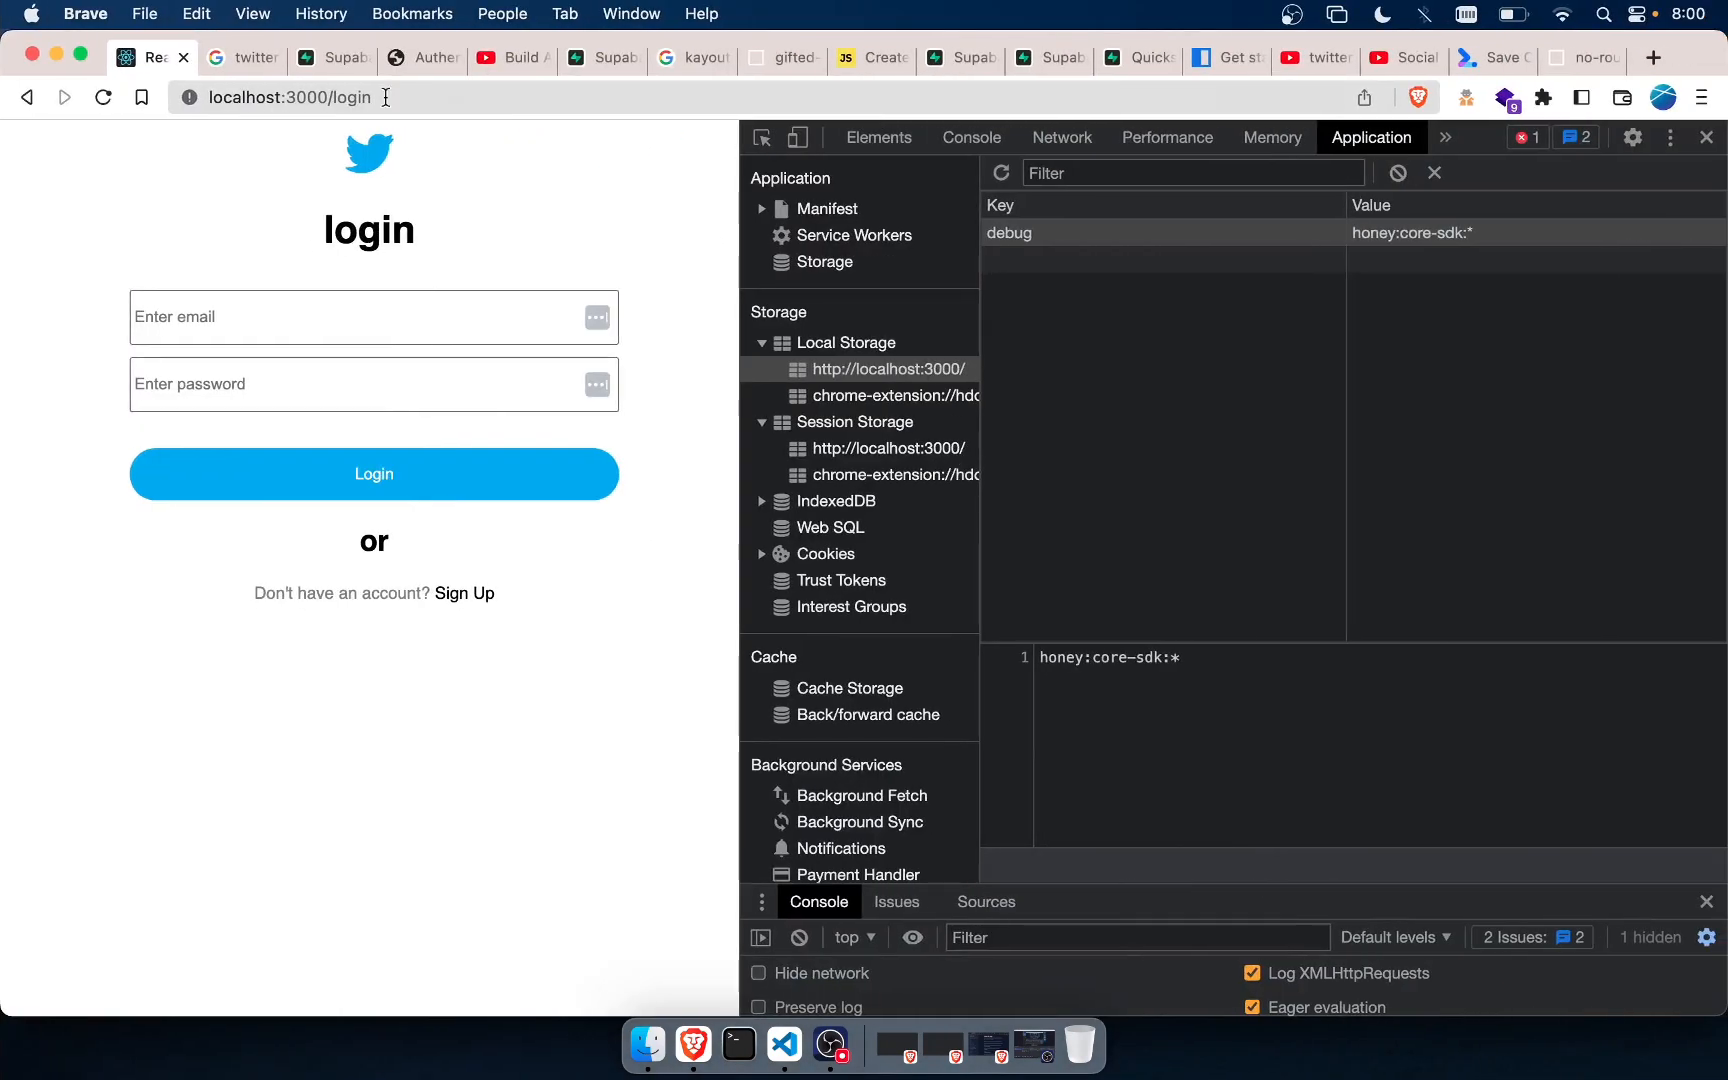
{"action": "mouse_move", "coordinate": [504, 254]}
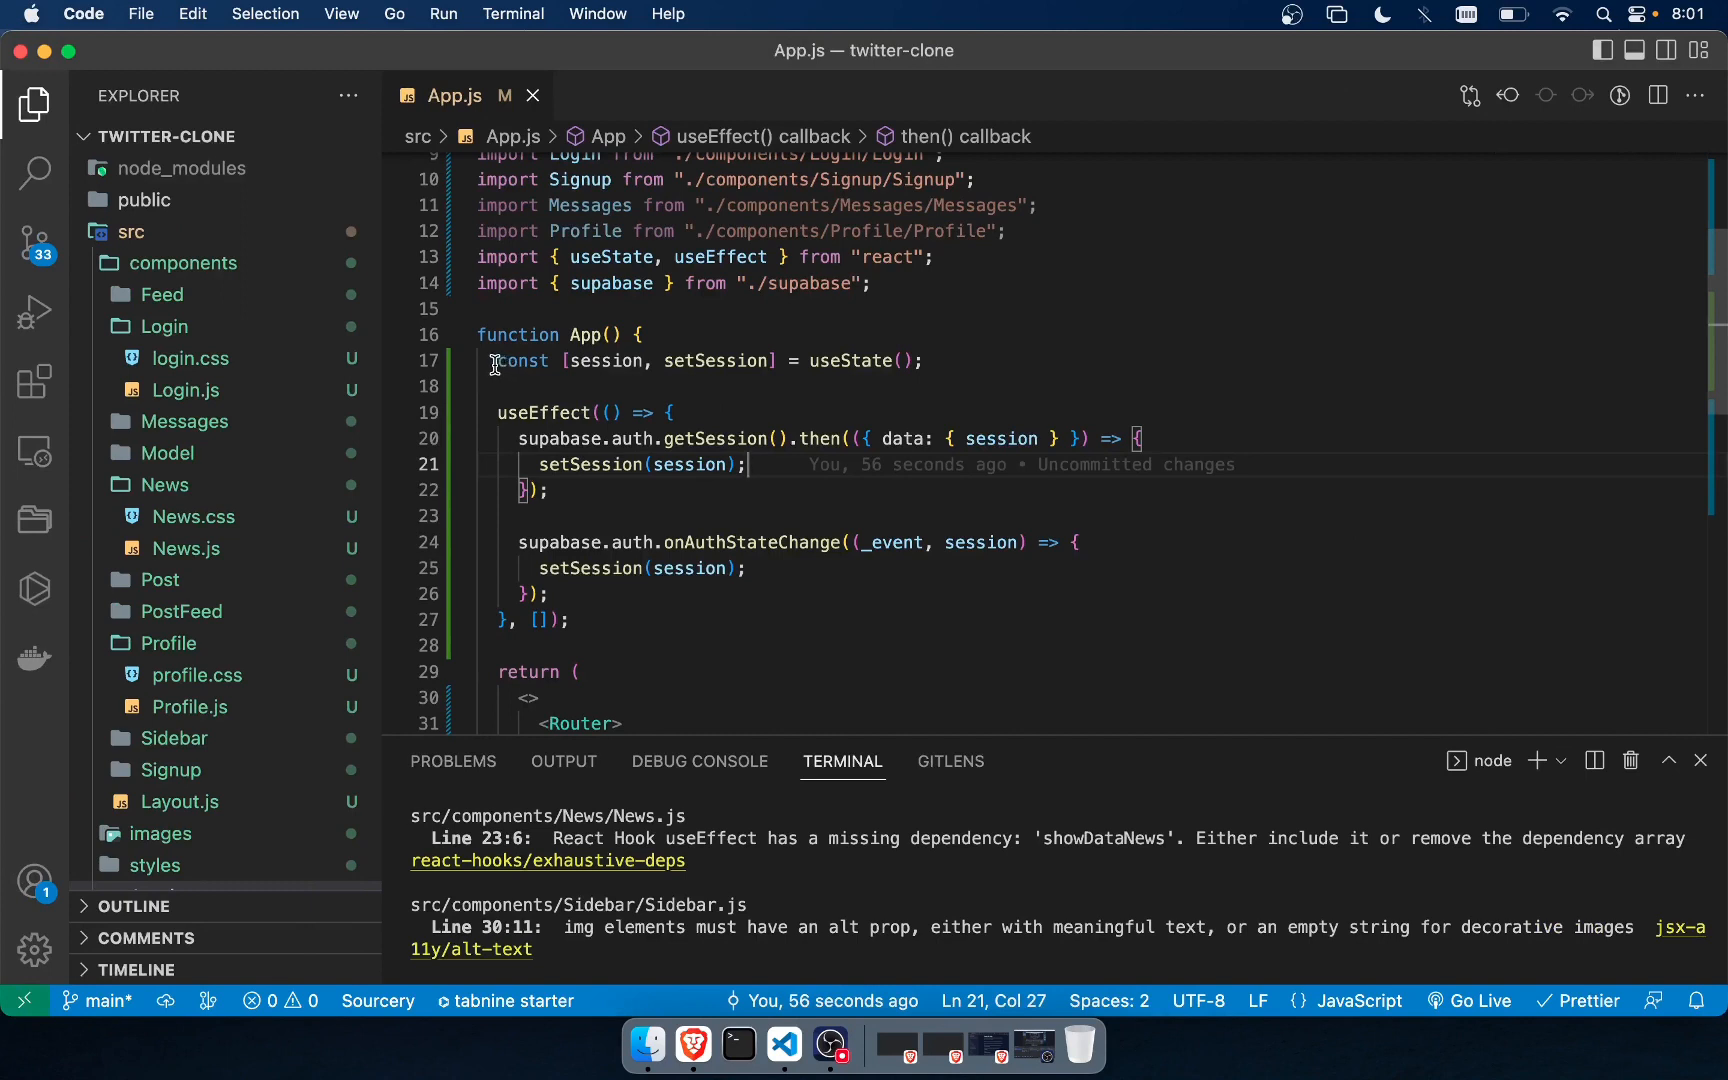
{"action": "left_click", "coordinate": [684, 360]}
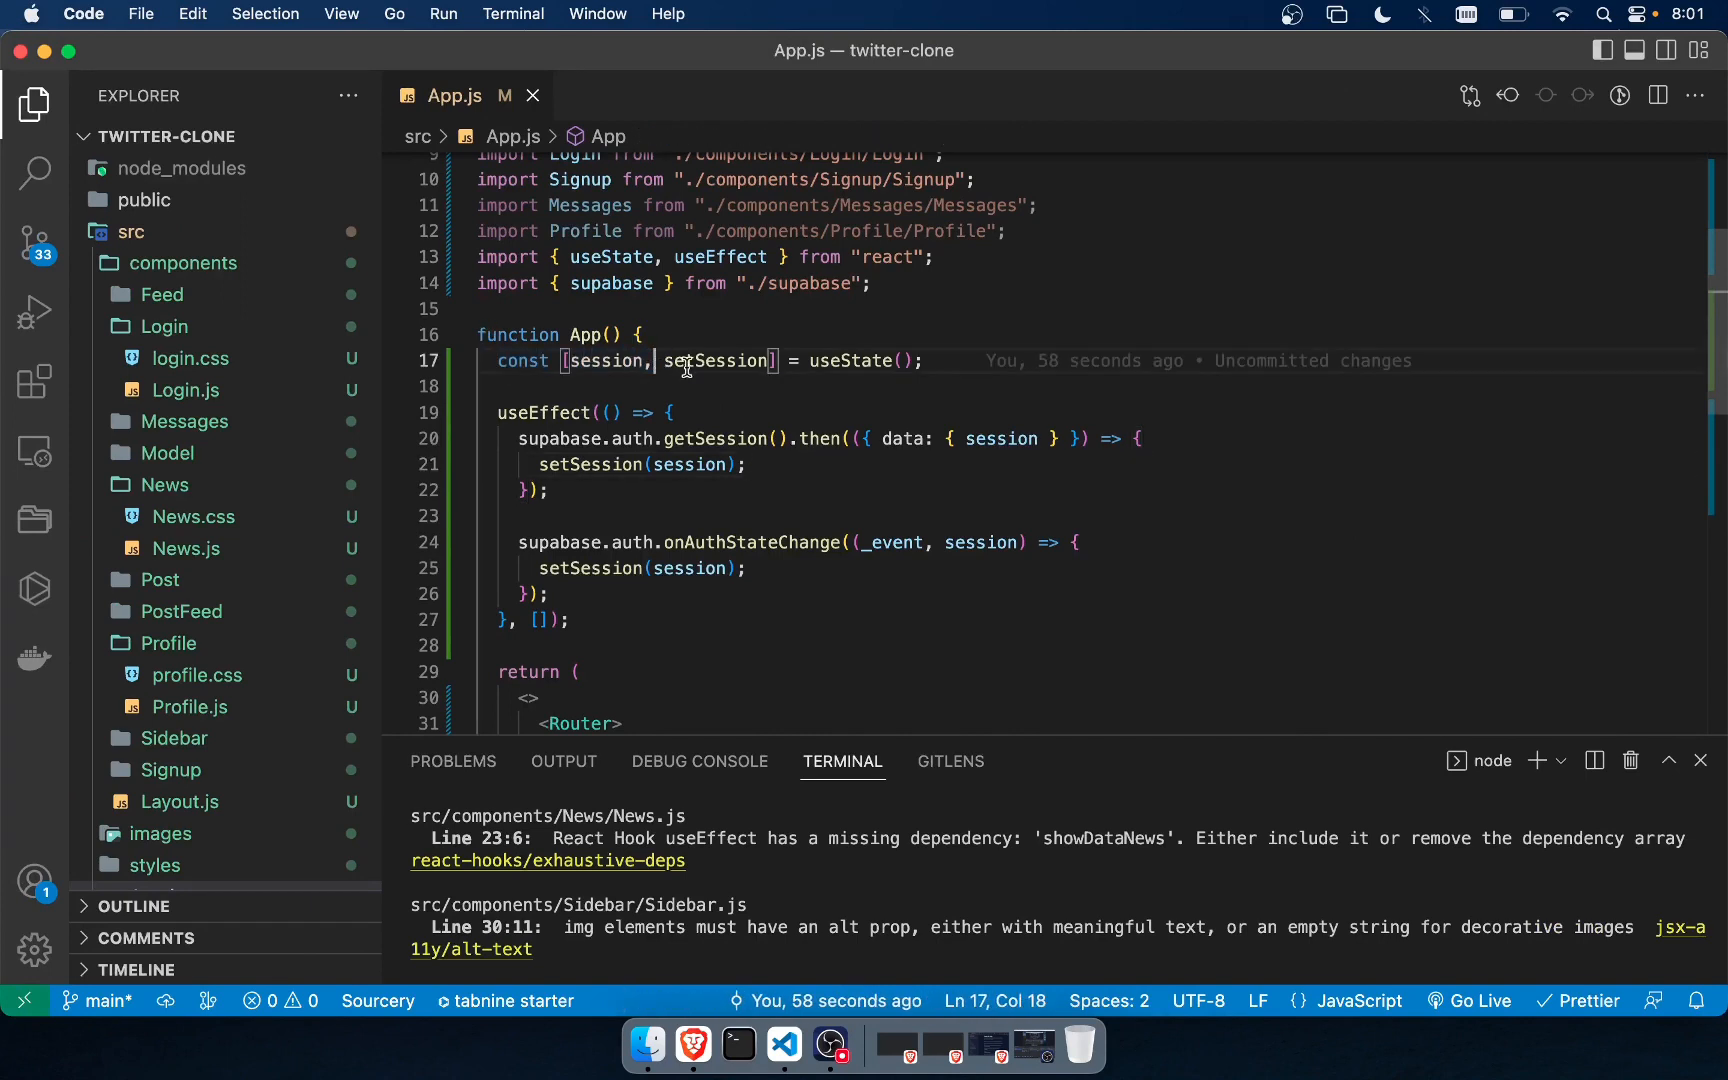
{"action": "double_click", "coordinate": [716, 360]}
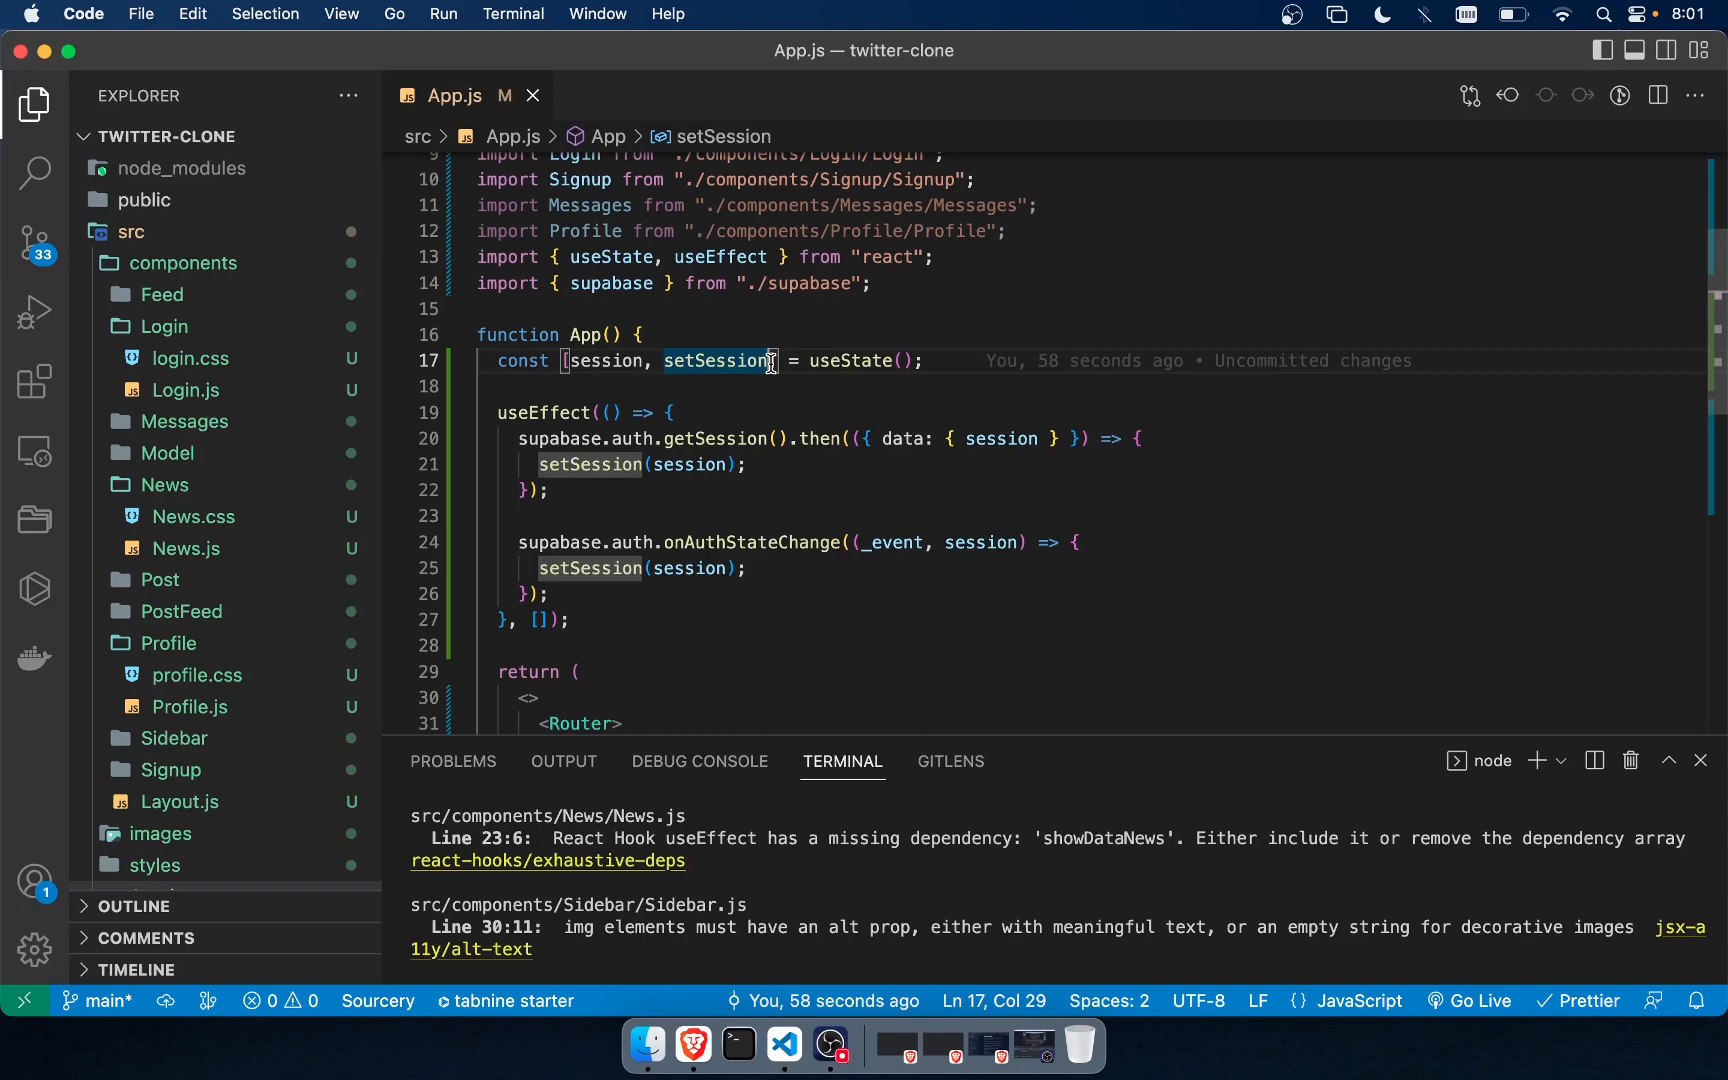
{"action": "mouse_move", "coordinate": [770, 424]}
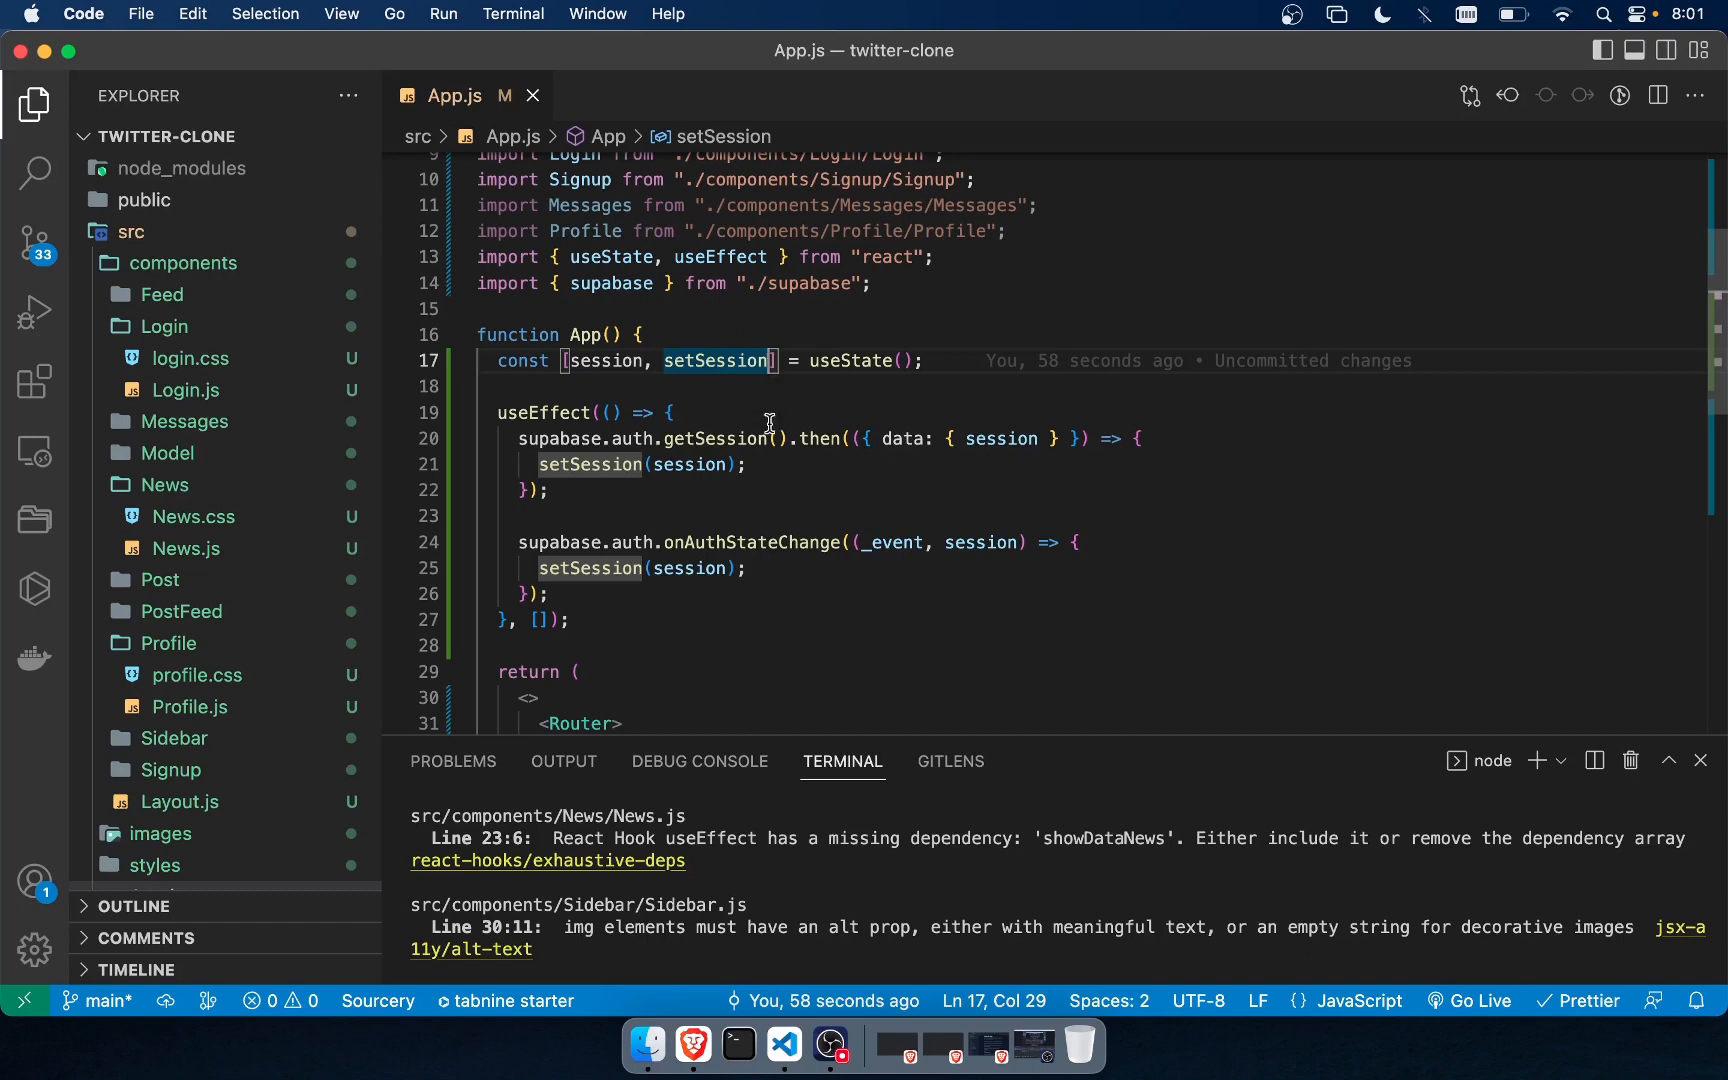
{"action": "left_click", "coordinate": [744, 464]}
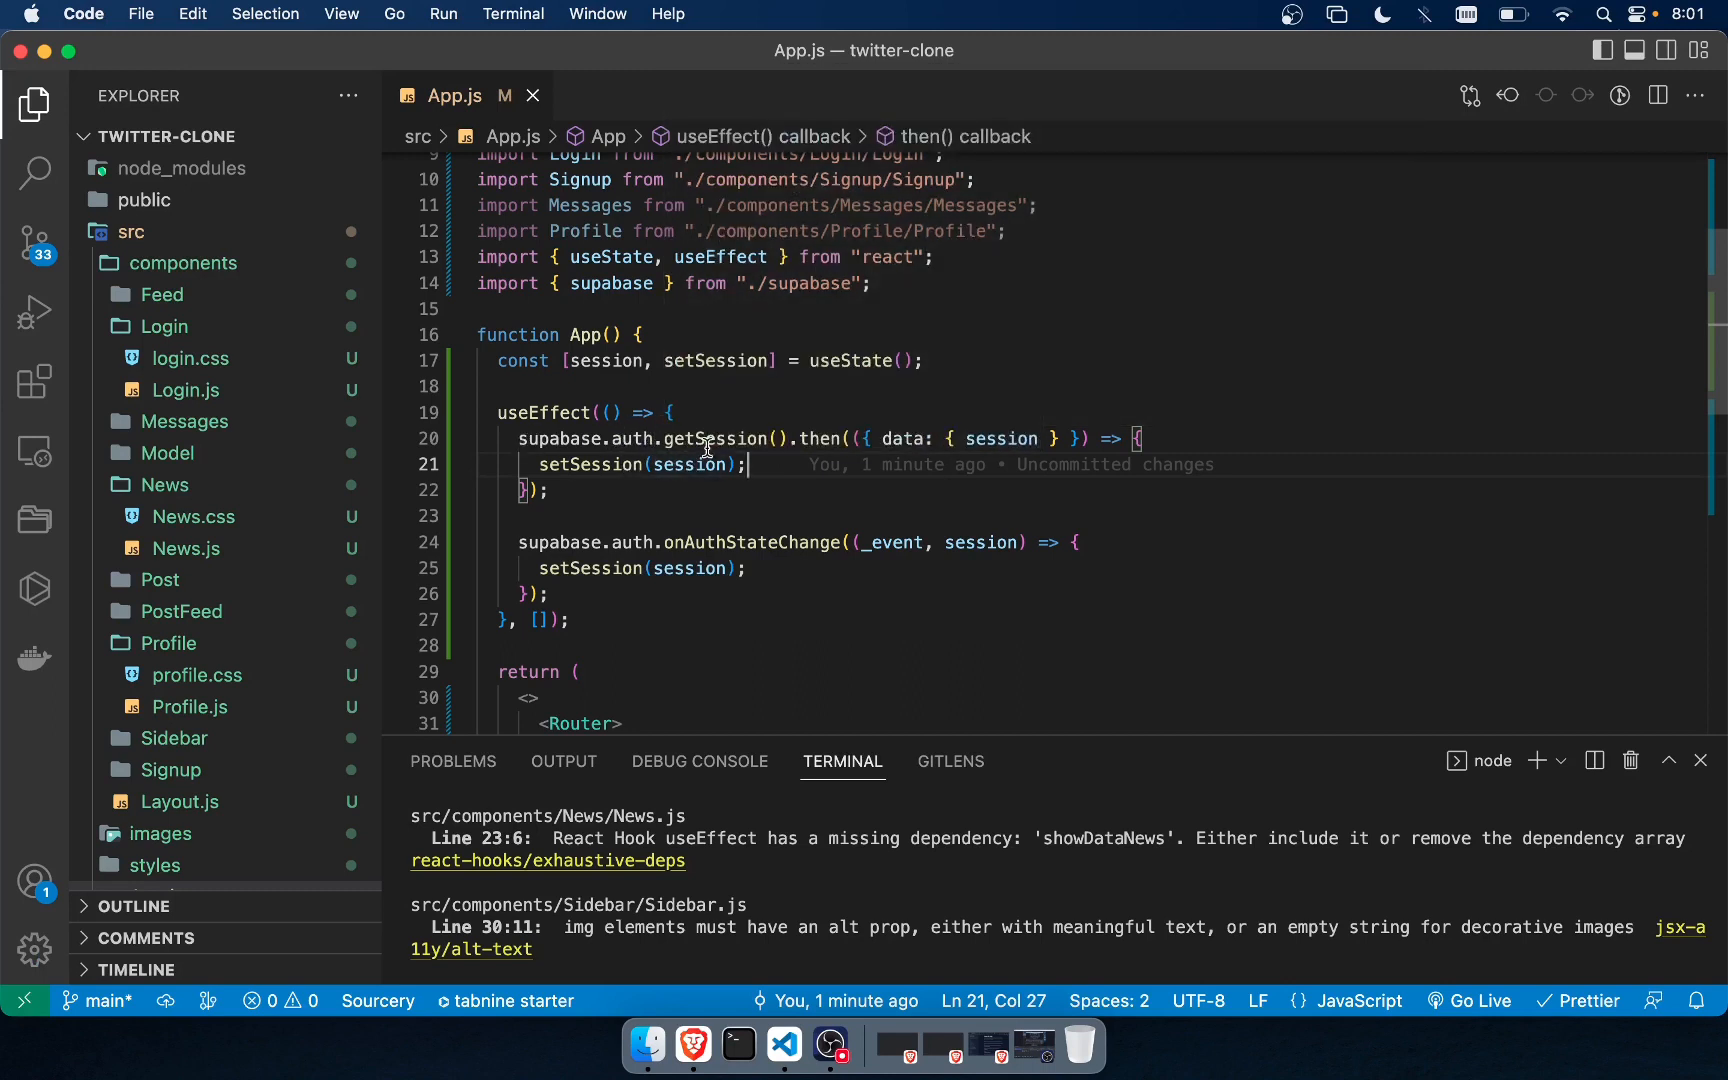
{"action": "mouse_move", "coordinate": [1002, 640]}
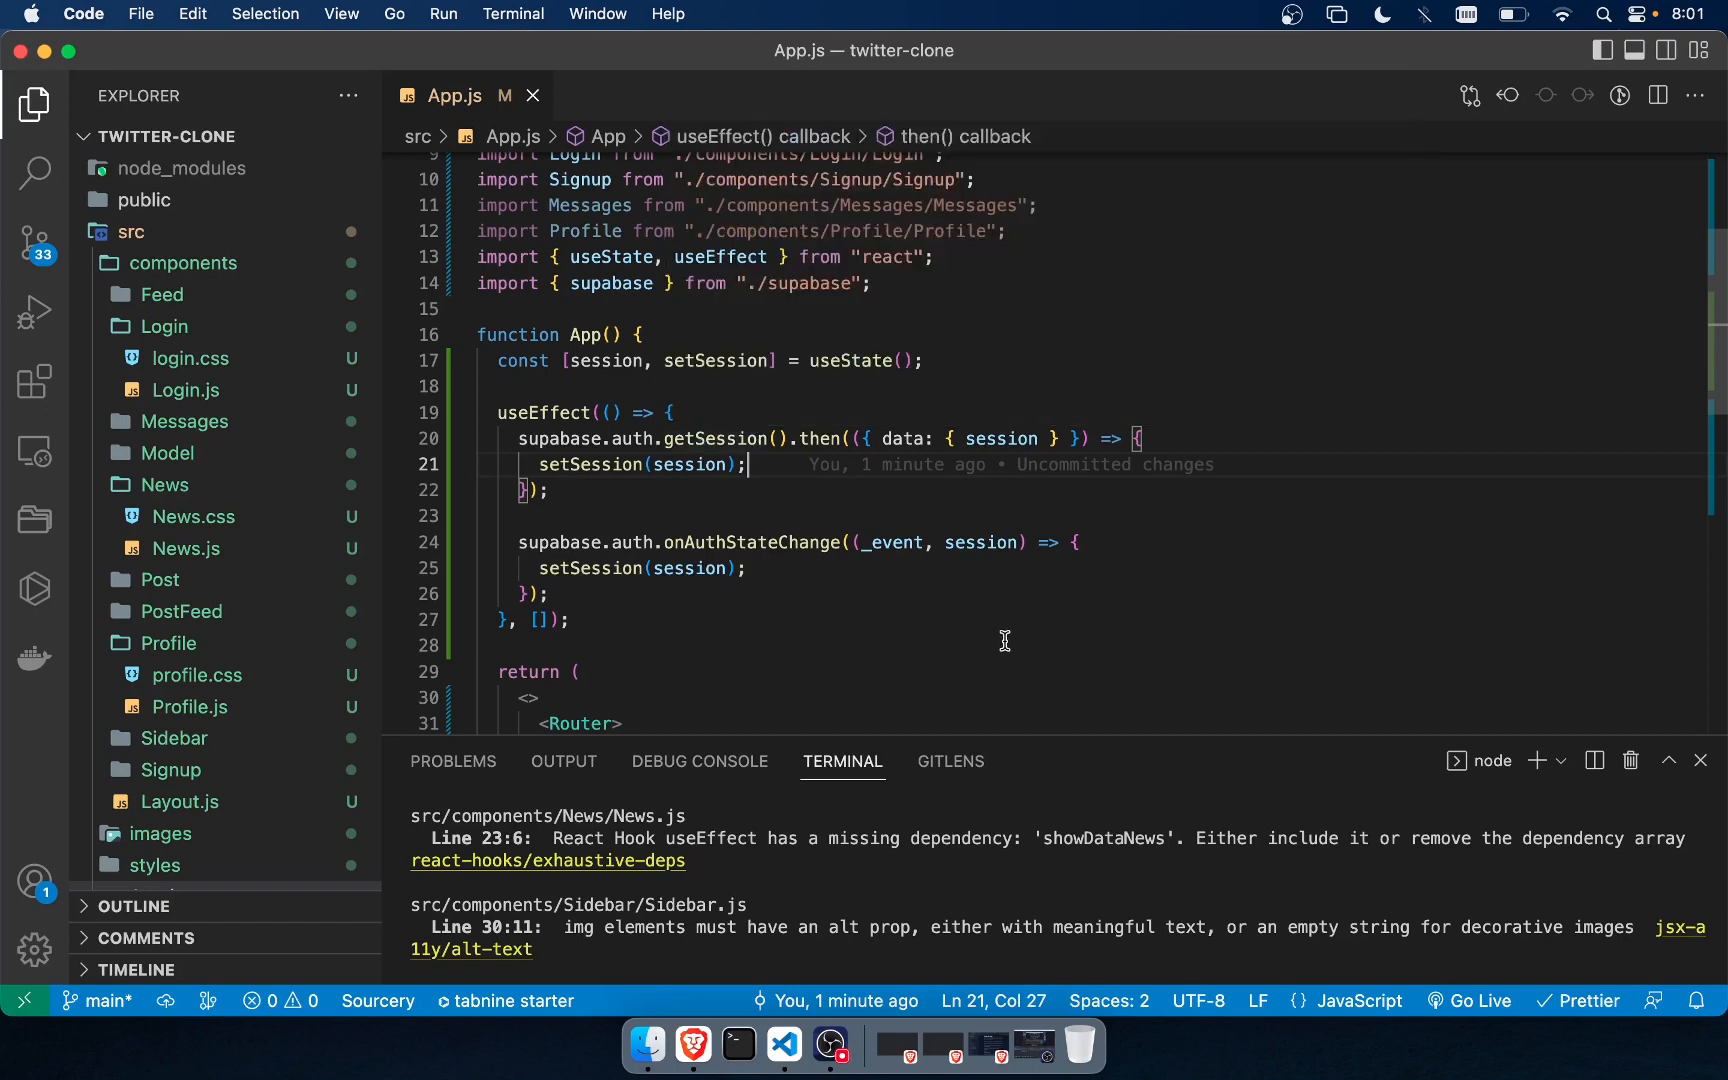
{"action": "mouse_move", "coordinate": [978, 556]}
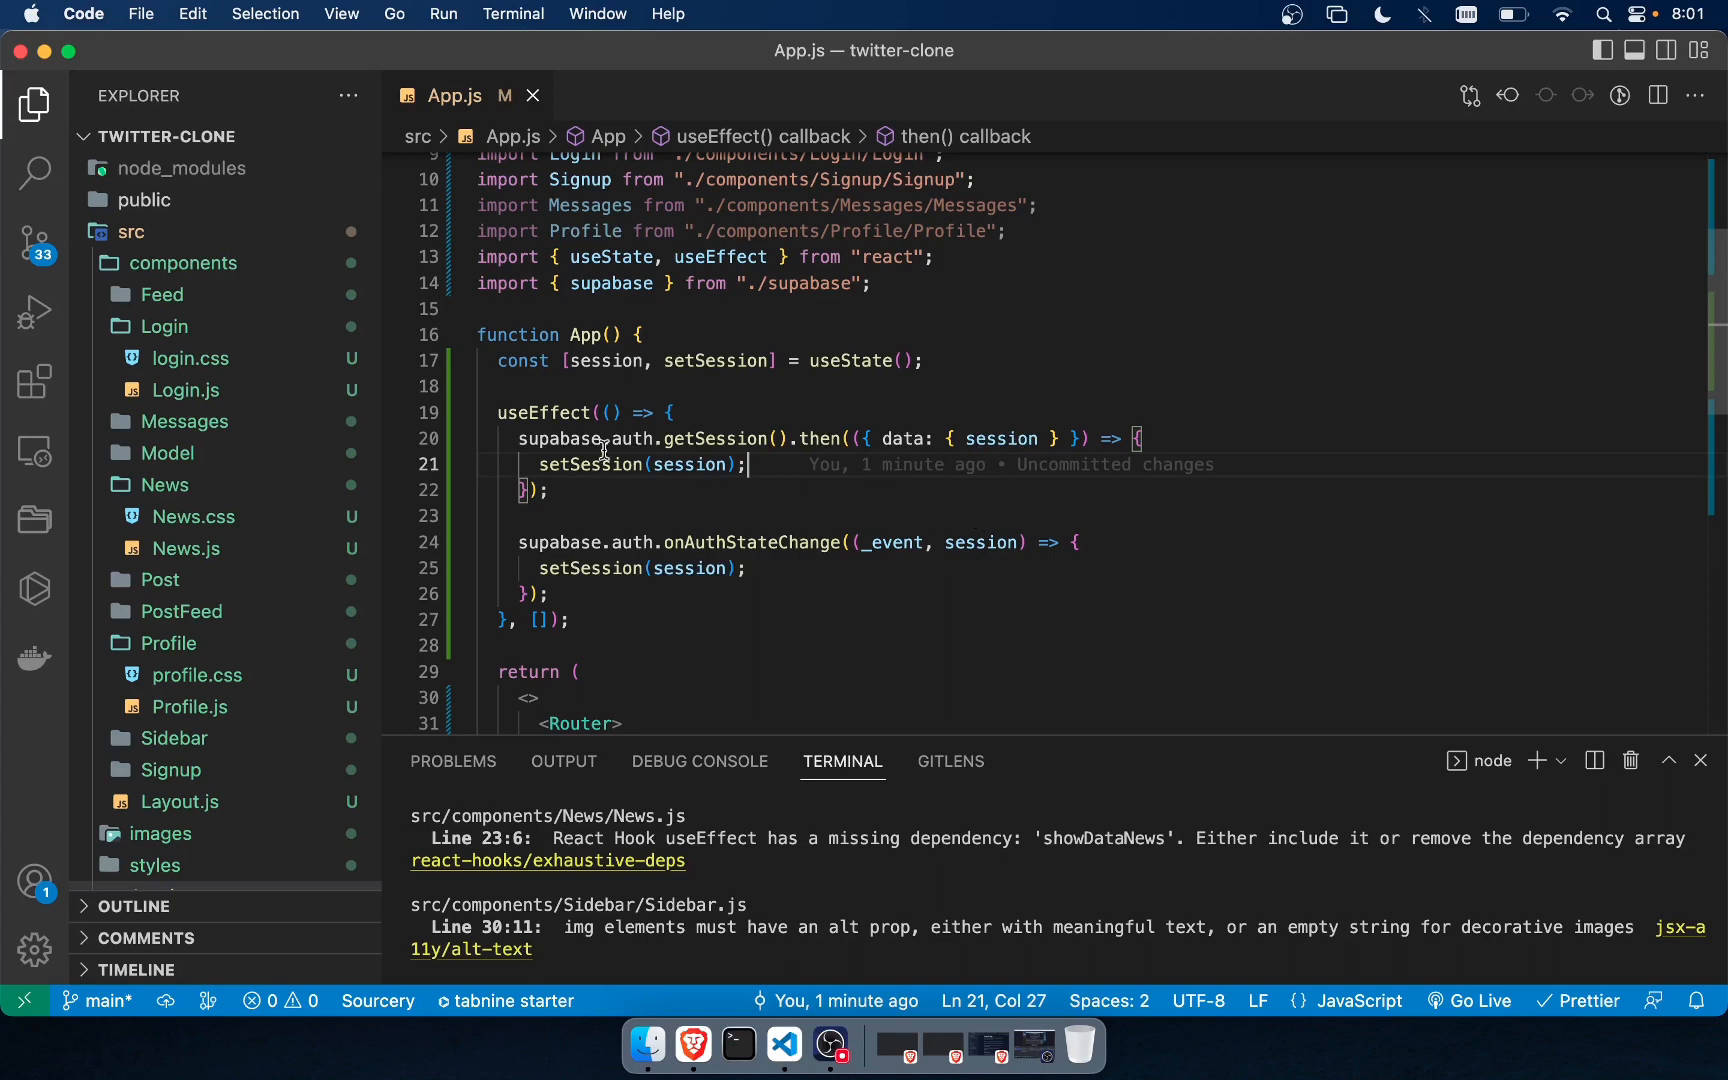
{"action": "mouse_move", "coordinate": [882, 464]}
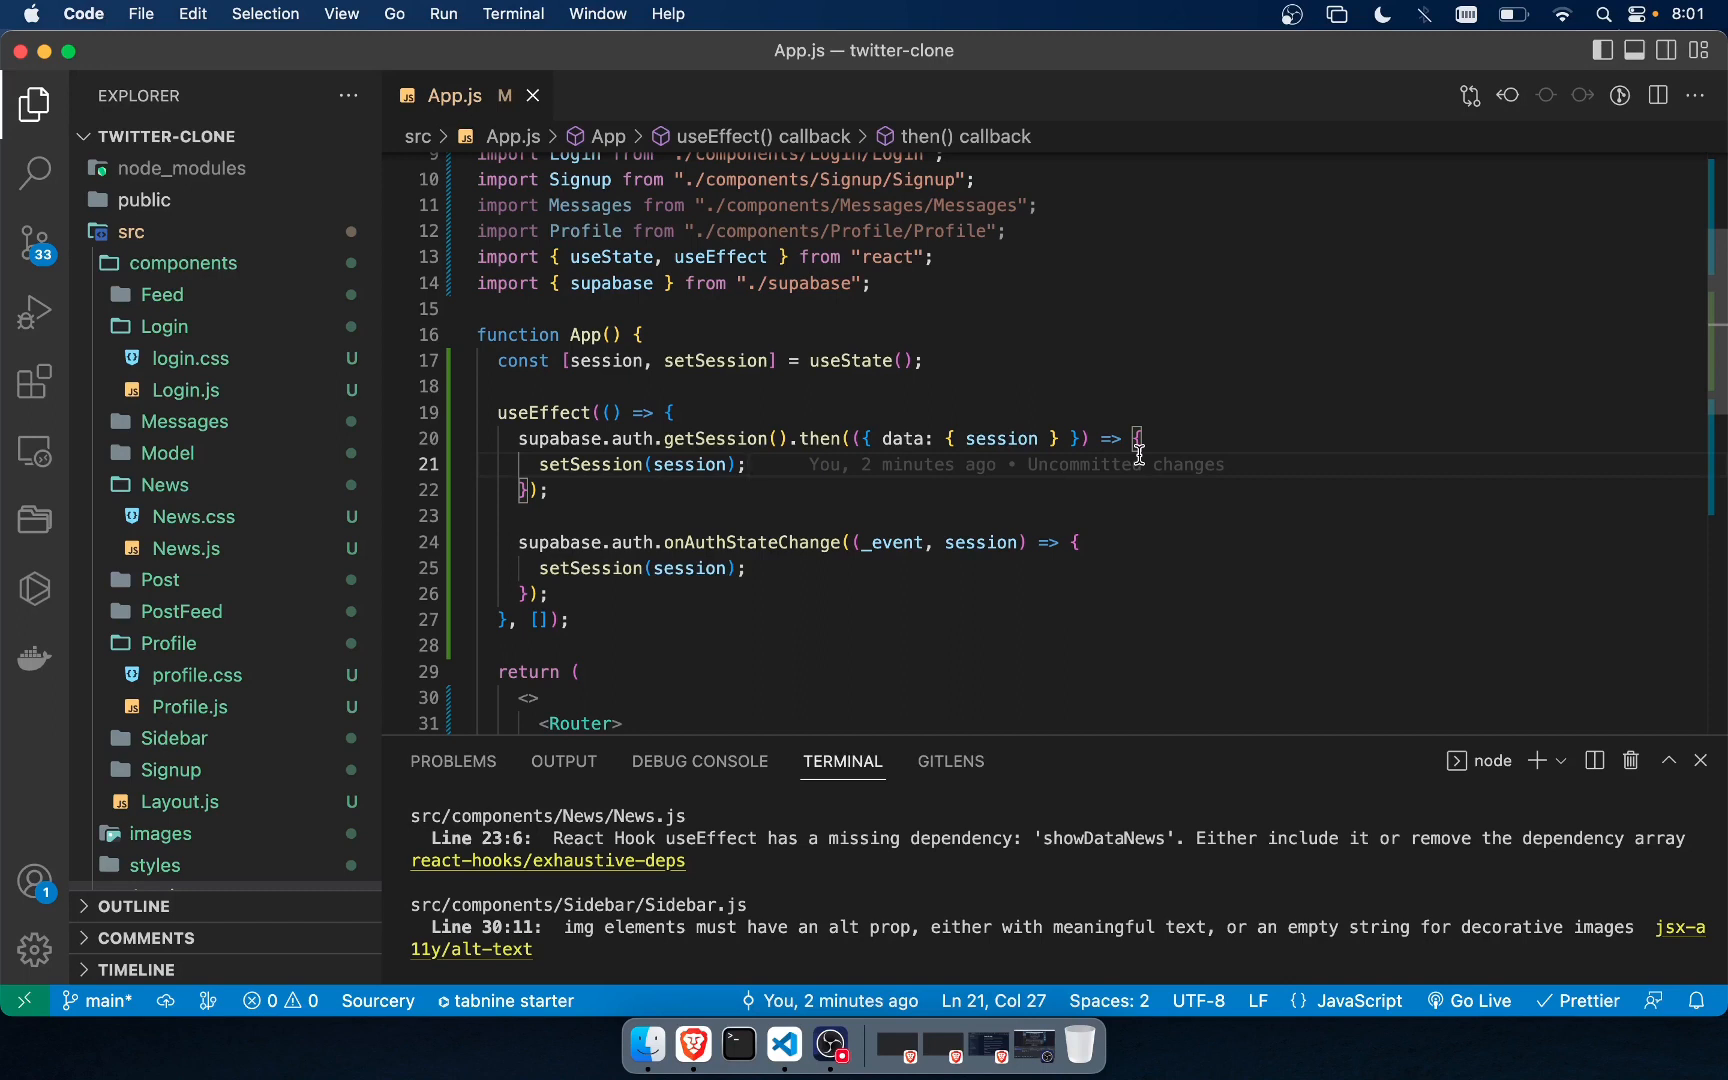
{"action": "left_click", "coordinate": [748, 464]}
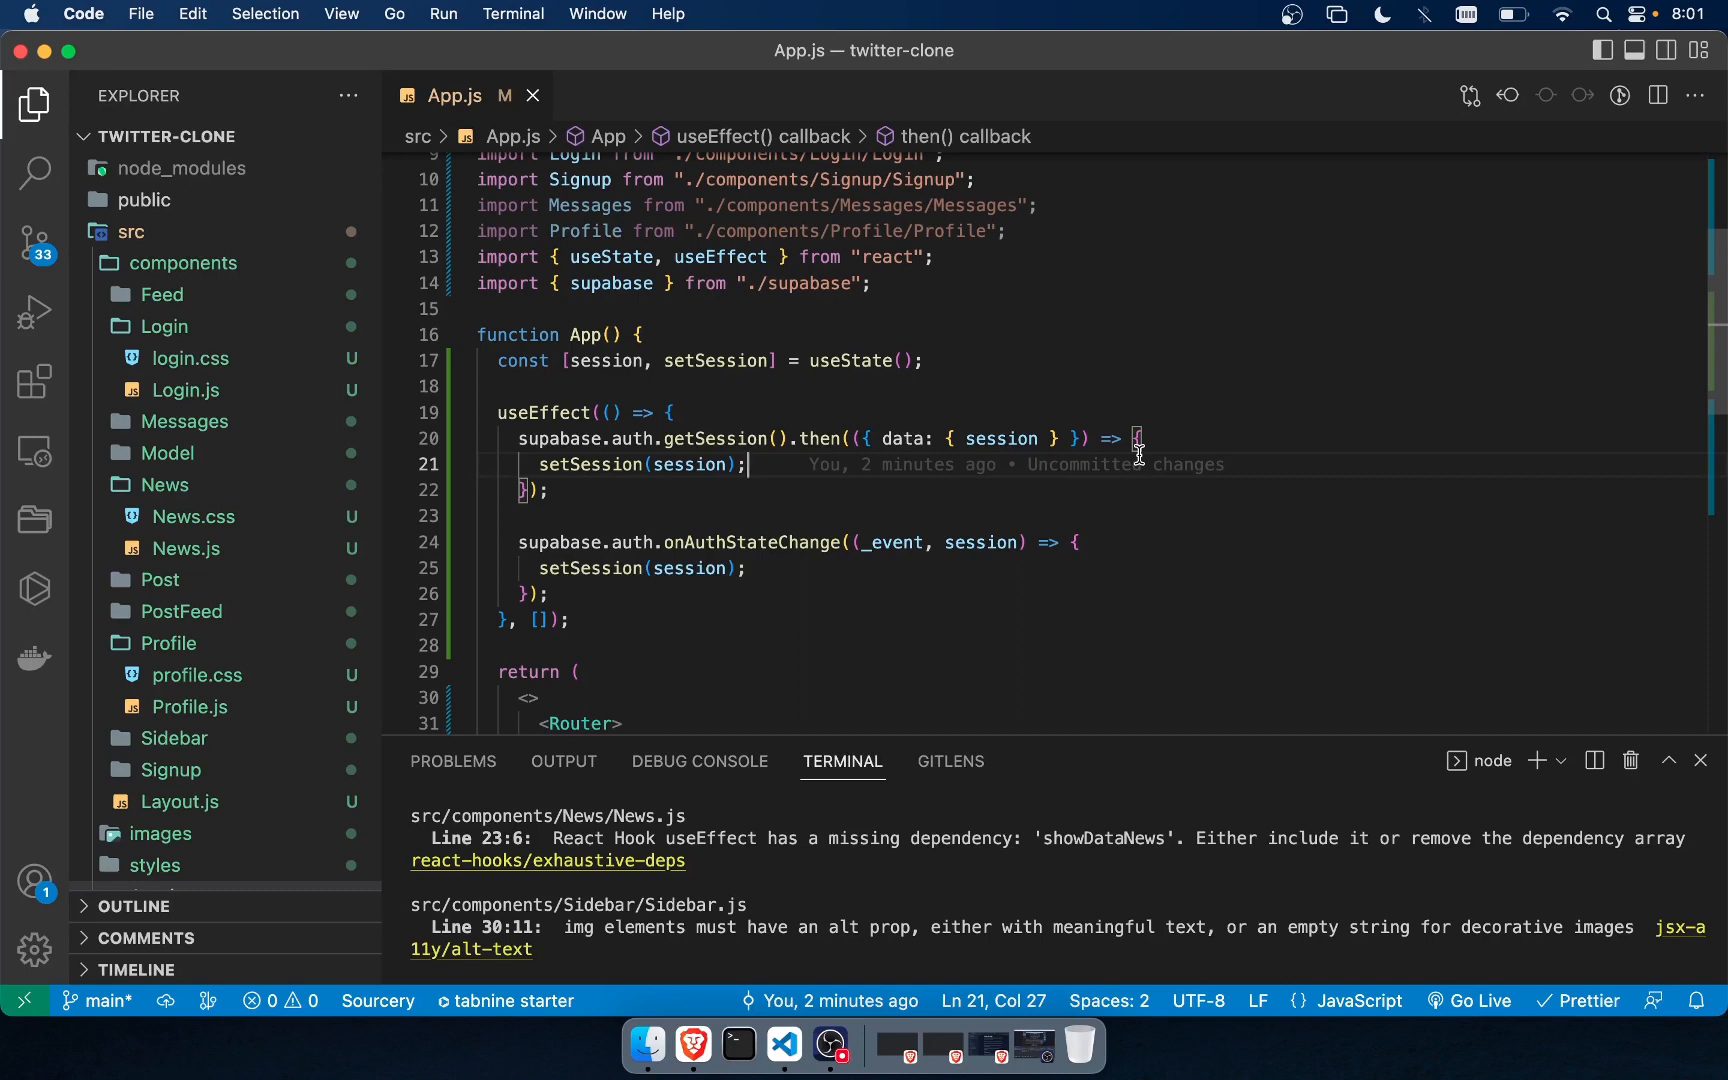
{"action": "mouse_move", "coordinate": [1132, 406]}
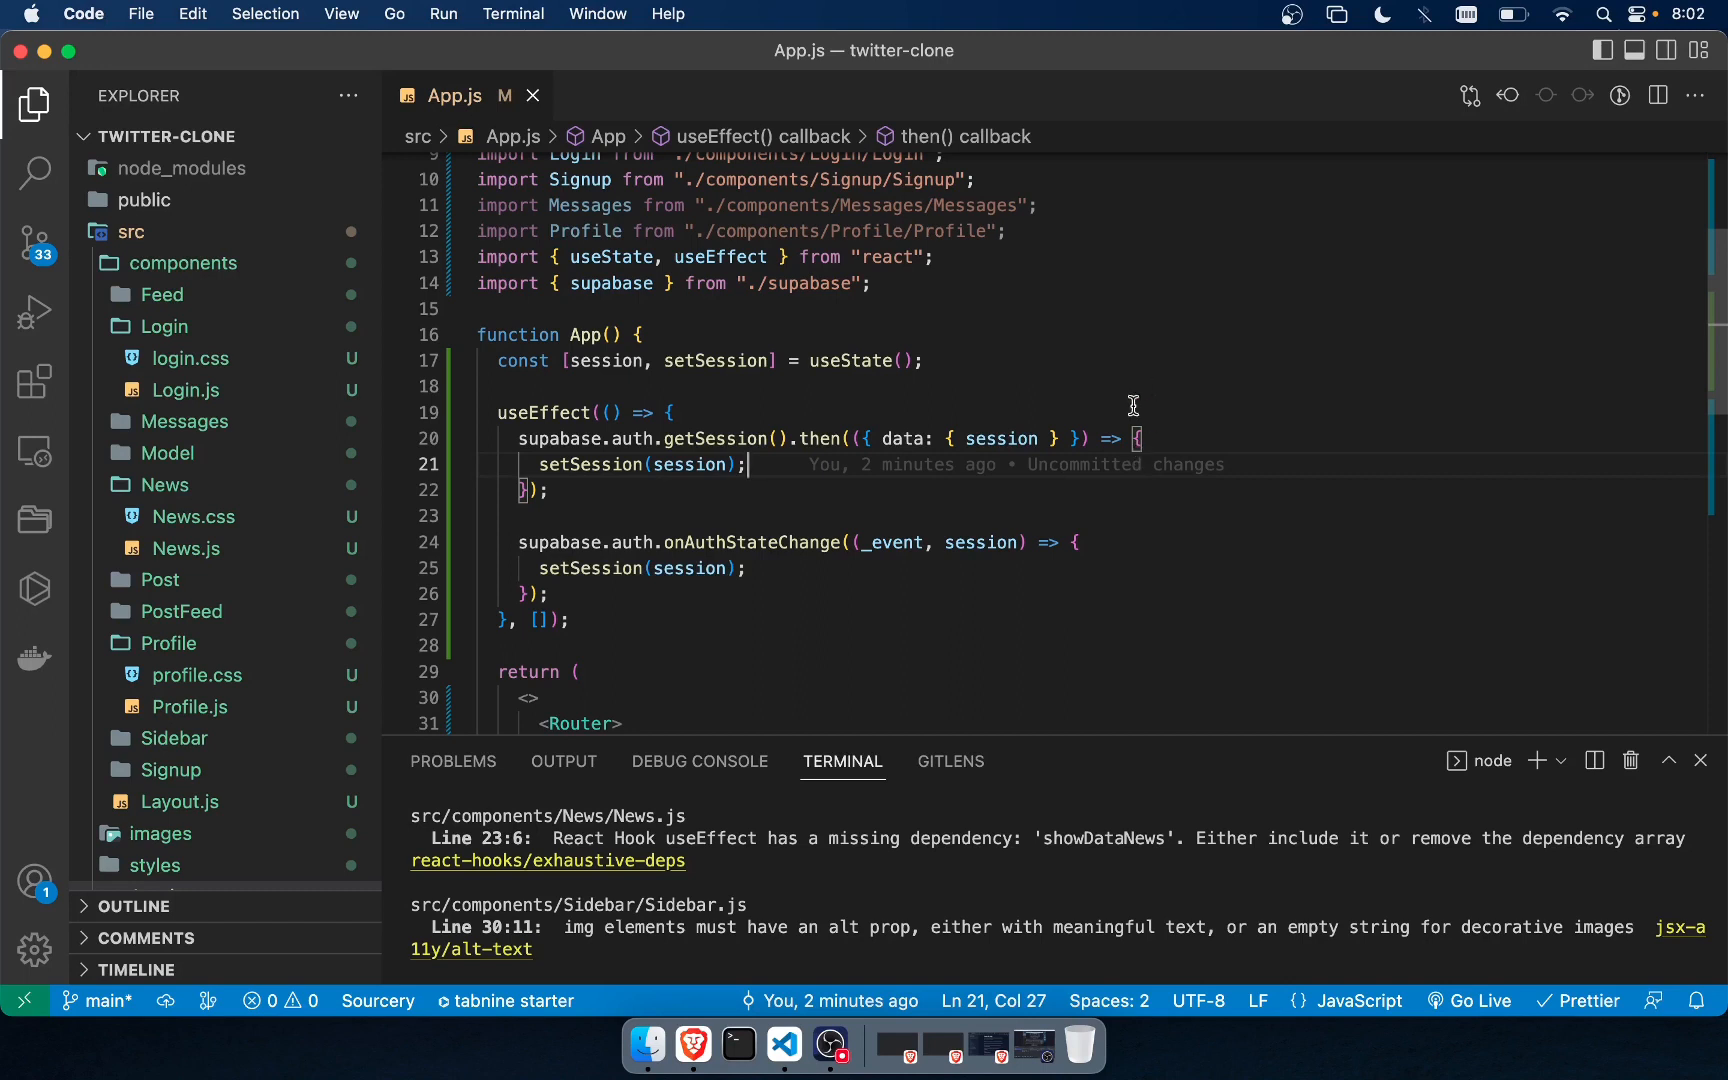
{"action": "mouse_move", "coordinate": [870, 396]}
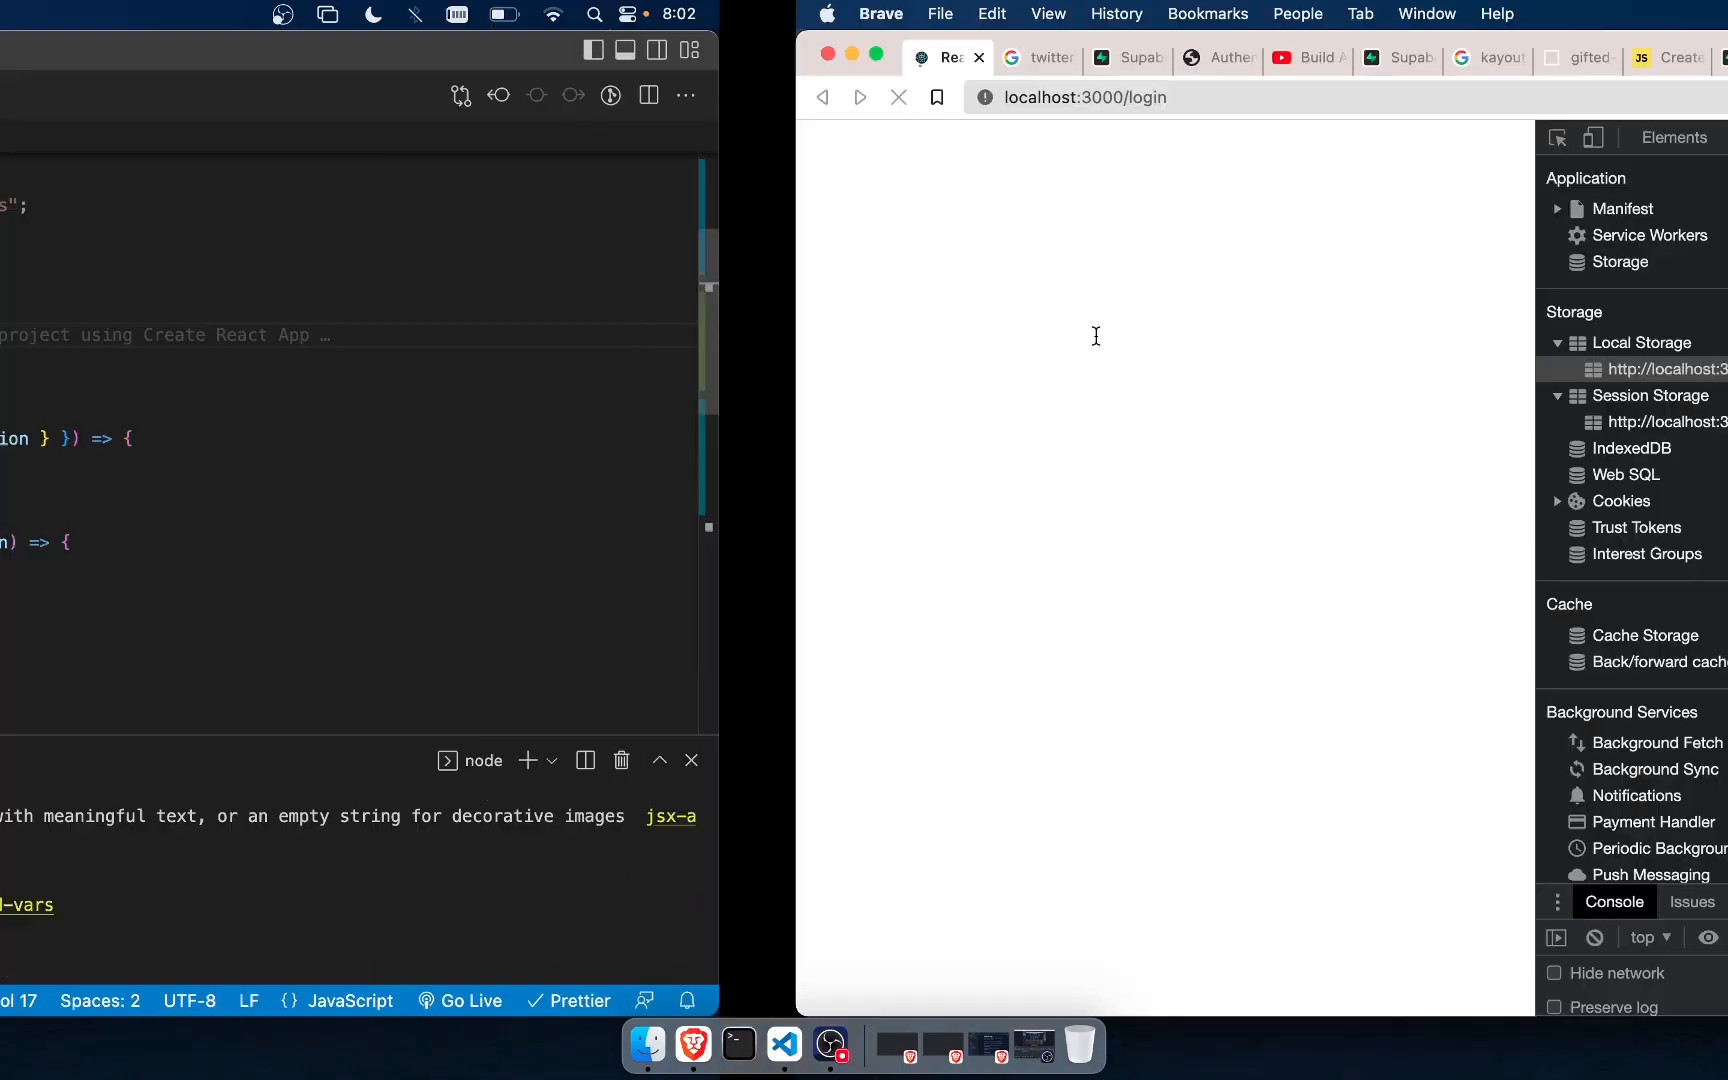
Step: Initialize useState with JSON.parse(localStorage.getItem('session')) || null in App.js
{"action": "left_click", "coordinate": [784, 1044]}
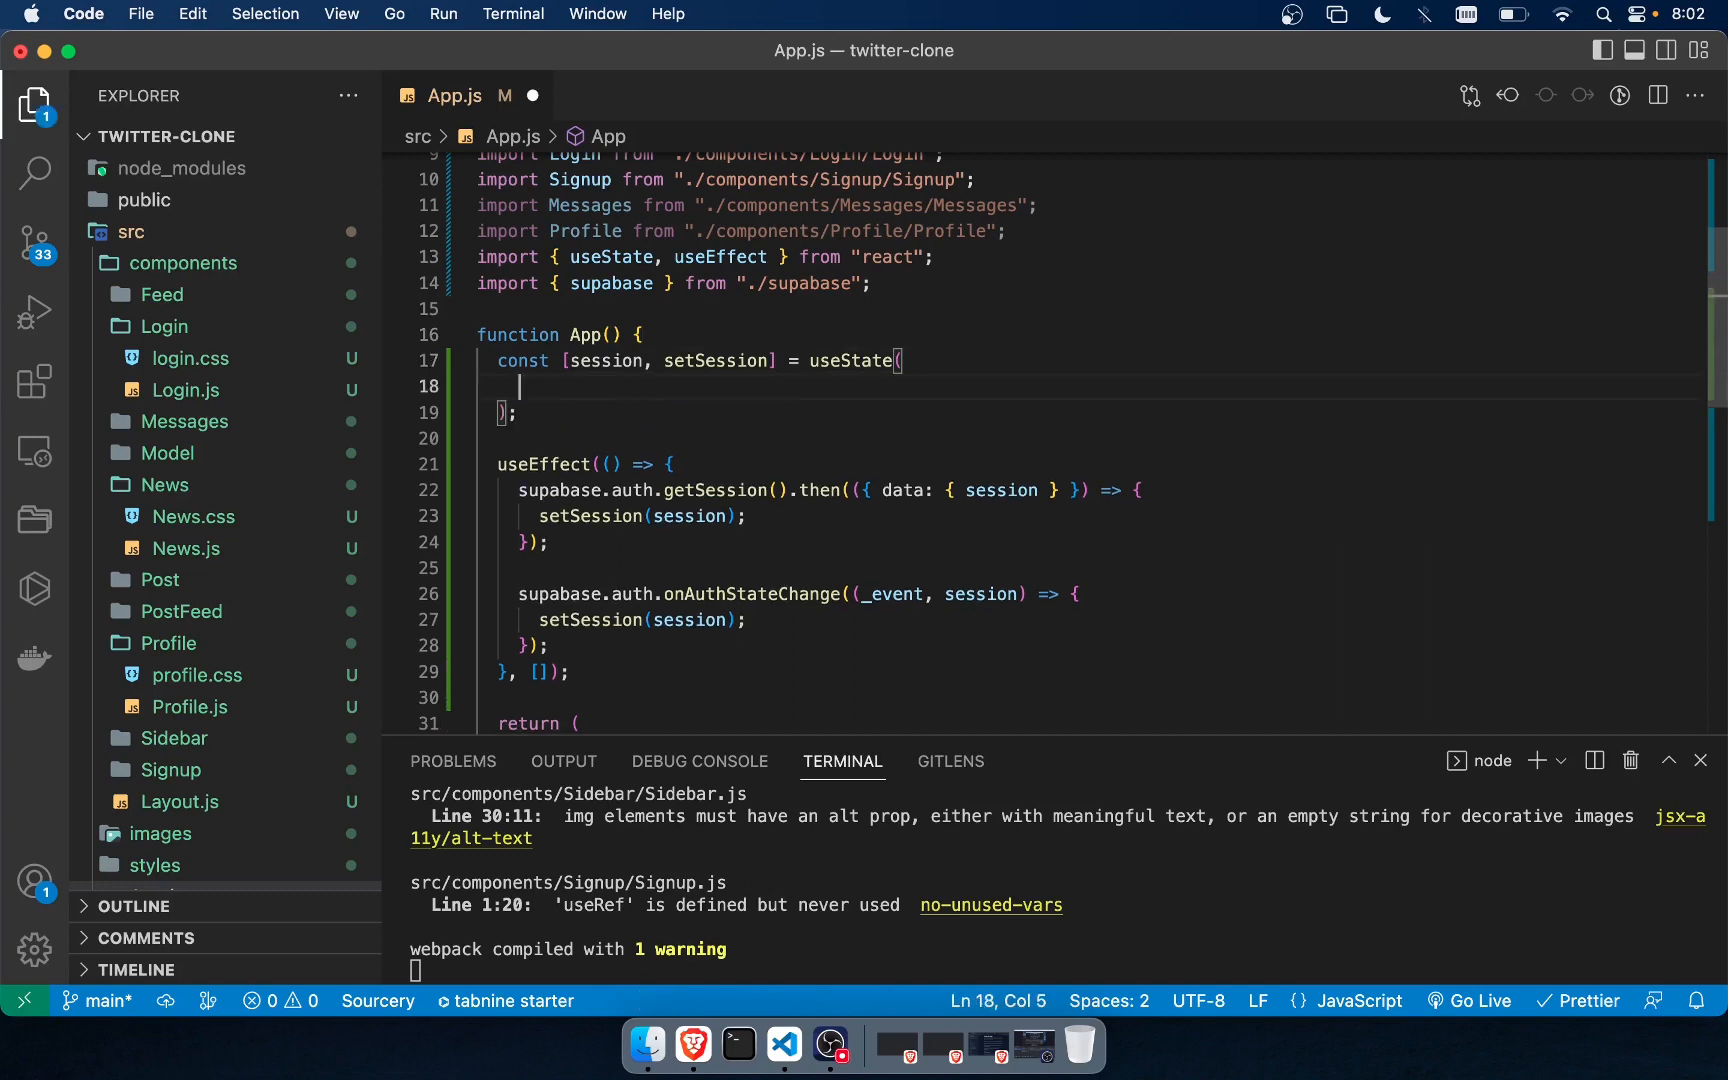
{"action": "type", "text": "J"}
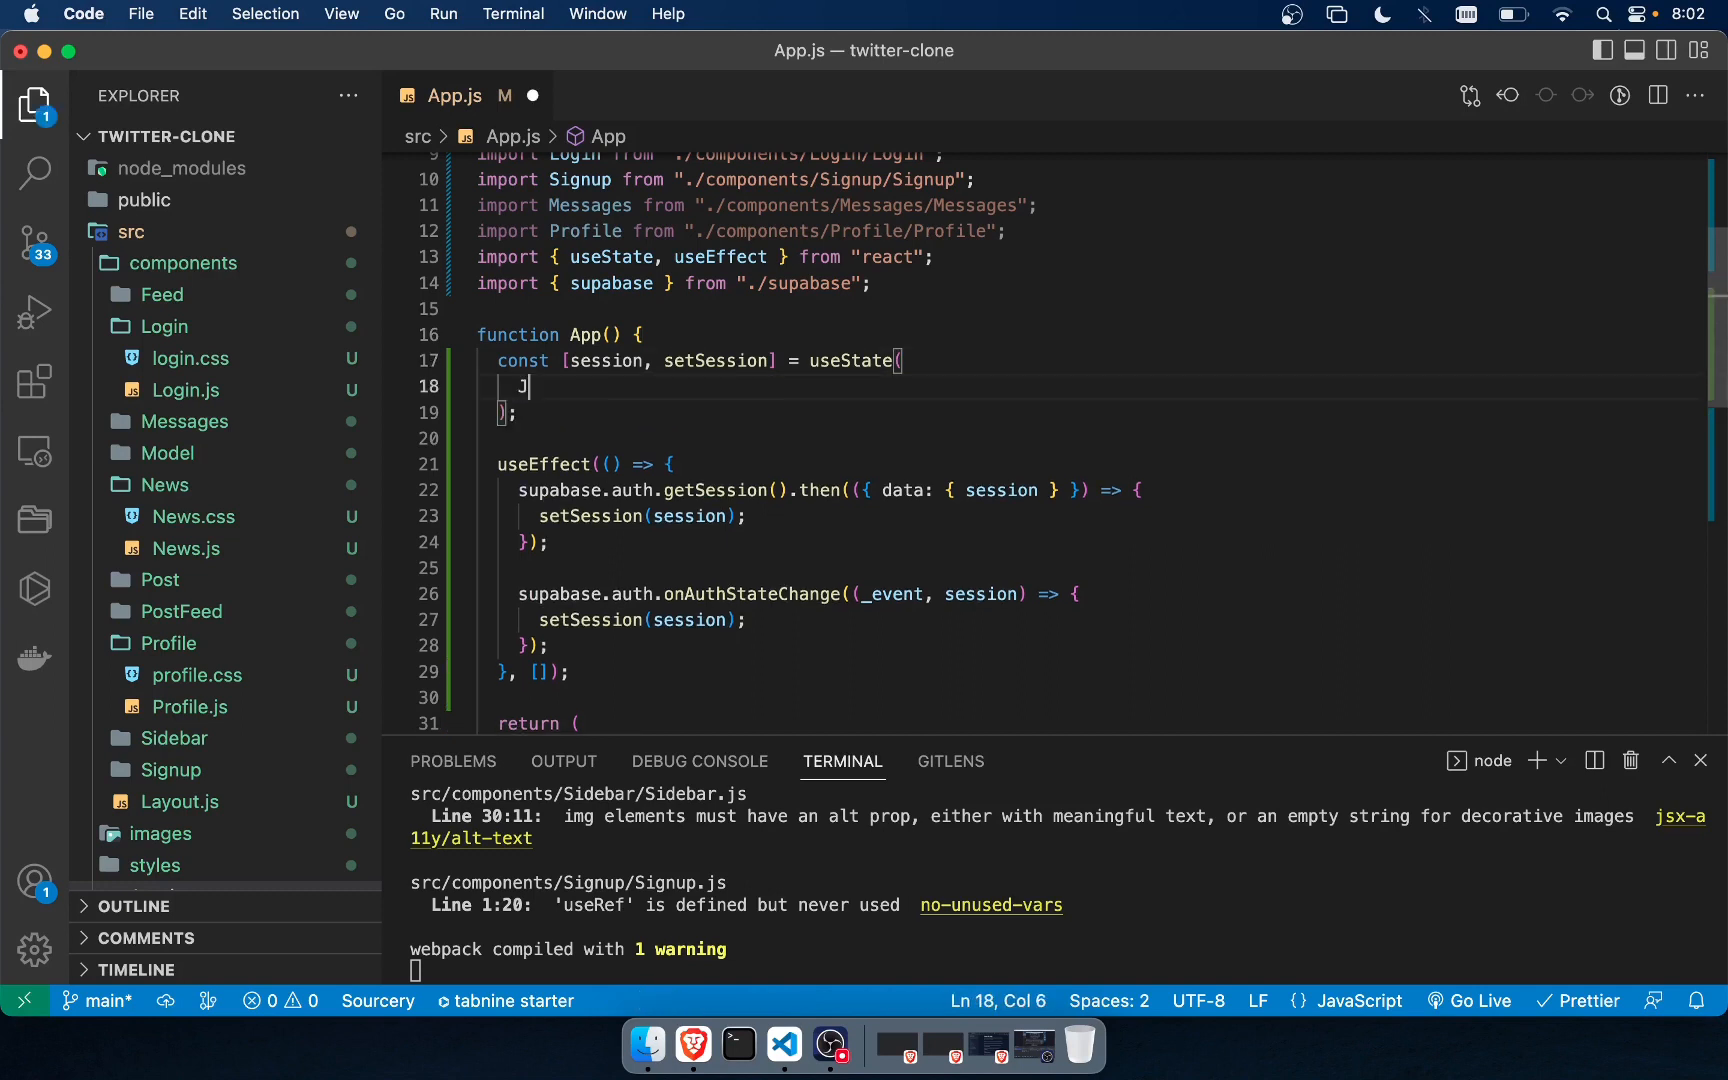
{"action": "type", "text": "SON.parse("}
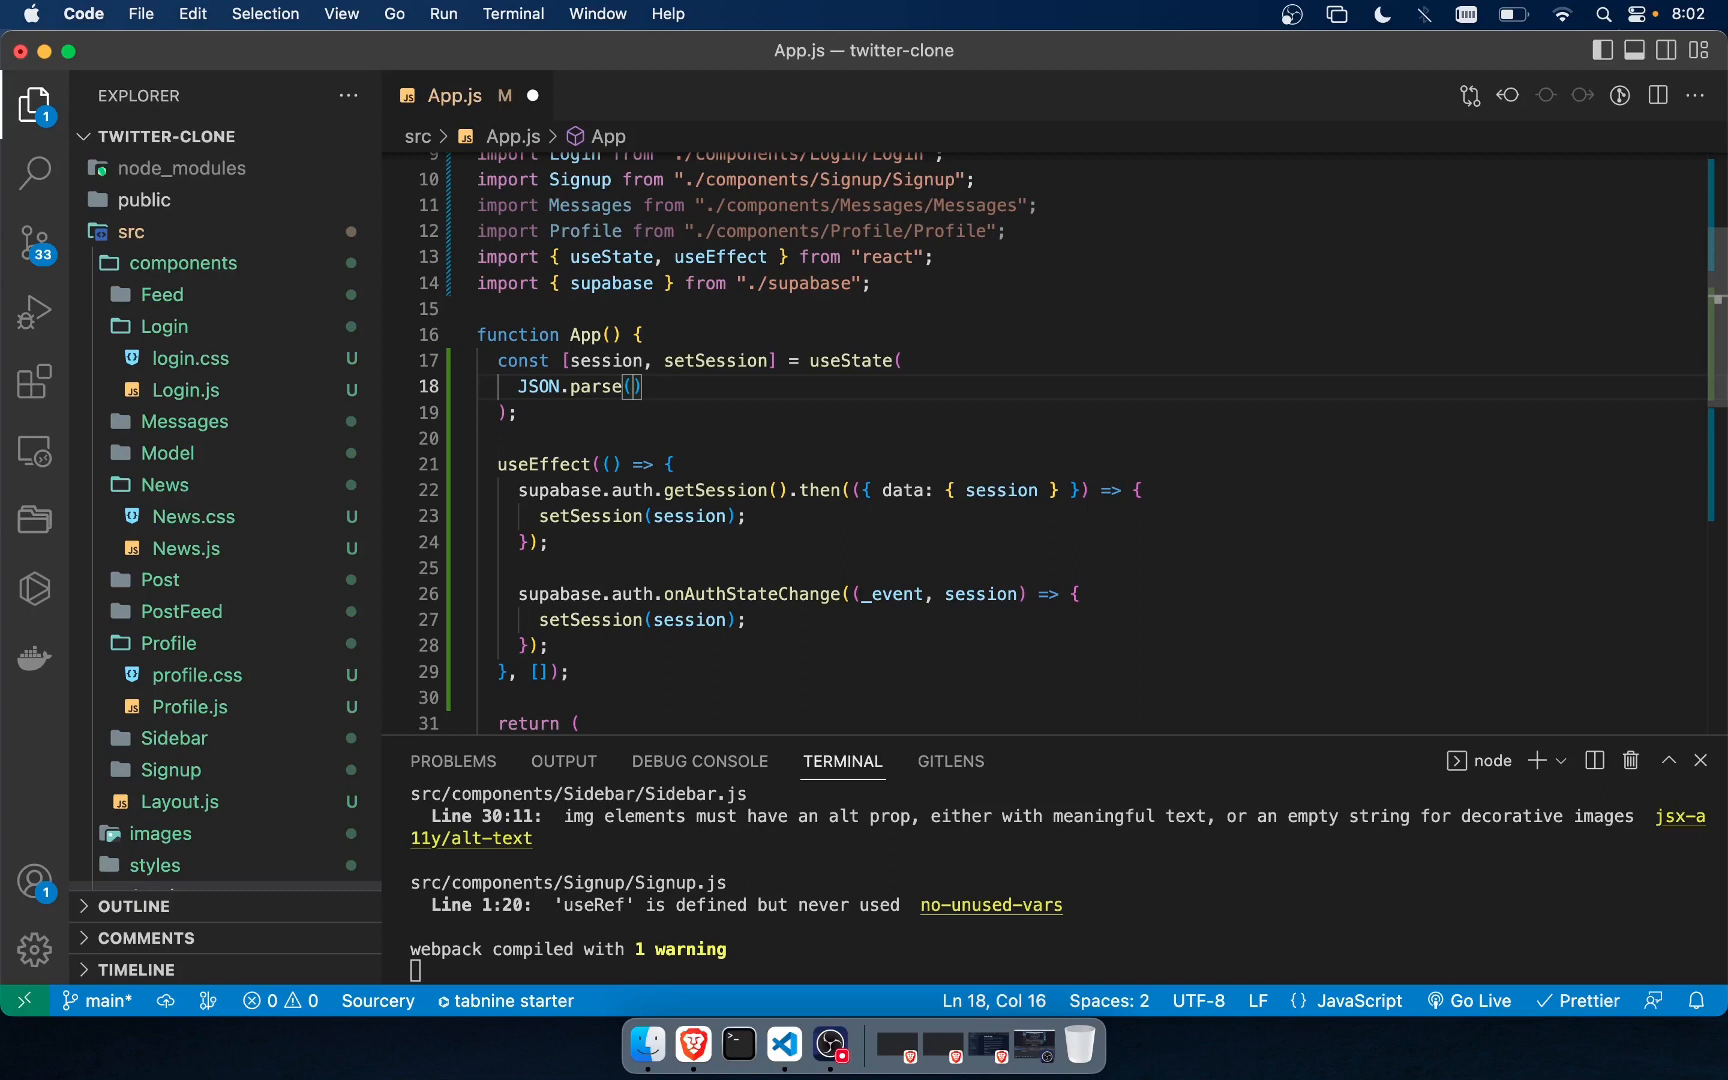
{"action": "type", "text": "localStorage."}
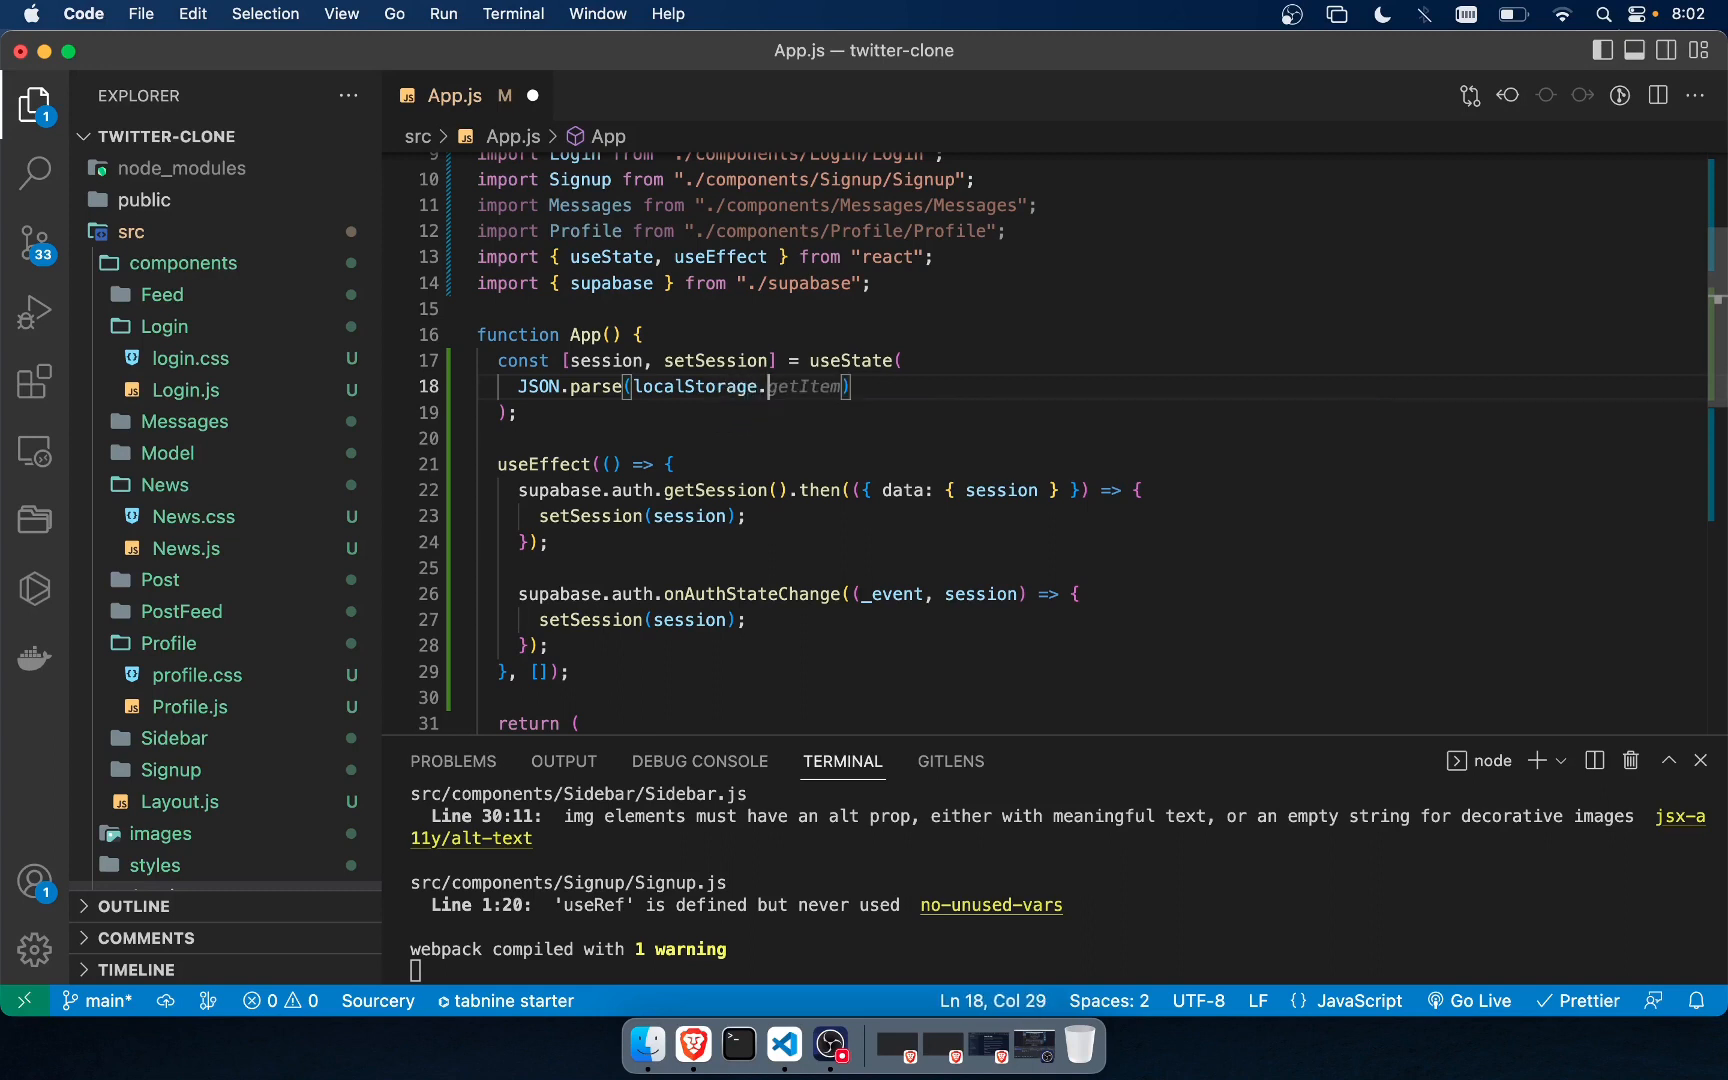
{"action": "type", "text": "()"}
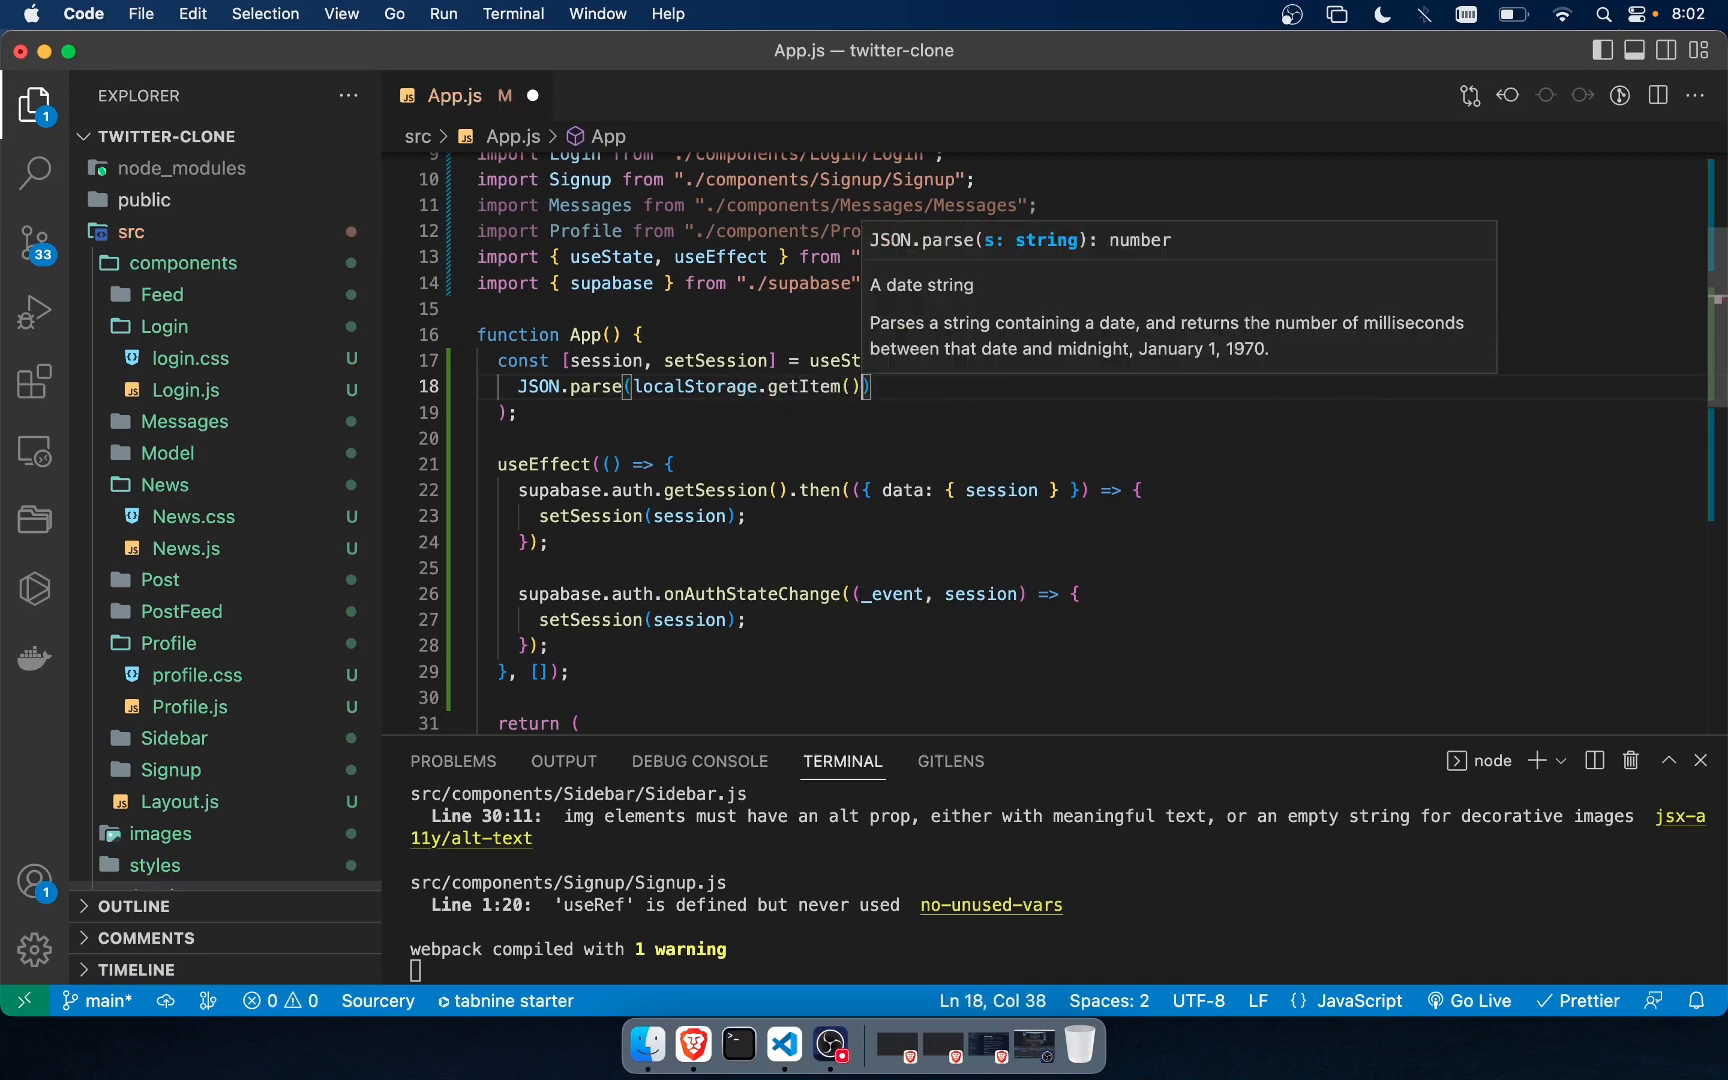
{"action": "type", "text": "'session'"}
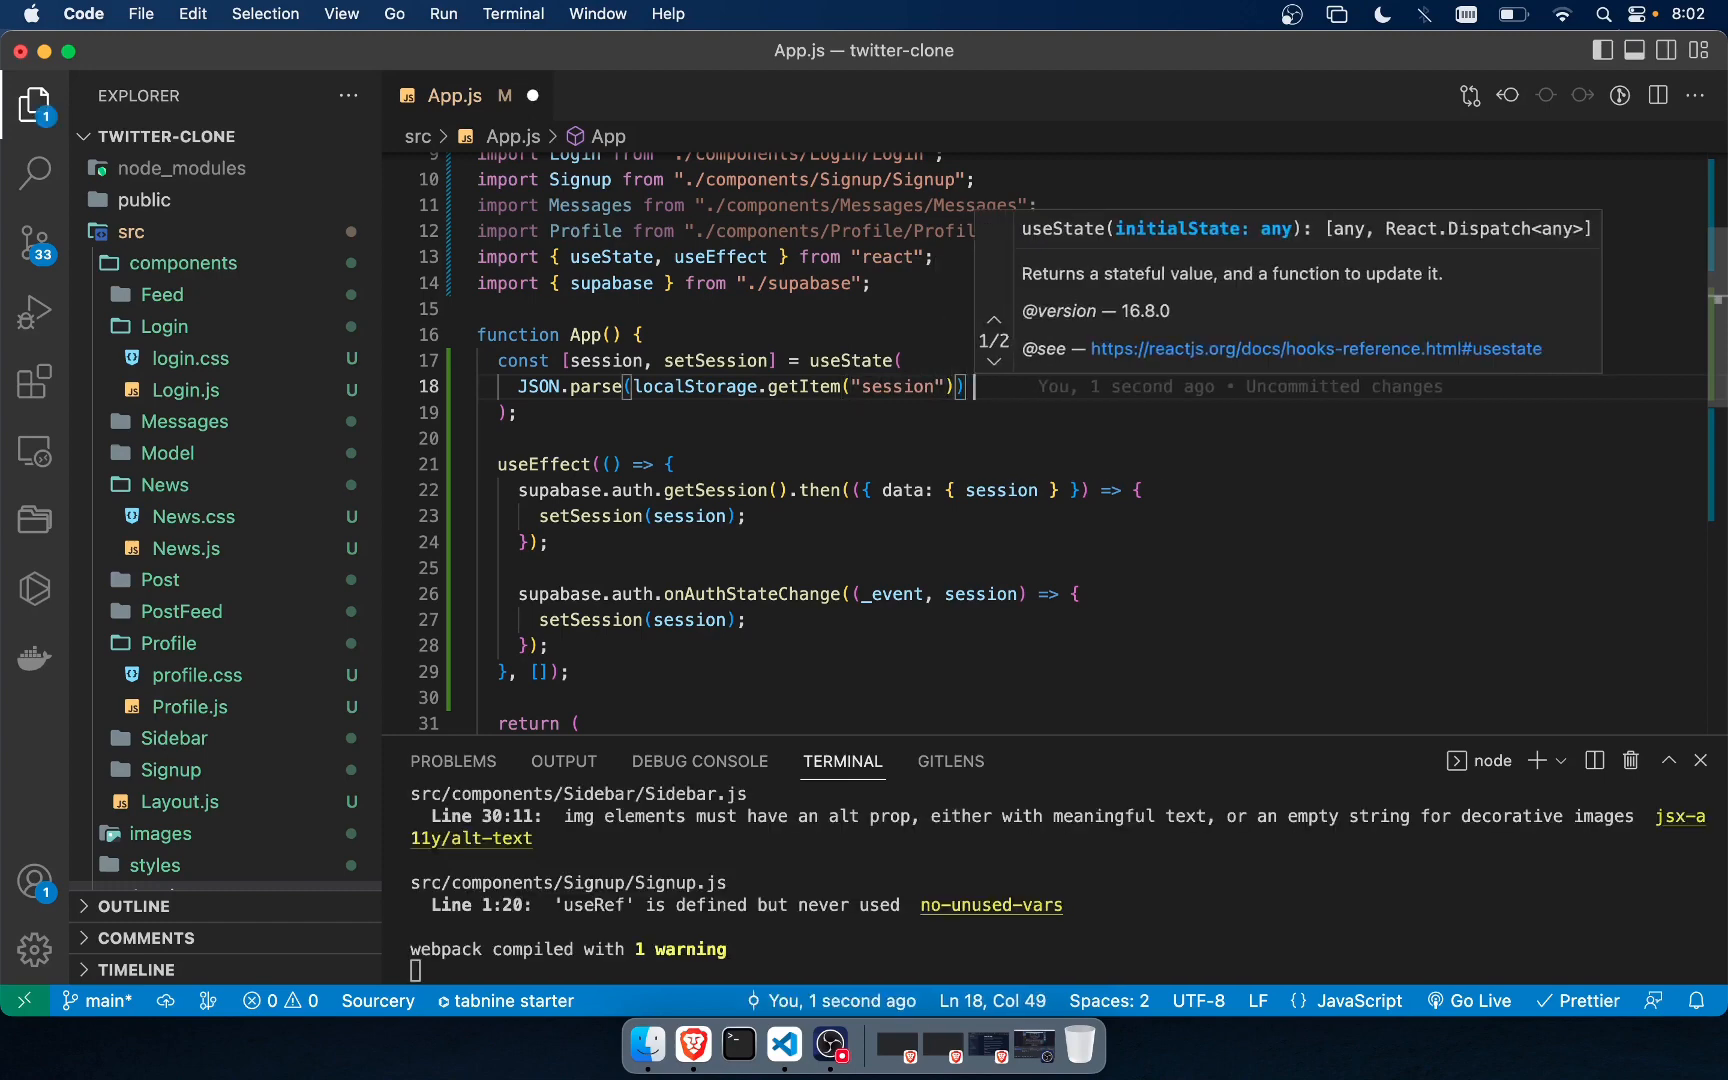
{"action": "type", "text": "|| null"}
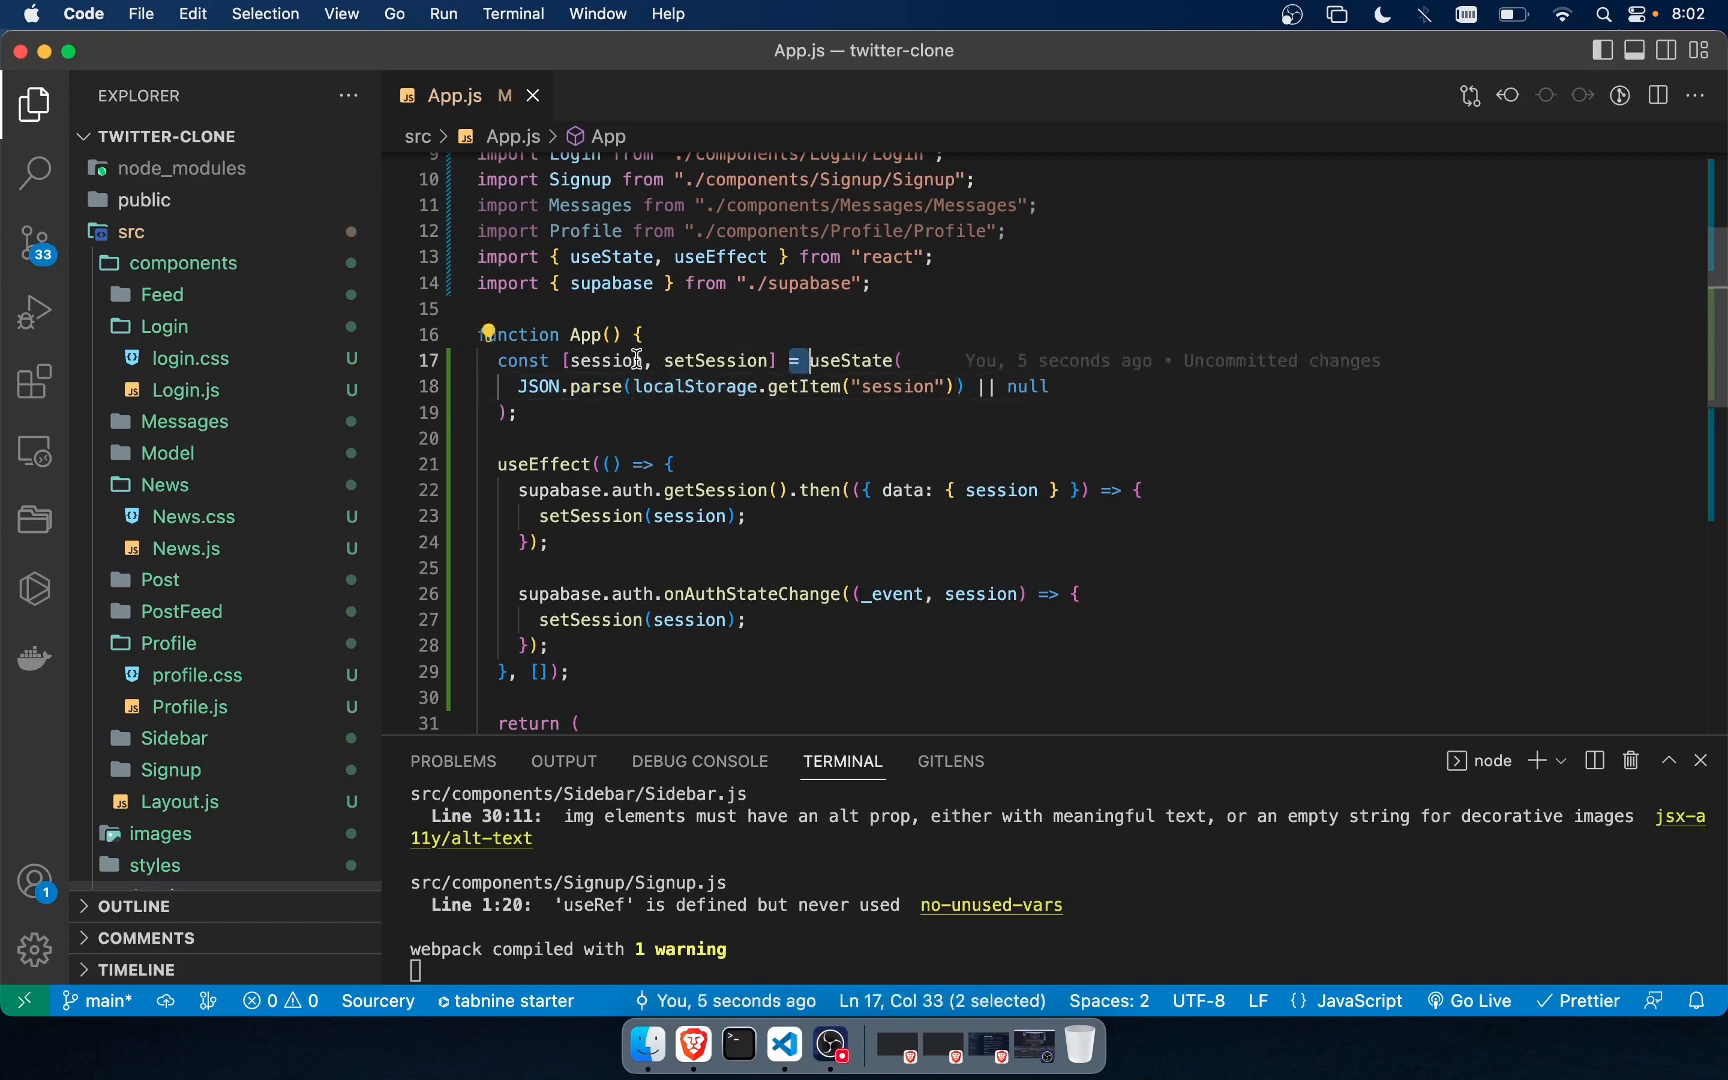
{"action": "double_click", "coordinate": [604, 360]}
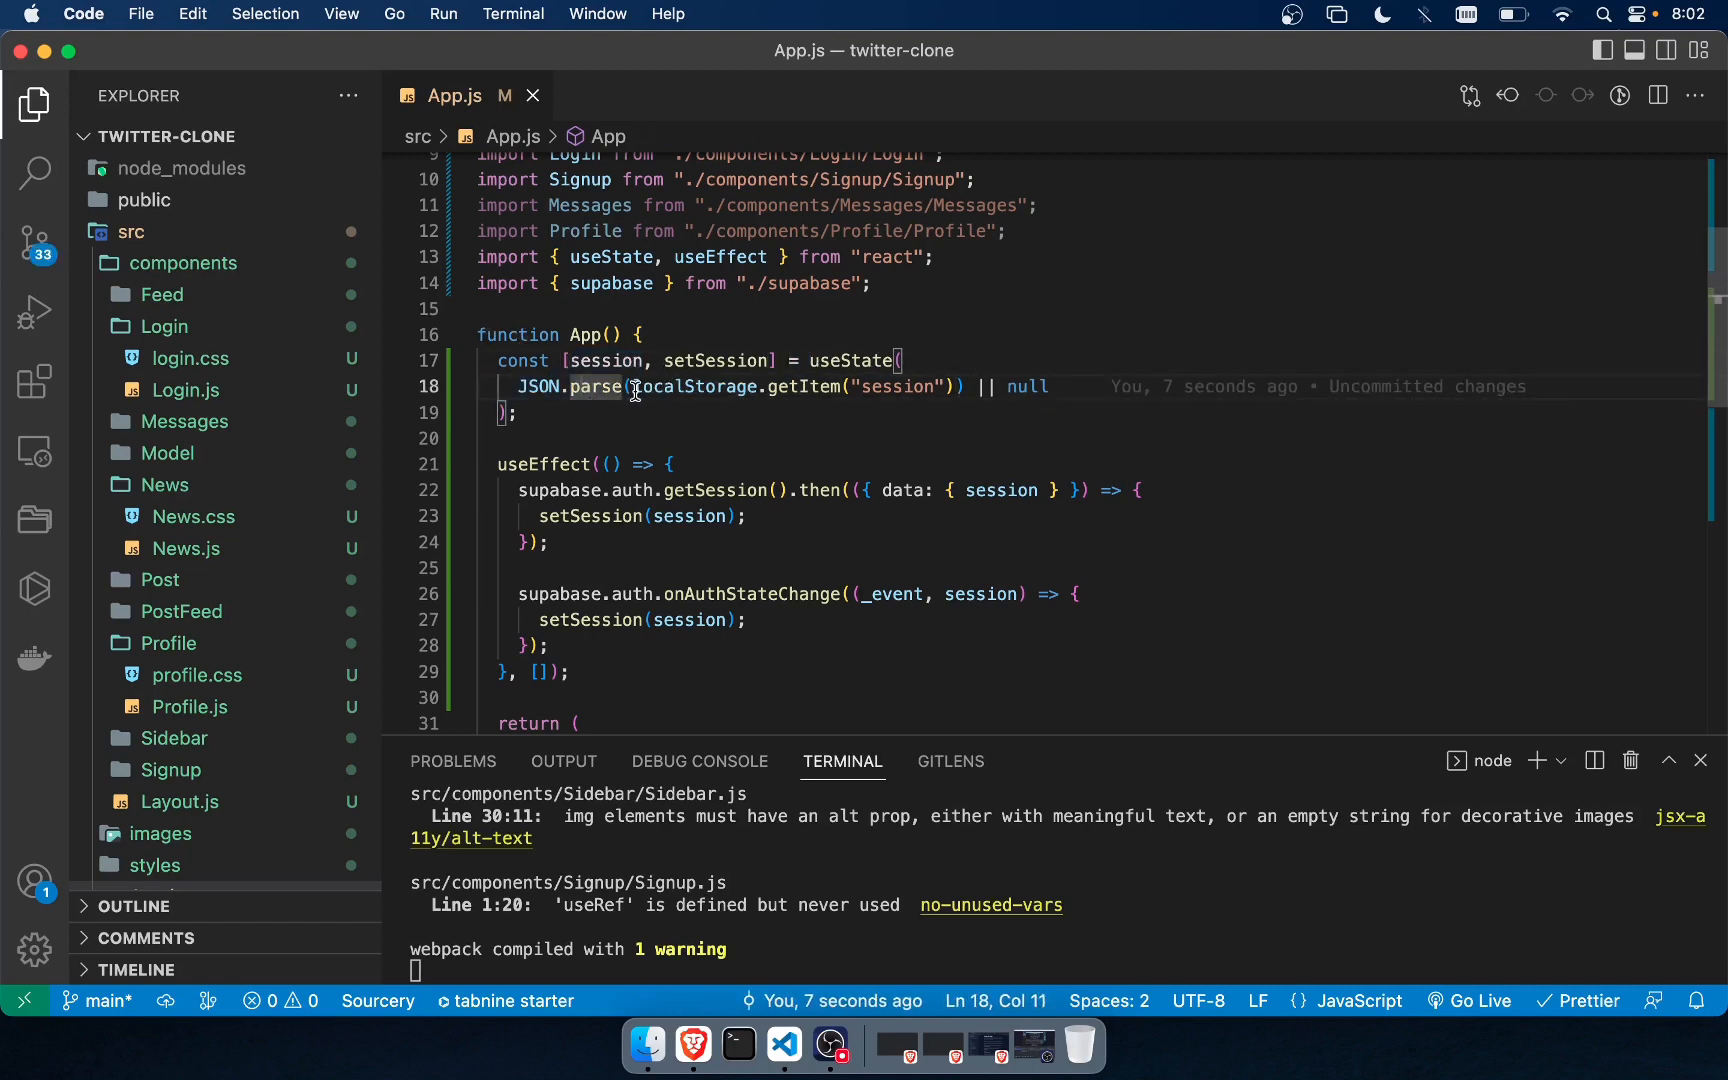
Step: Check the Local Storage overview and localhost entries for the login page in Brave's DevTools
{"action": "left_click", "coordinate": [690, 1044]}
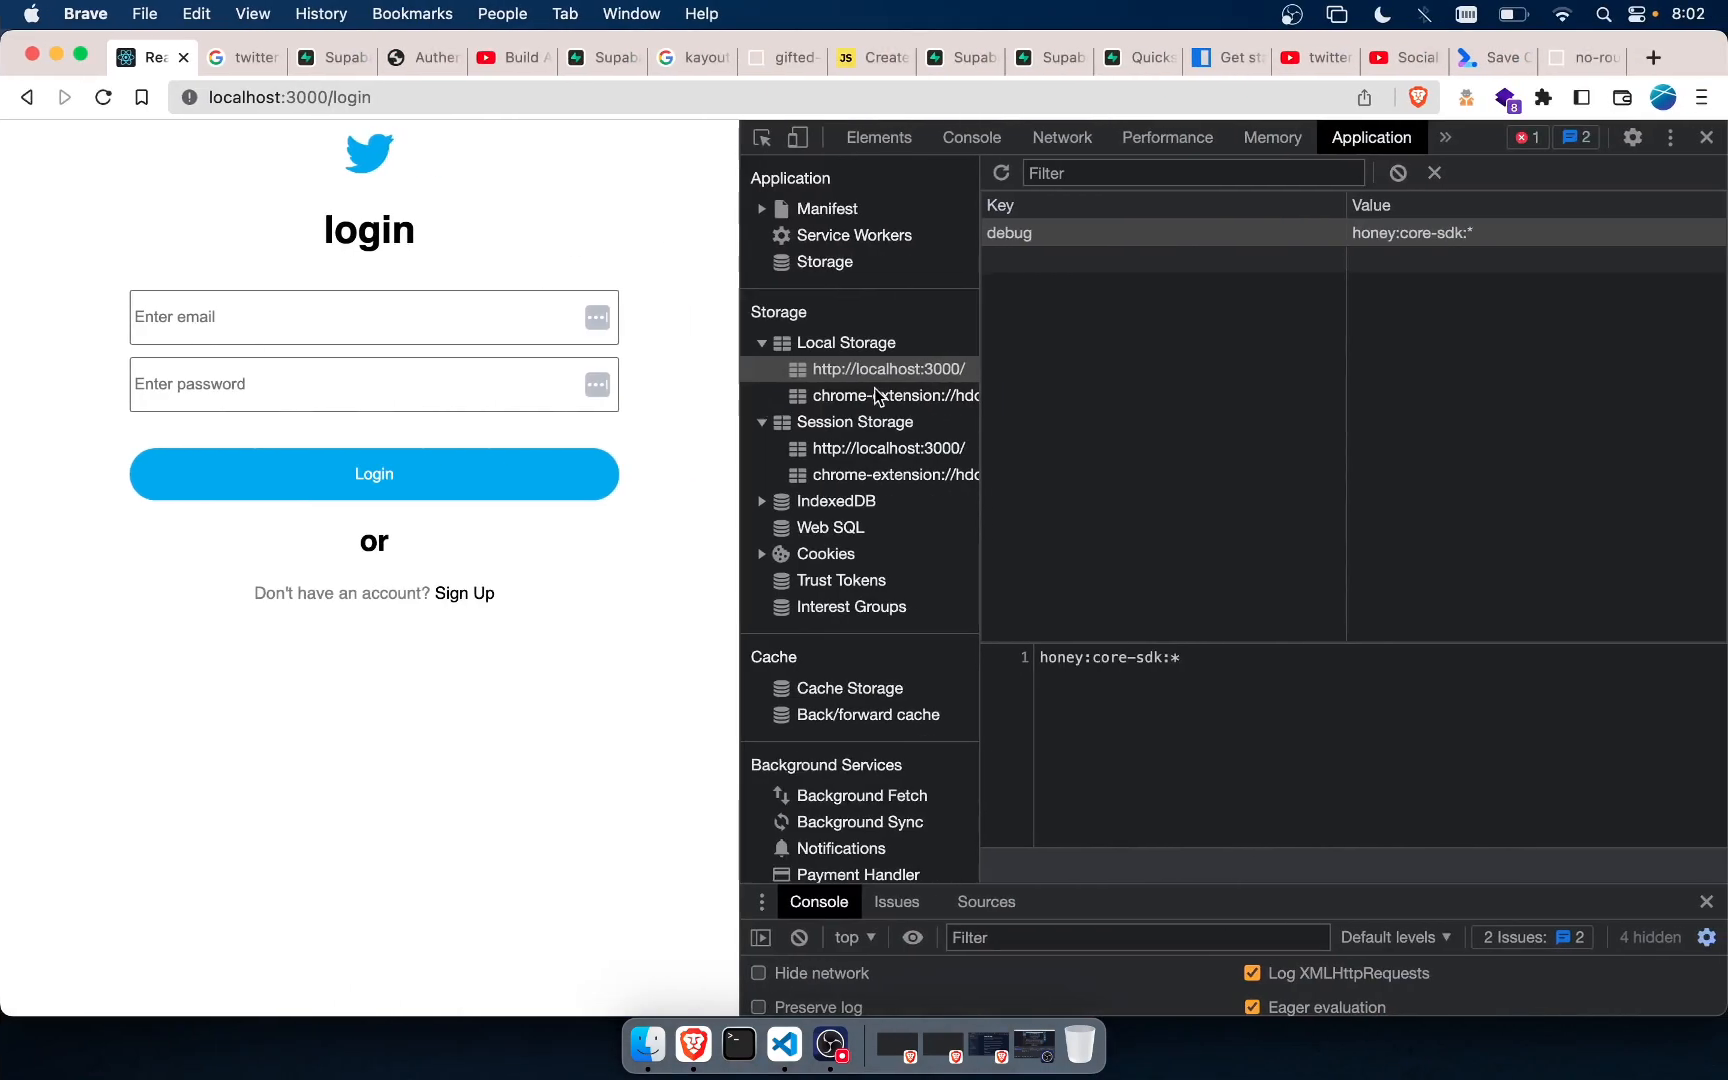
{"action": "left_click", "coordinate": [846, 342]}
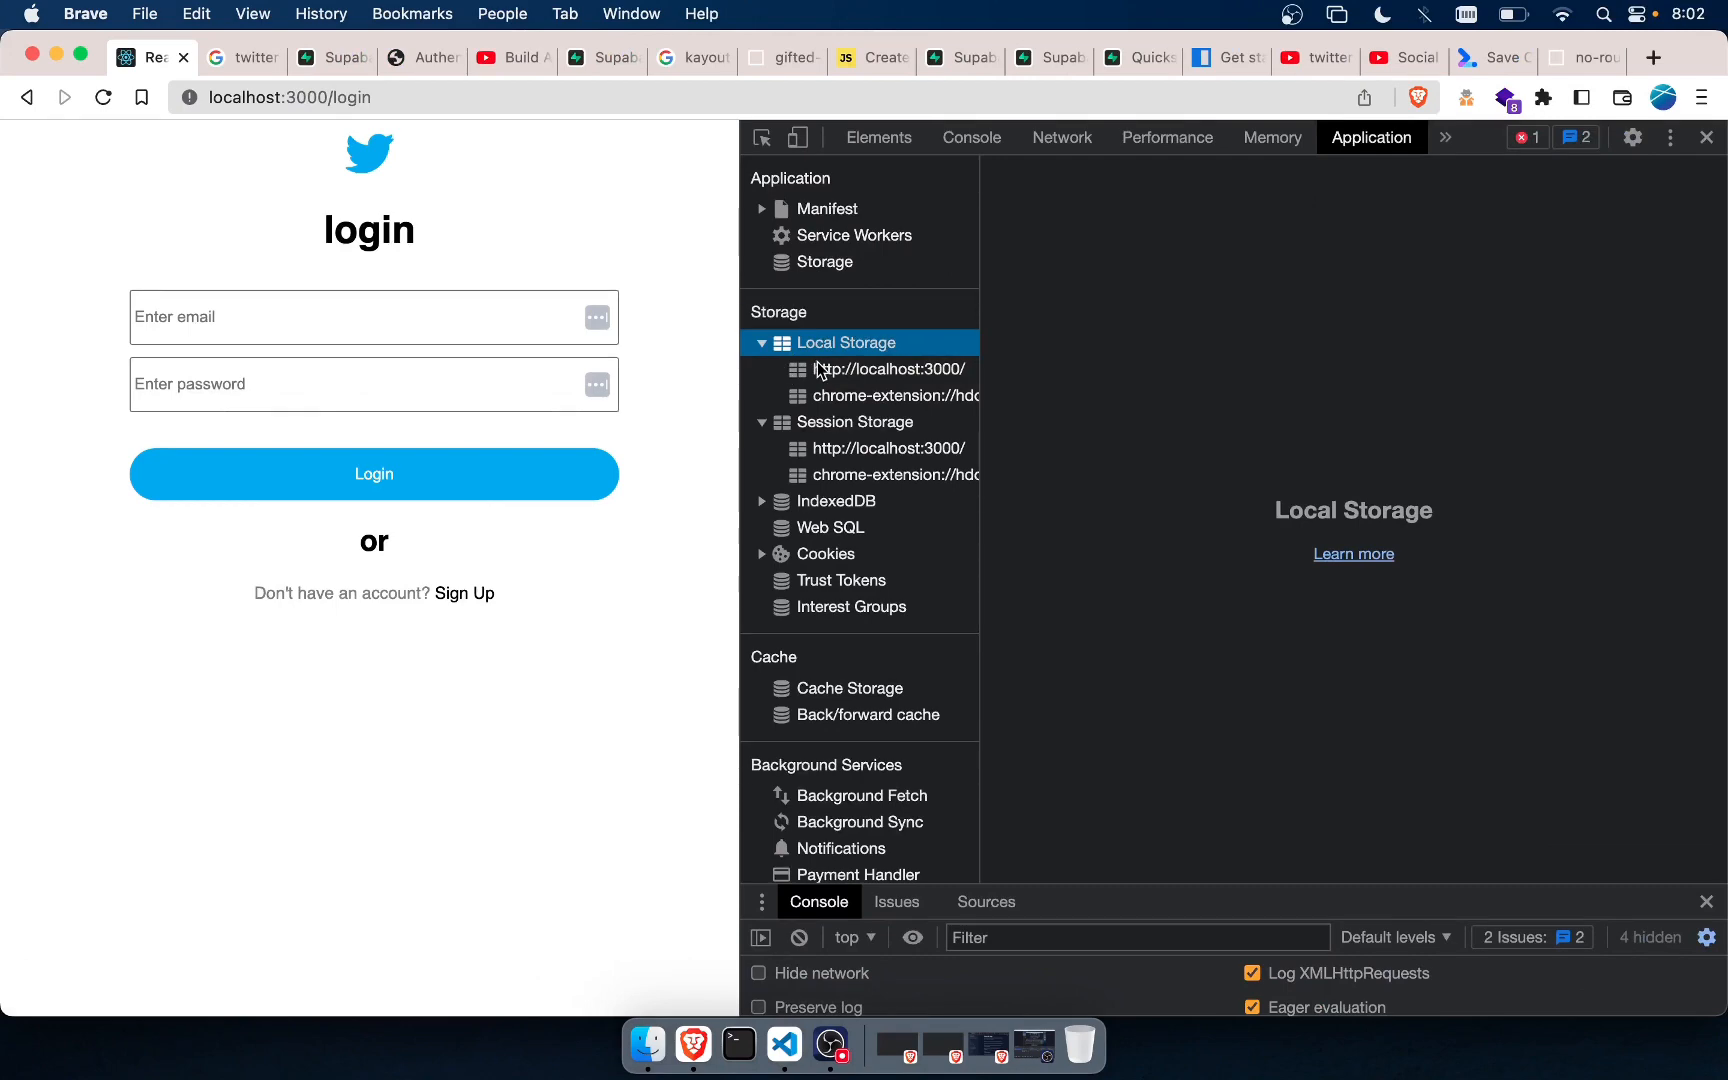
{"action": "left_click", "coordinate": [888, 370]}
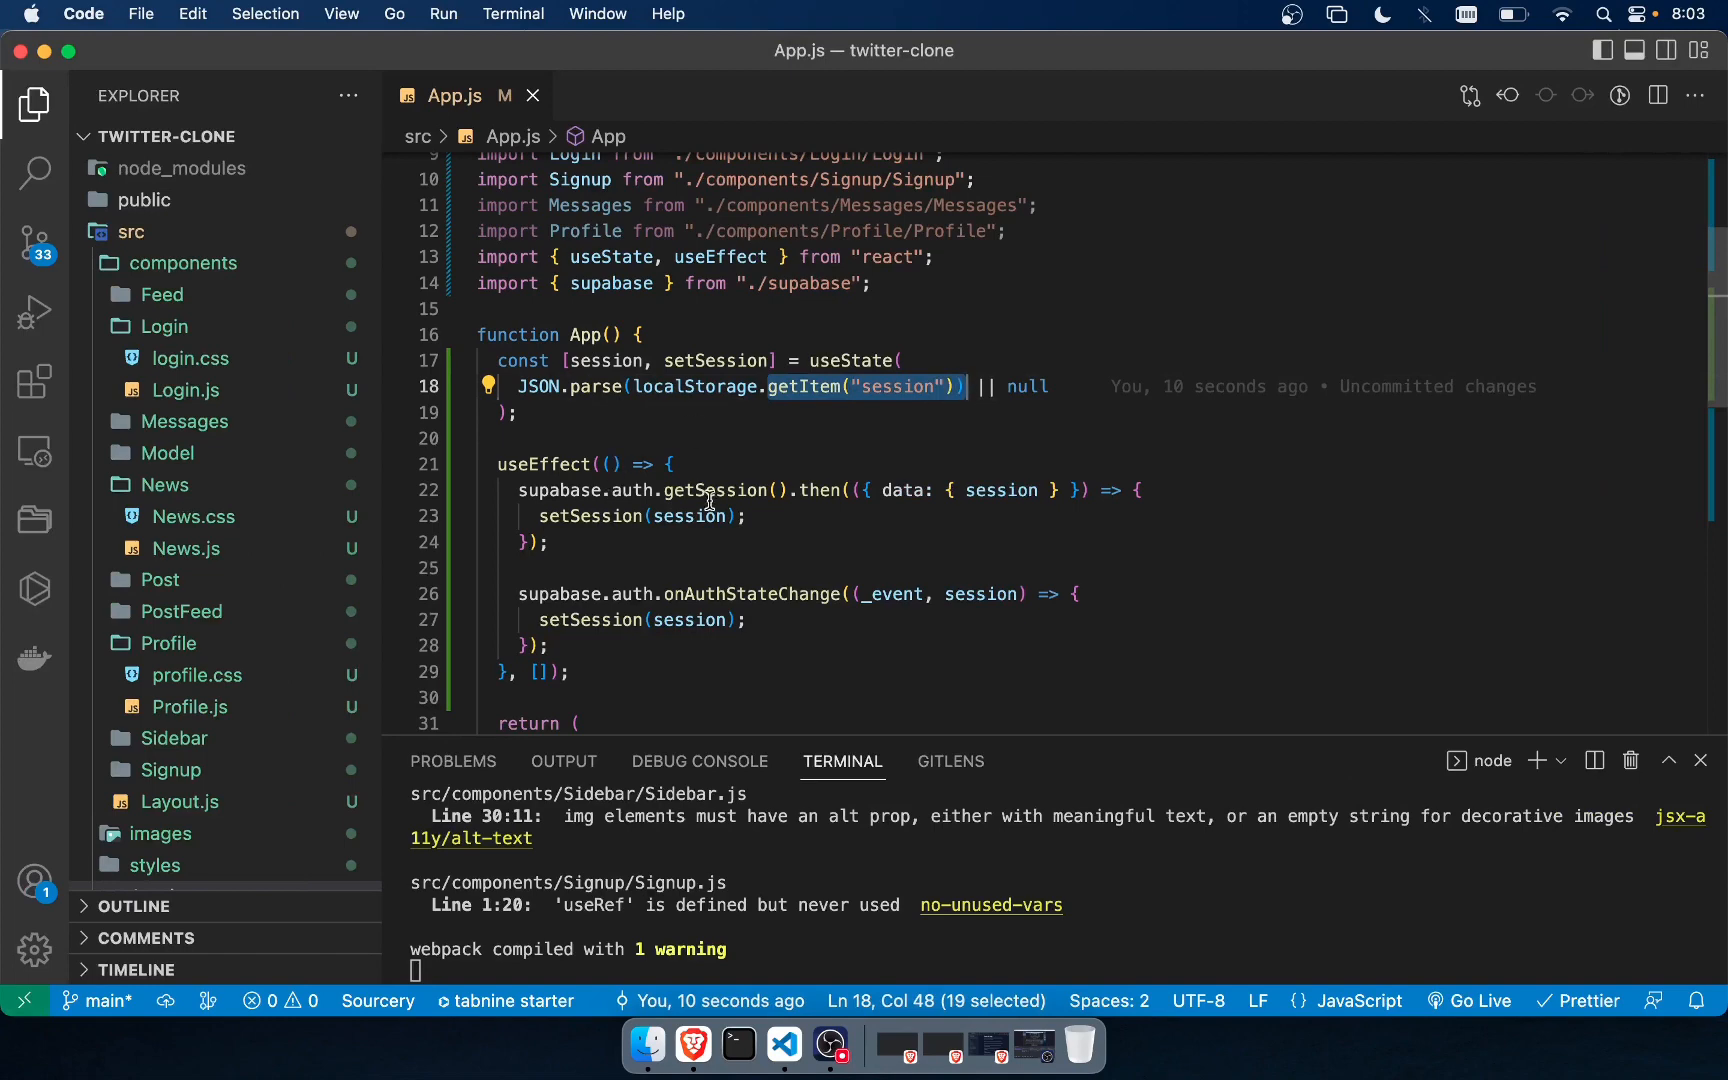
{"action": "mouse_move", "coordinate": [1530, 364]}
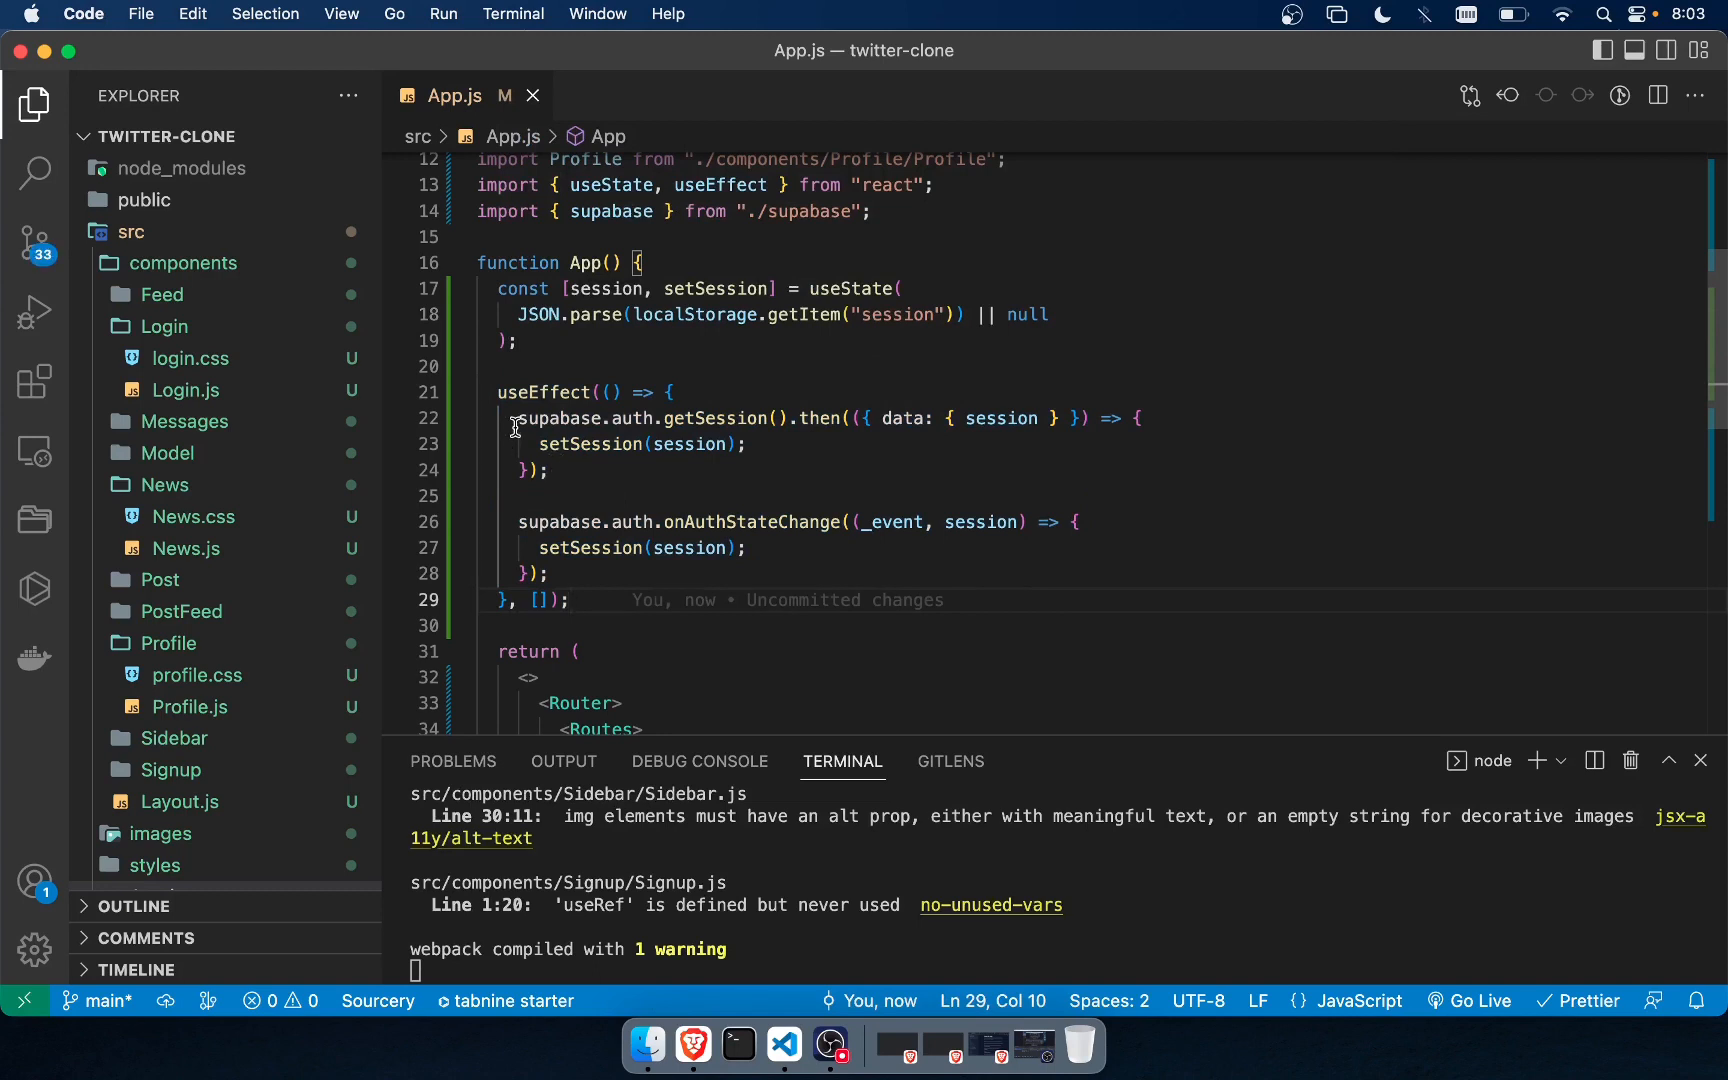
{"action": "mouse_move", "coordinate": [614, 548]}
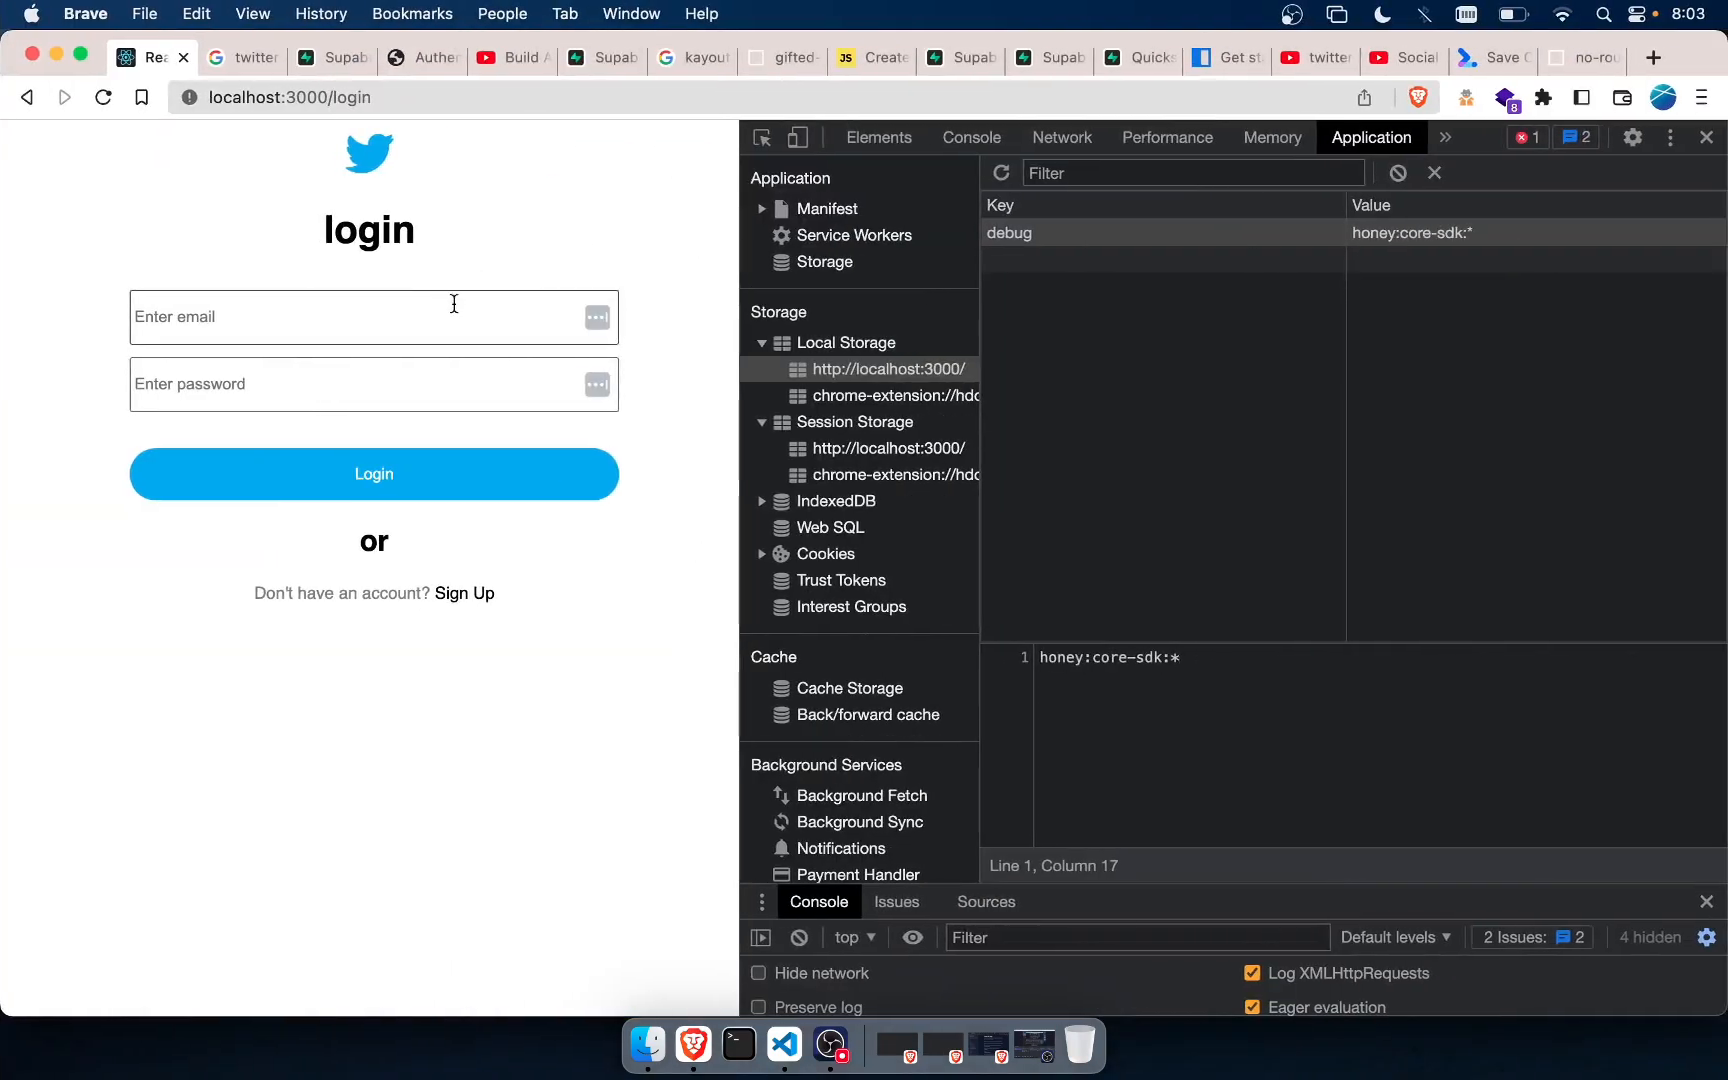
Step: Add an empty line below the setSession call in the getSession callback
{"action": "left_click", "coordinate": [782, 1042]}
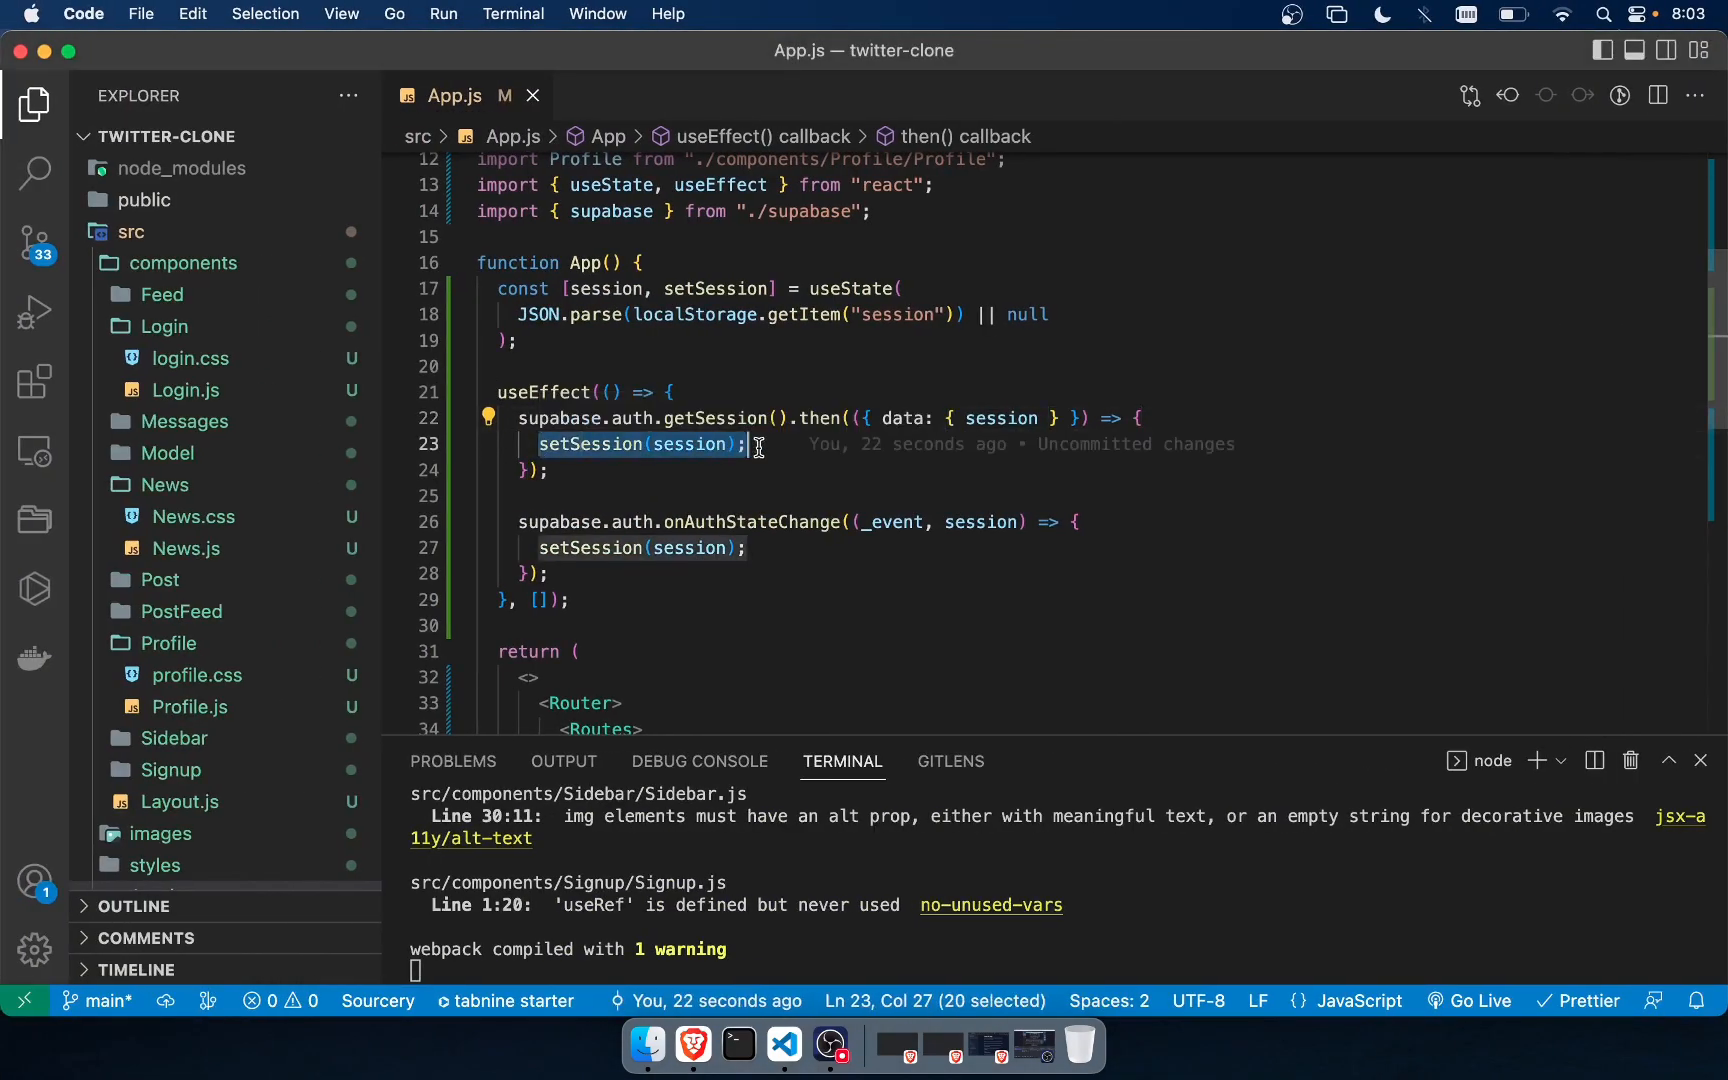
{"action": "key", "text": "enter"}
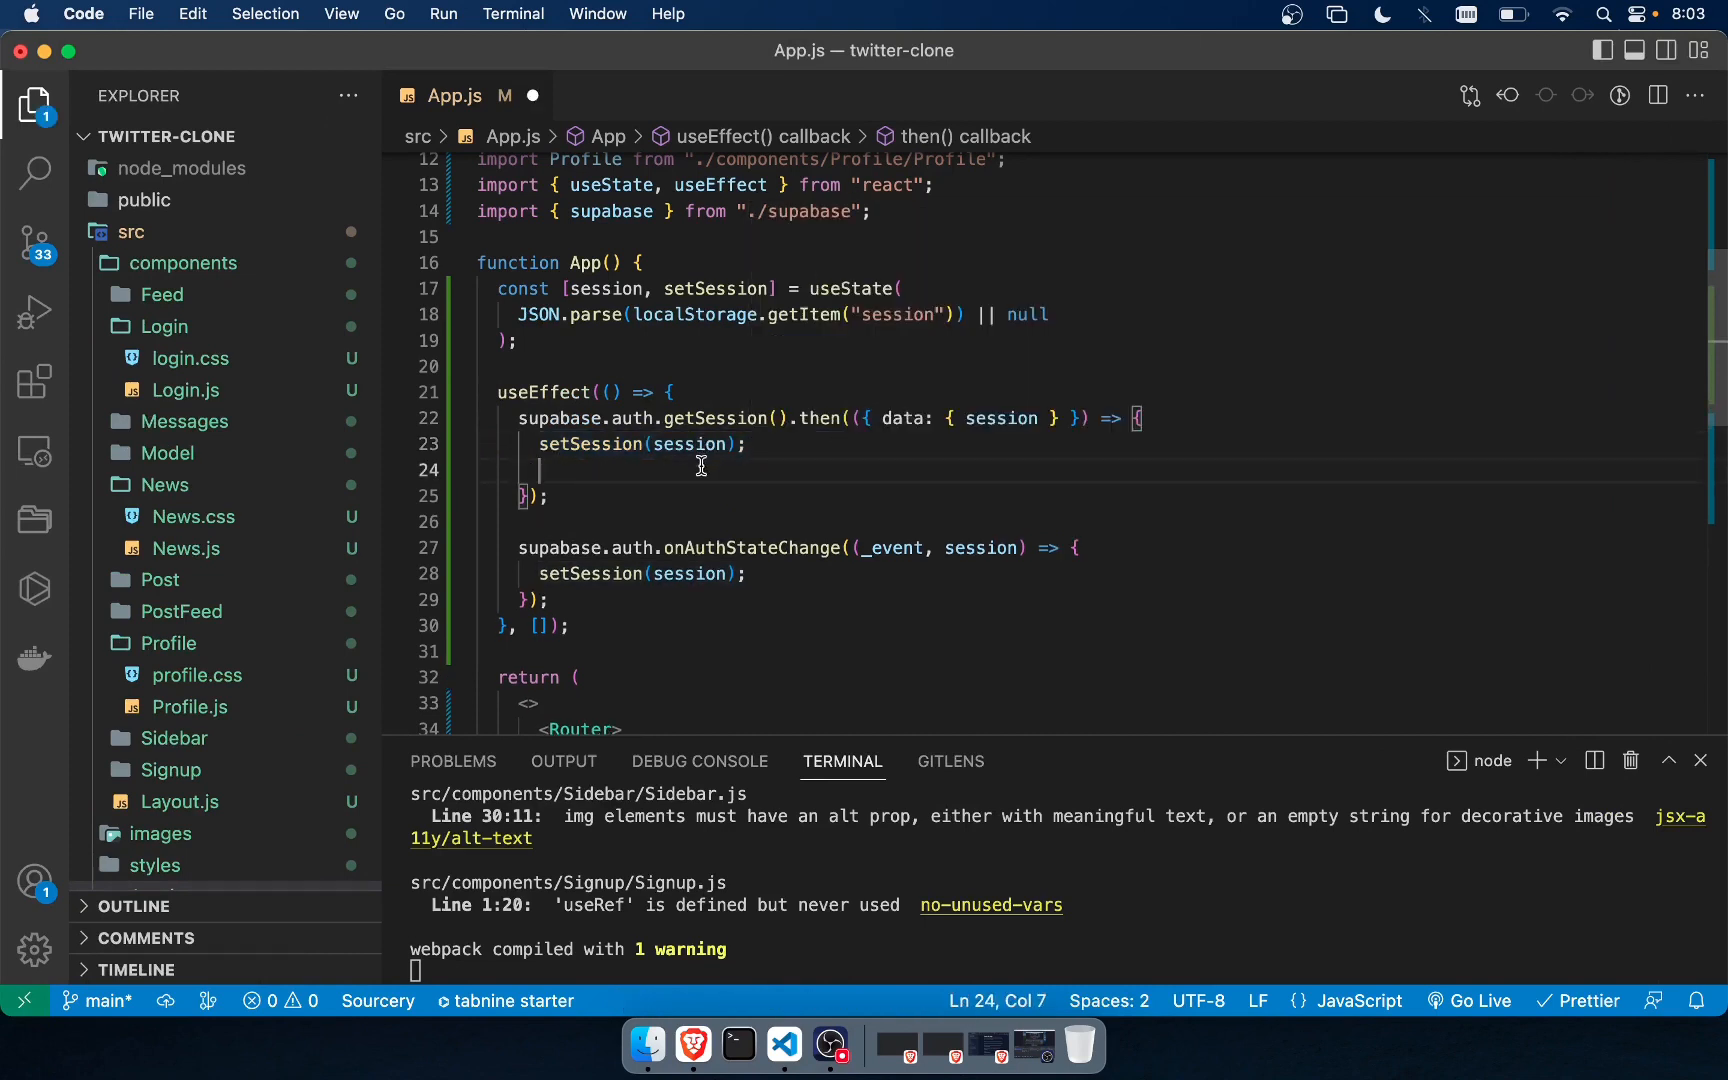
{"action": "mouse_move", "coordinate": [852, 492]}
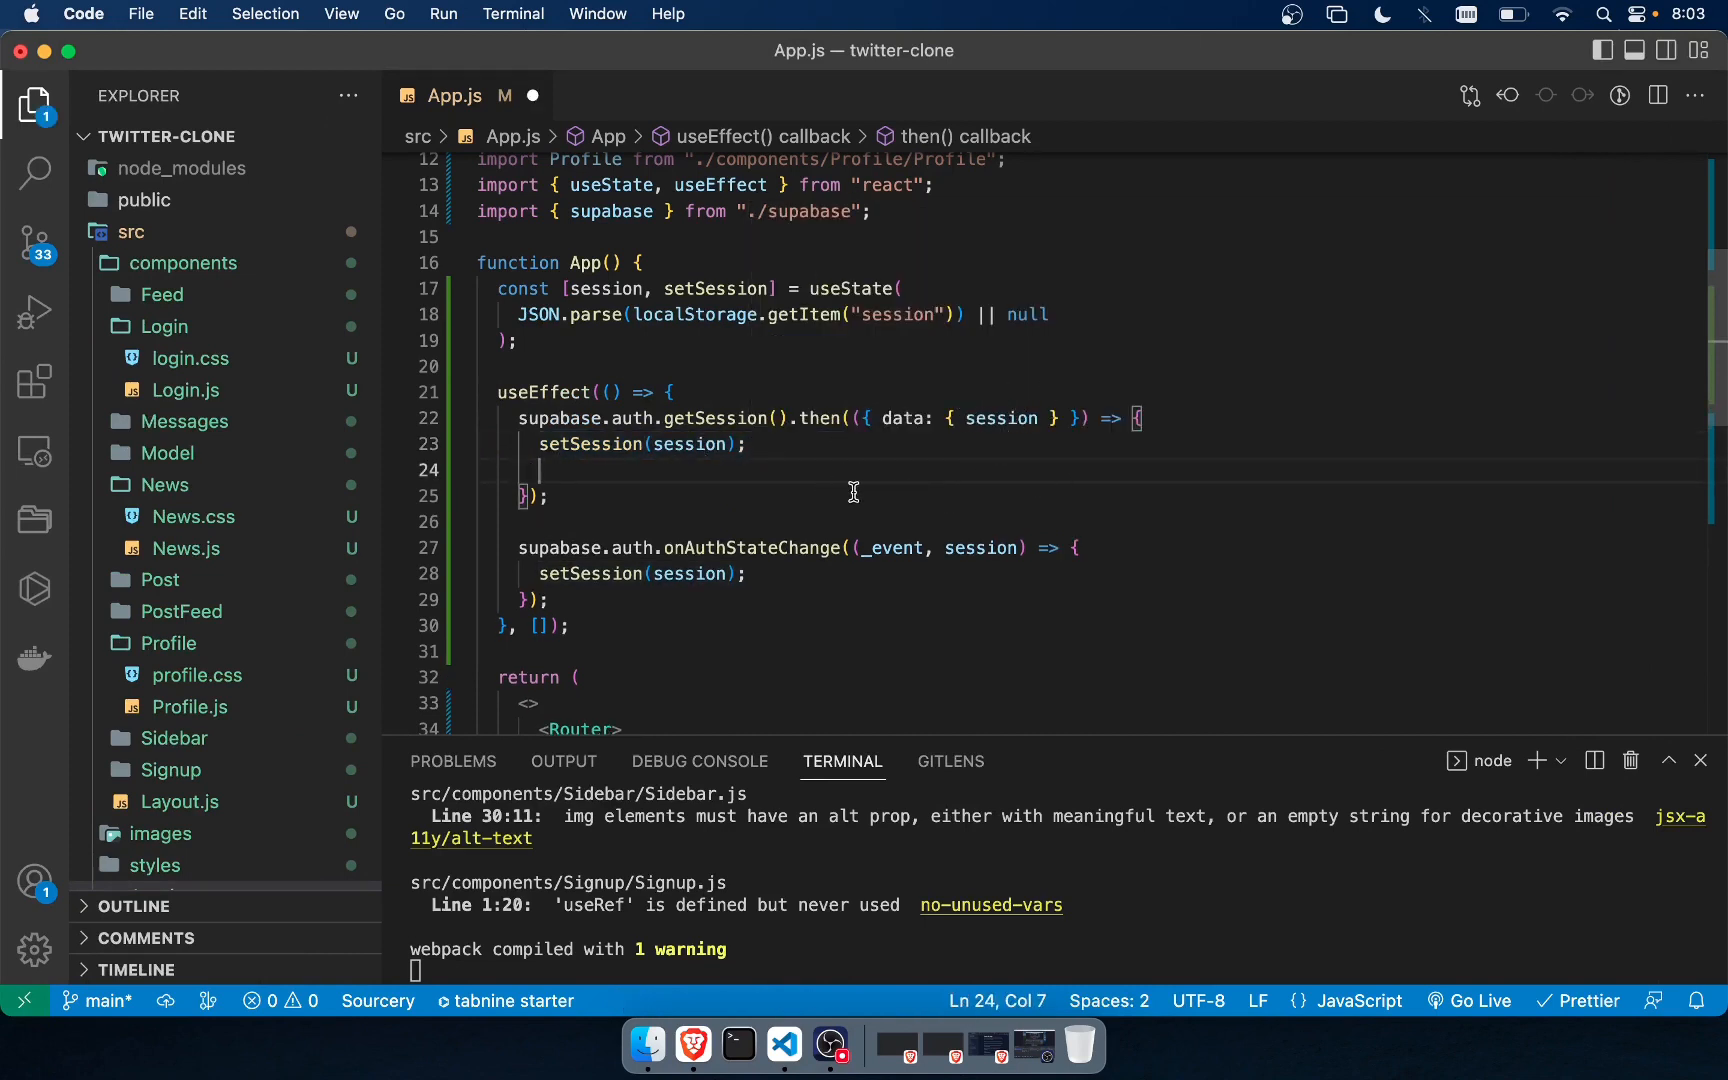
{"action": "mouse_move", "coordinate": [790, 486]}
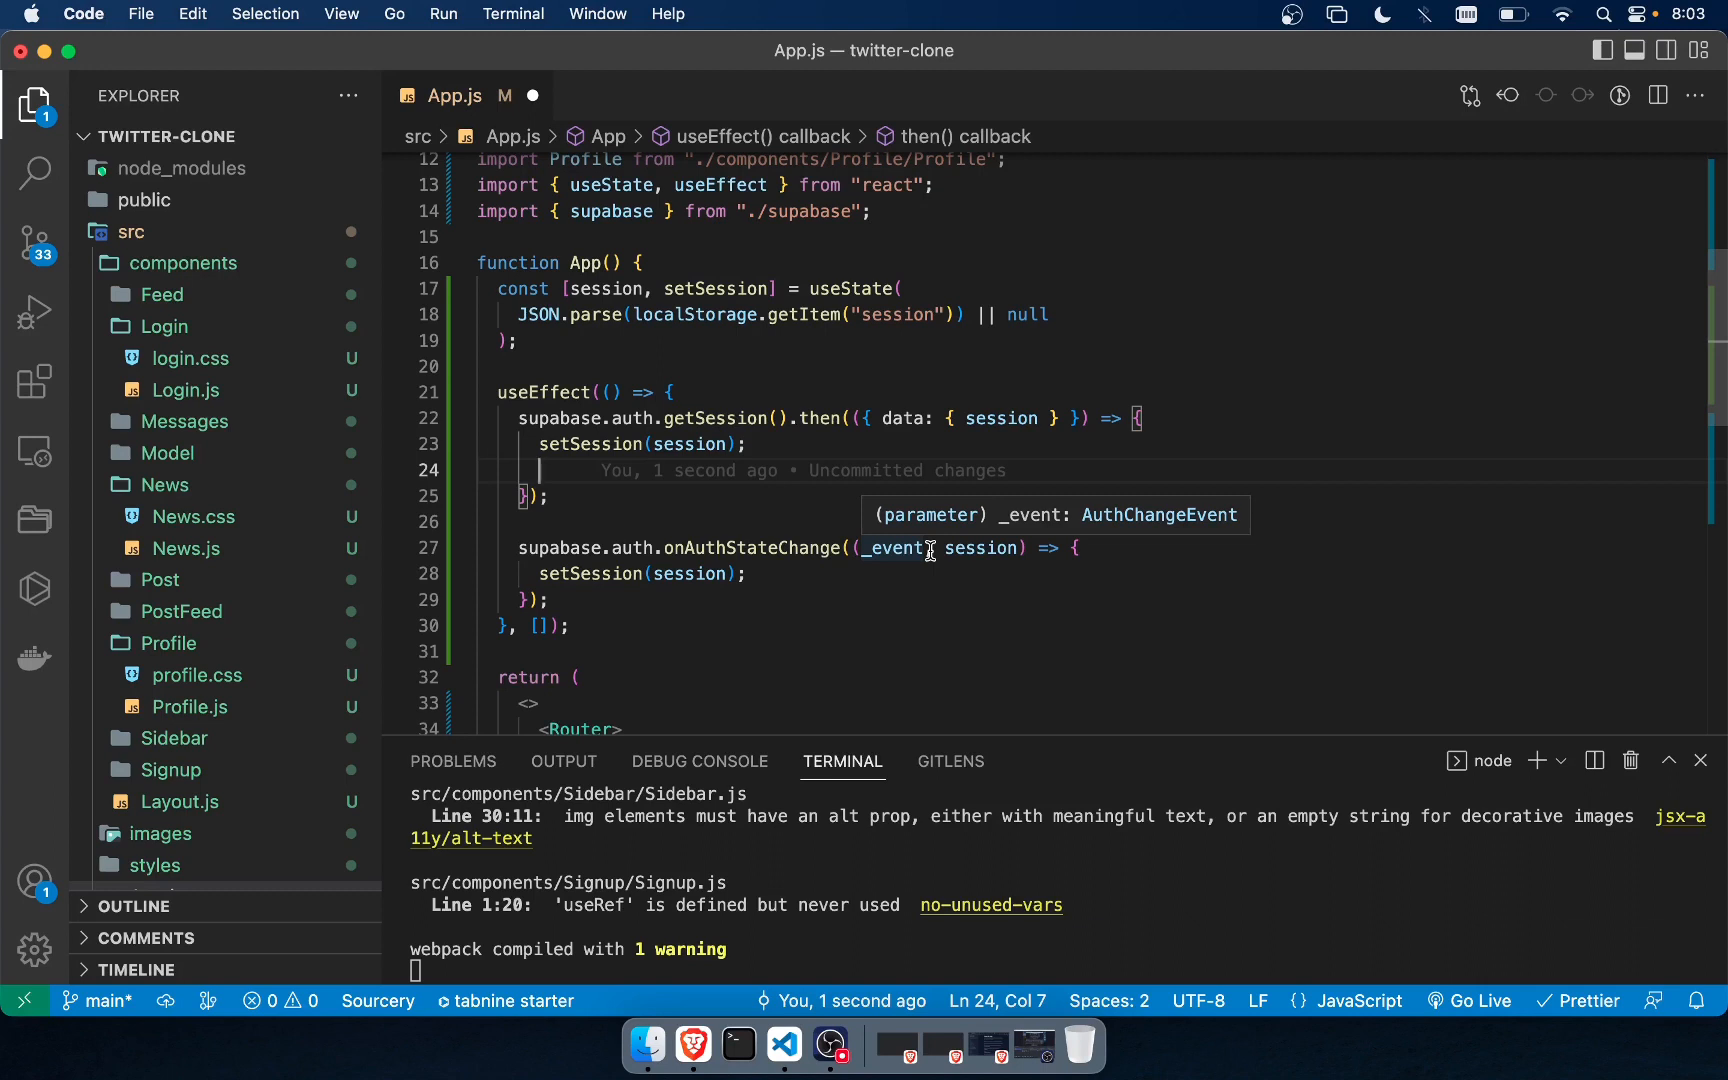
{"action": "mouse_move", "coordinate": [1228, 480]}
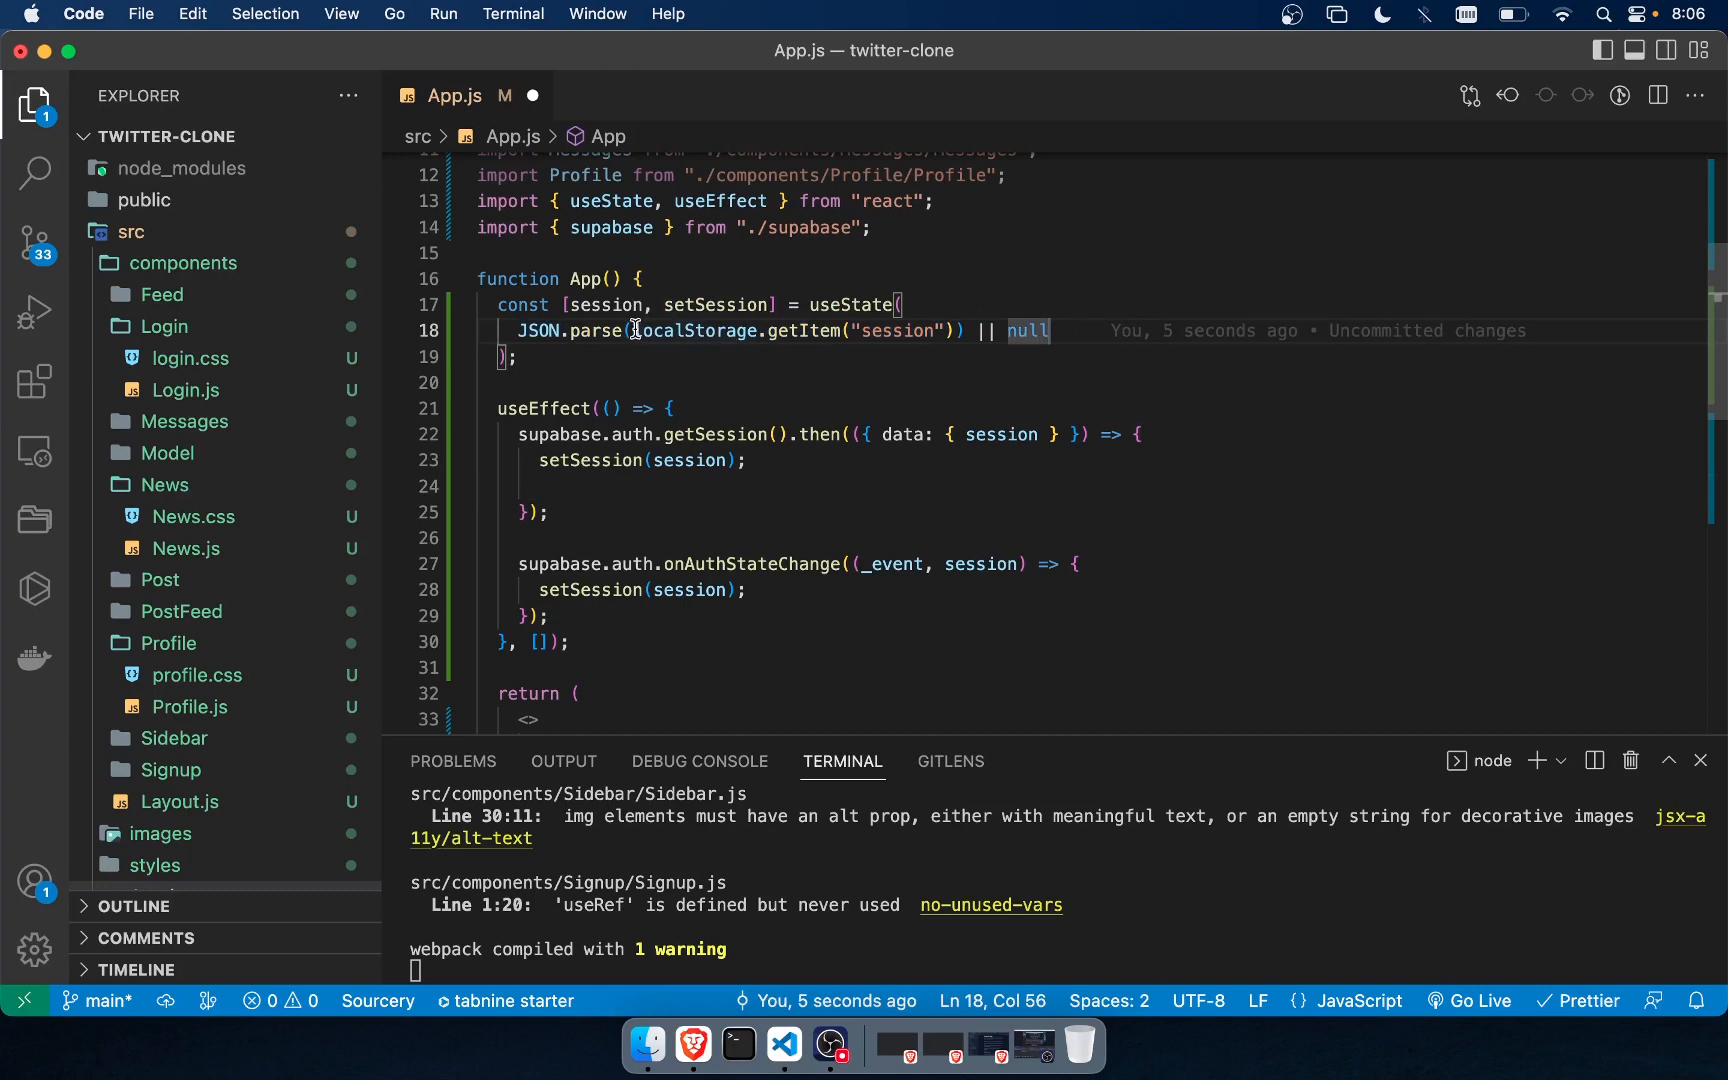
Step: Add localStorage.setItem("session", JSON.stringify(session)) after setSession in both auth callbacks
{"action": "double_click", "coordinate": [894, 330]}
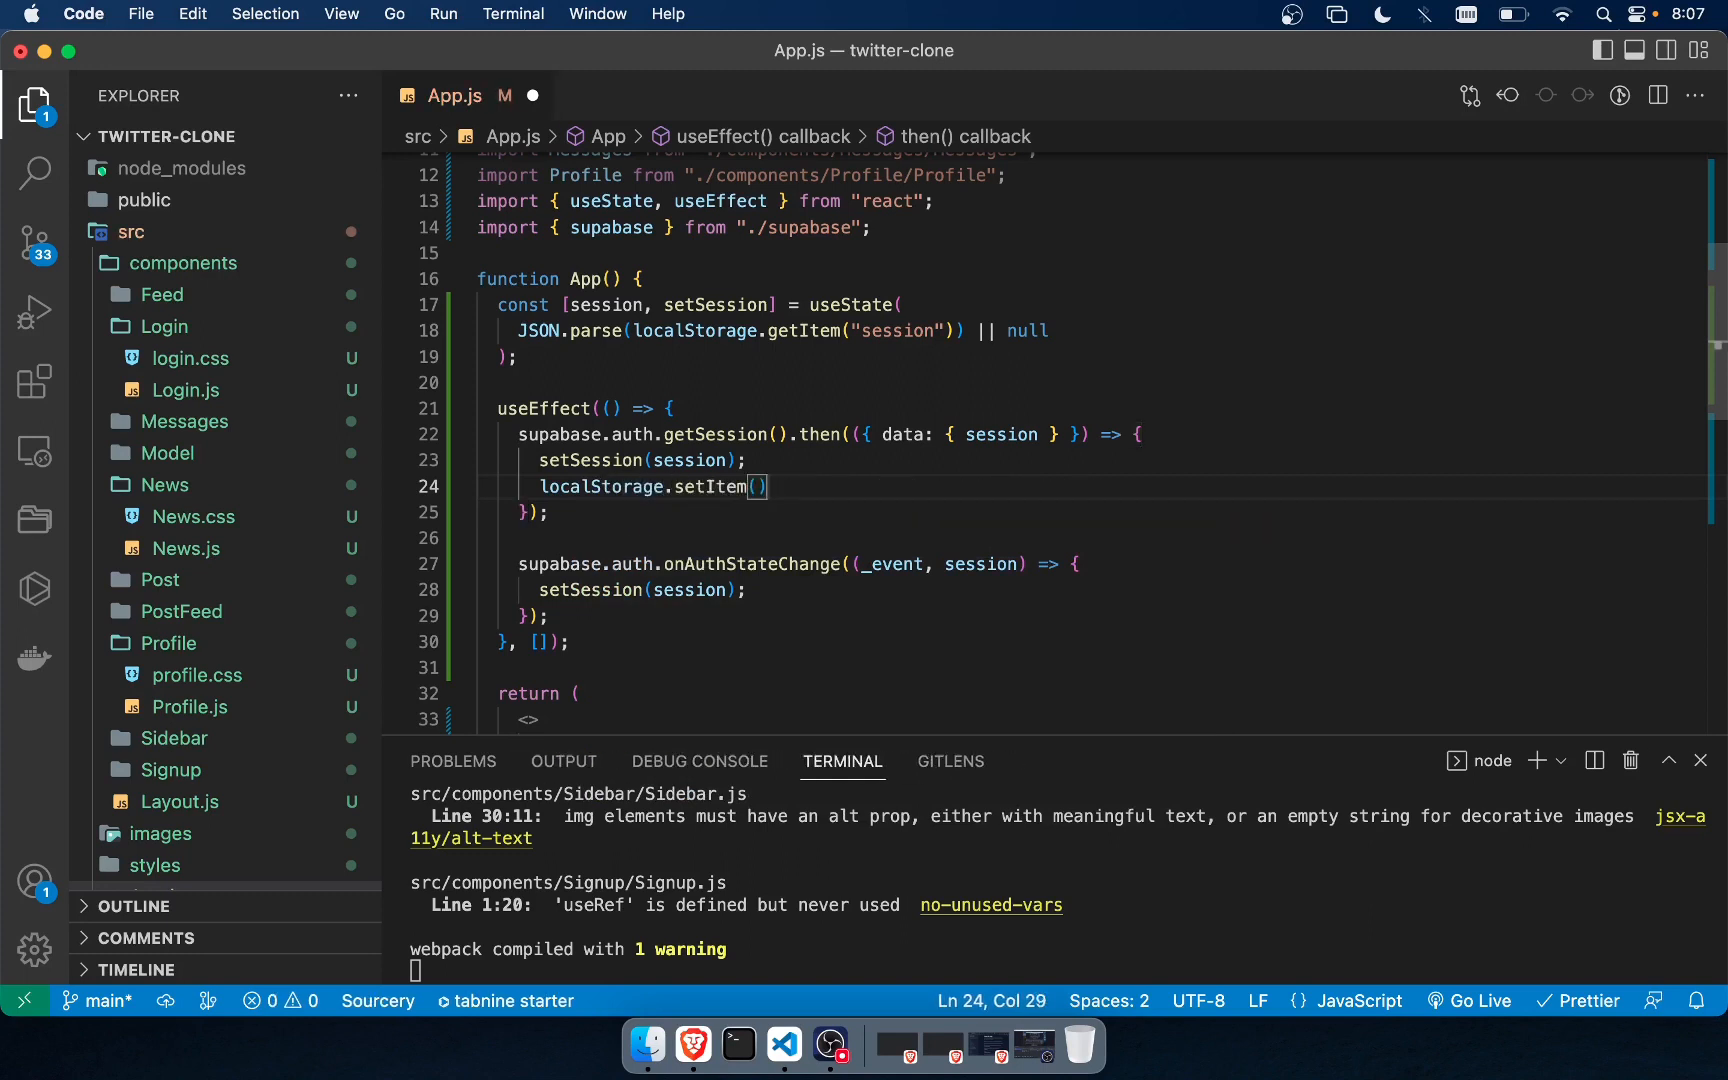
{"action": "type", "text": "\"session\", JSON."}
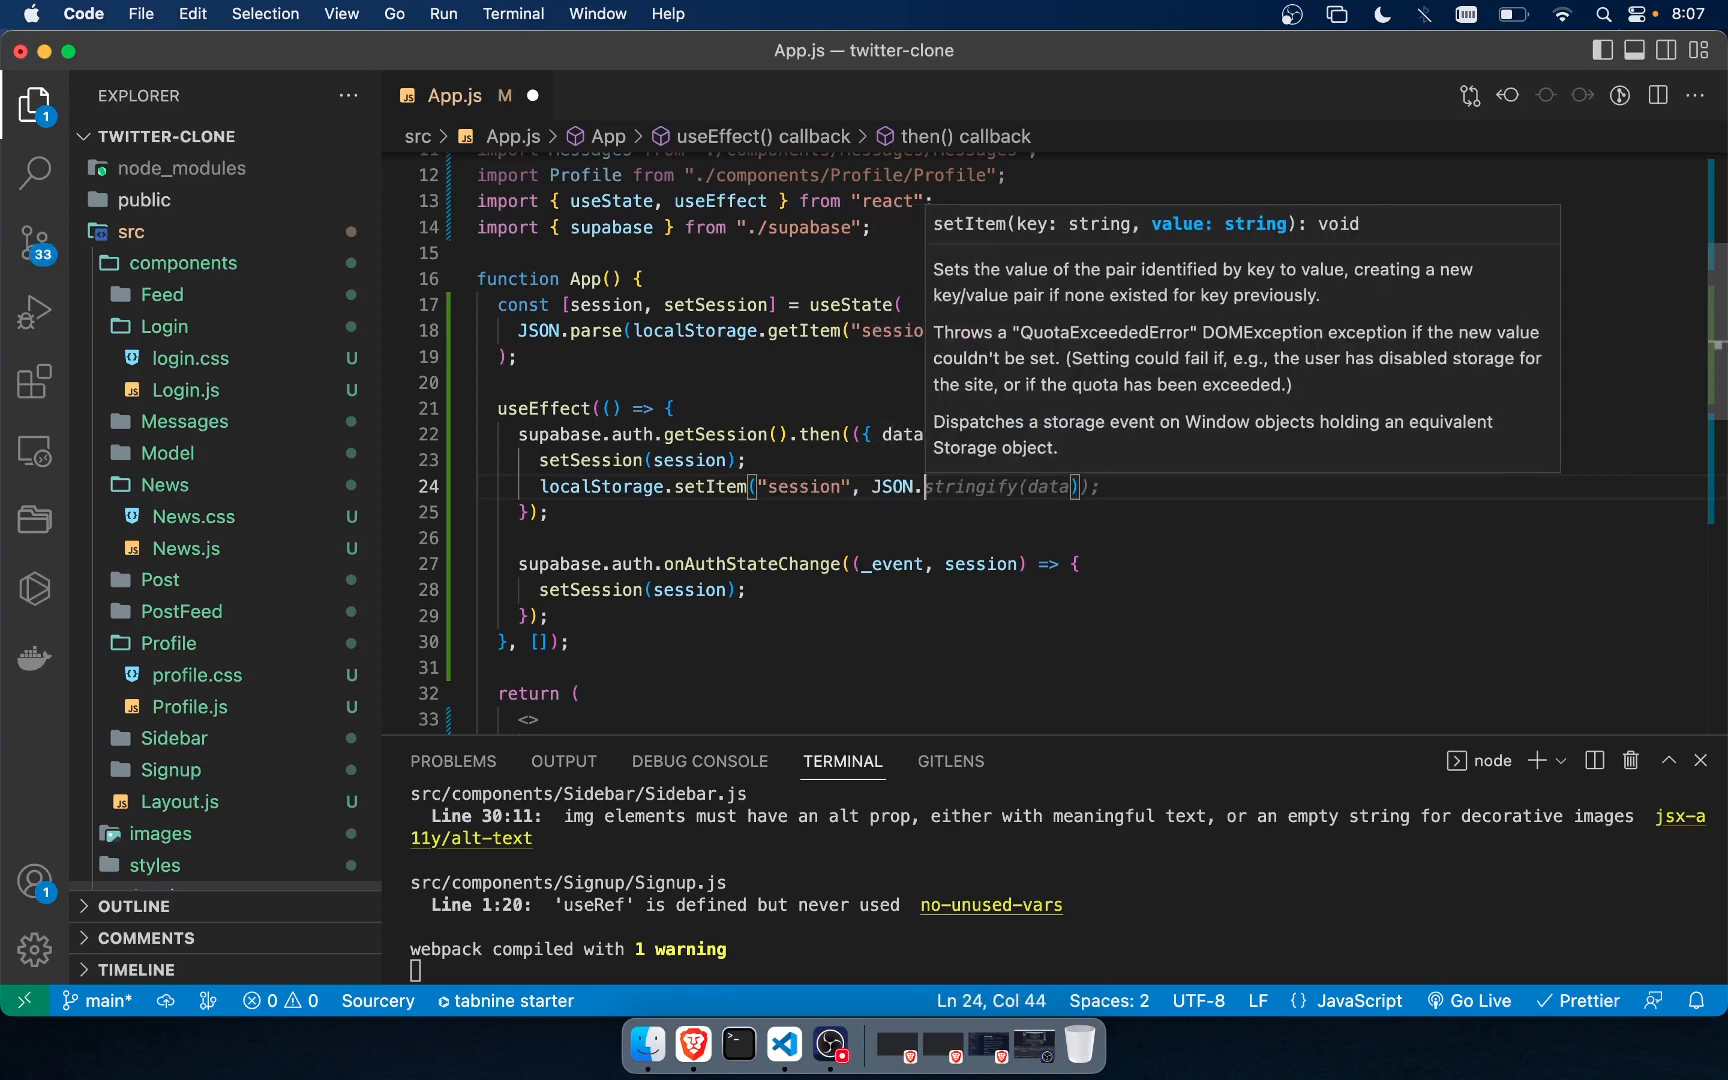
{"action": "type", "text": "session"}
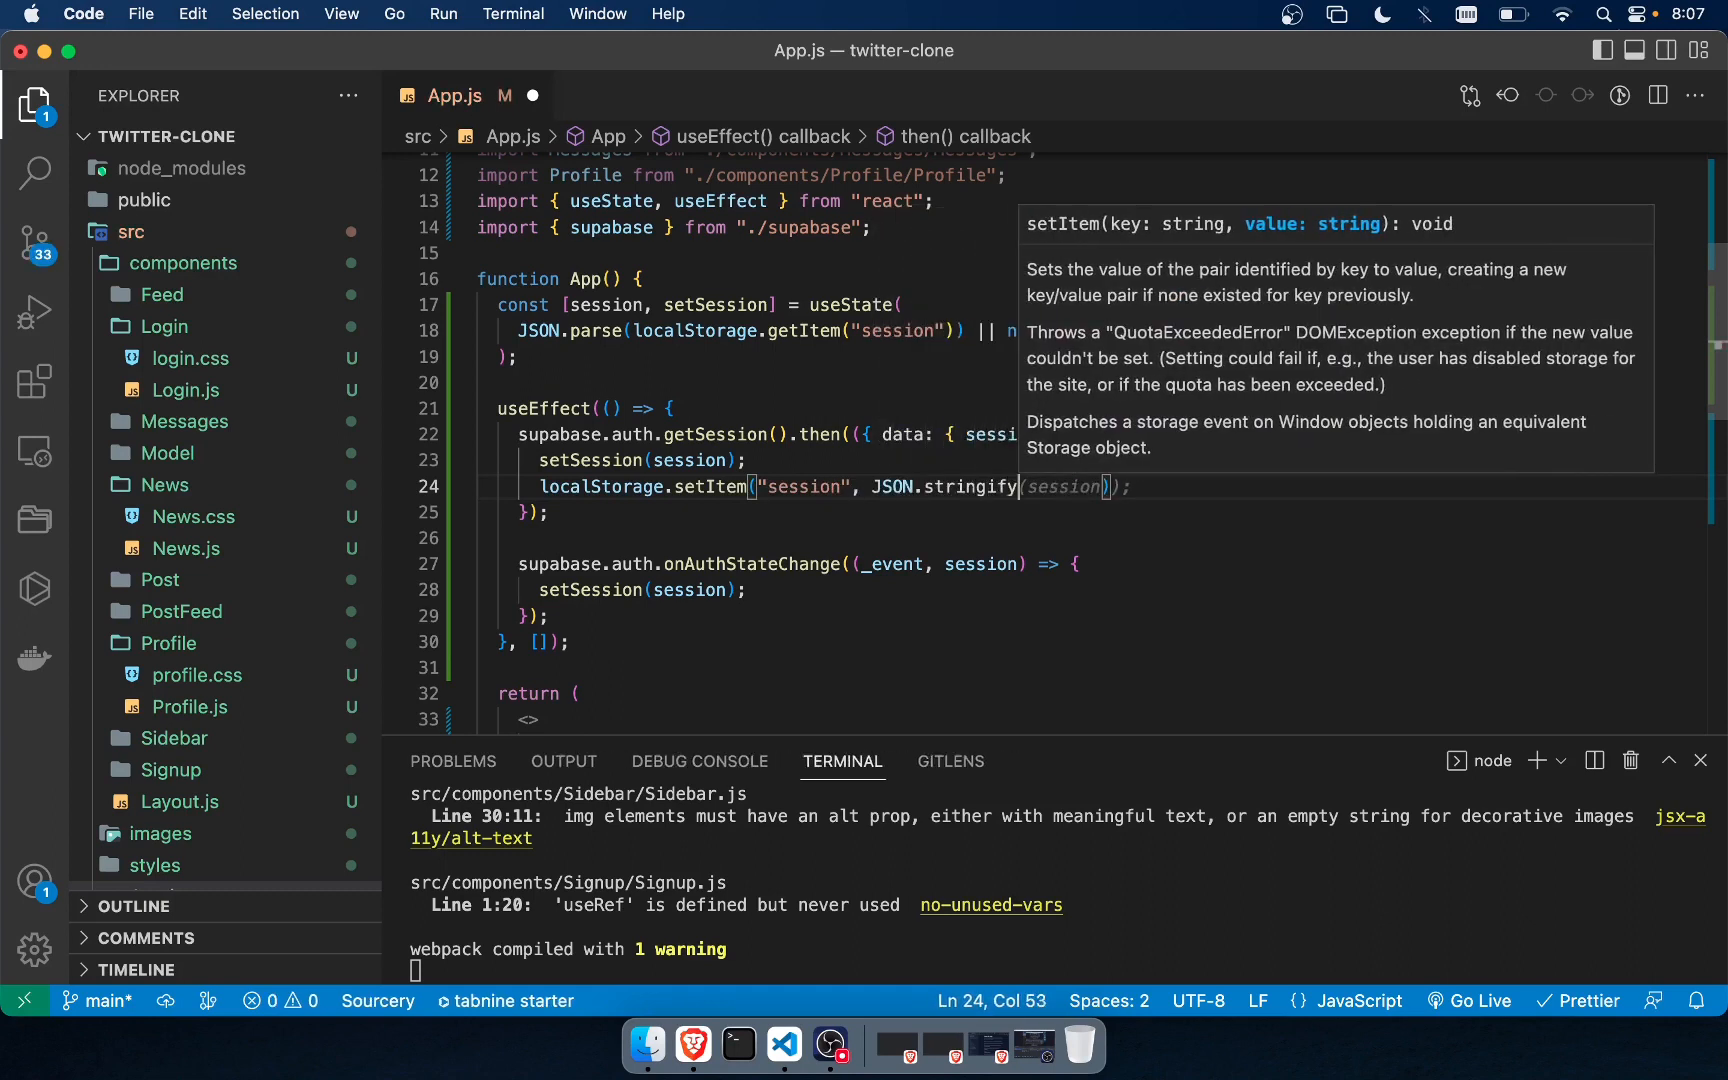
{"action": "type", "text": "(session"}
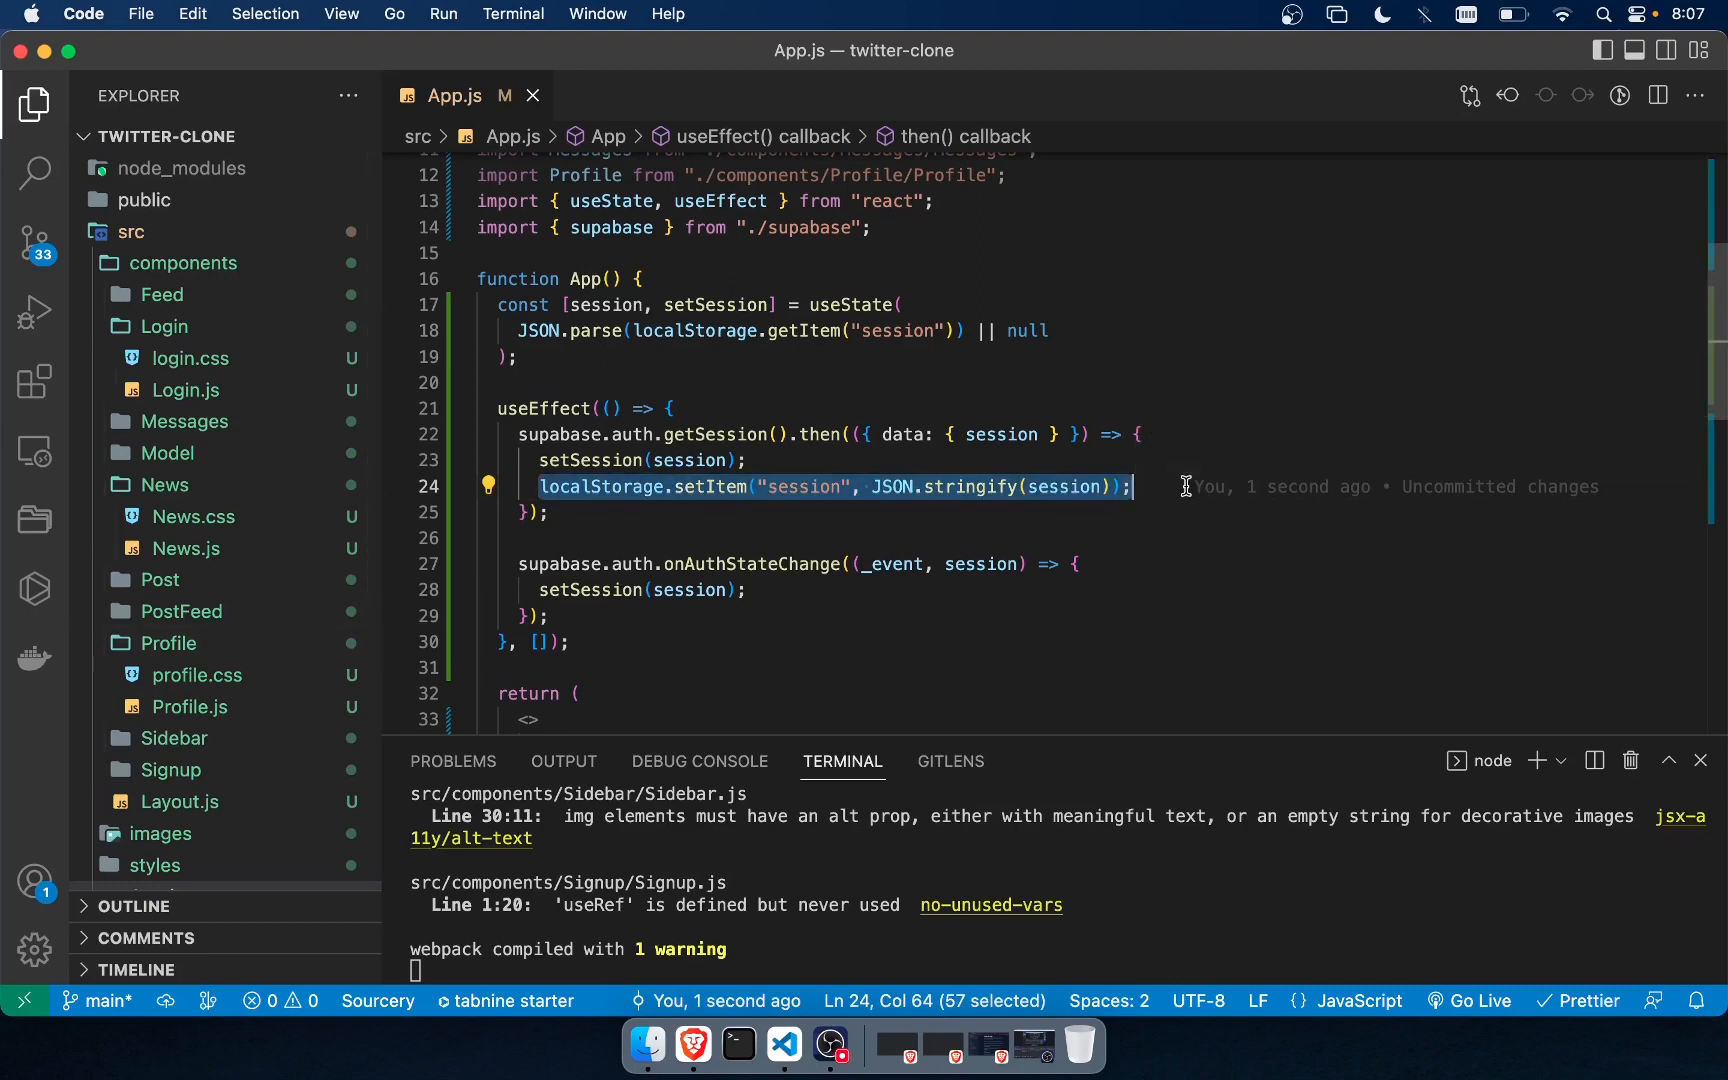
{"action": "type", "text": "local"}
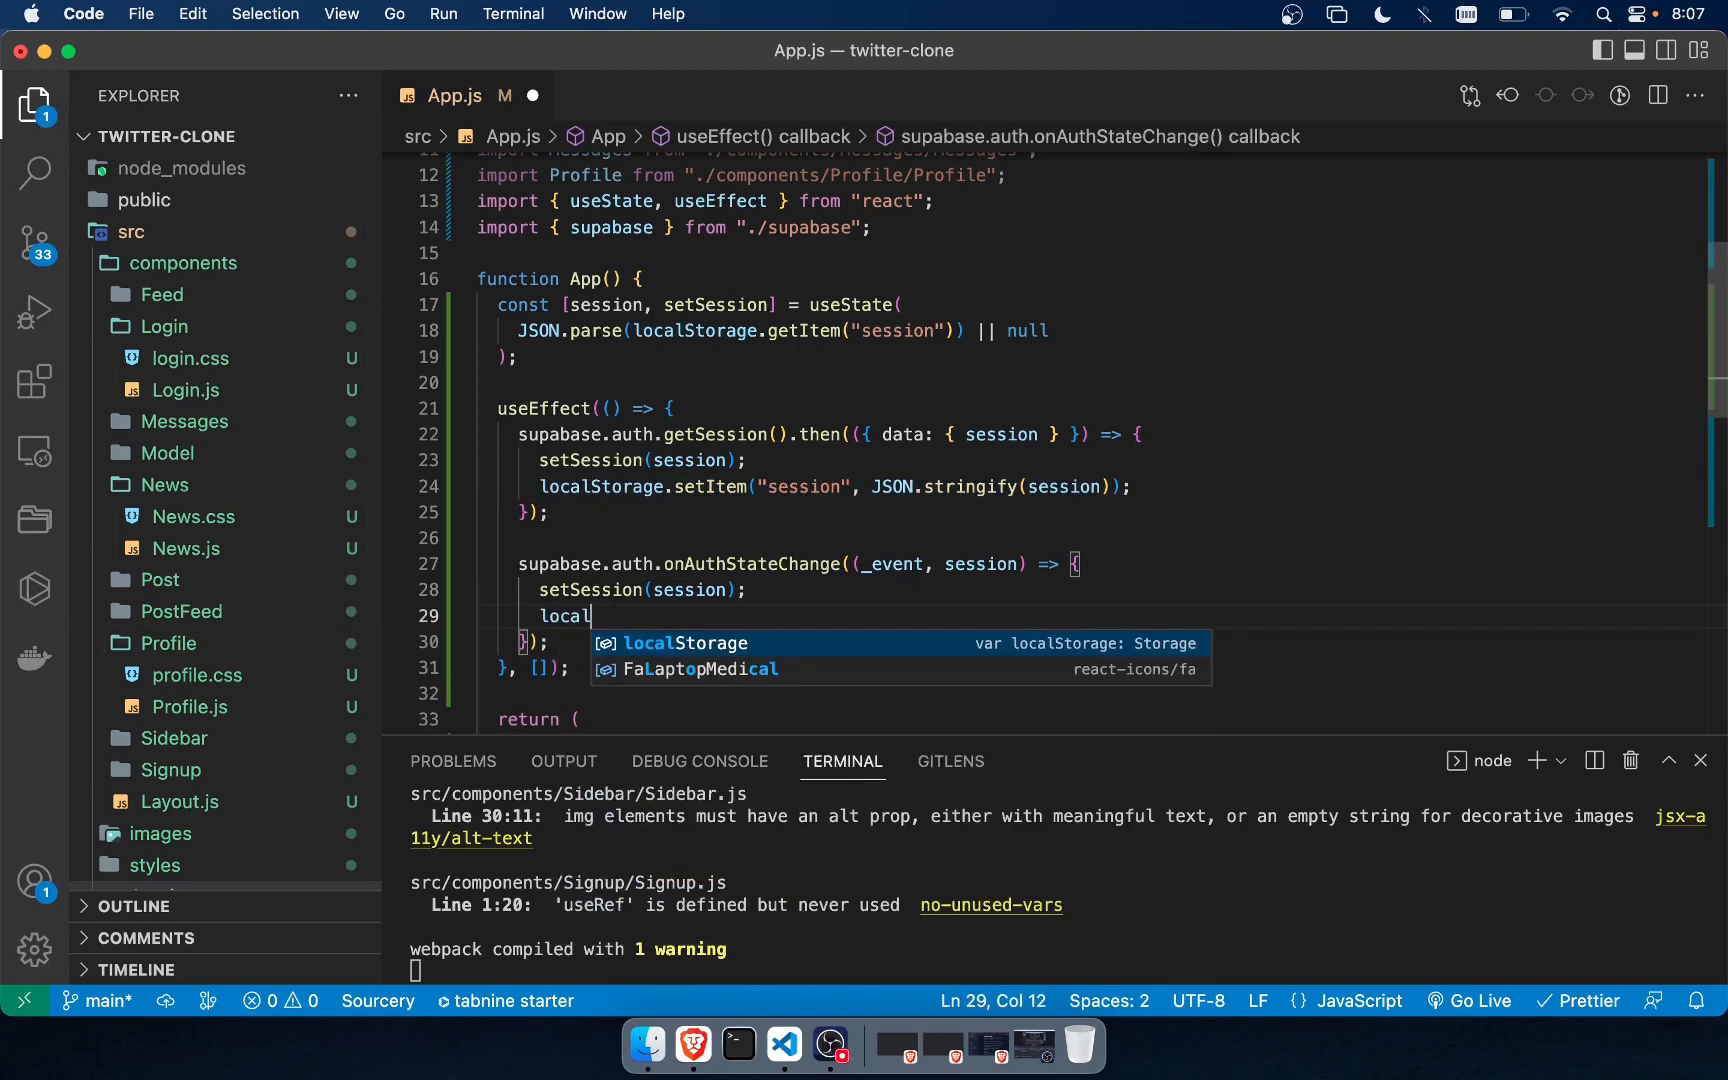
{"action": "type", "text": "Stoate"}
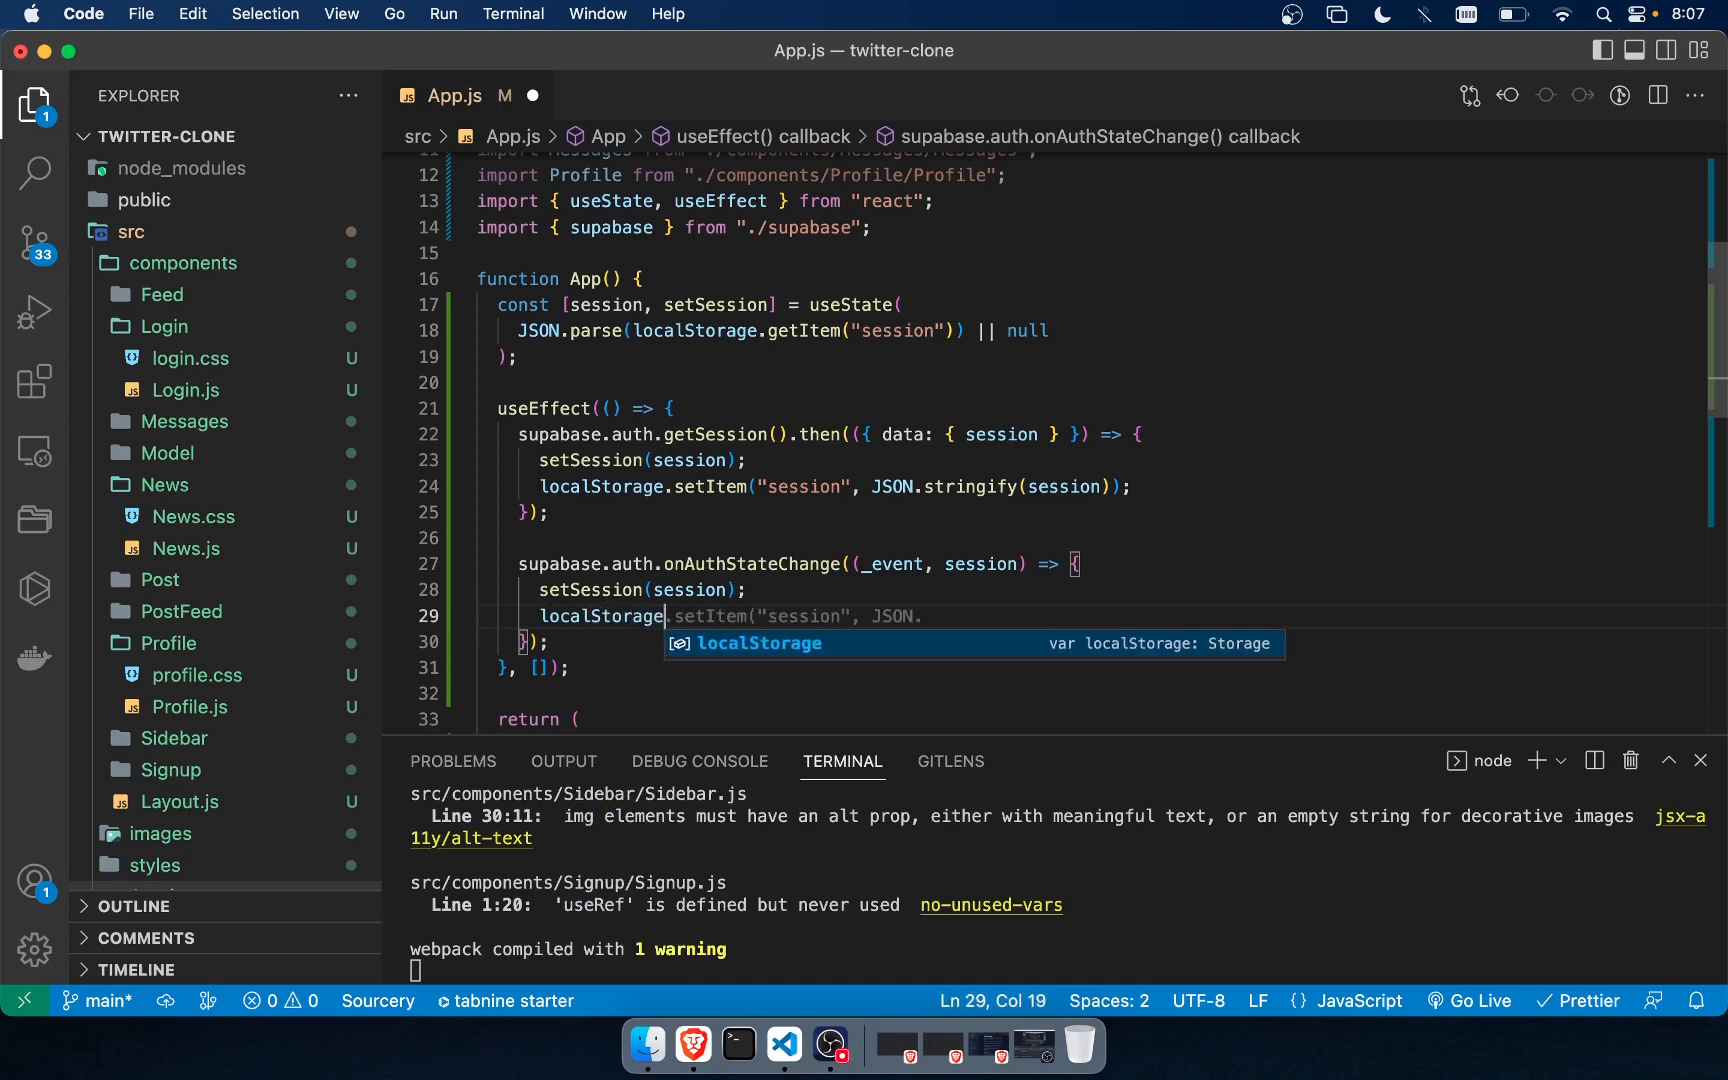
{"action": "type", "text": ".setItem(\"session\", JSON.stringif"}
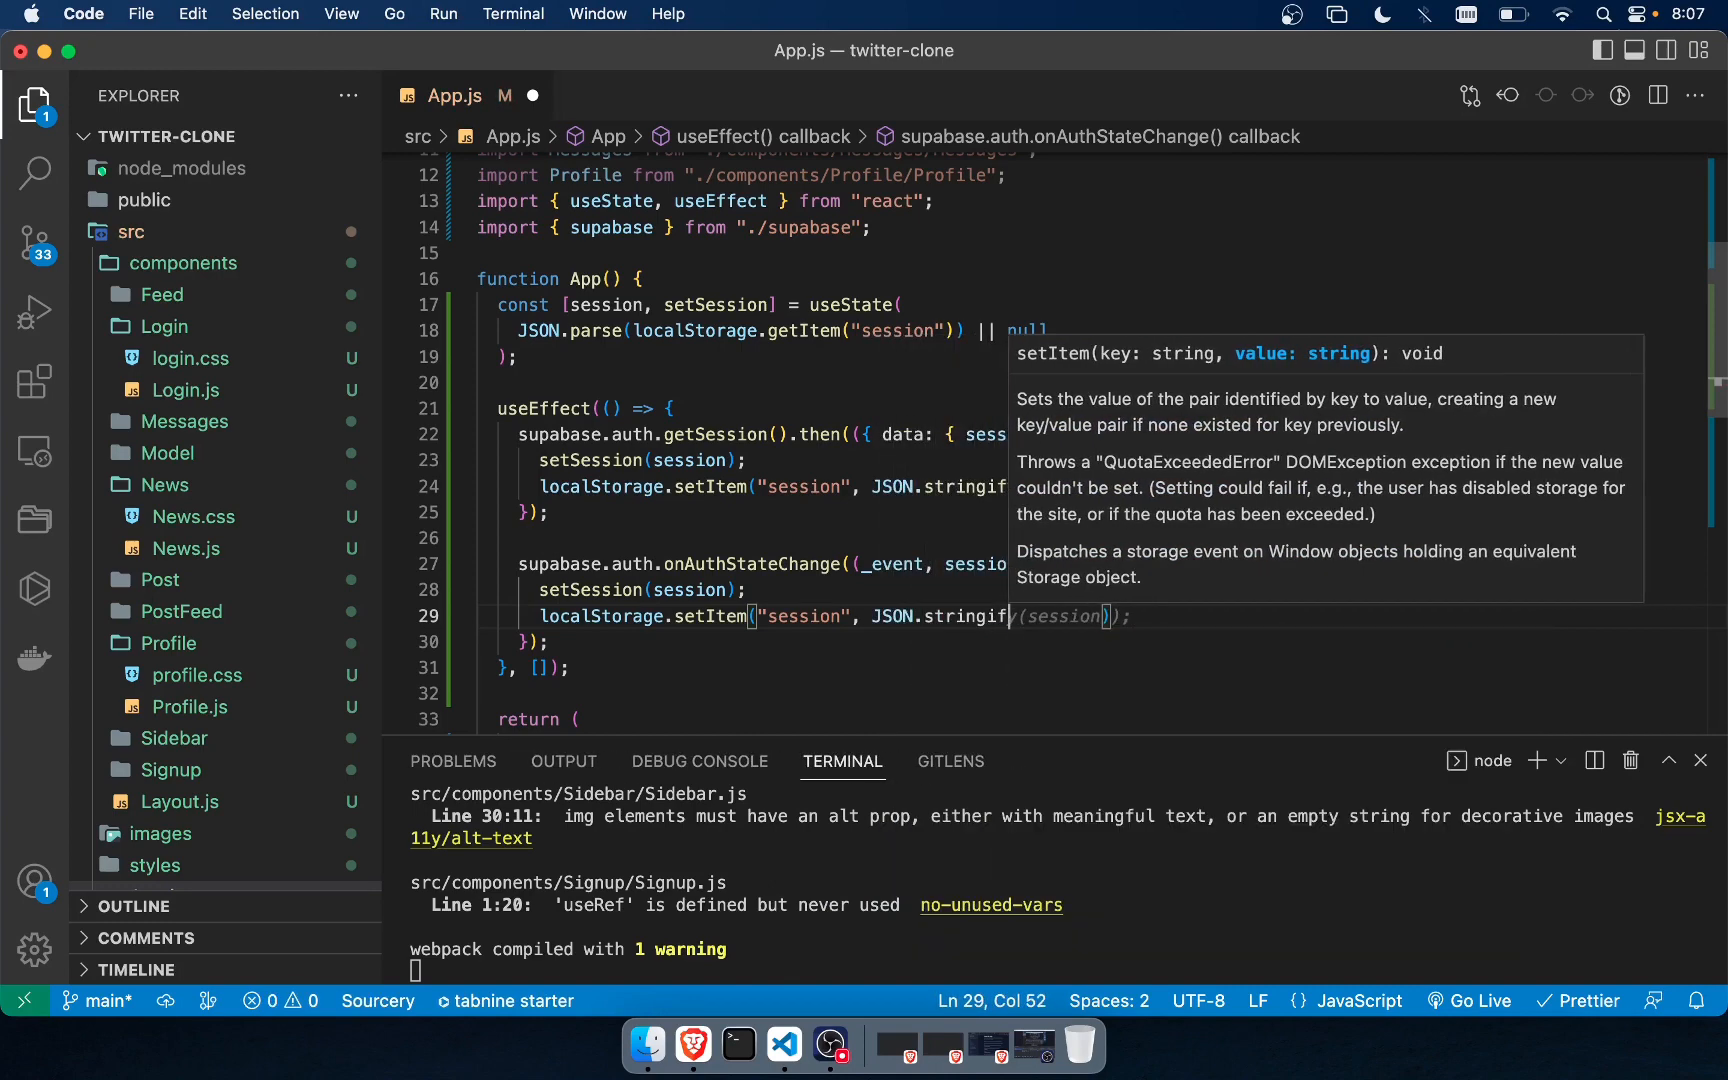
{"action": "type", "text": "(session));"}
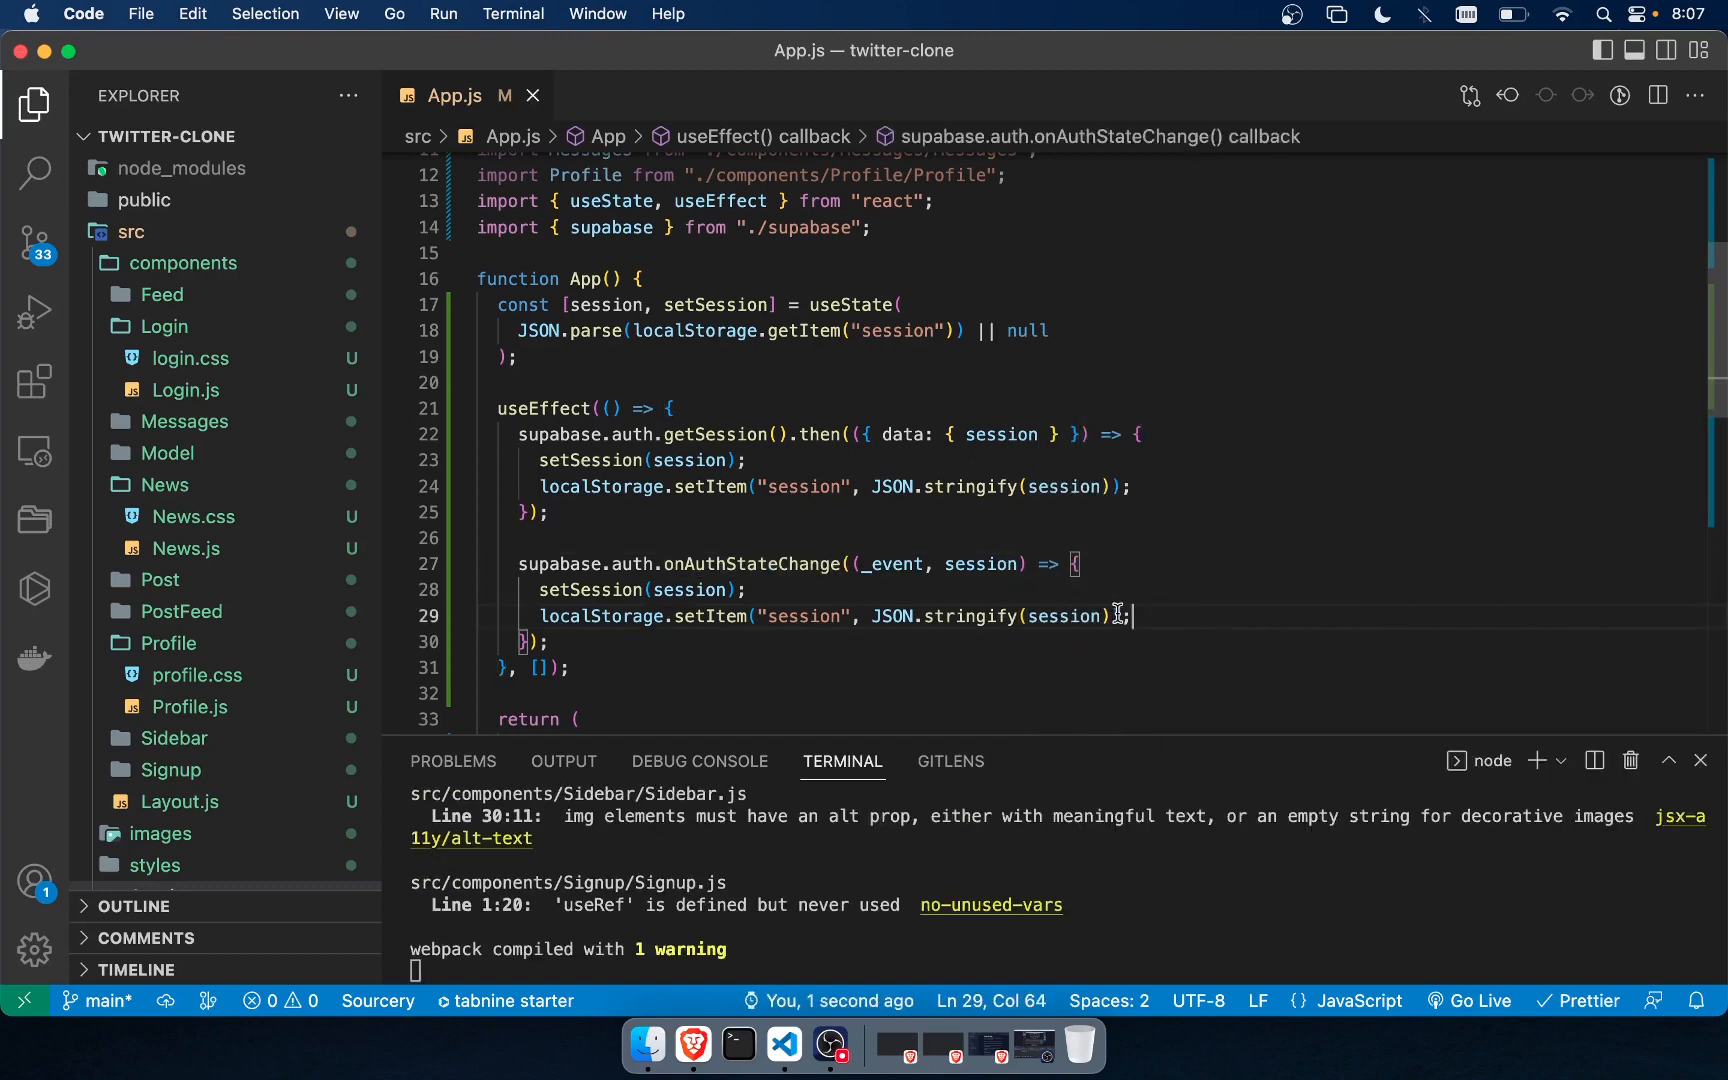
{"action": "scroll", "scroll_direction": "down", "scroll_amount": 3}
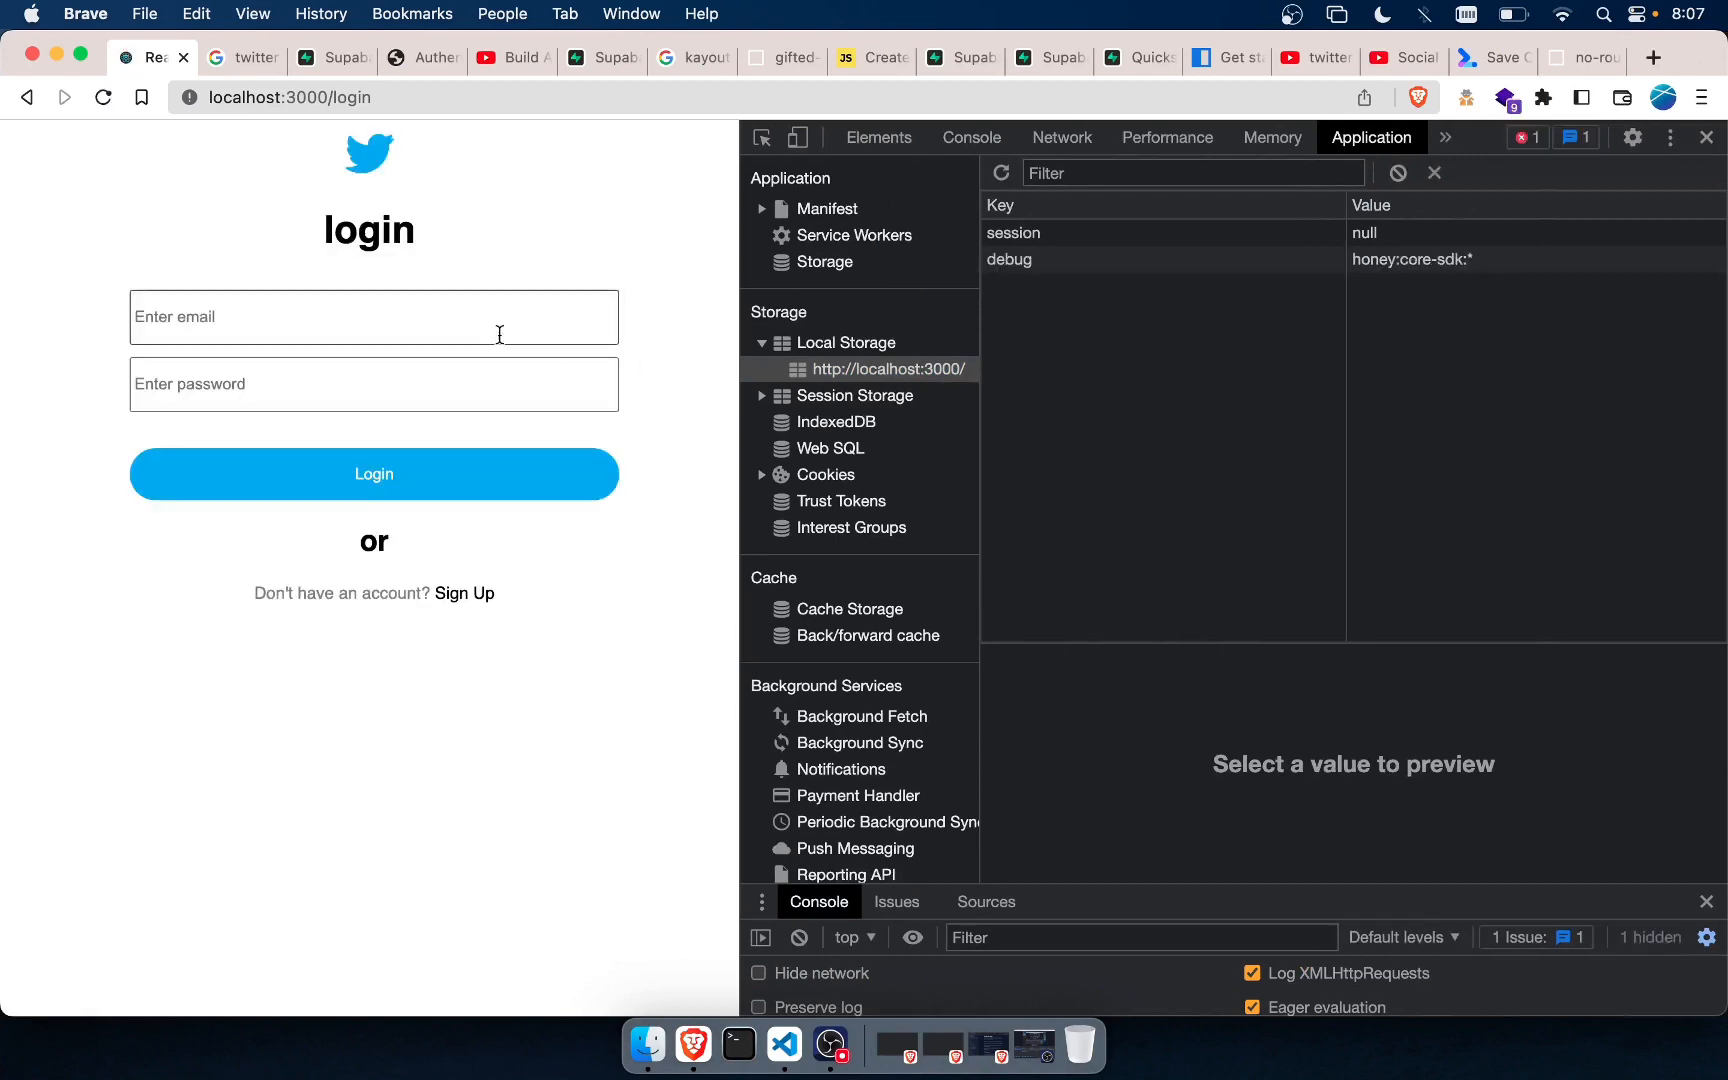
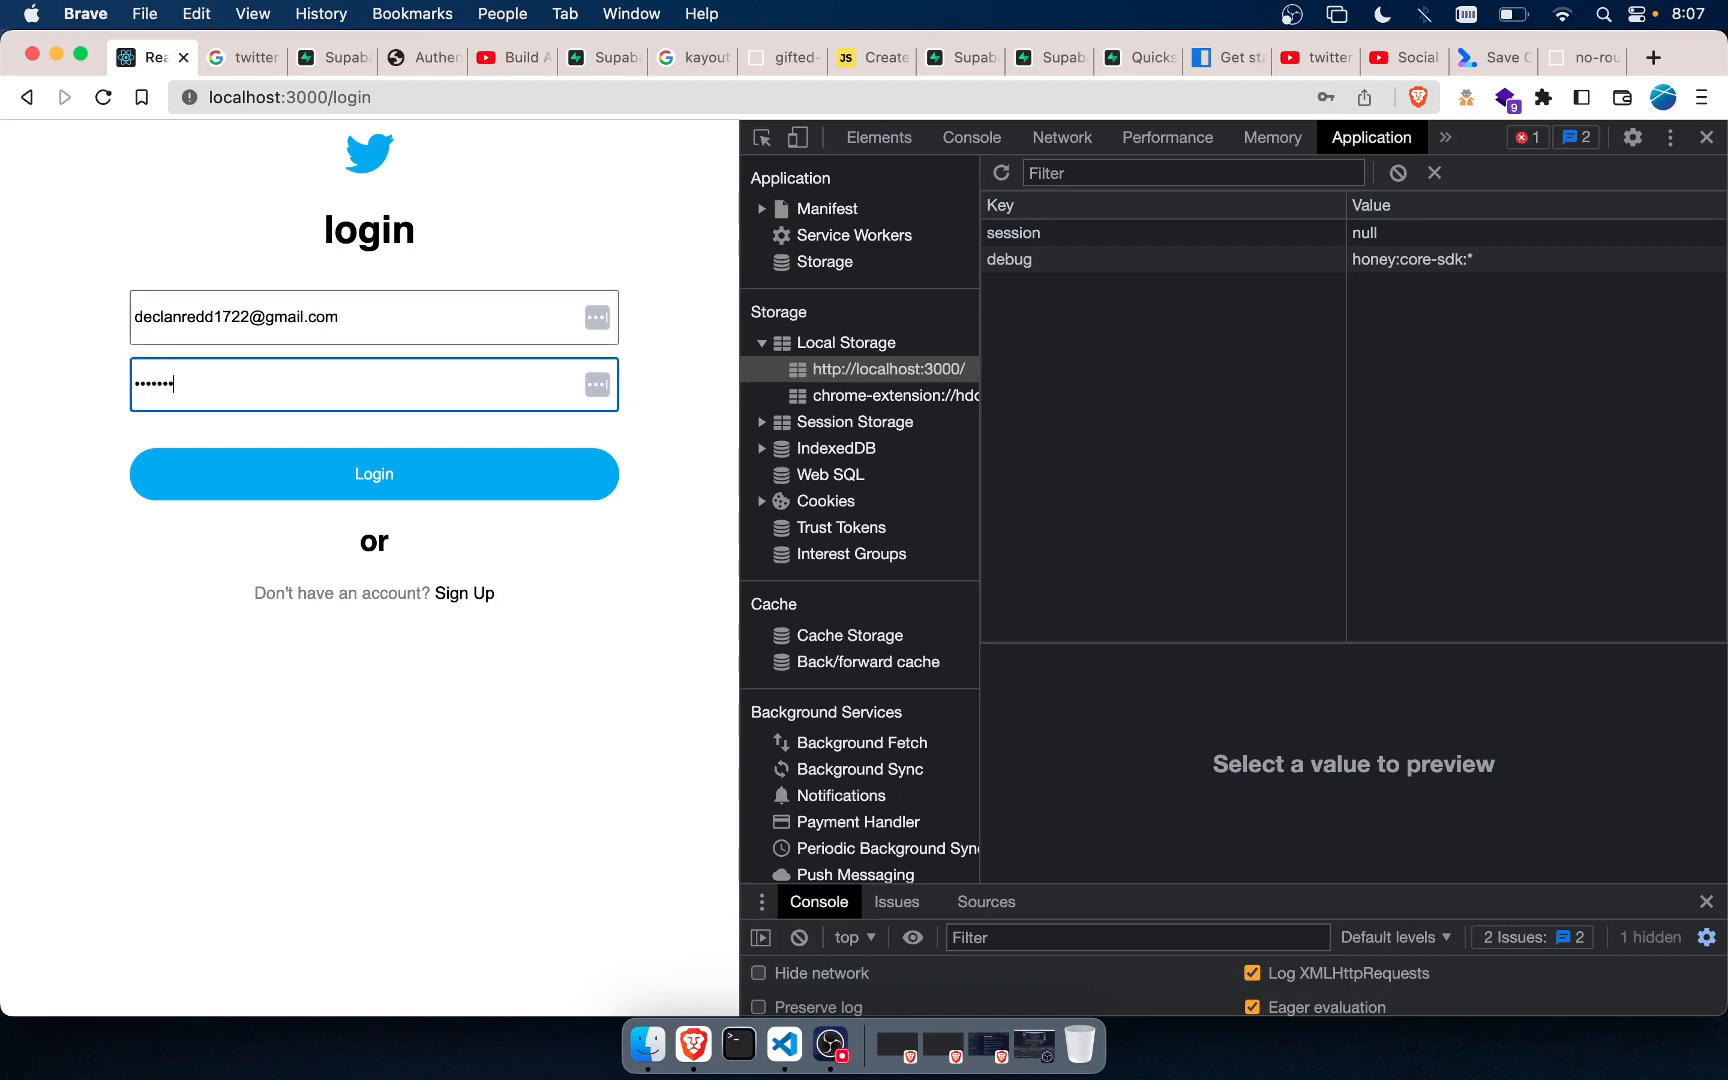
{"action": "left_click", "coordinate": [374, 474]}
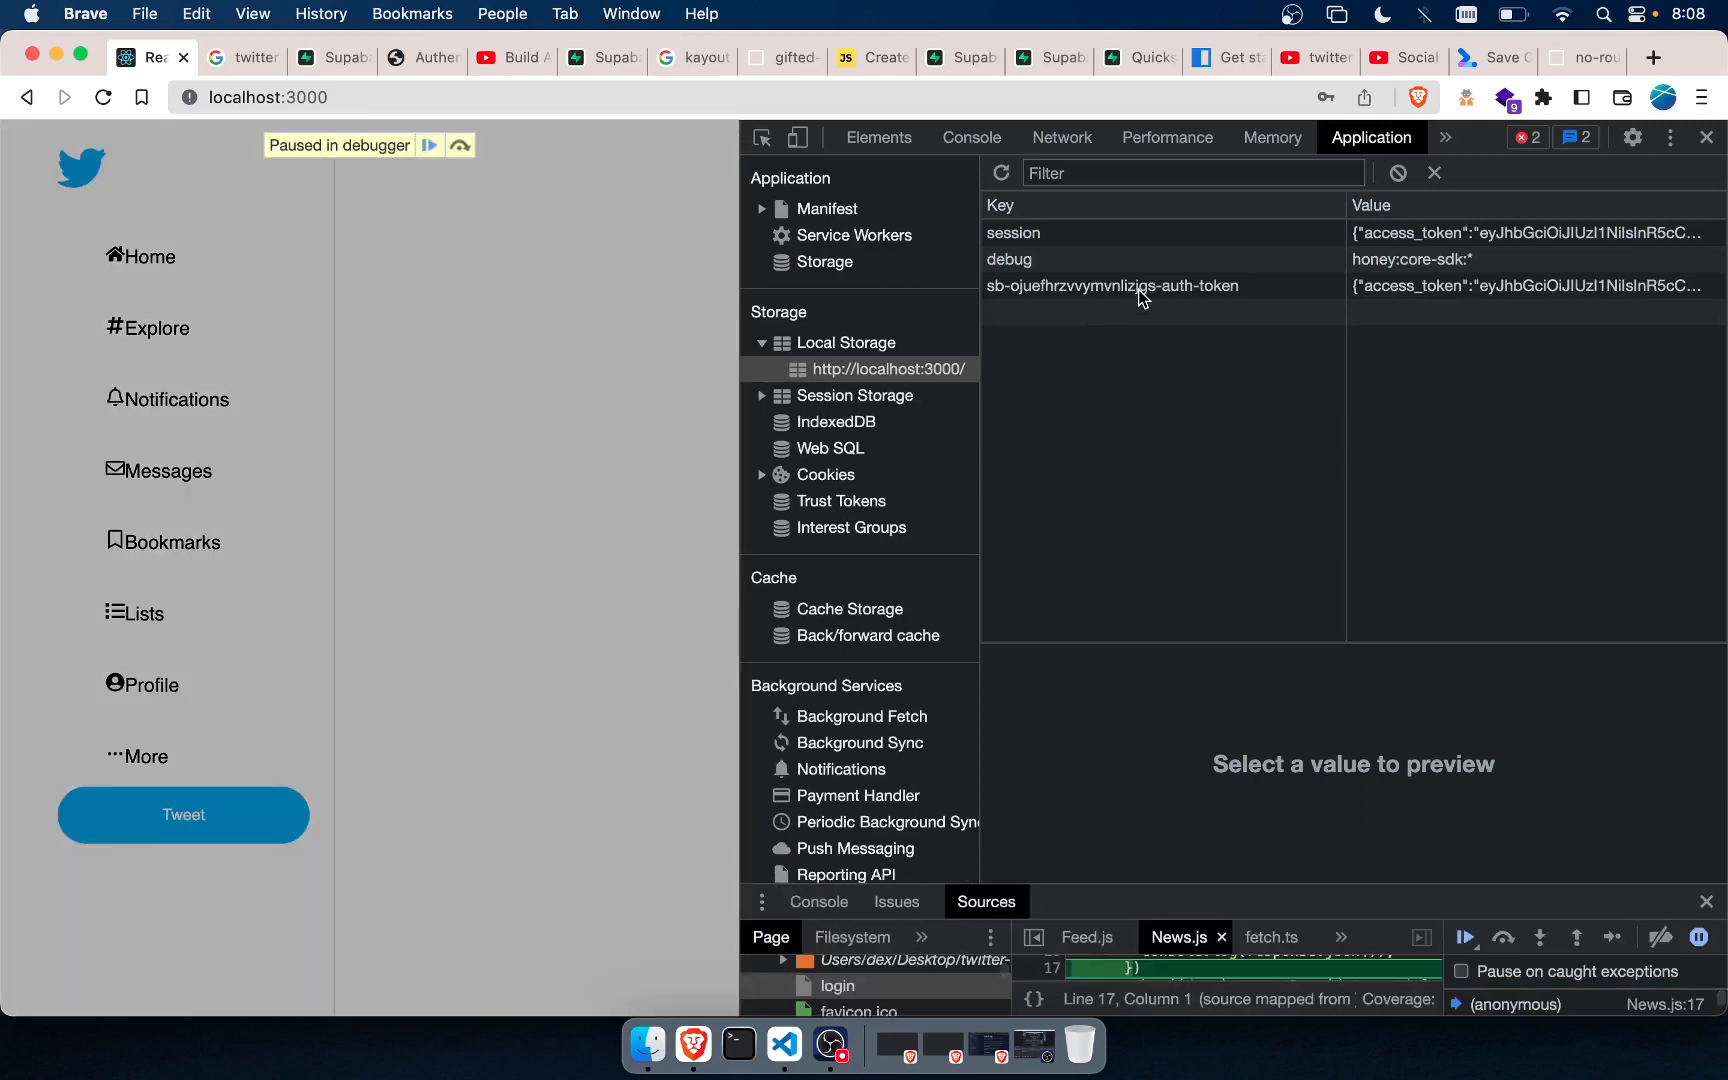
{"action": "left_click", "coordinate": [1112, 286]}
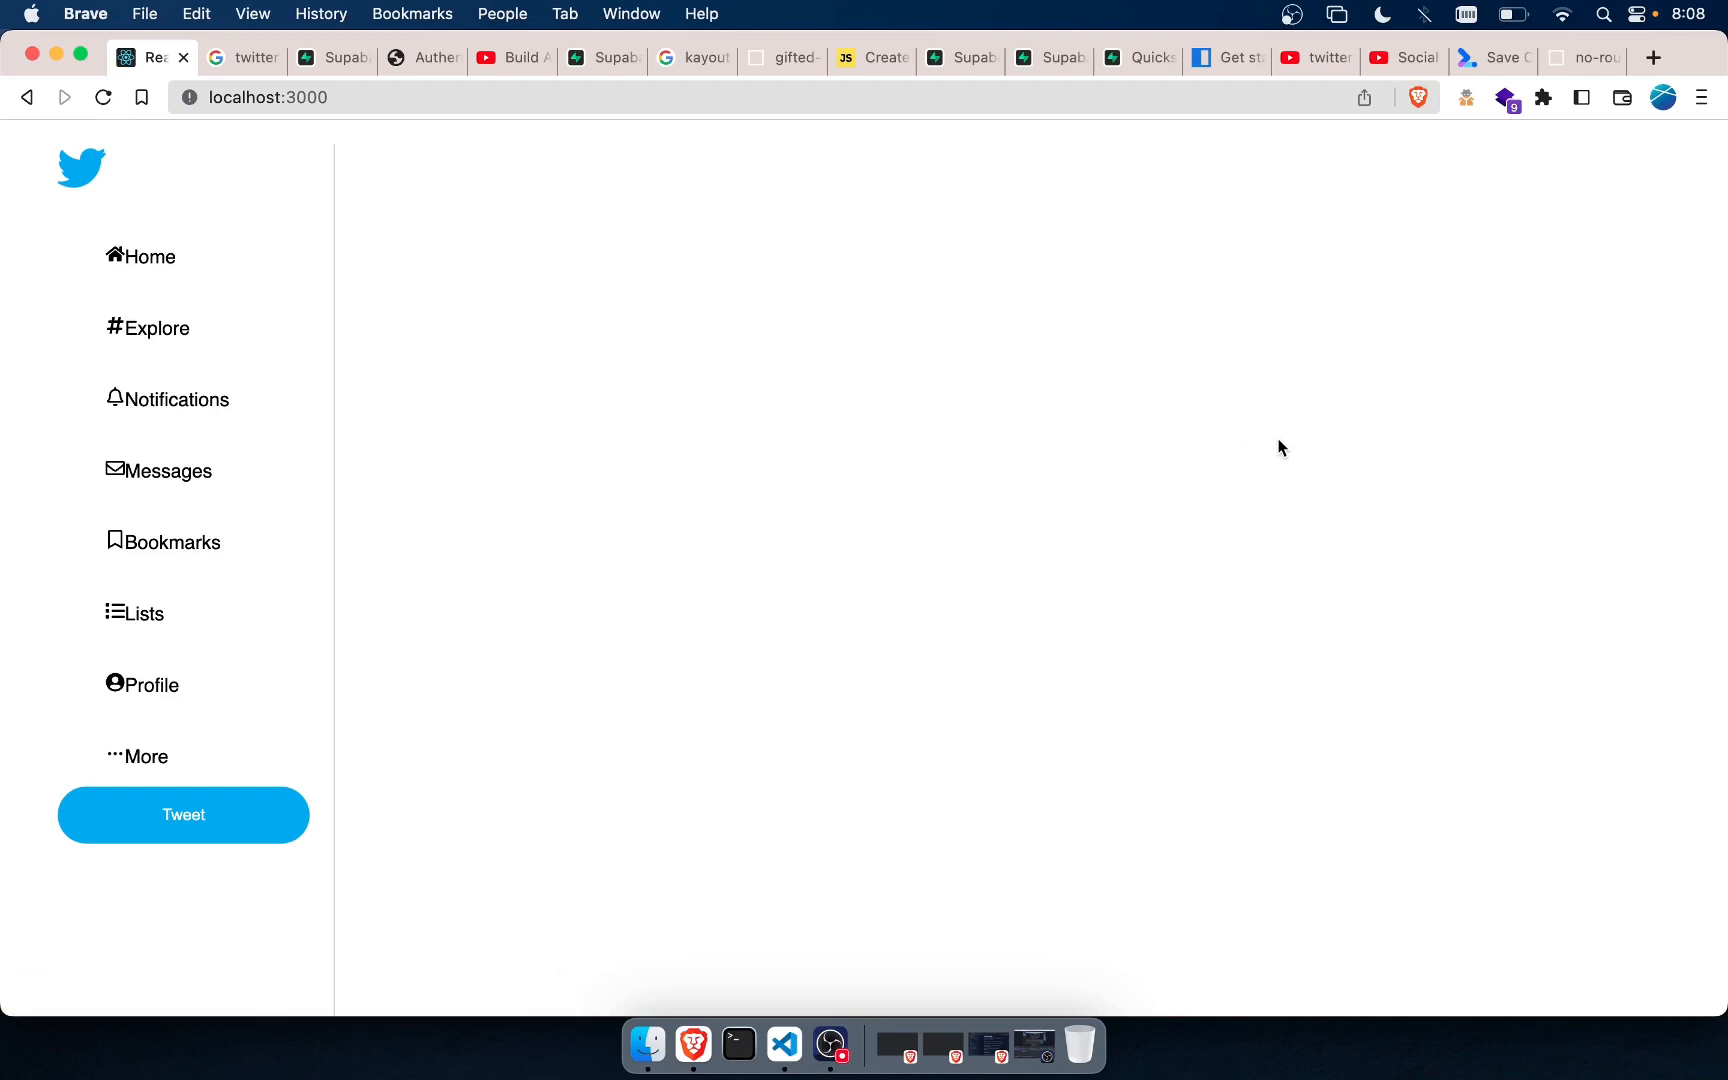
{"action": "mouse_move", "coordinate": [346, 228]}
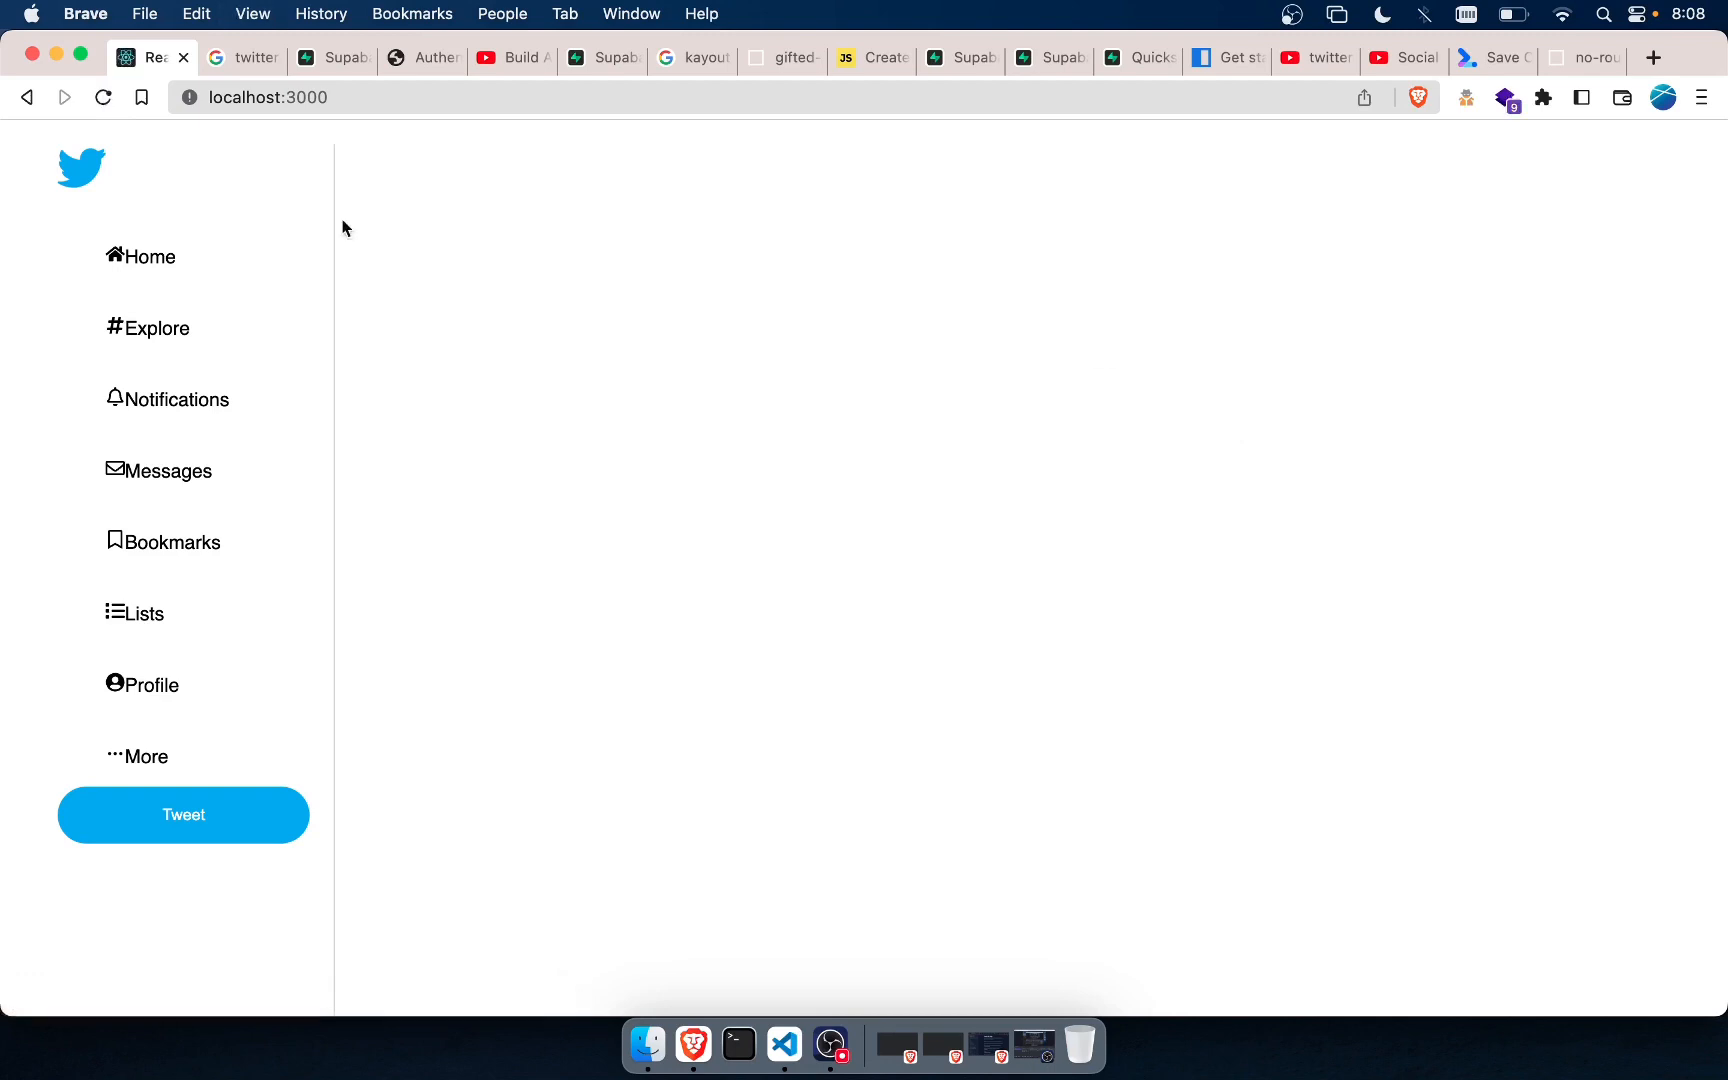
{"action": "left_click", "coordinate": [102, 96]}
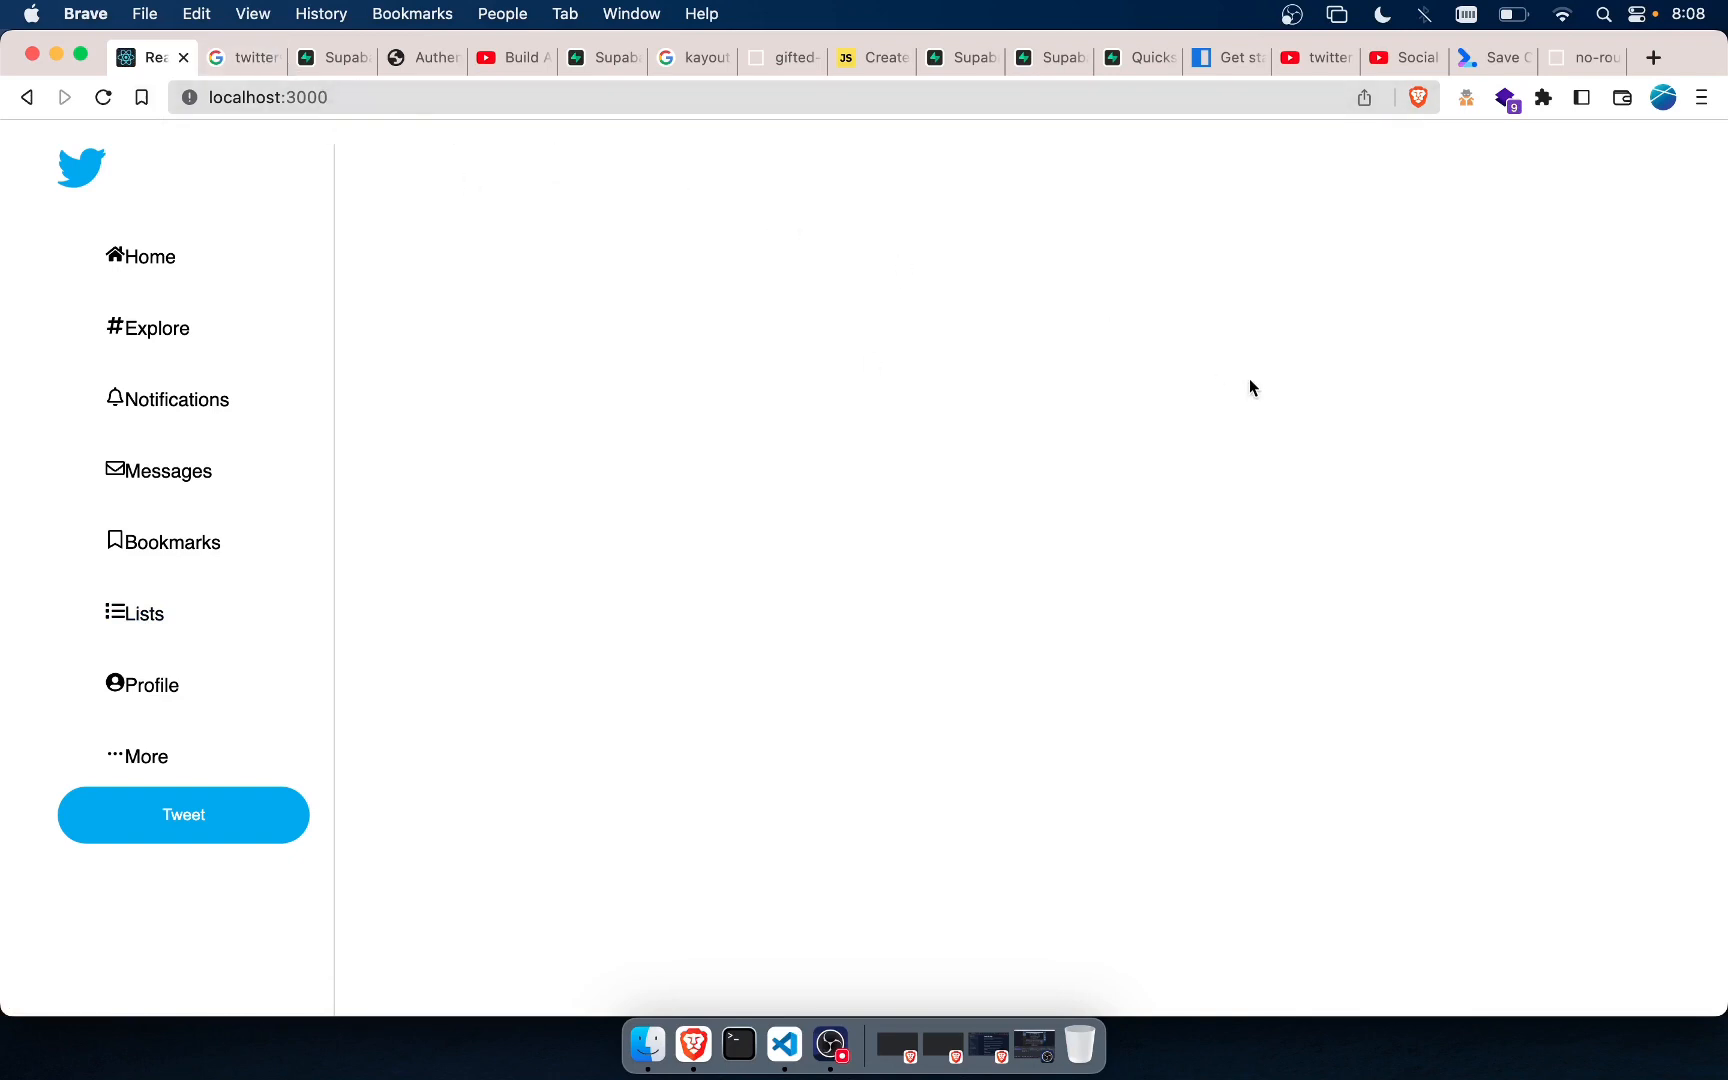
{"action": "mouse_move", "coordinate": [212, 164]}
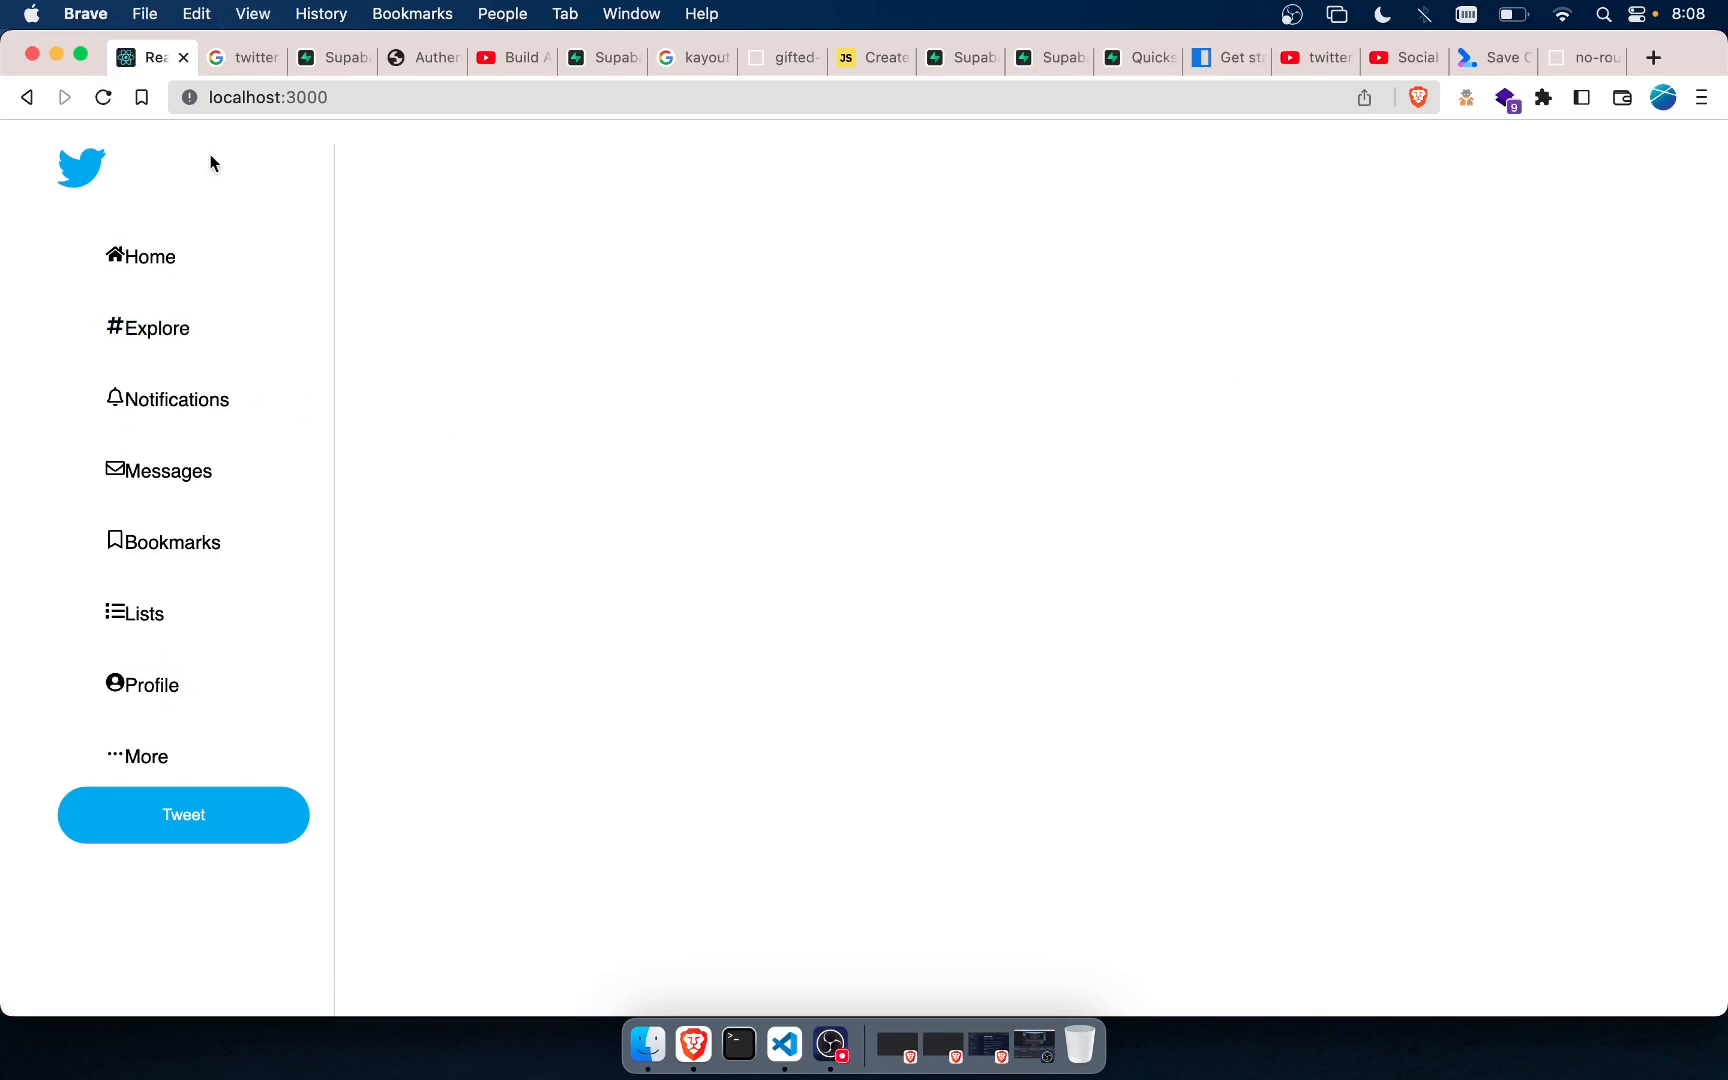
{"action": "mouse_move", "coordinate": [228, 224]}
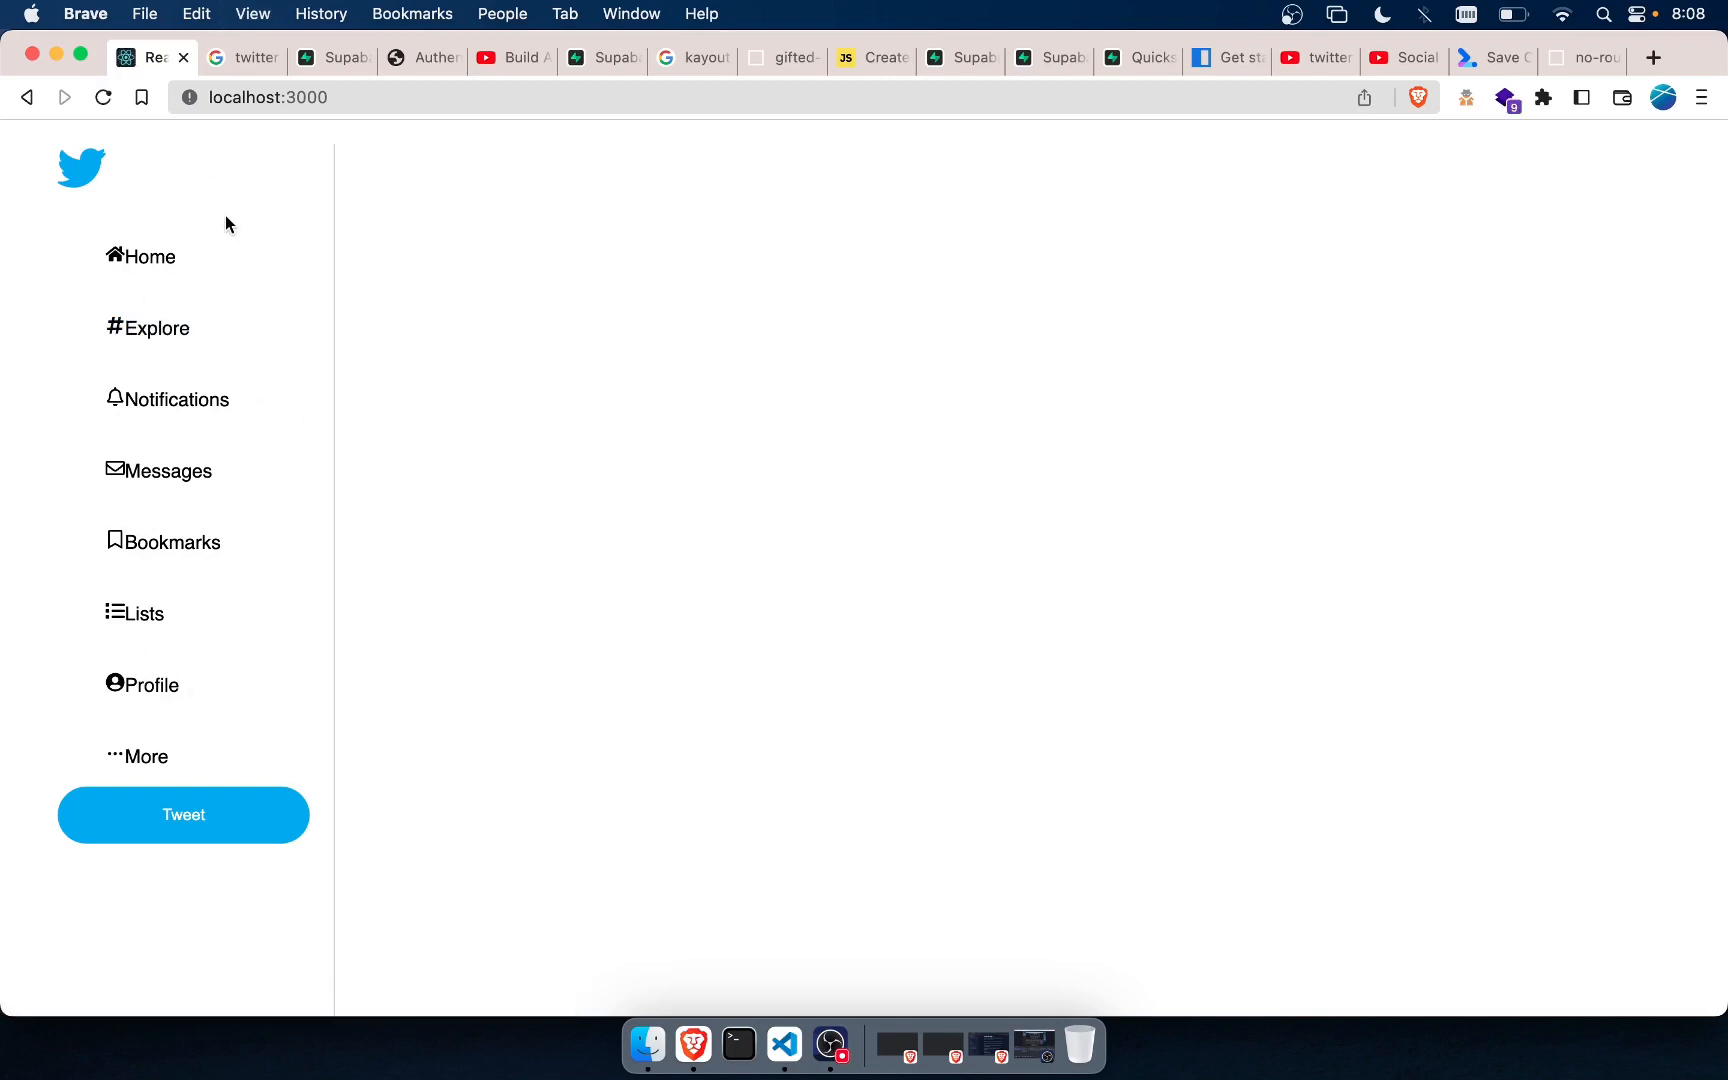
{"action": "mouse_move", "coordinate": [342, 720]}
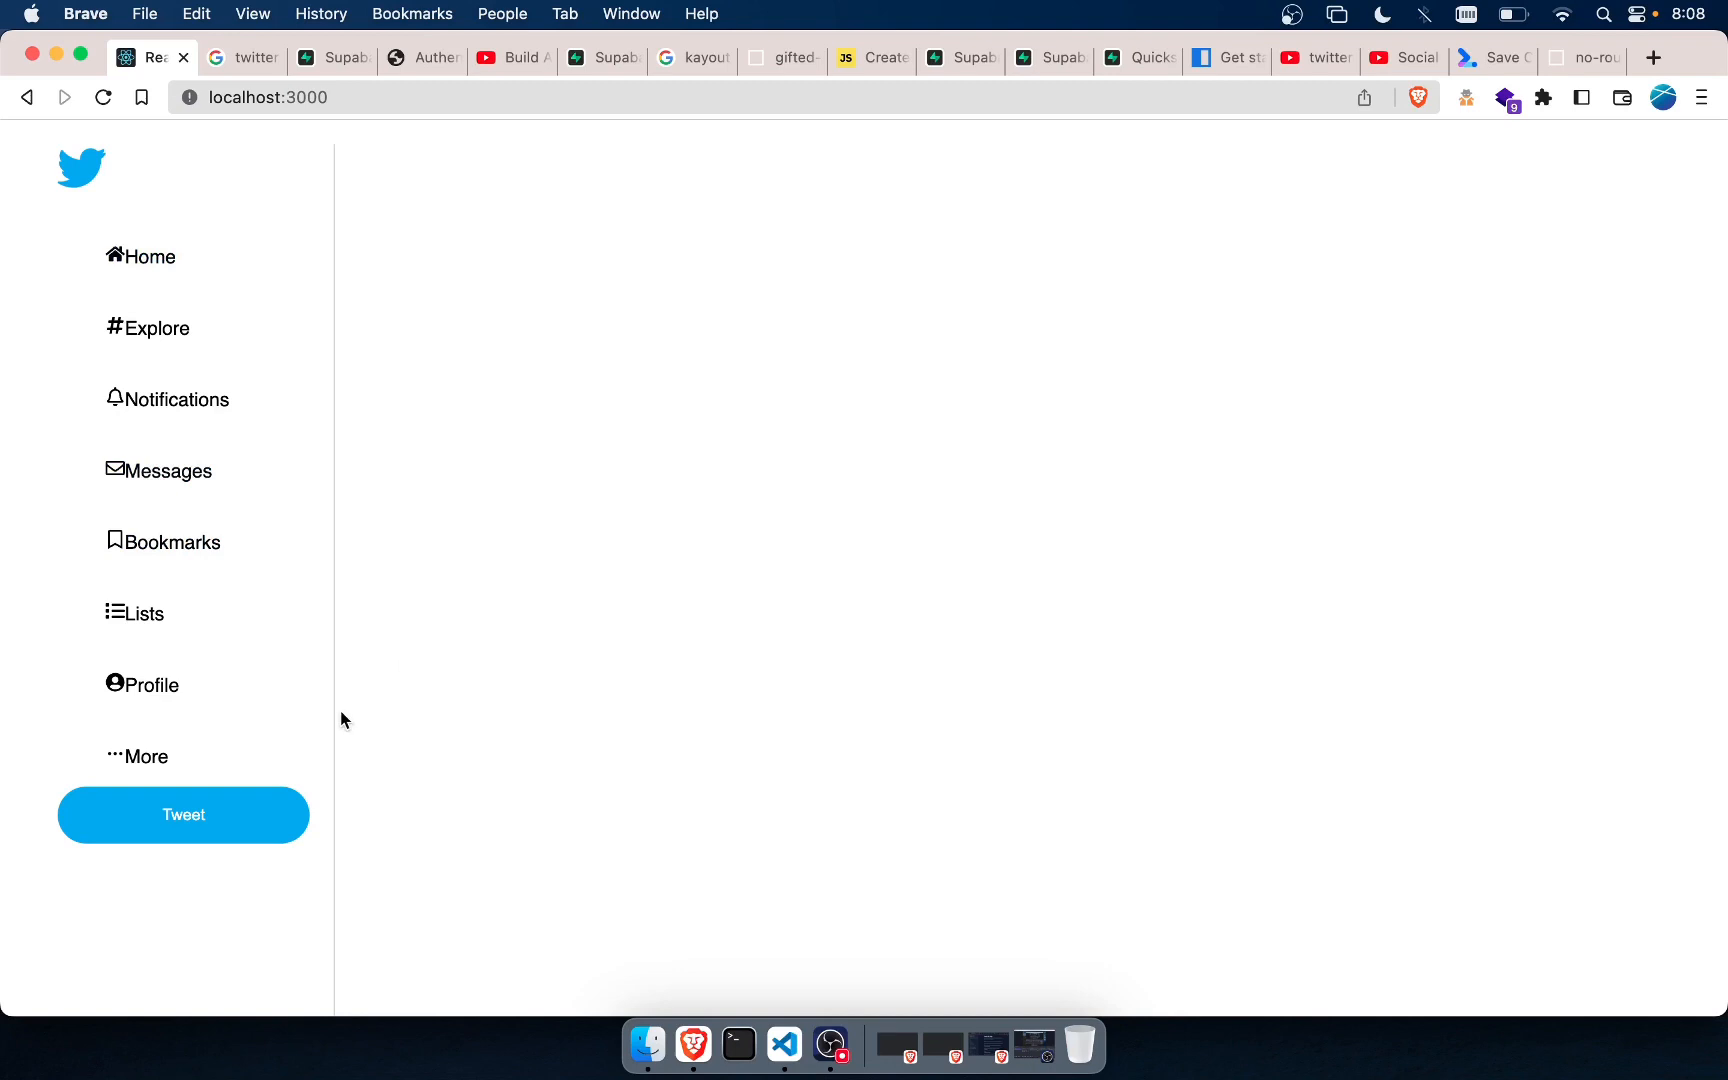
{"action": "mouse_move", "coordinate": [218, 446]}
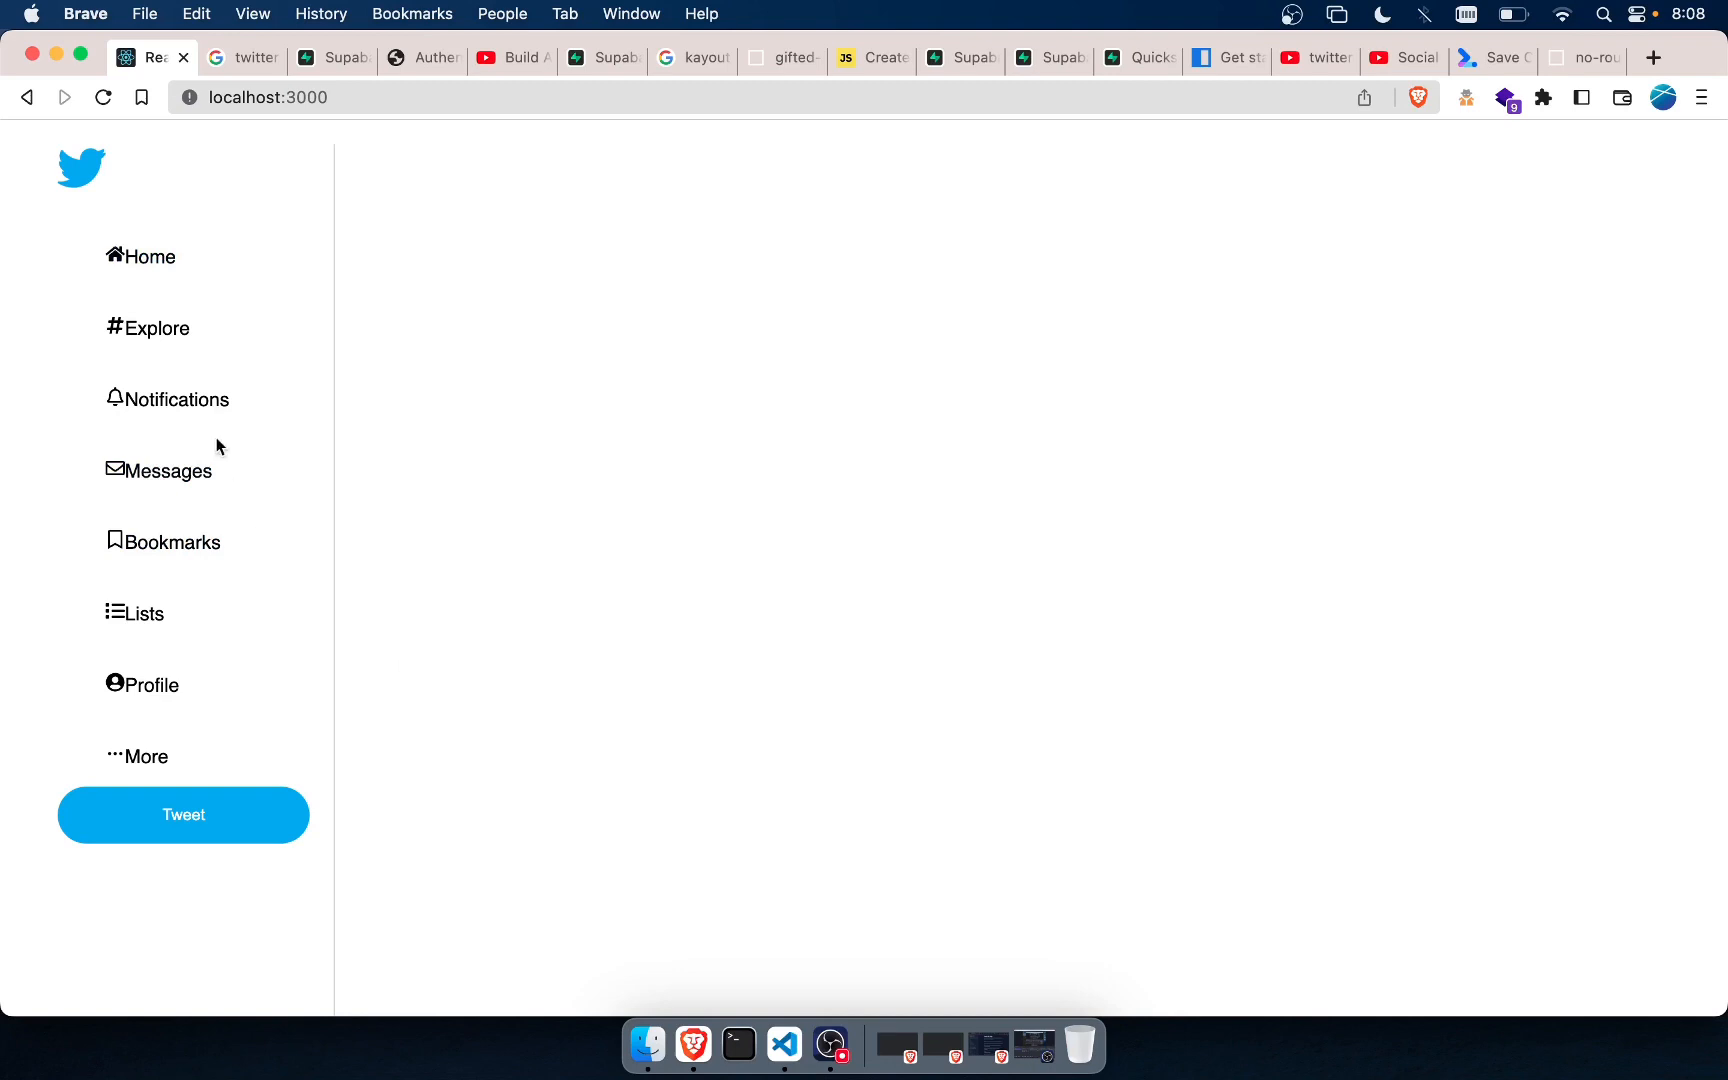
{"action": "mouse_move", "coordinate": [152, 684]}
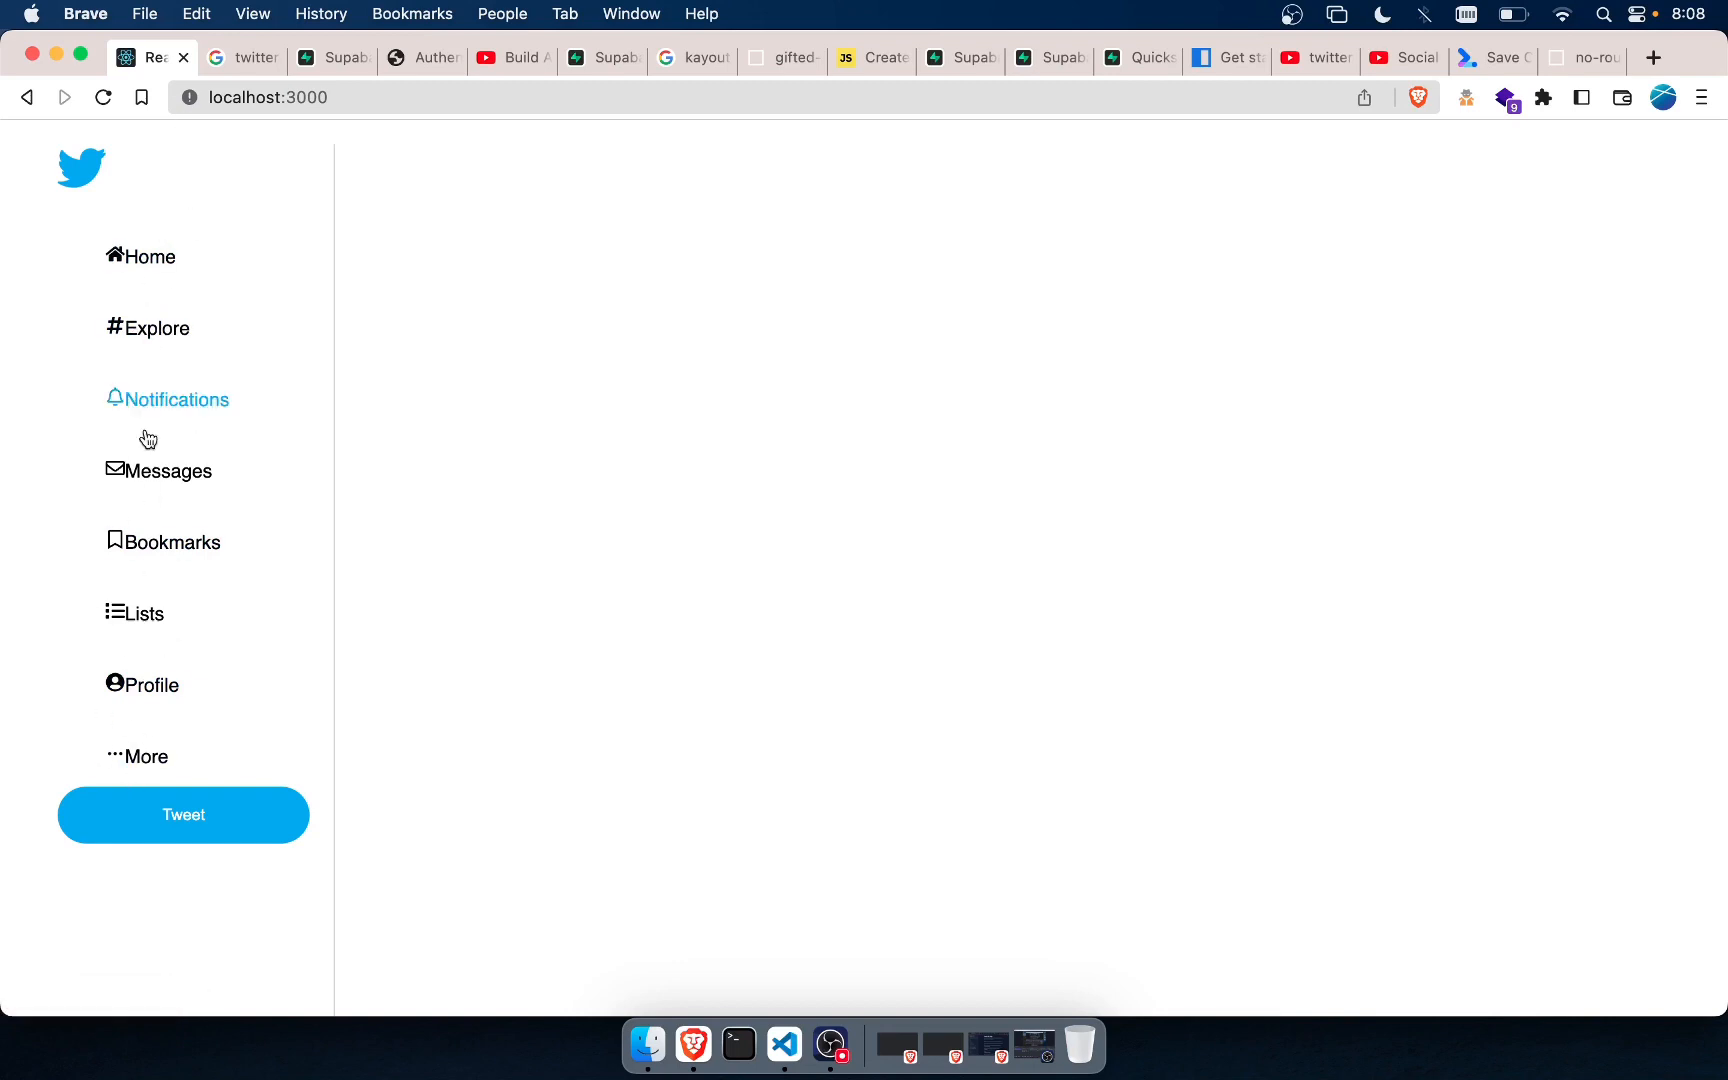
{"action": "mouse_move", "coordinate": [154, 726]}
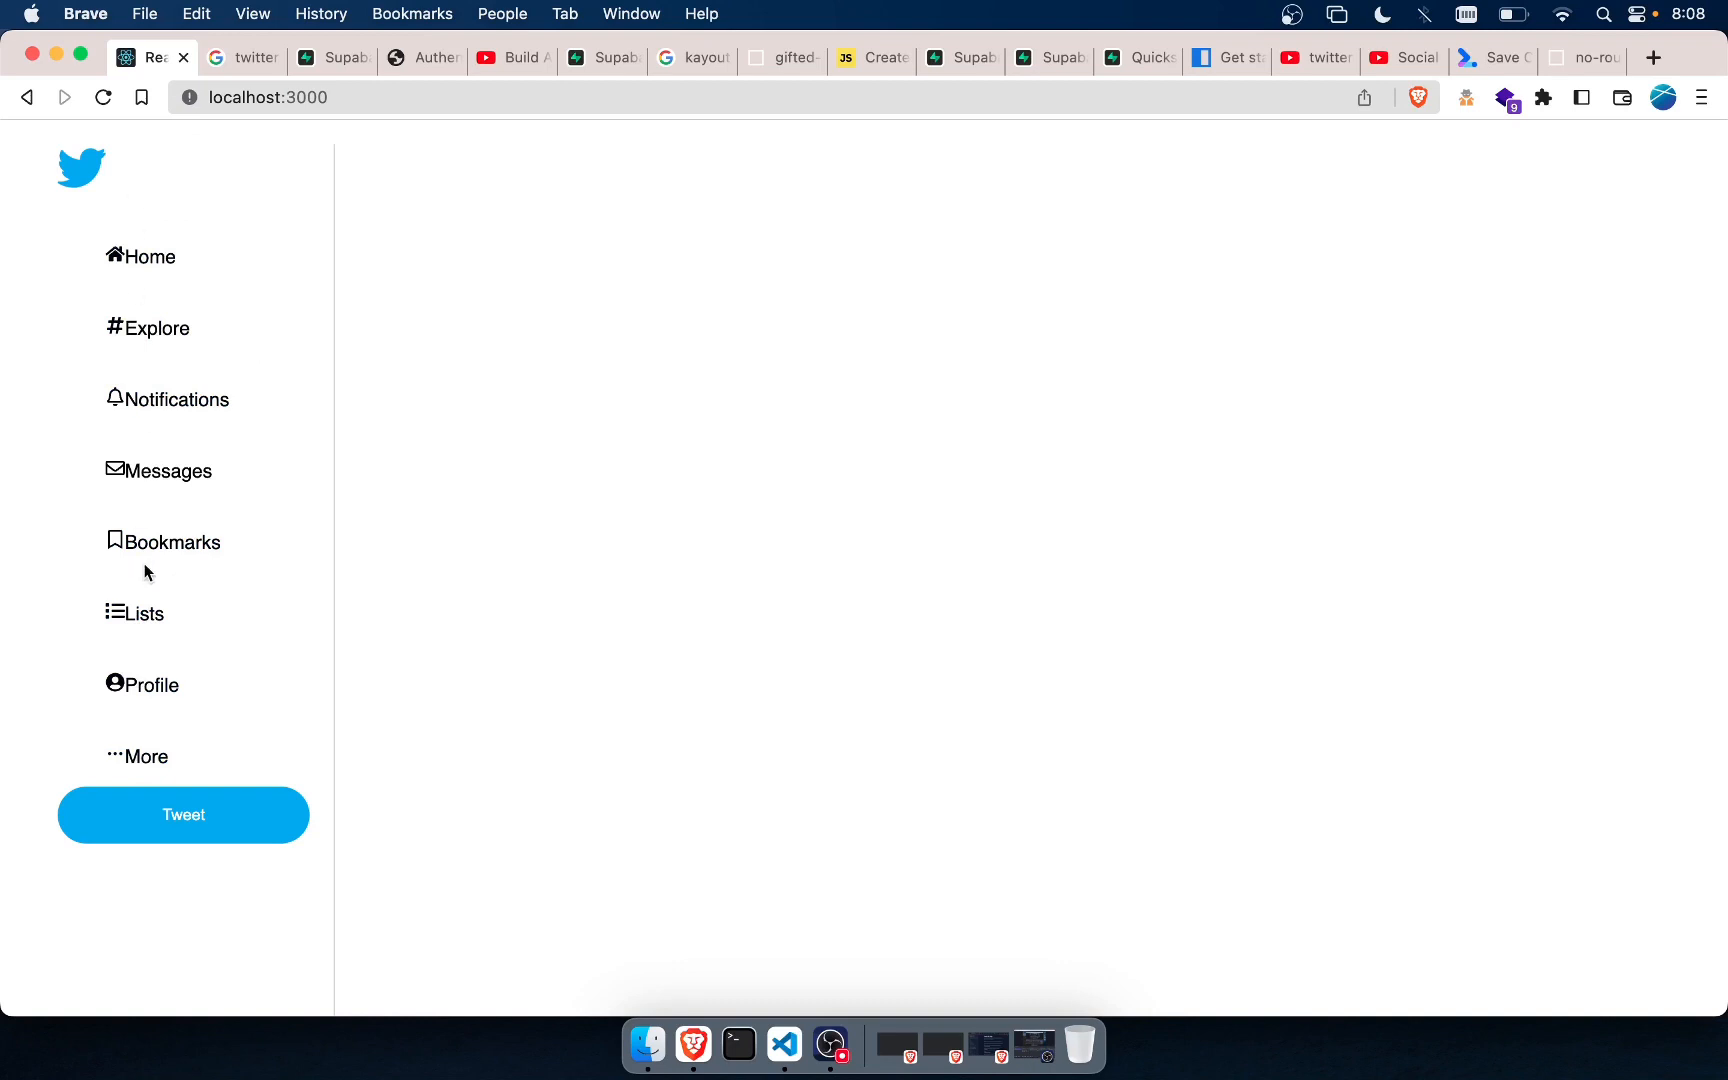
{"action": "mouse_move", "coordinate": [142, 684]}
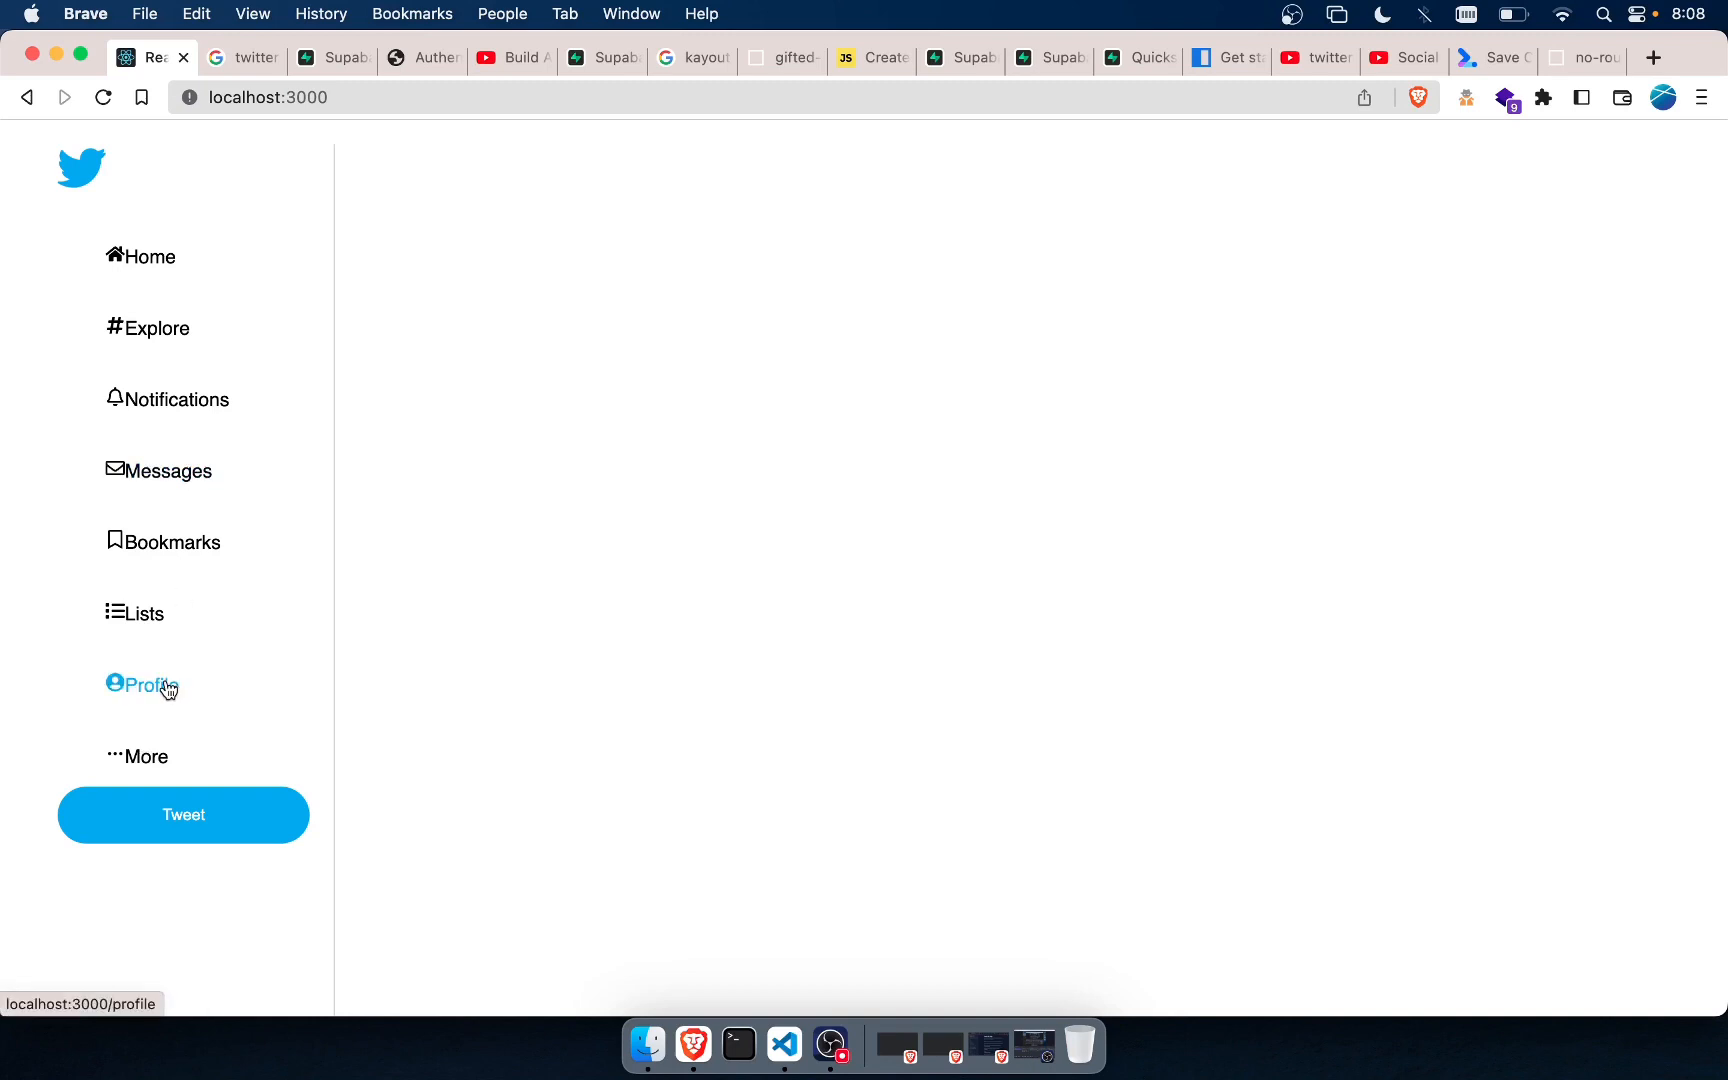
{"action": "mouse_move", "coordinate": [390, 142]}
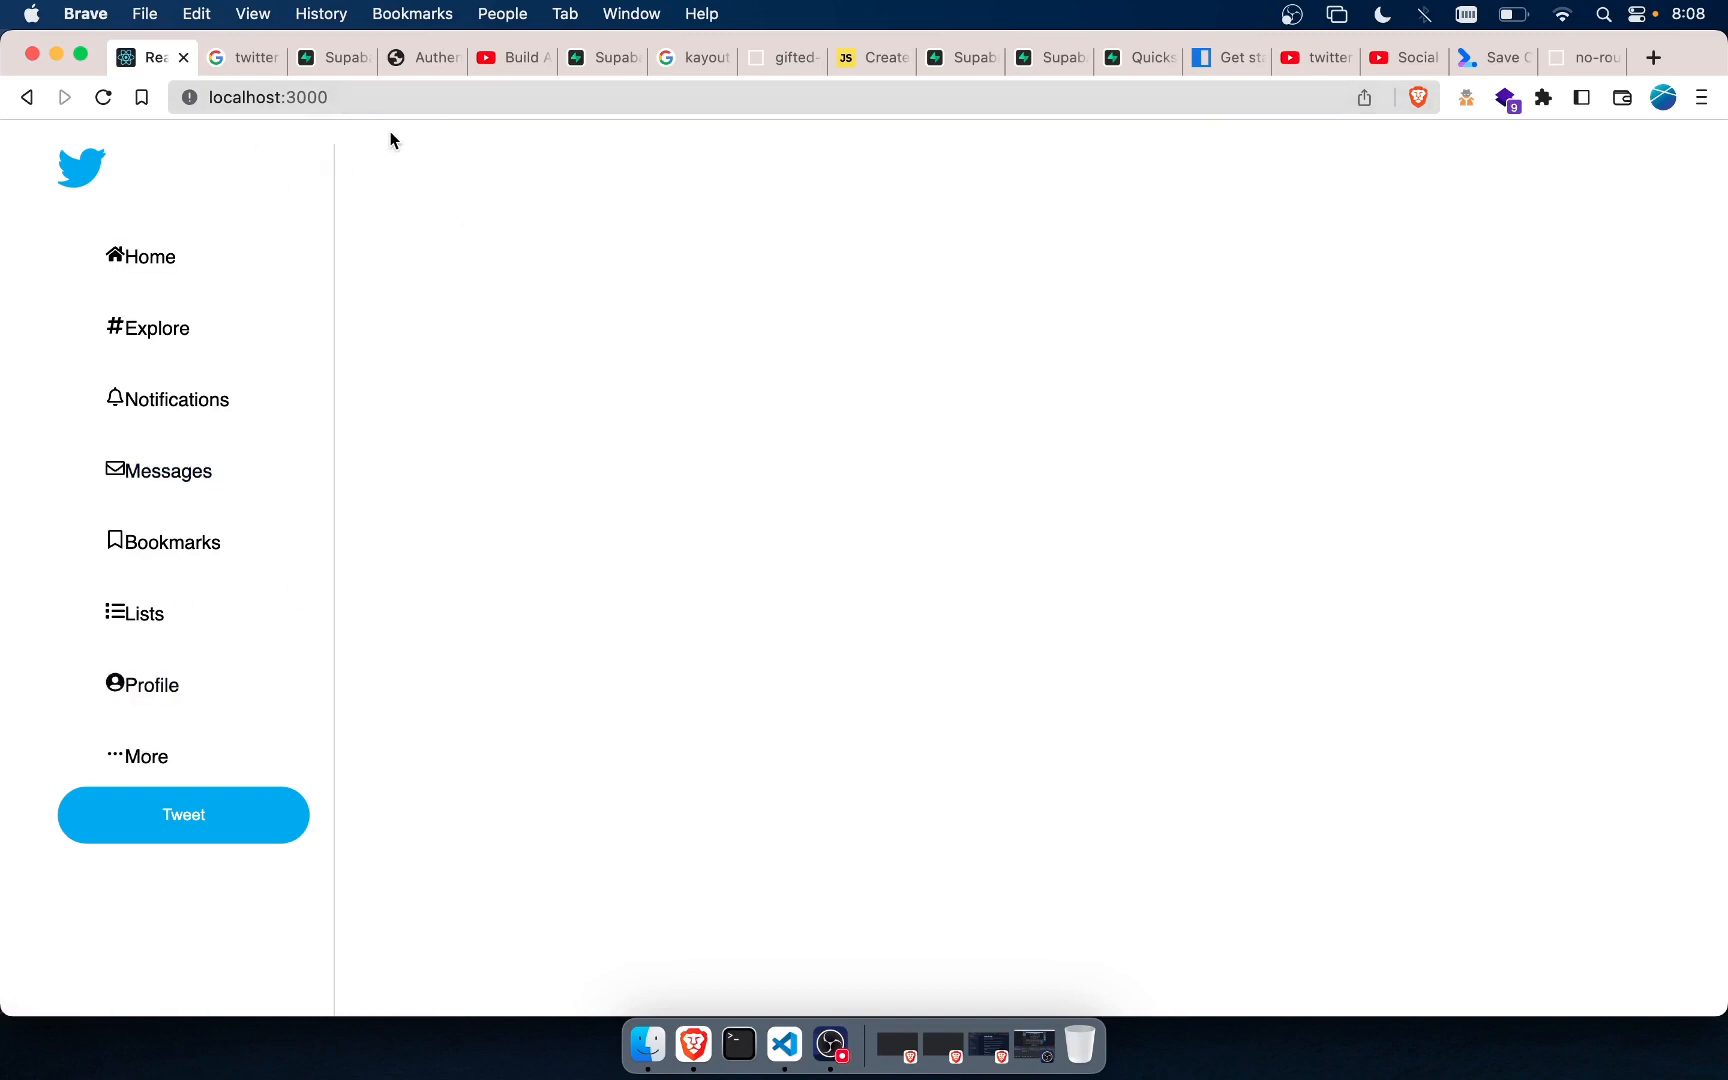
{"action": "mouse_move", "coordinate": [308, 634]}
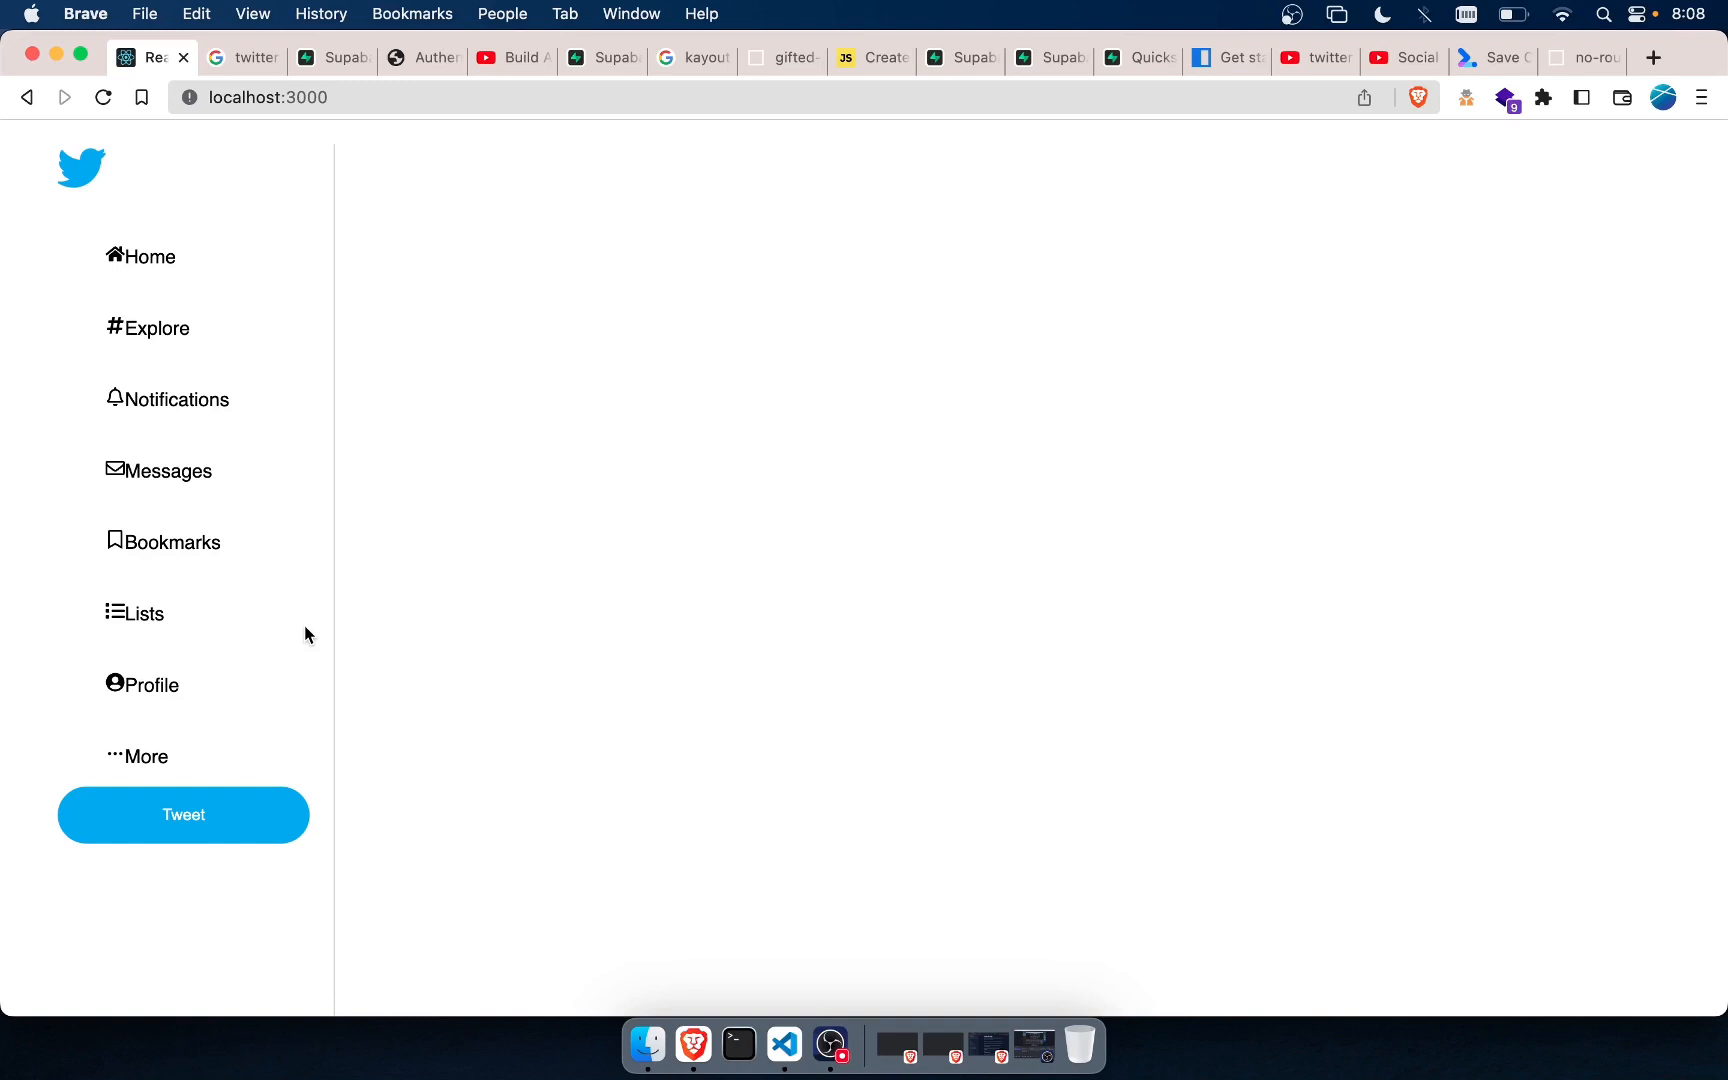
{"action": "left_click", "coordinate": [150, 684]}
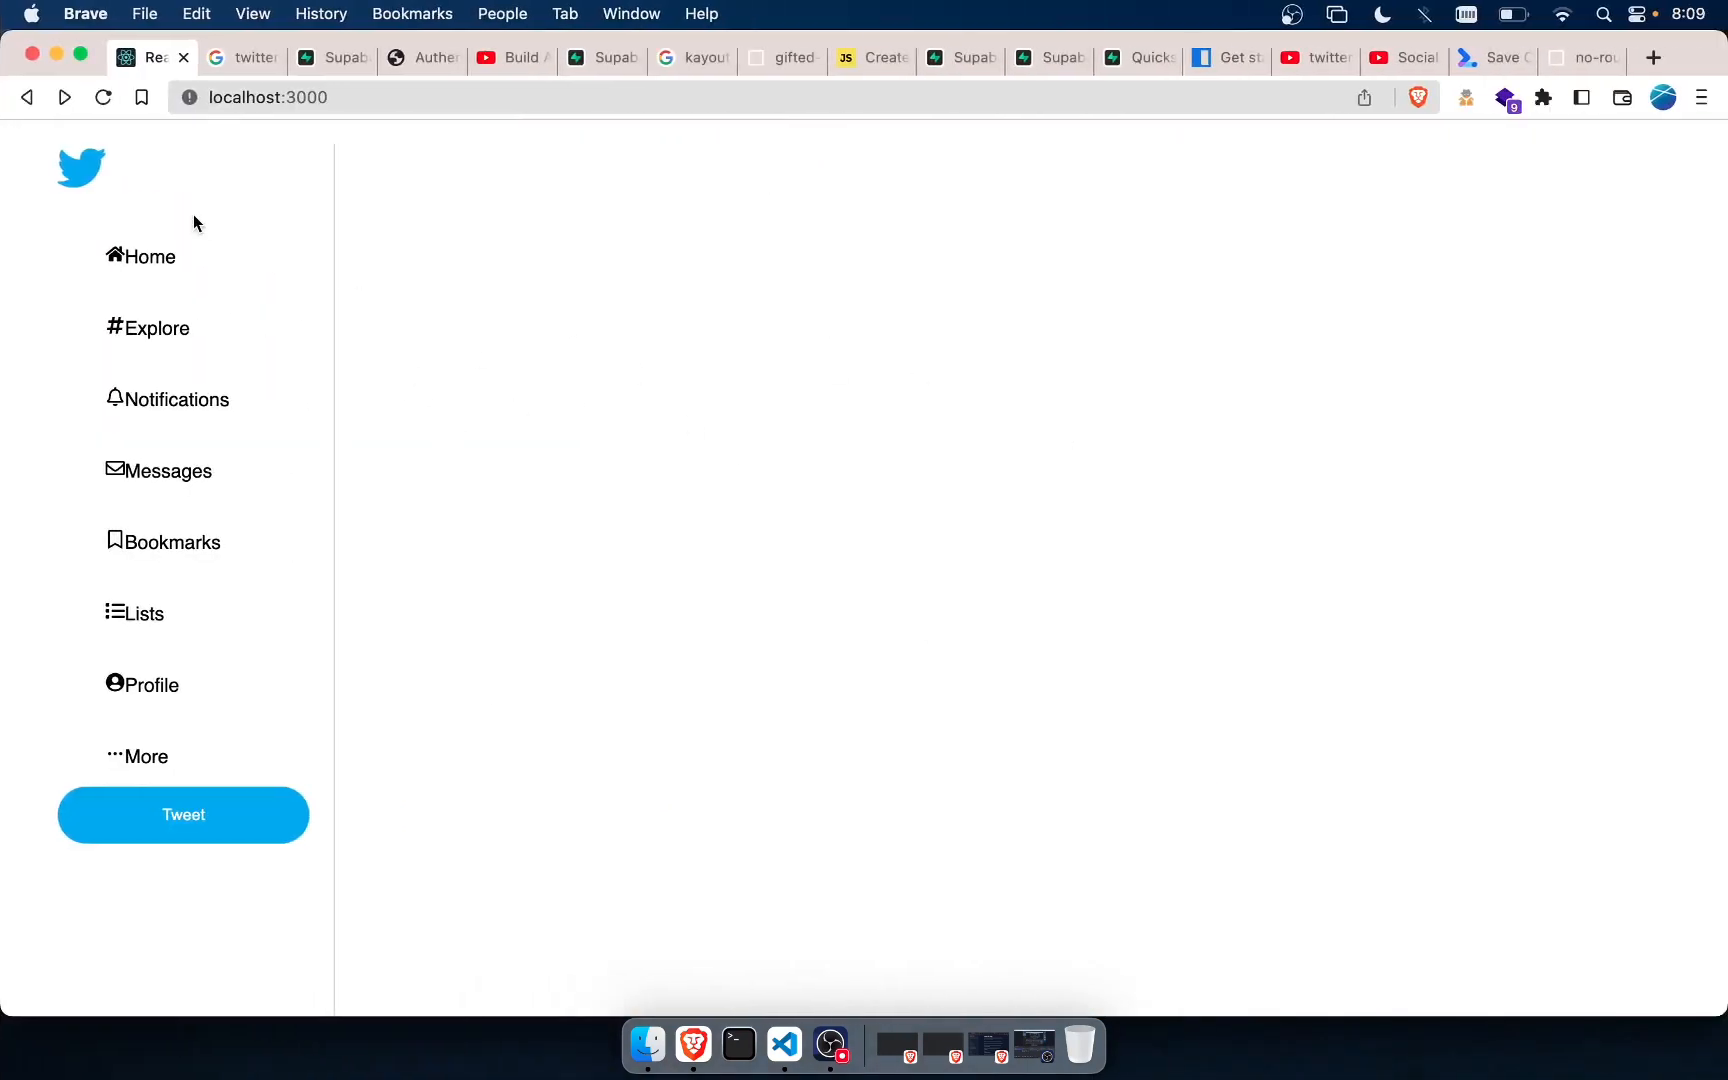
{"action": "mouse_move", "coordinate": [1136, 592]}
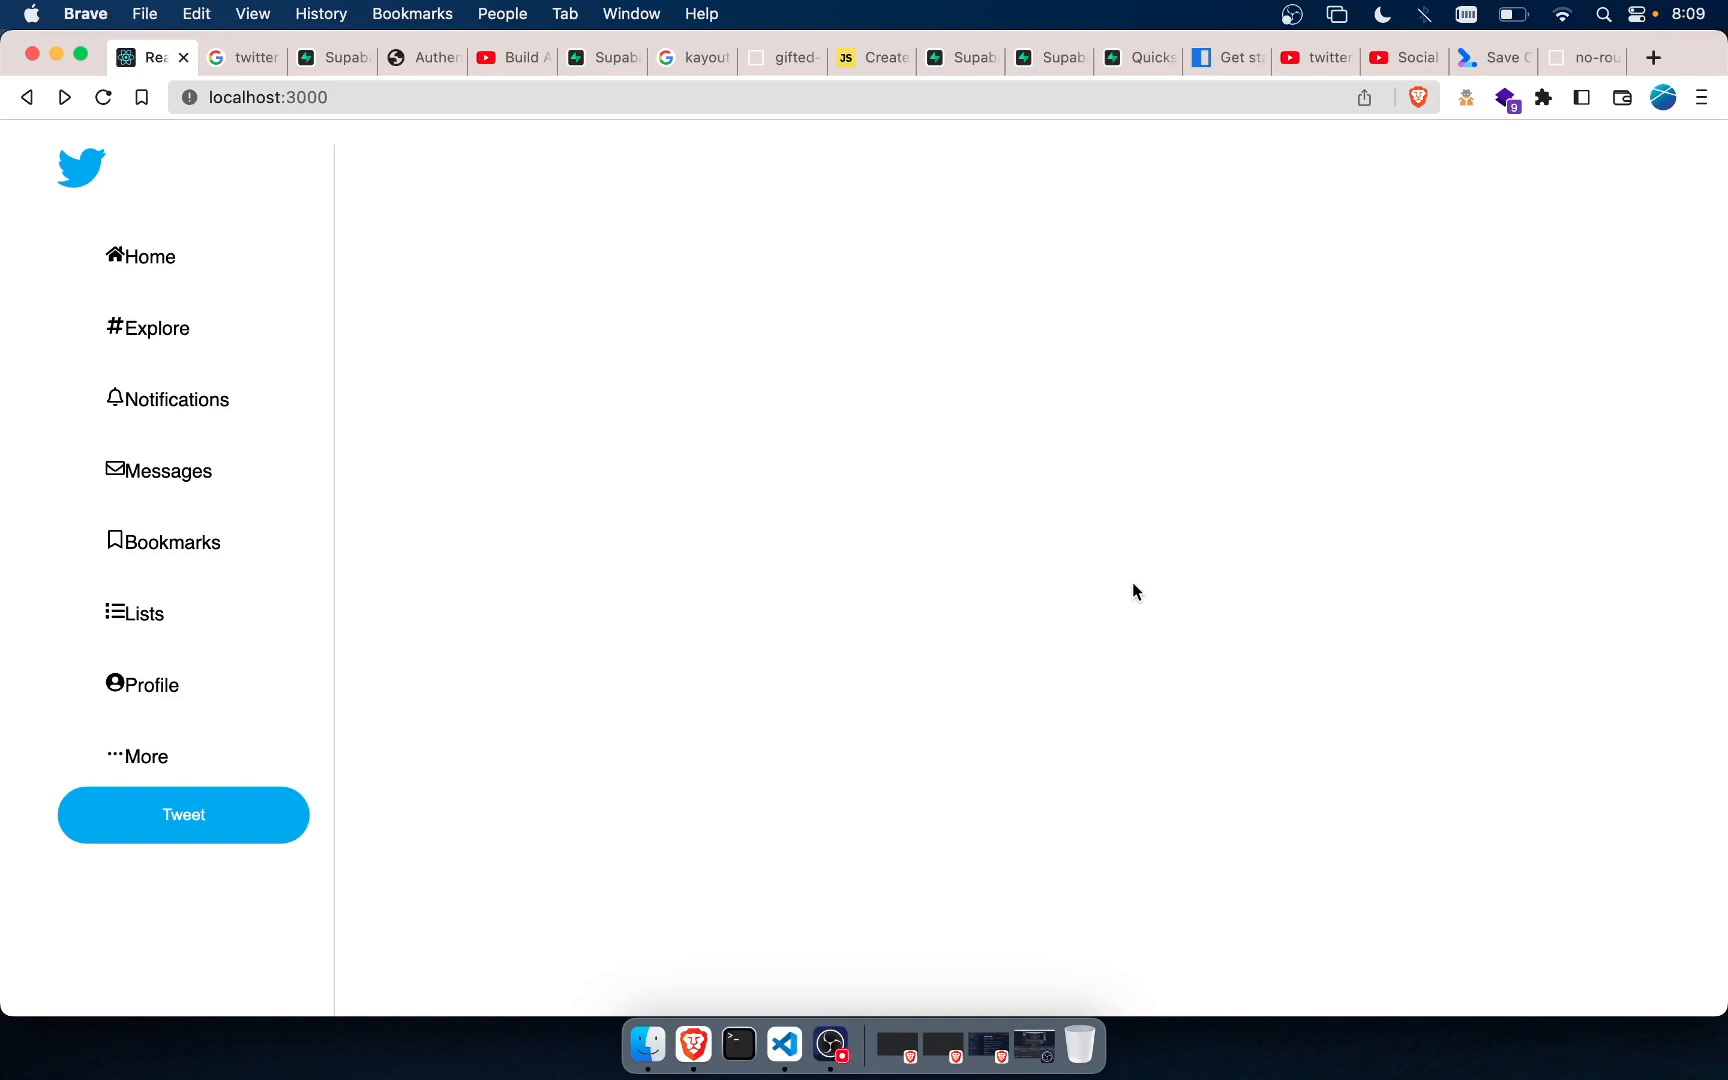
{"action": "mouse_move", "coordinate": [1576, 422]}
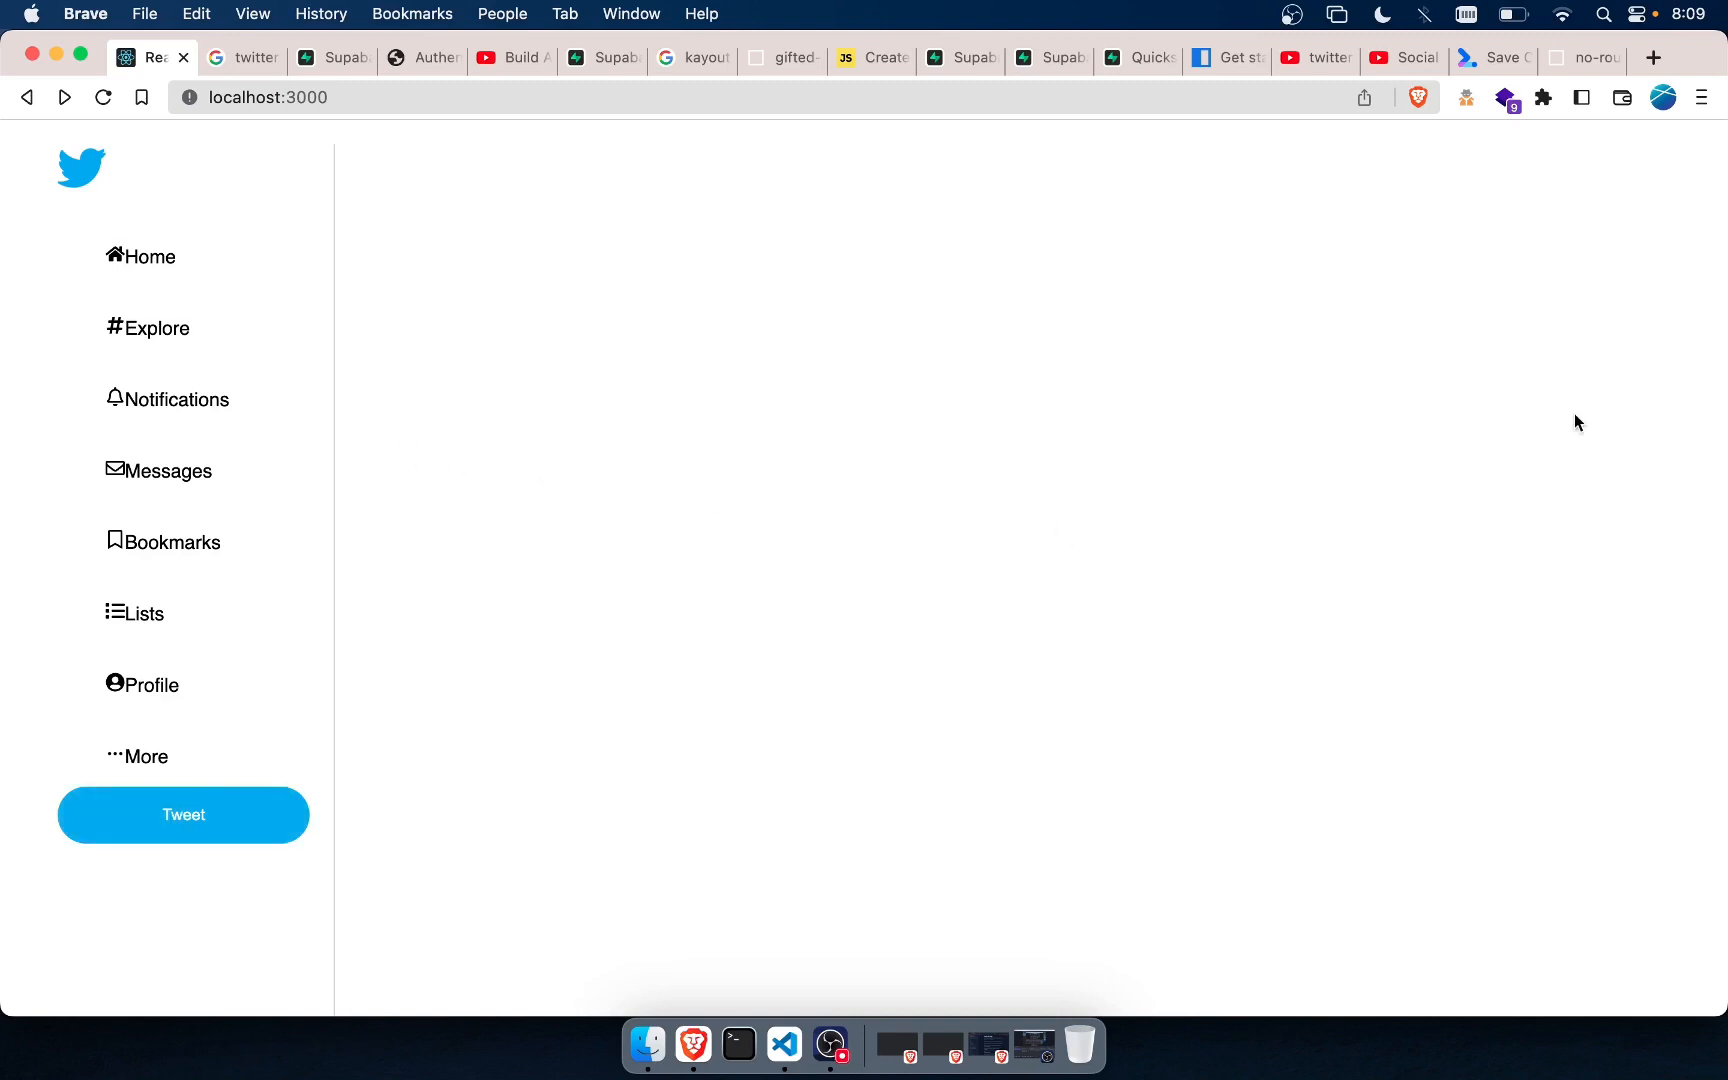
{"action": "mouse_move", "coordinate": [1388, 664]}
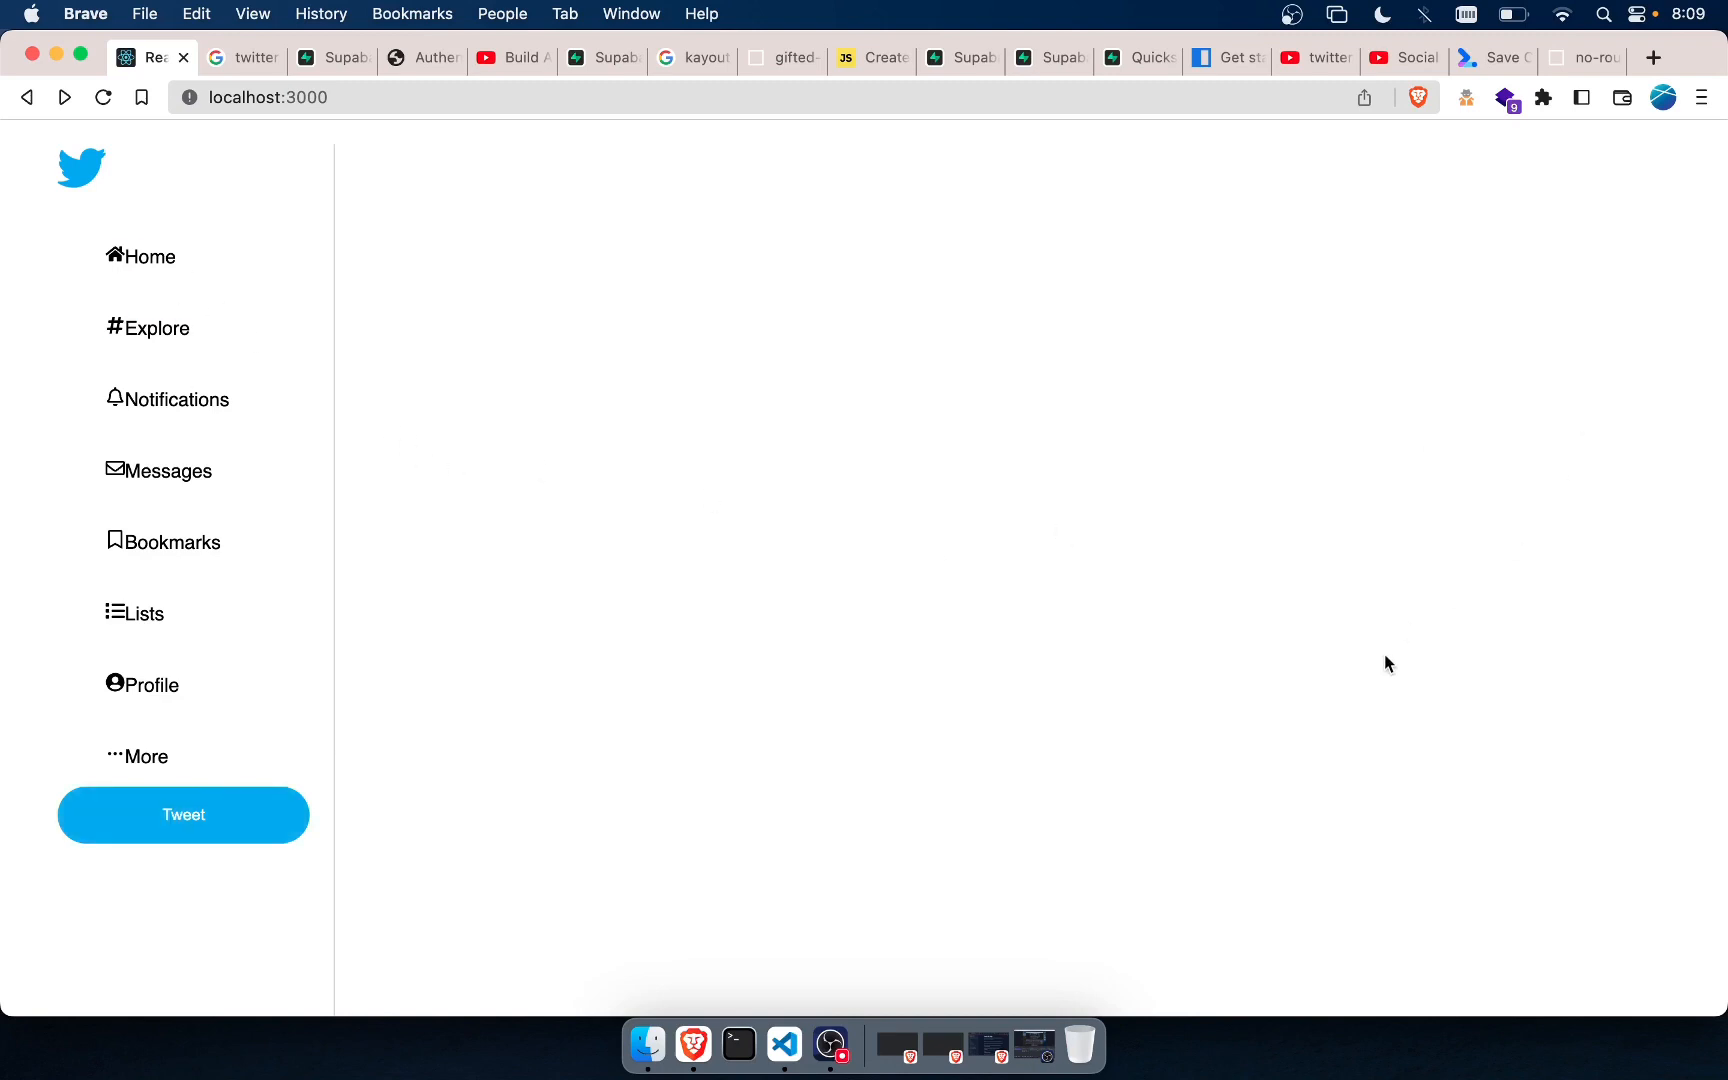